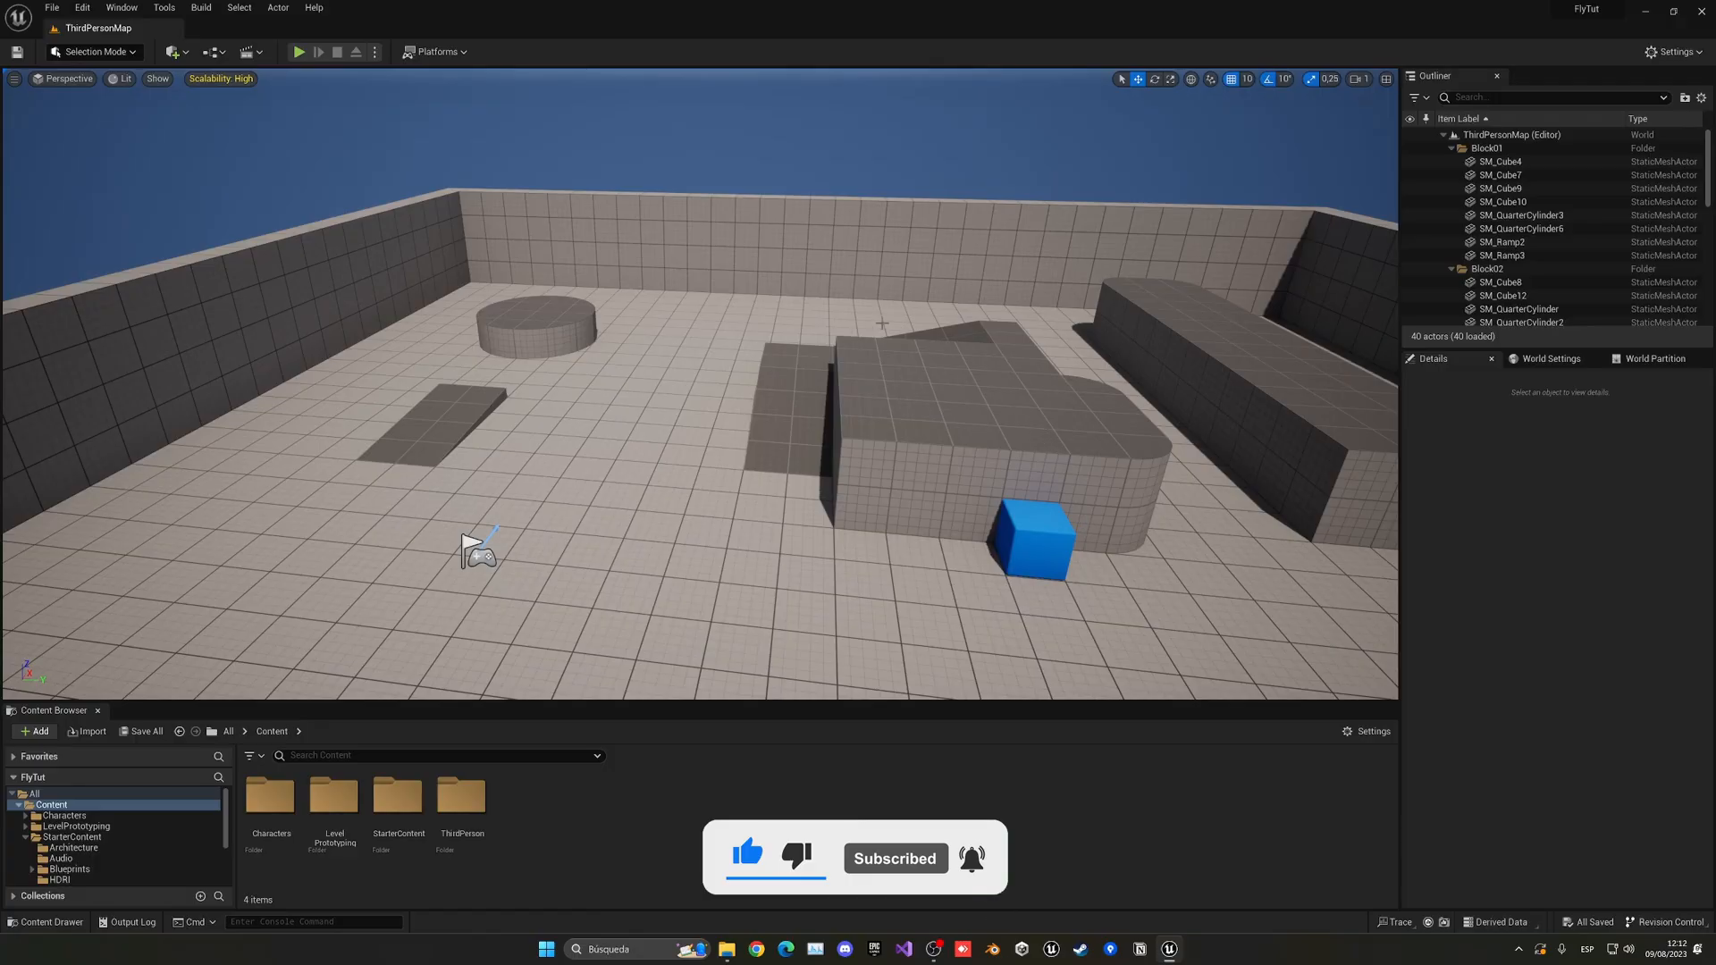
Open BP_ThirdPersonCharacter from the ThirdPerson Blueprints folder.
click(298, 52)
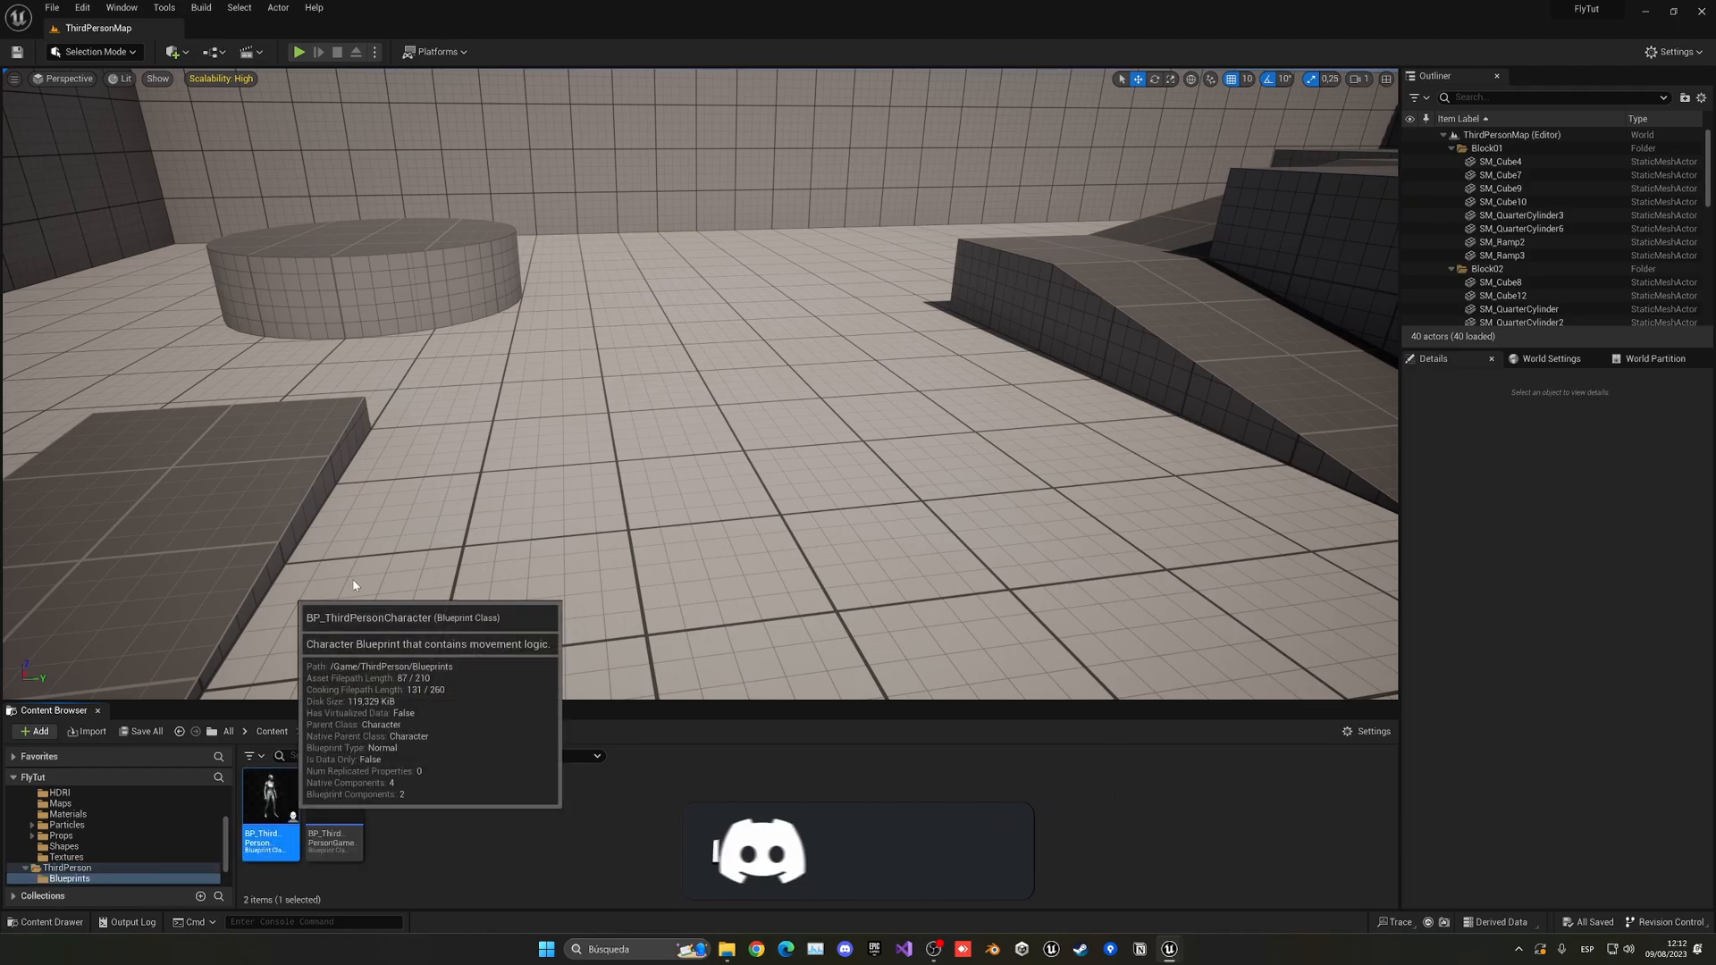
double_click(269, 796)
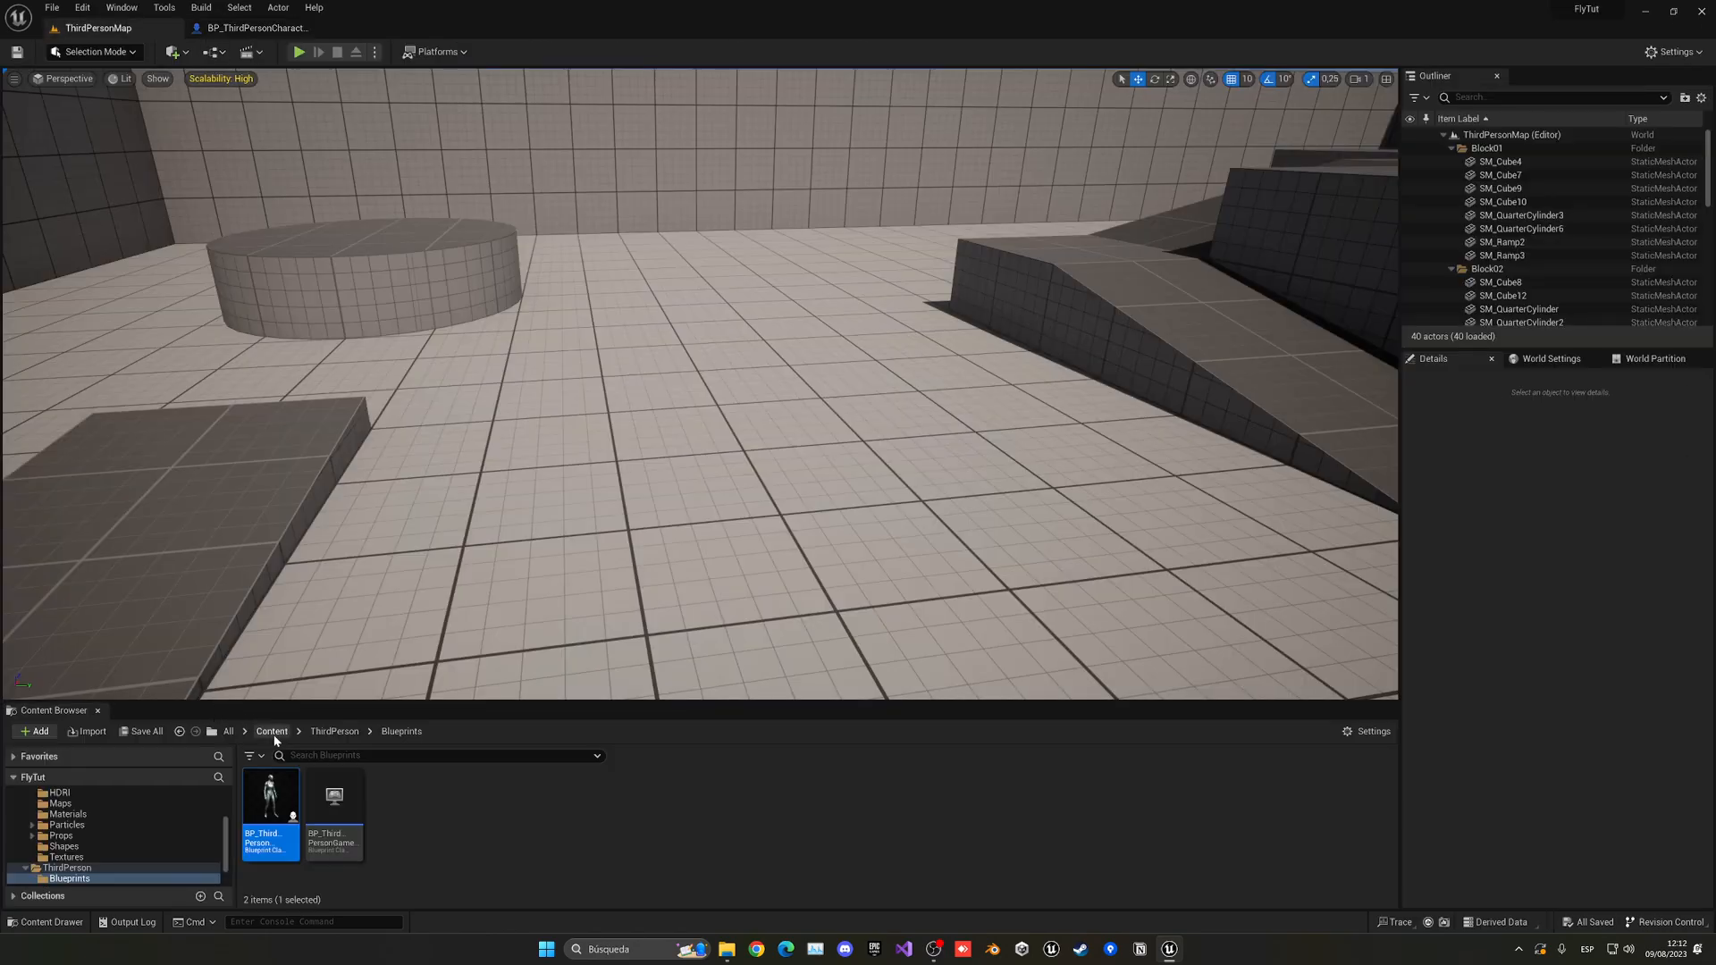
Create a new IA_Fly input action in Input > Actions, then return to the Input folder.
click(334, 731)
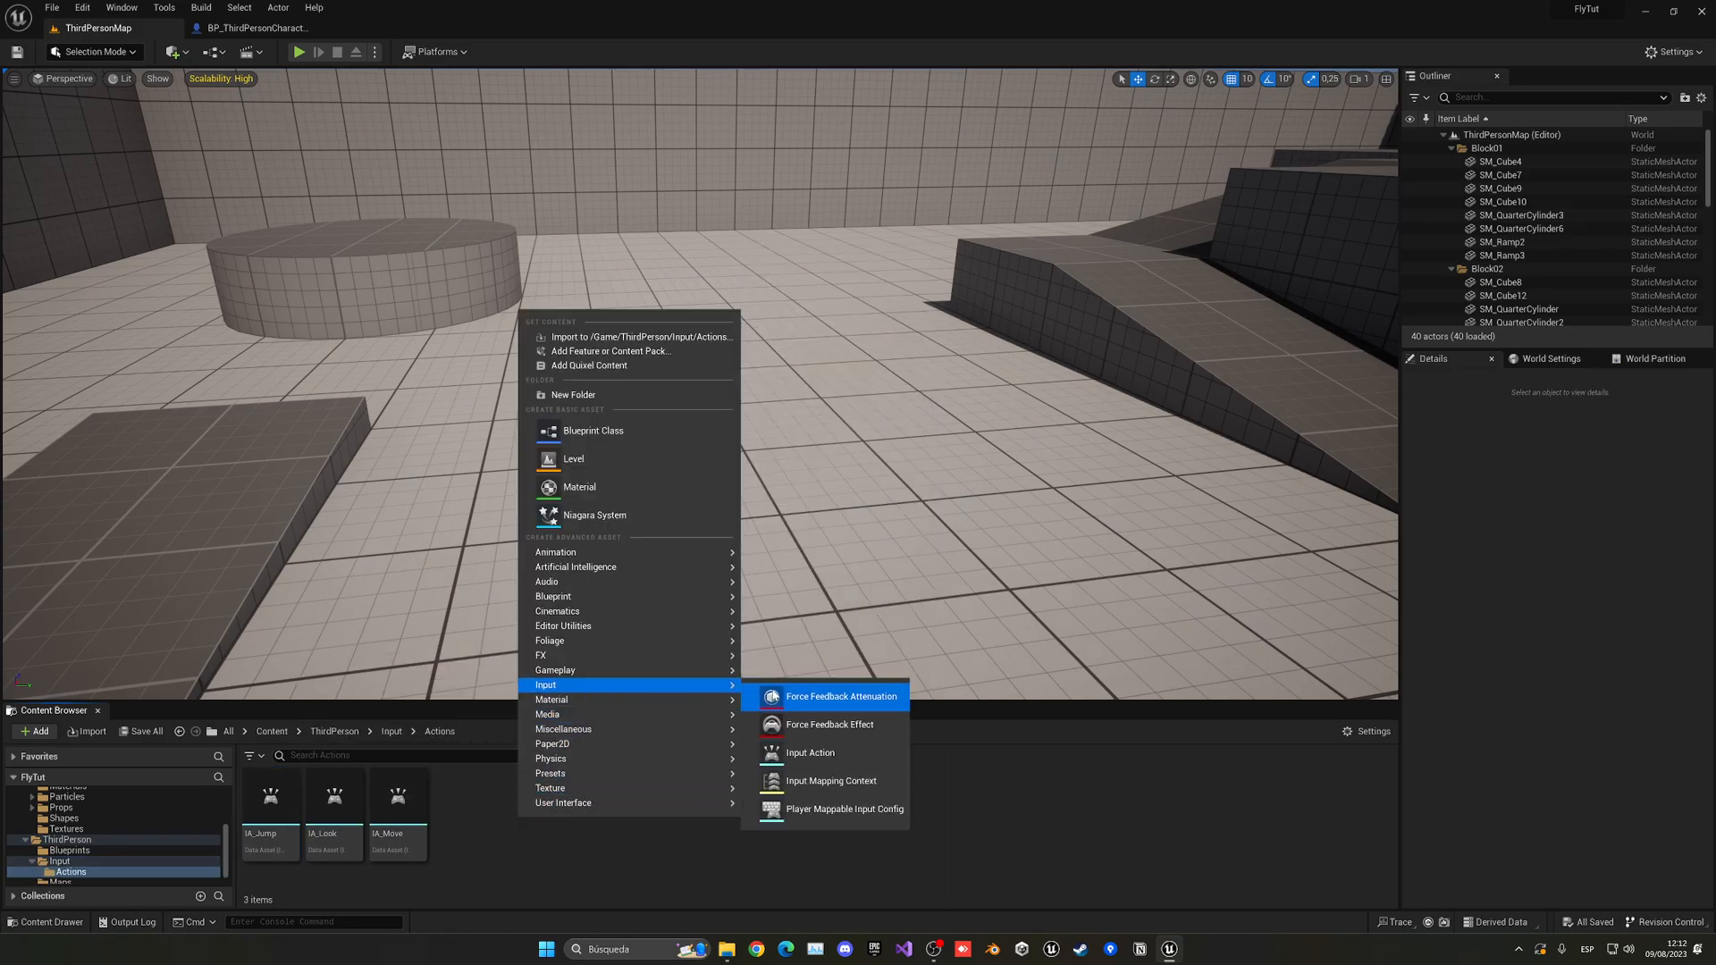
click(809, 753)
text(IA_Fly)
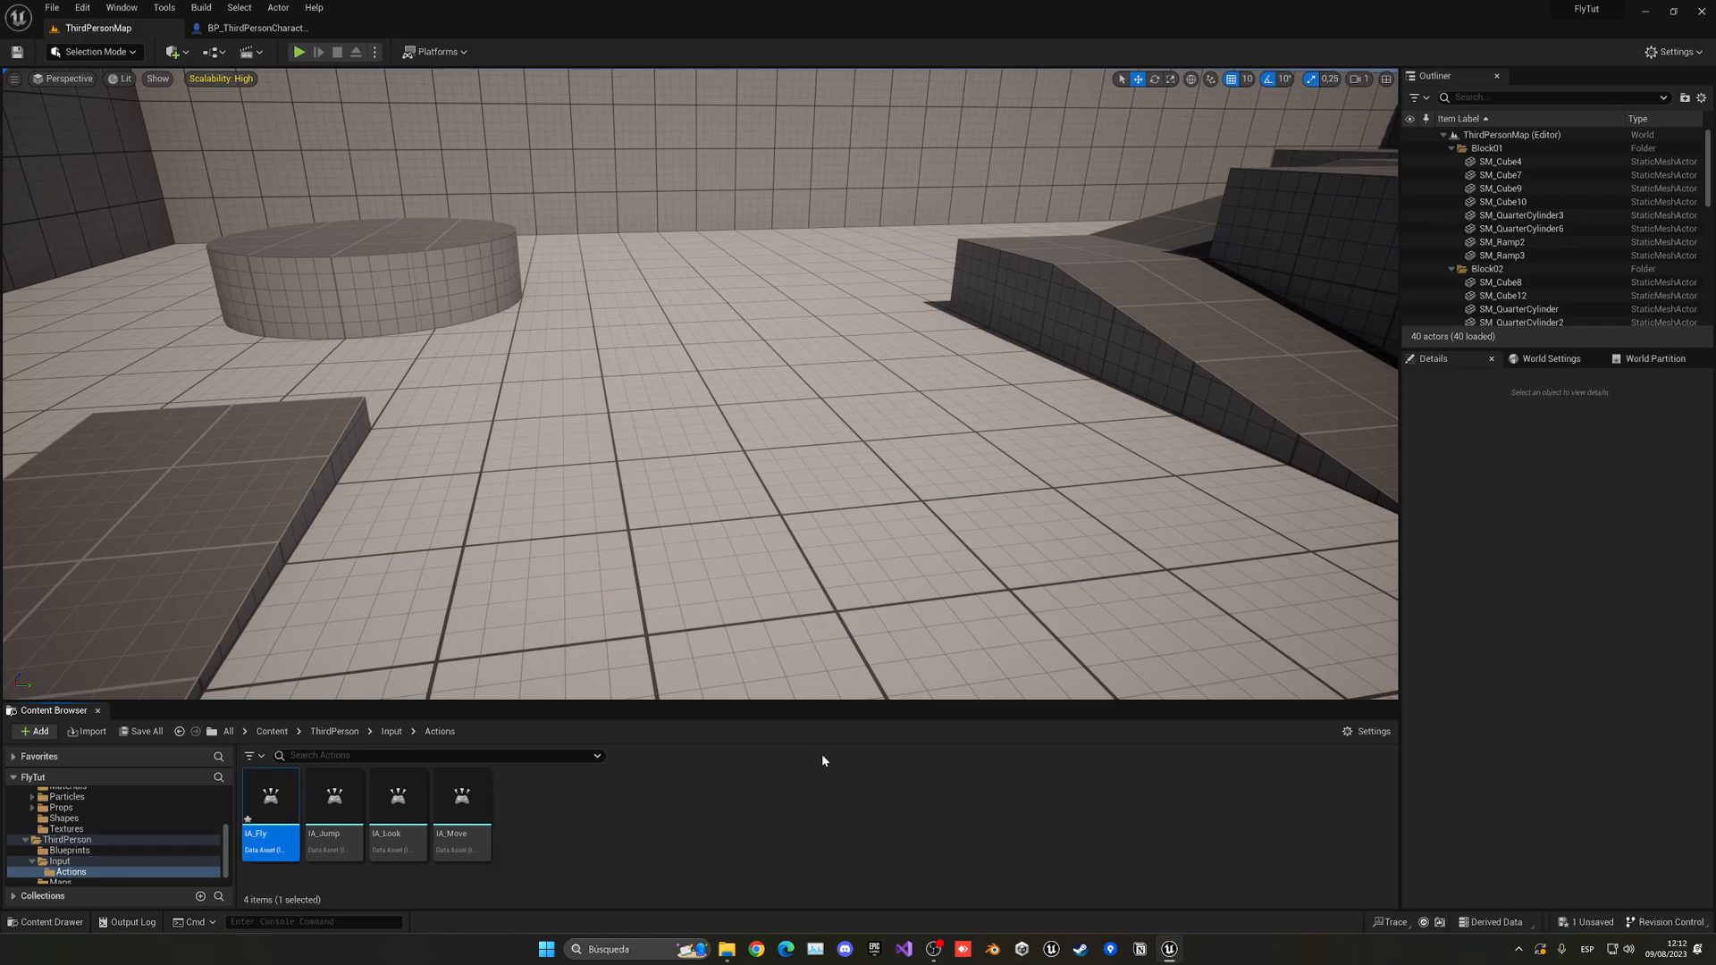
double_click(269, 796)
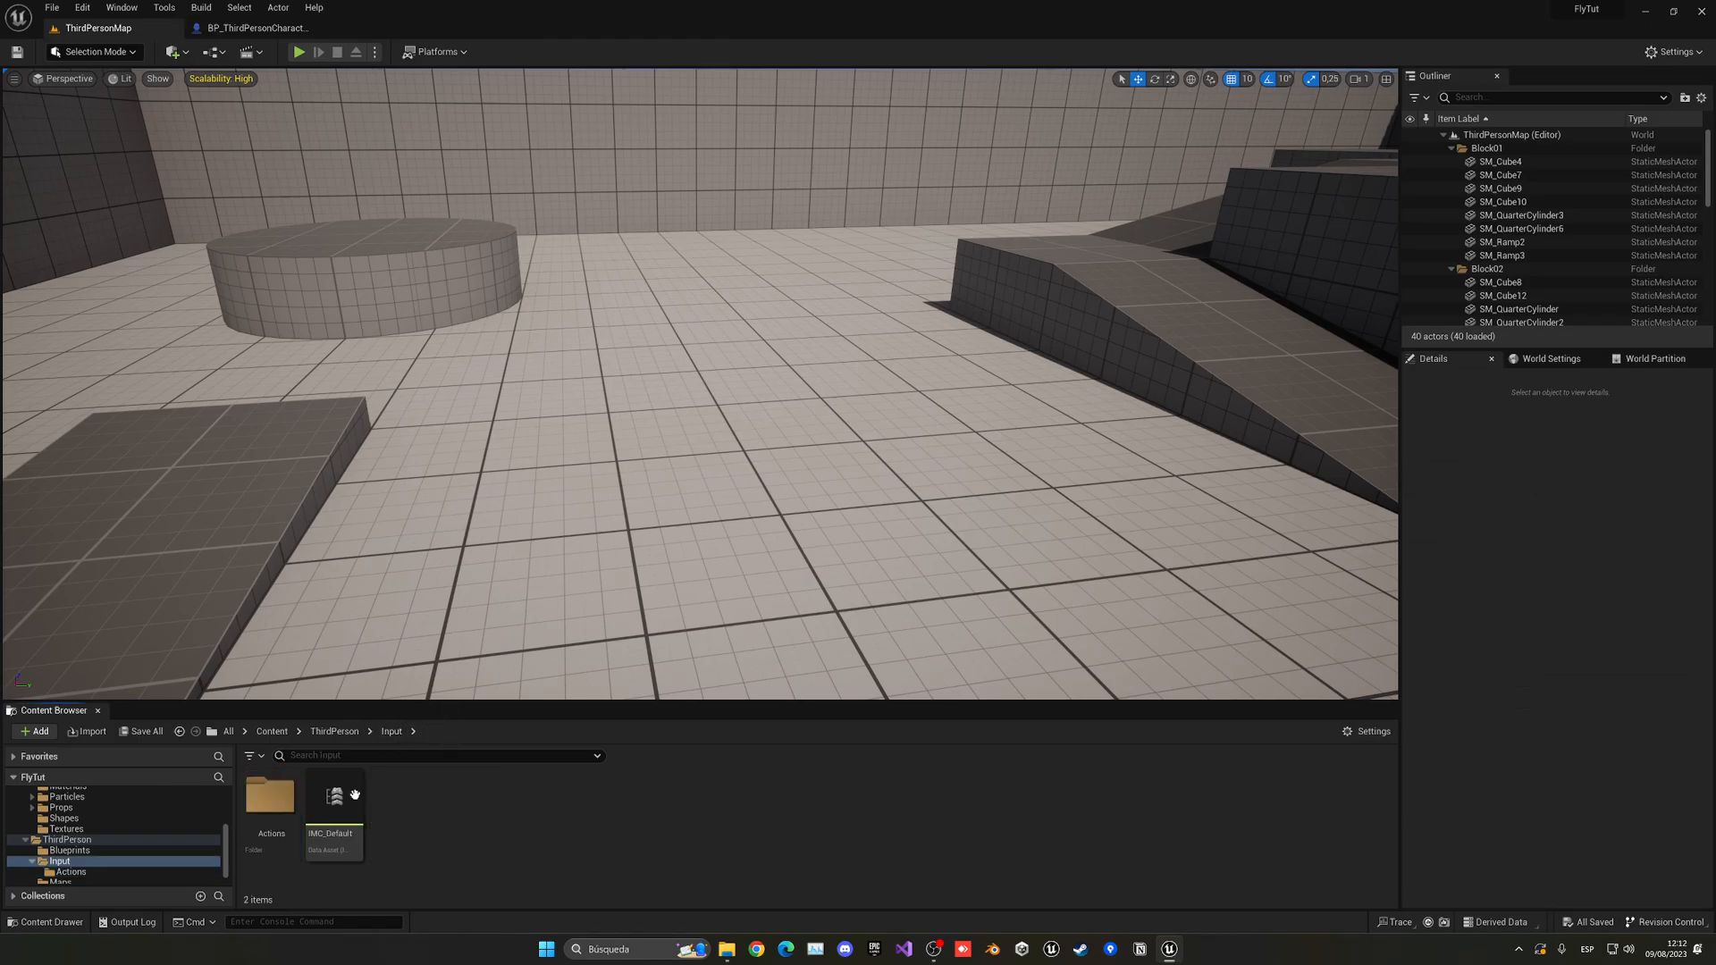
Add a new IMC_Default mapping entry assigned to IA_Fly.
double_click(331, 795)
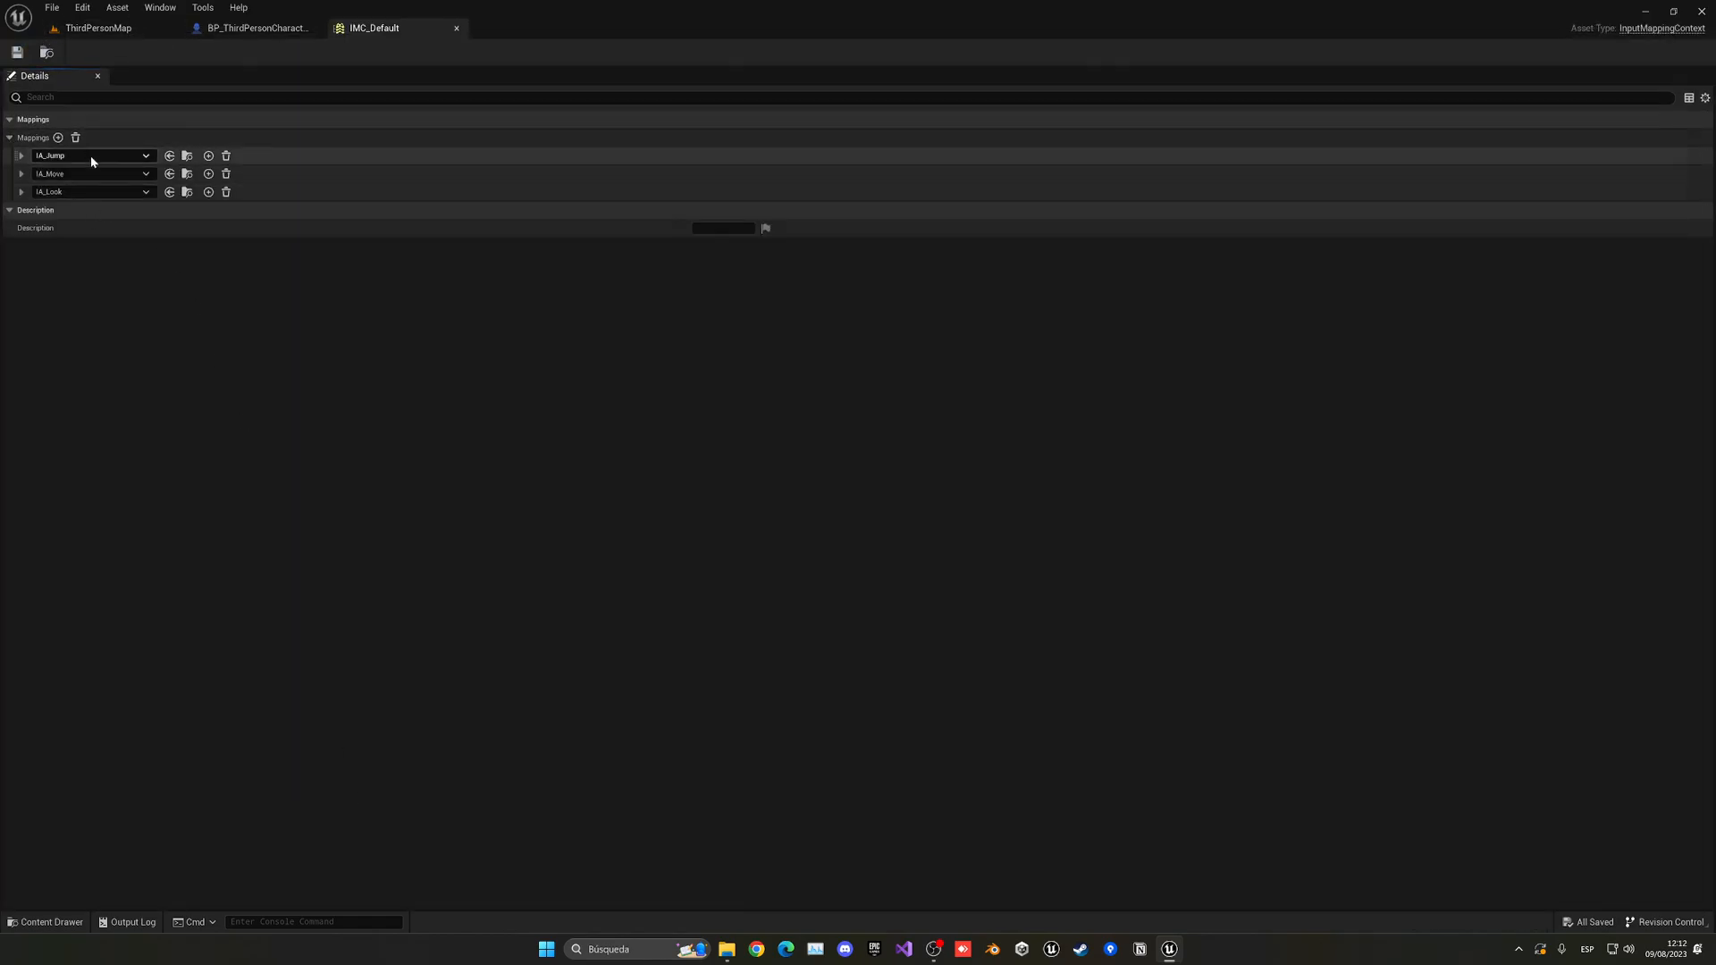
mouse_move(48, 257)
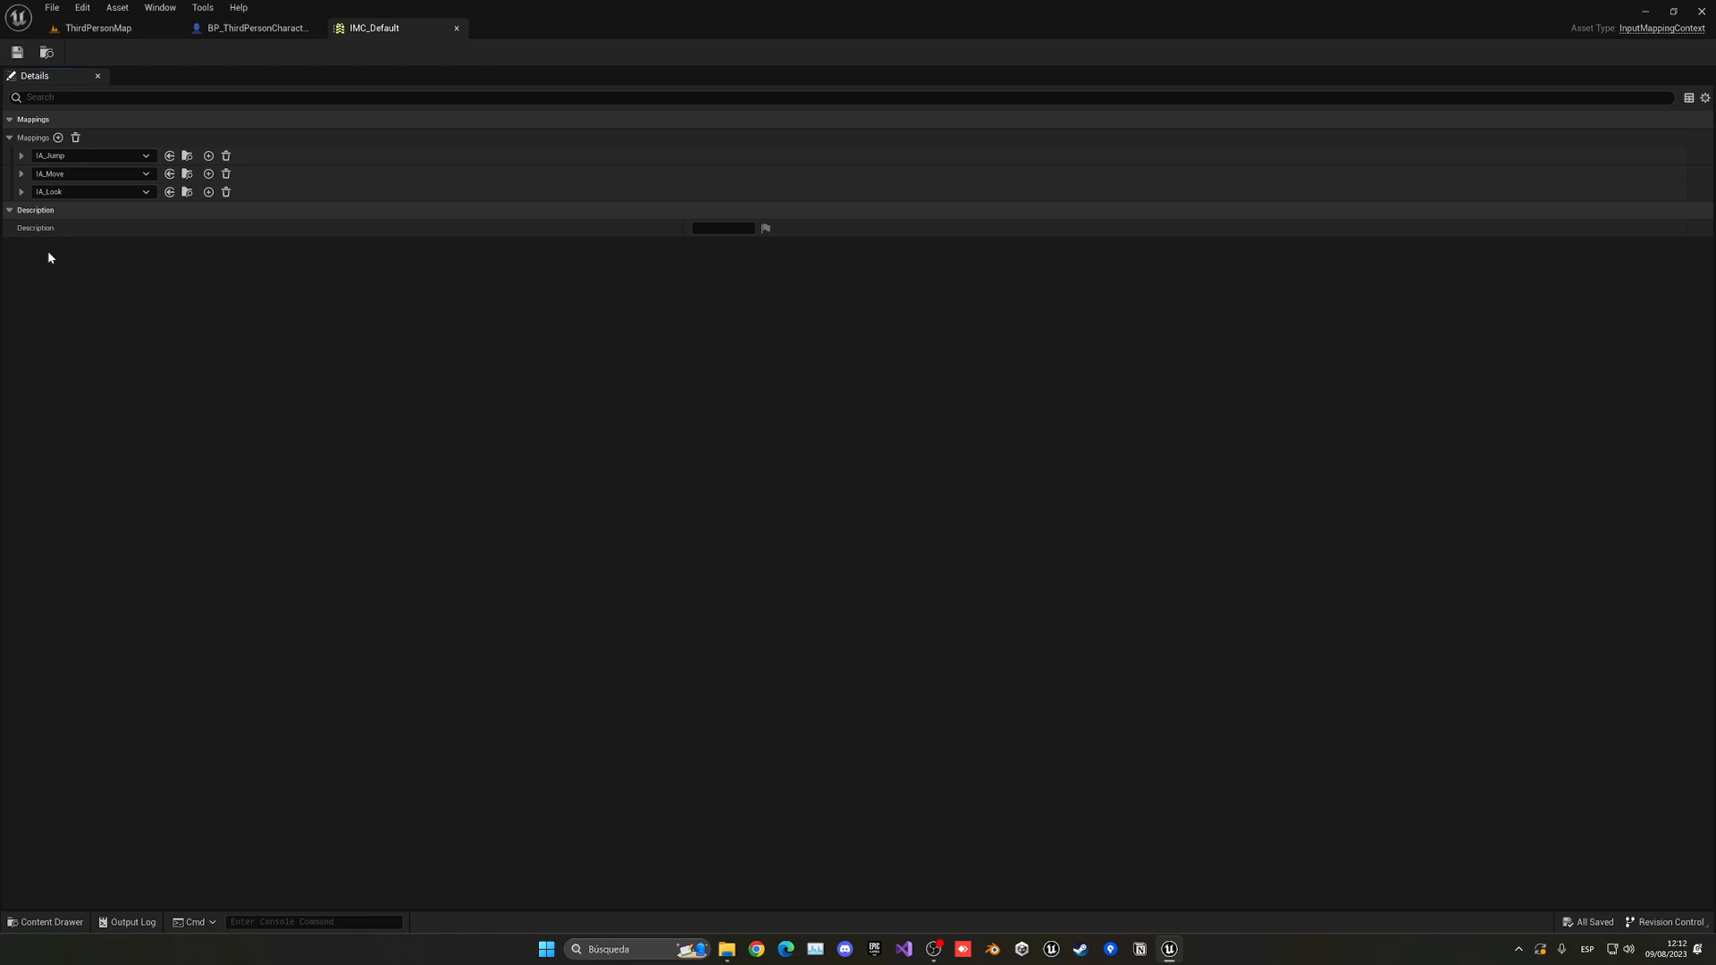
click(58, 137)
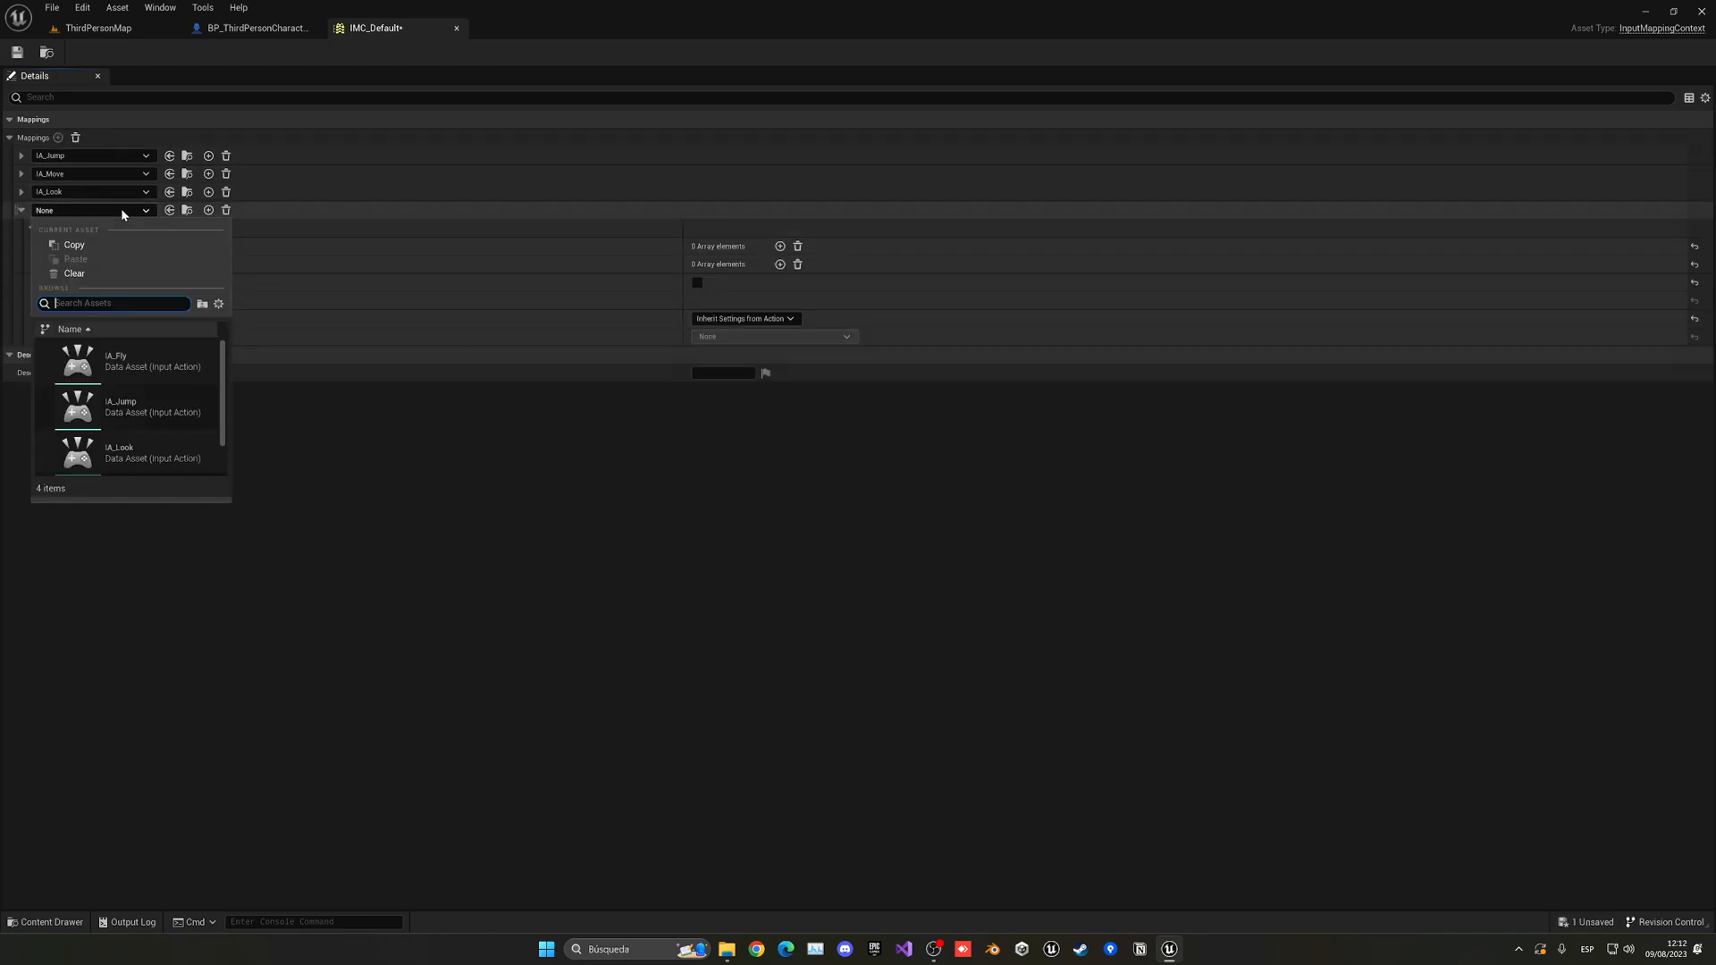
click(116, 361)
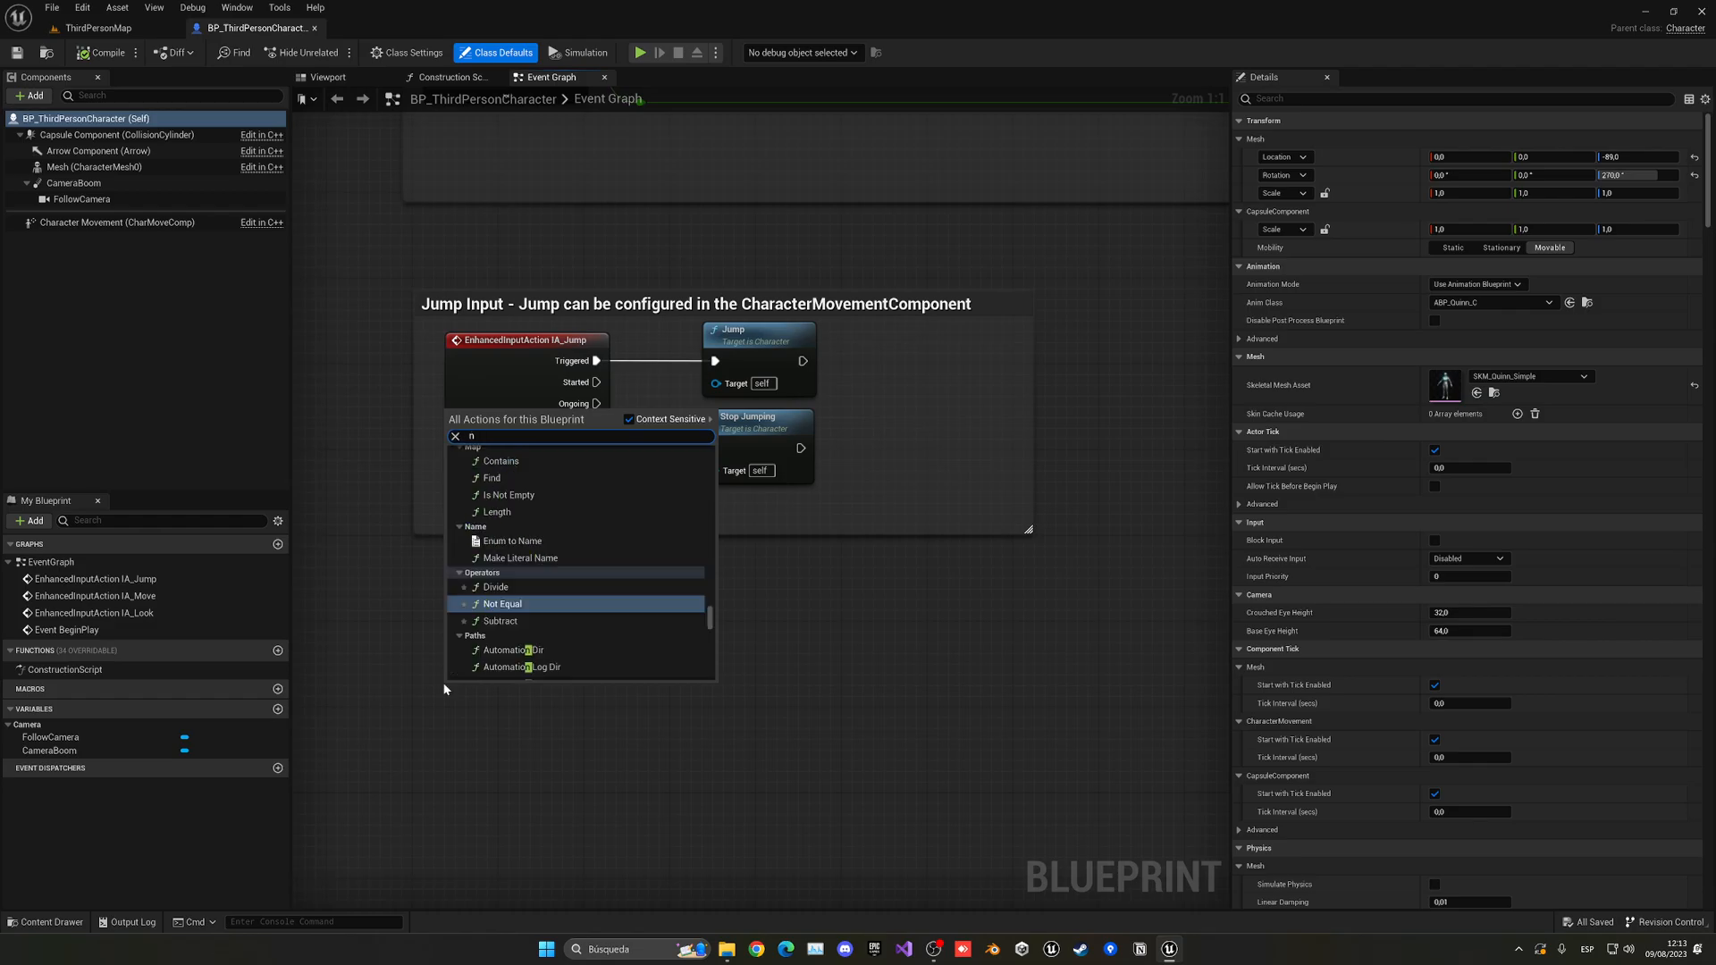
Wire IA_Fly Started into Set Movement Mode on Character Movement with mode Flying.
text(f)
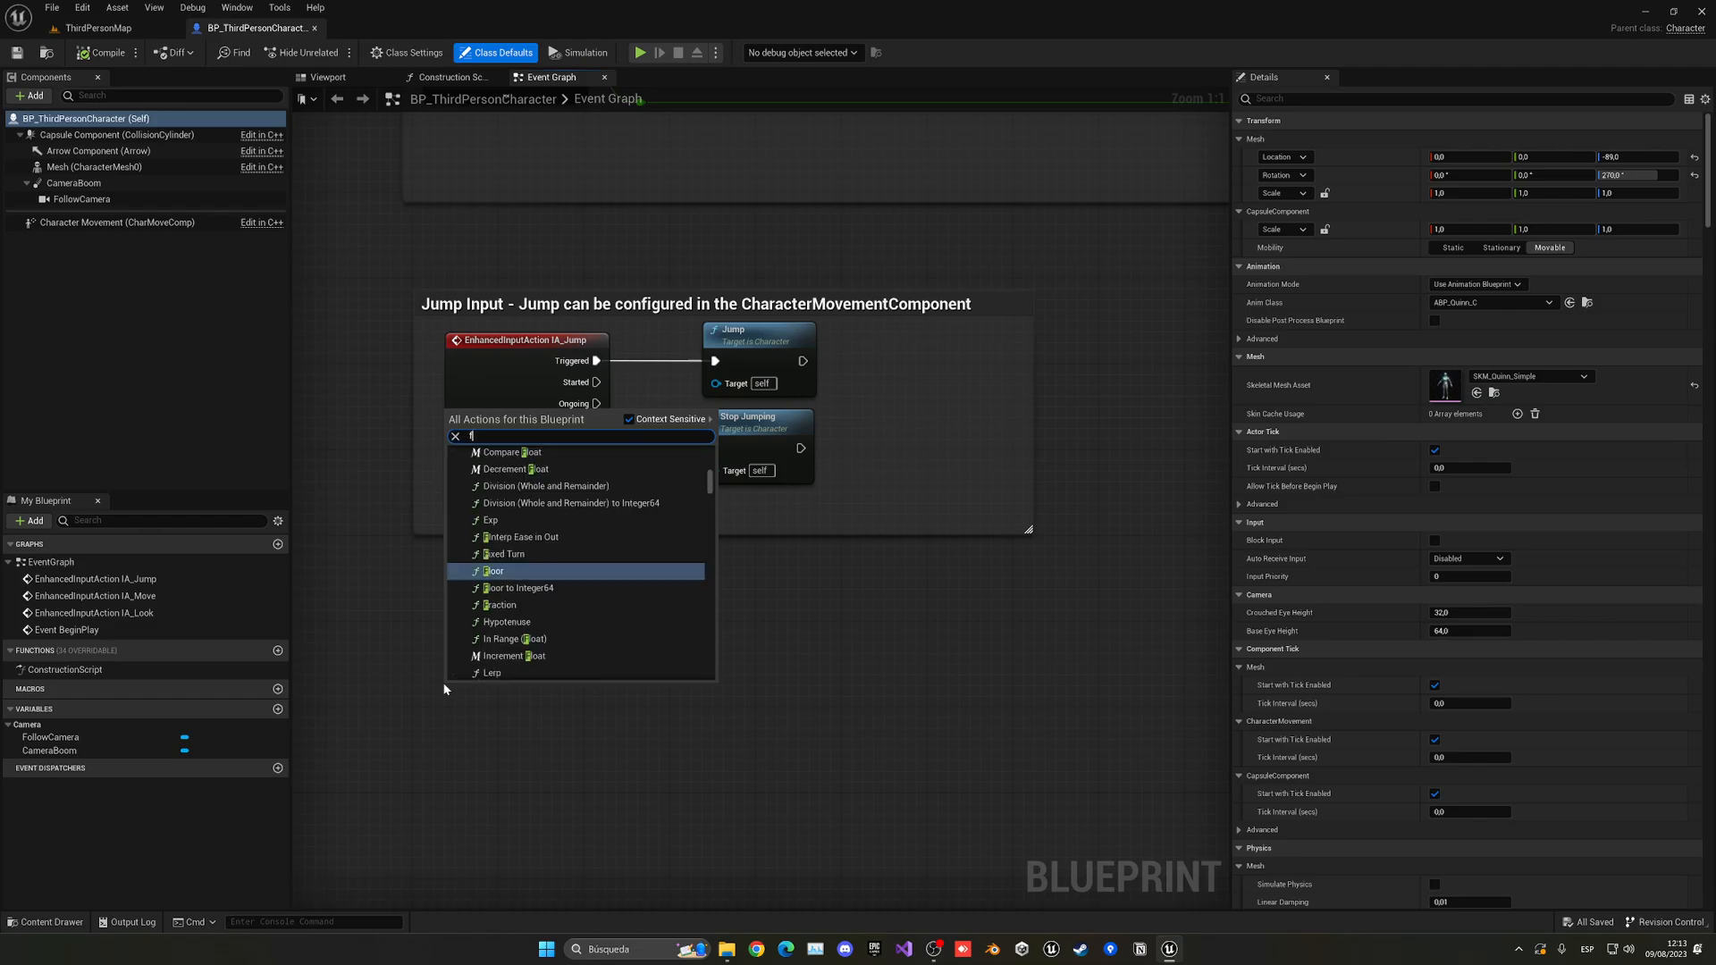
text(fly)
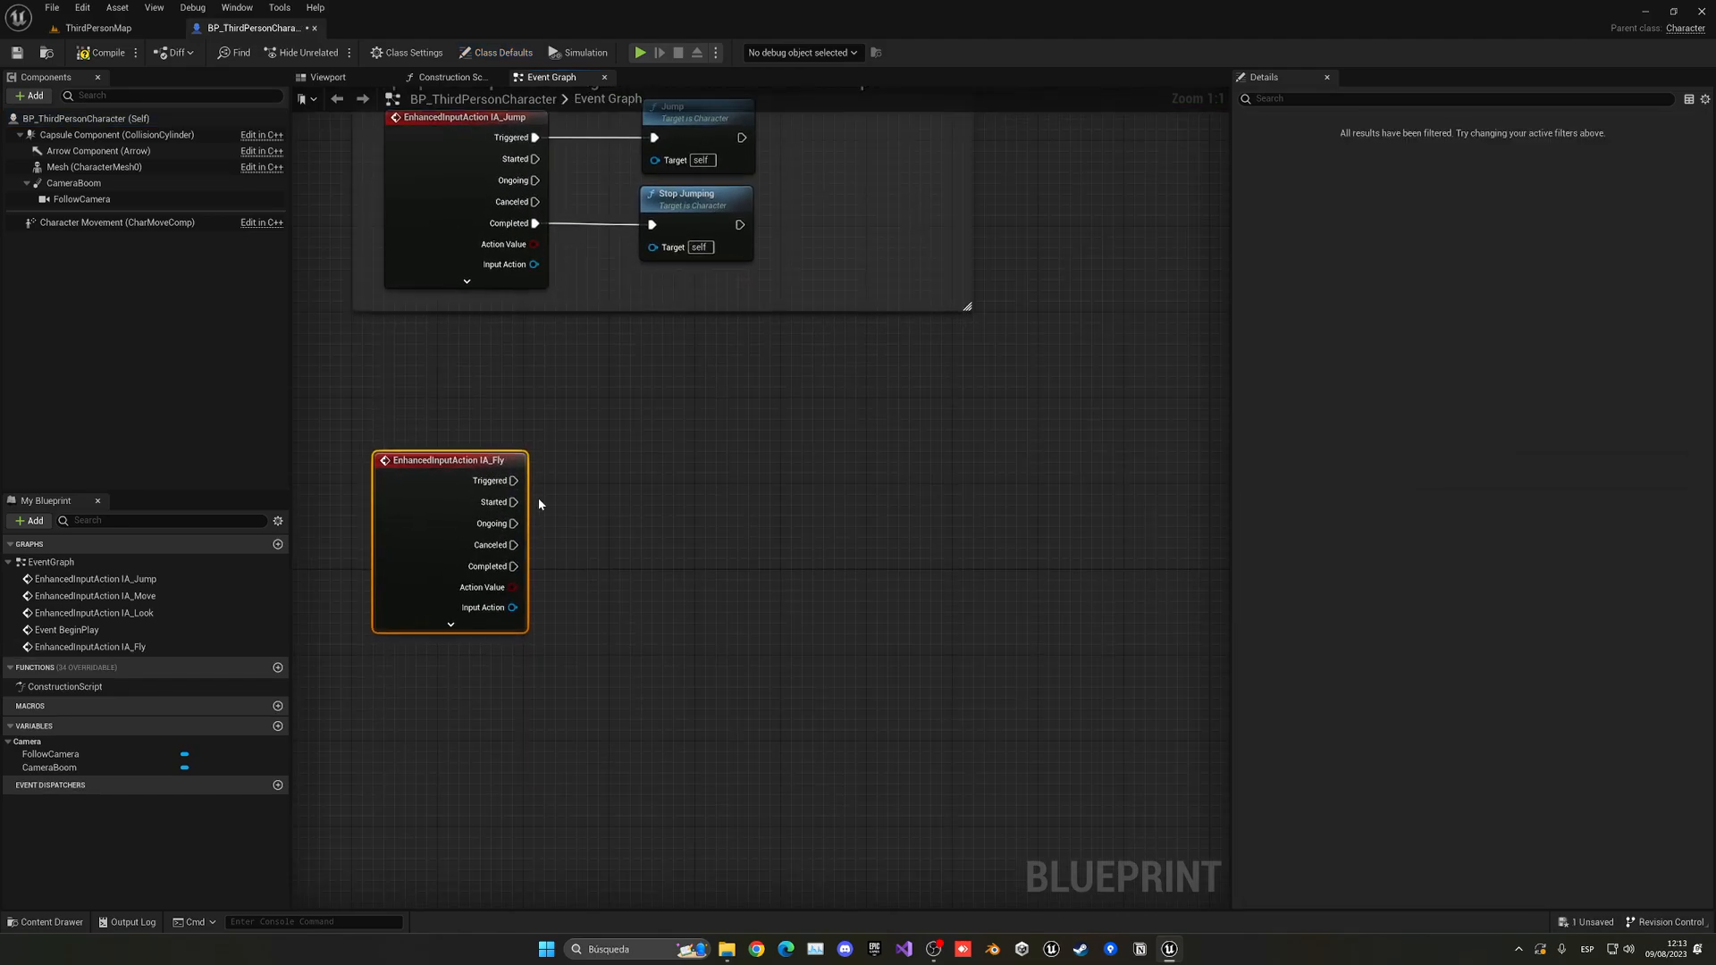
drag(515, 501, 663, 517)
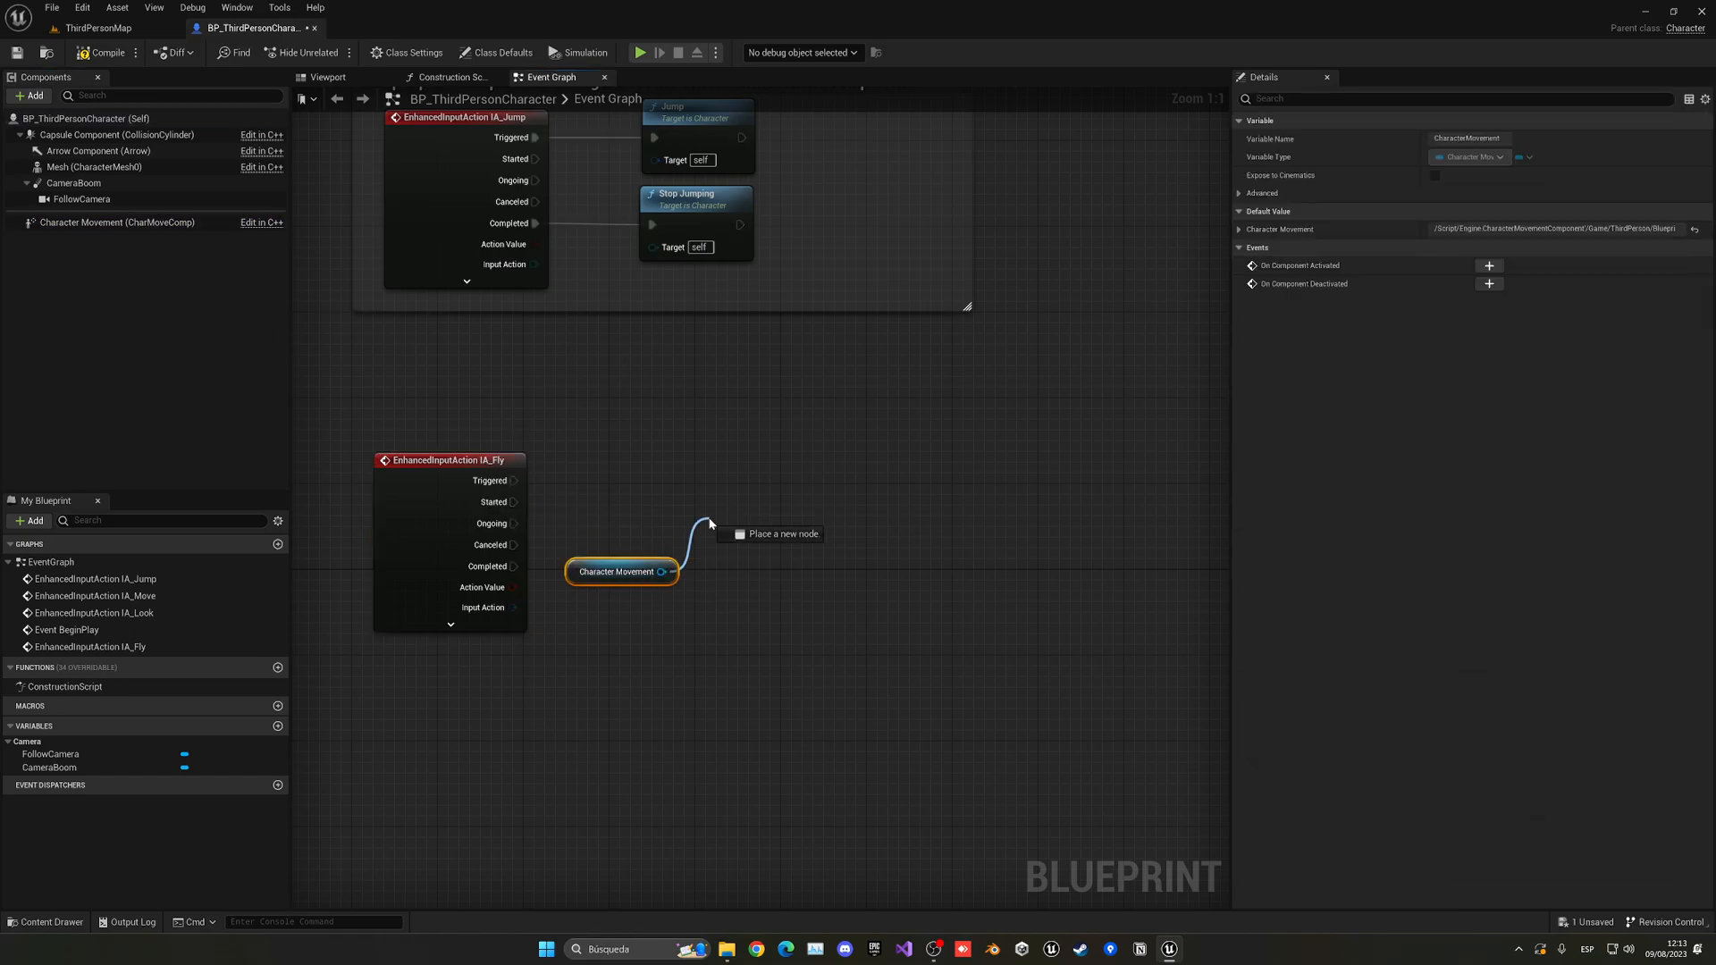
text(set mode)
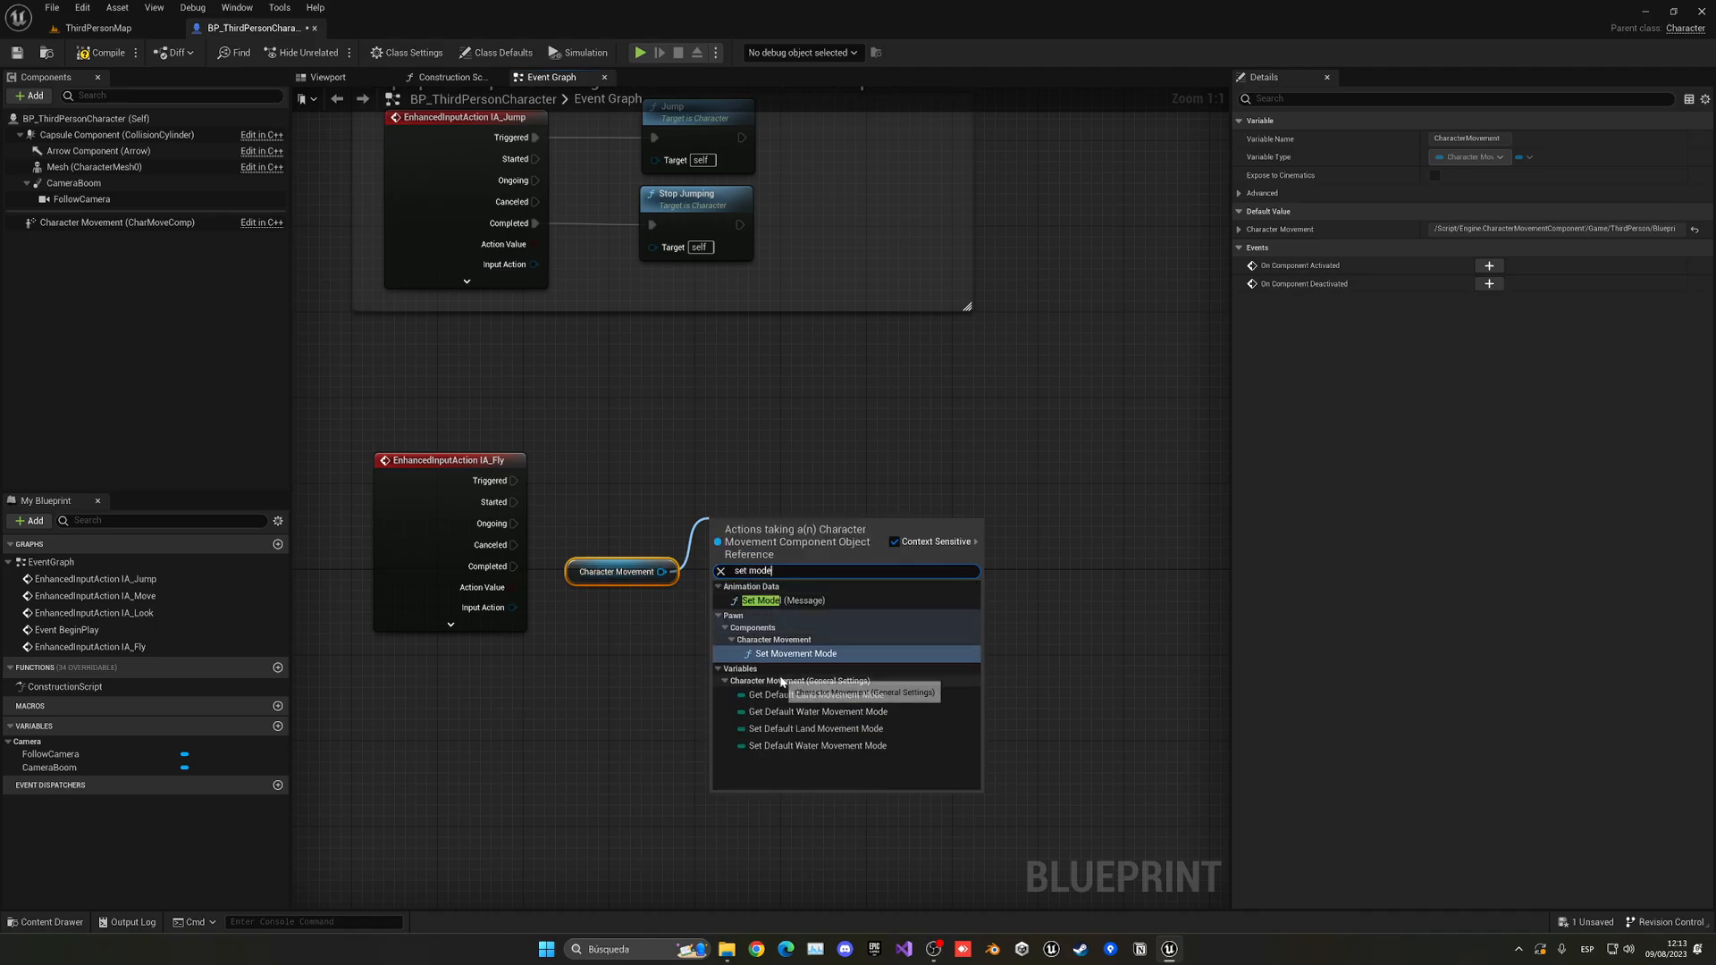
click(796, 653)
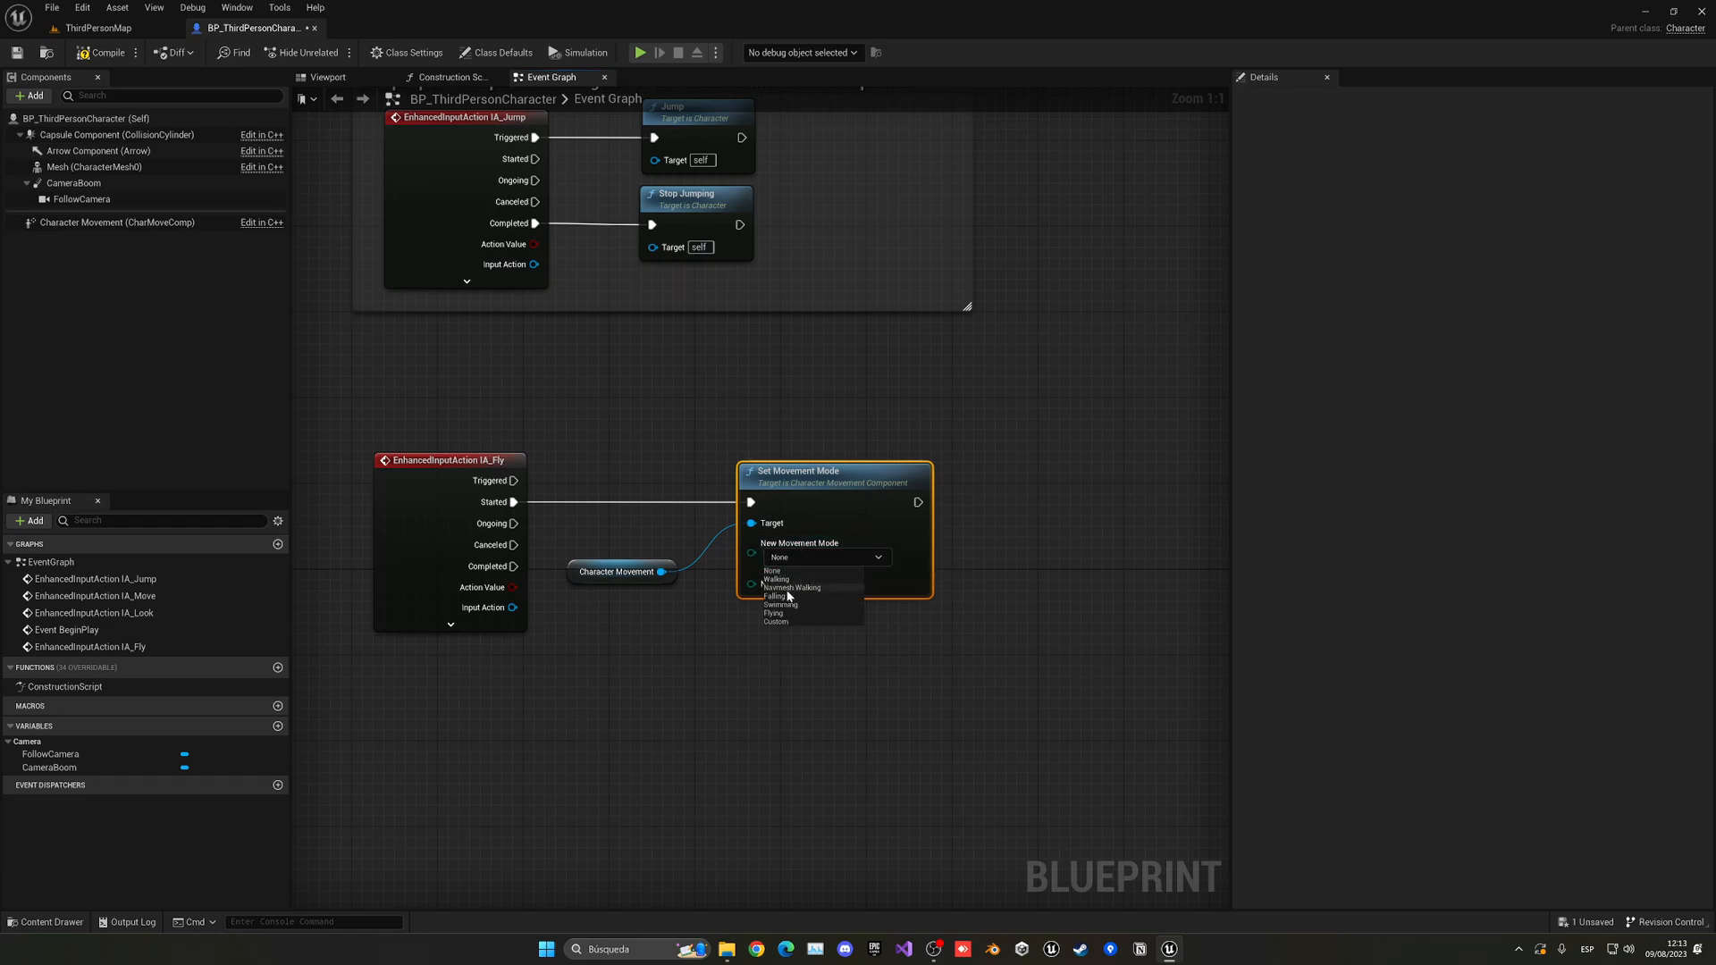
click(775, 613)
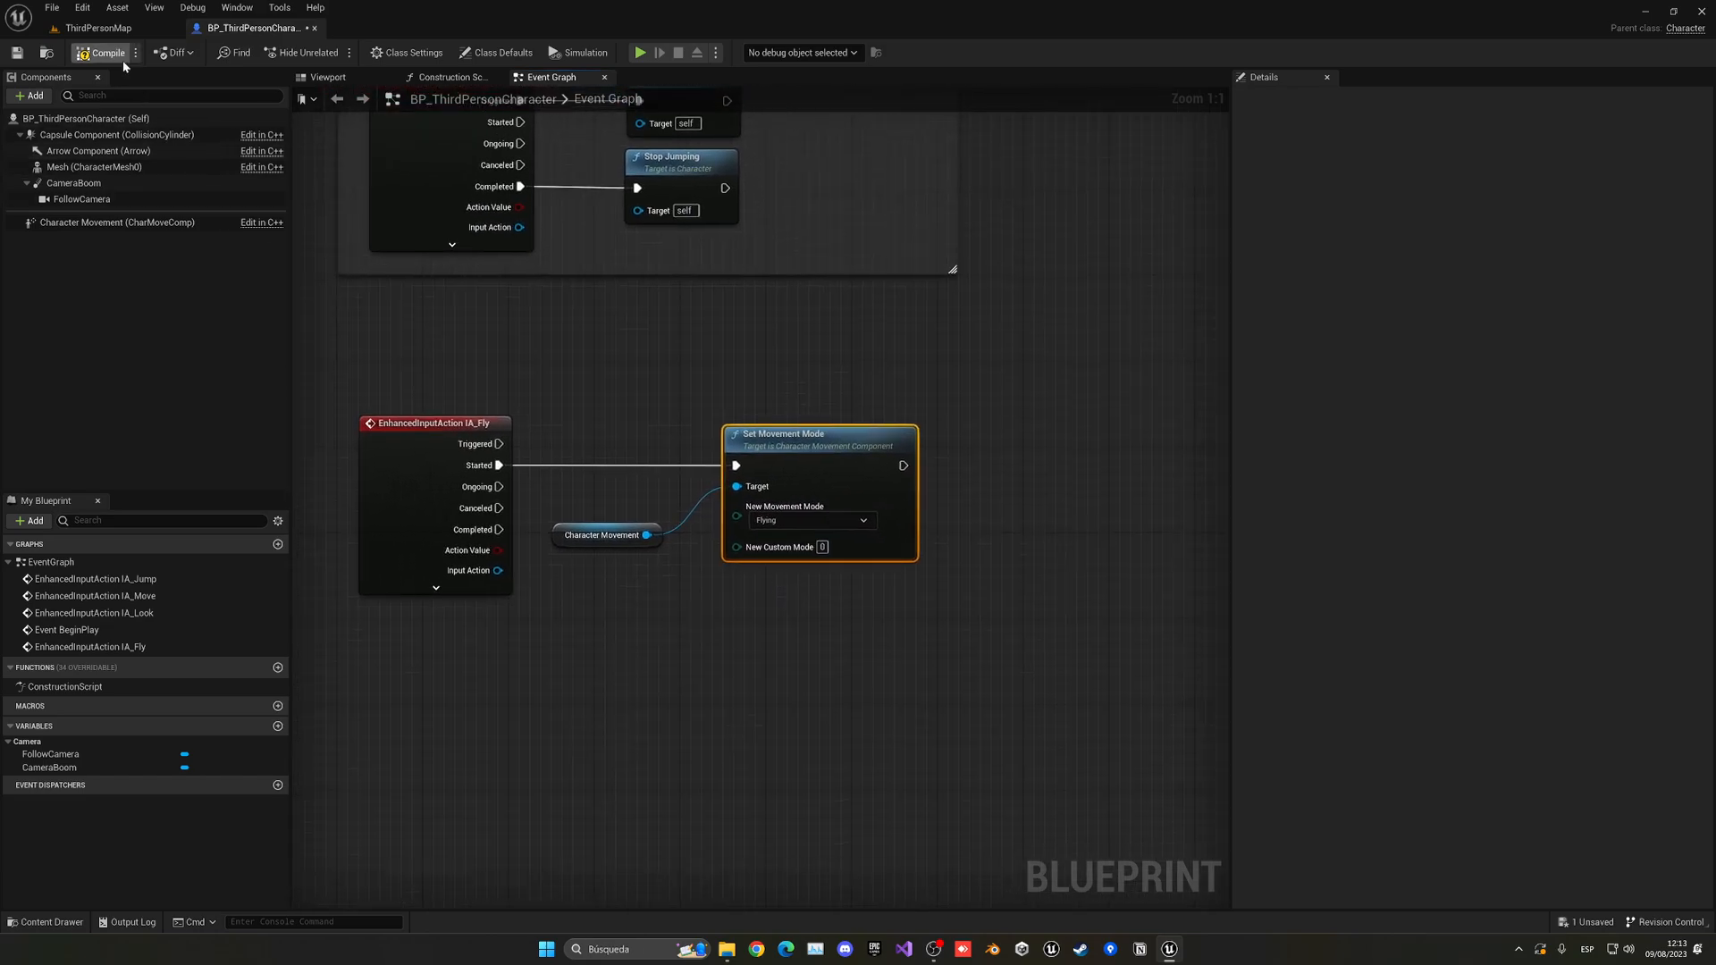
Compile the blueprint and run a quick play test of the flying toggle.
click(641, 52)
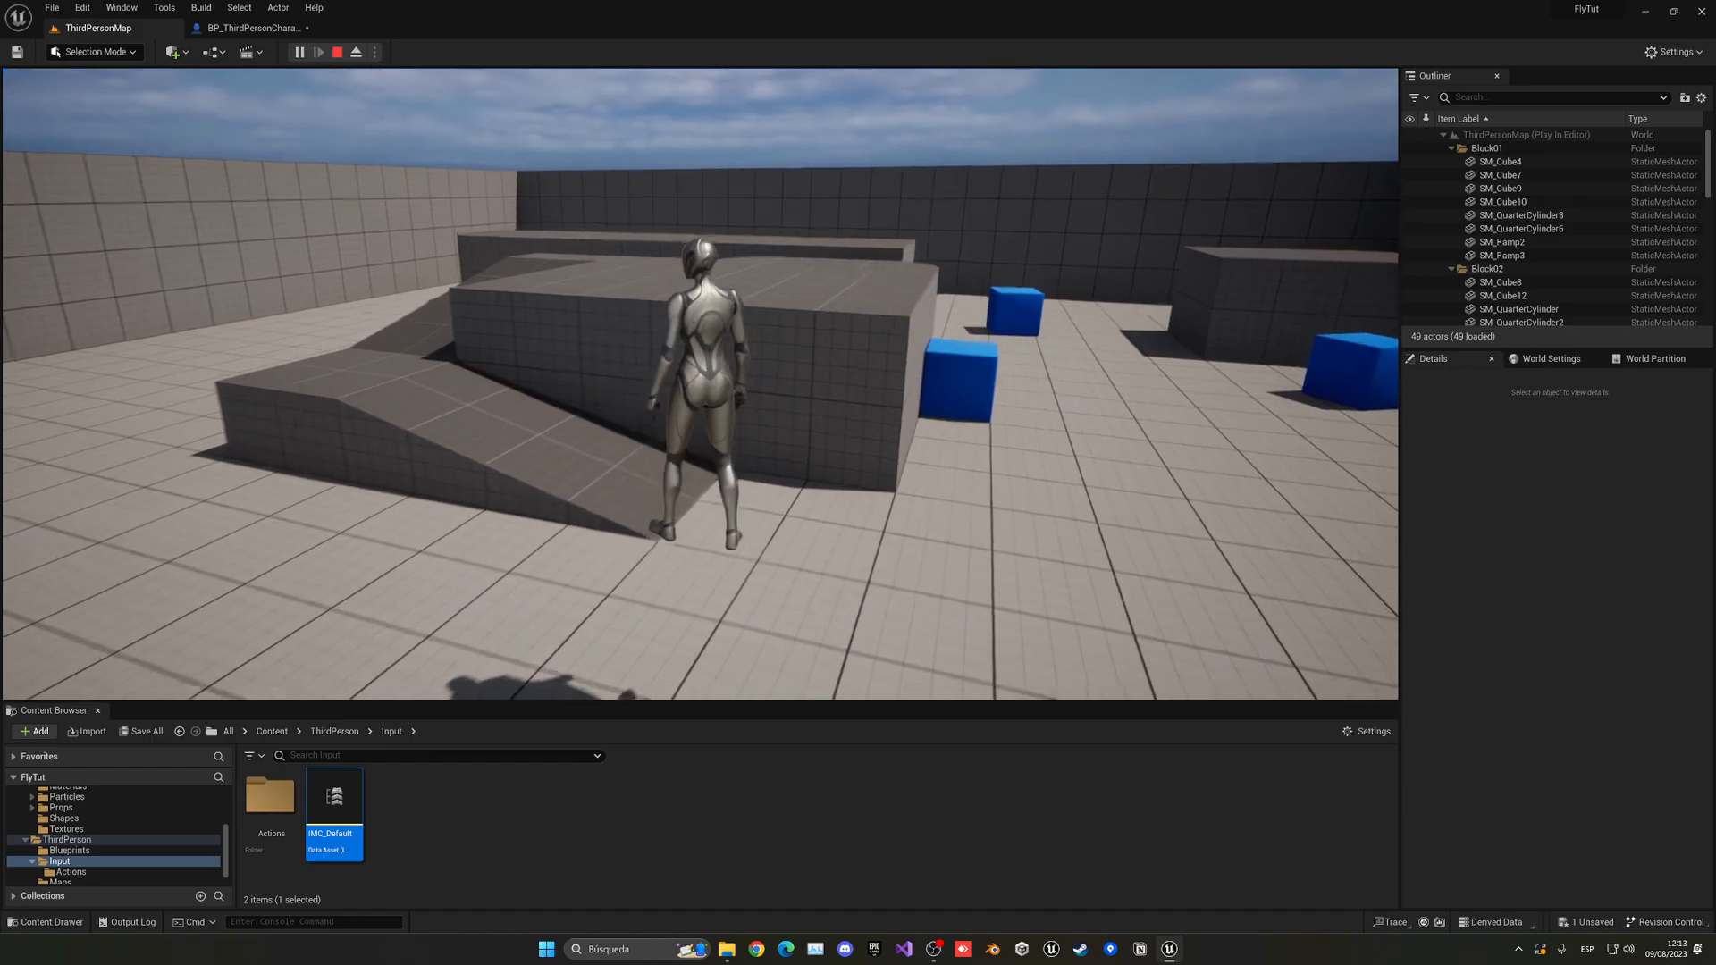
click(252, 27)
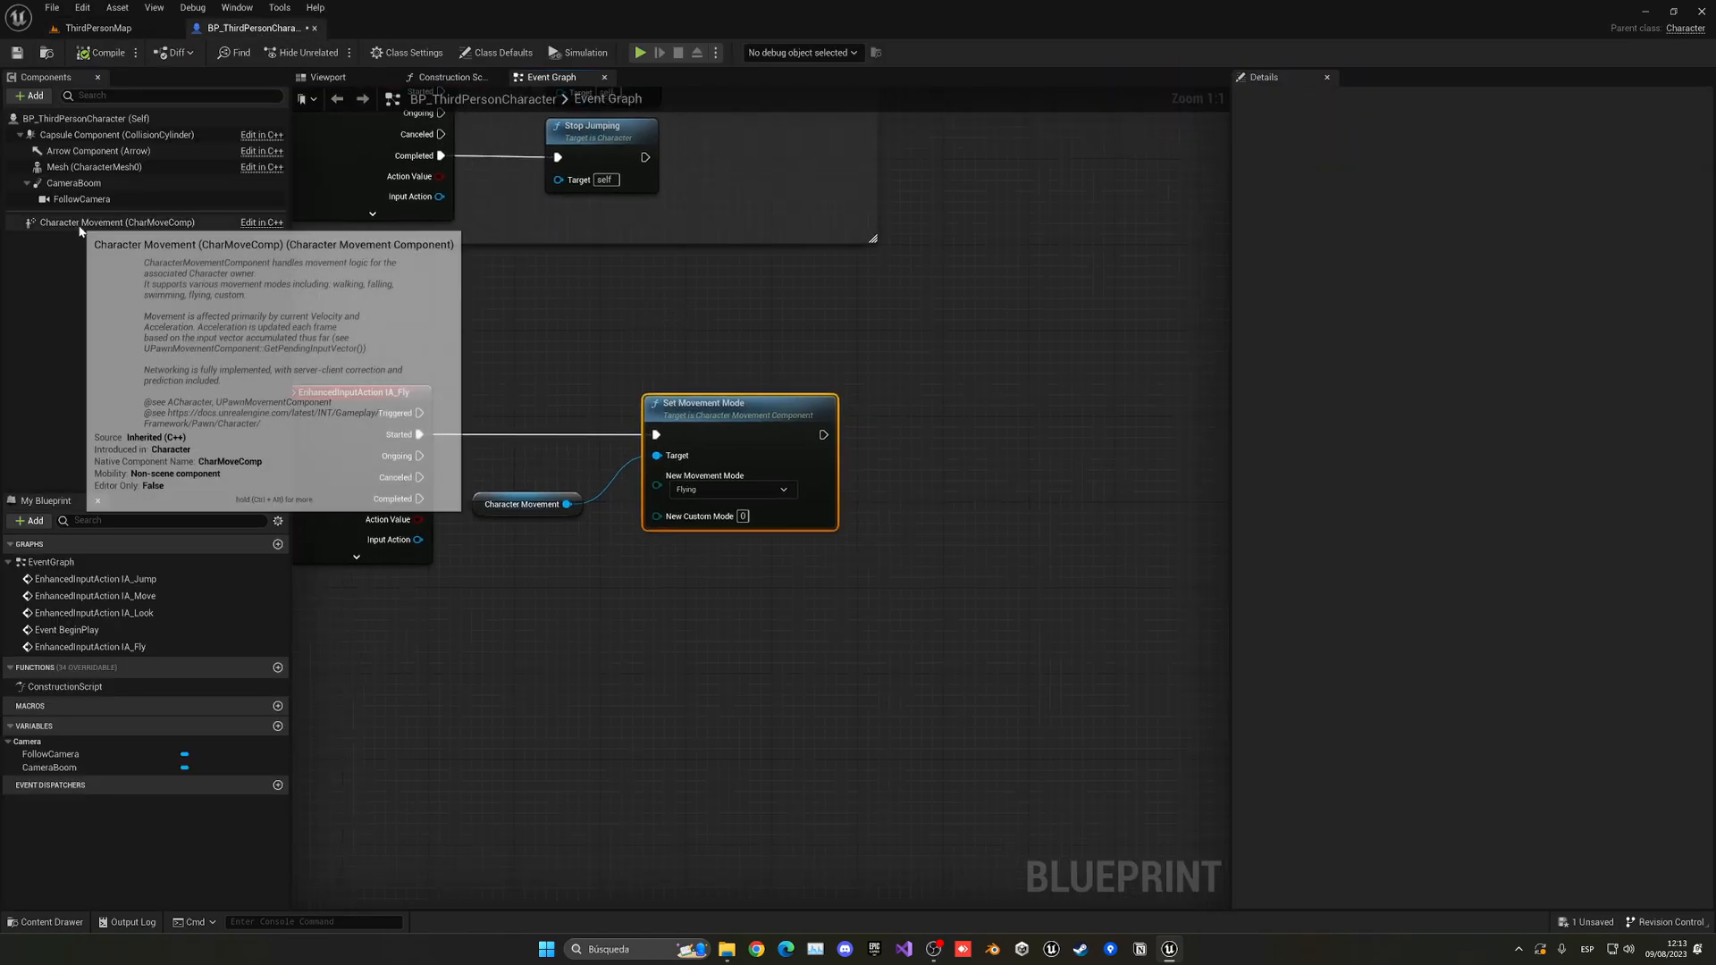
Set Character Movement's Braking Deceleration Flying to 2000.0 and launch a test play.
click(117, 221)
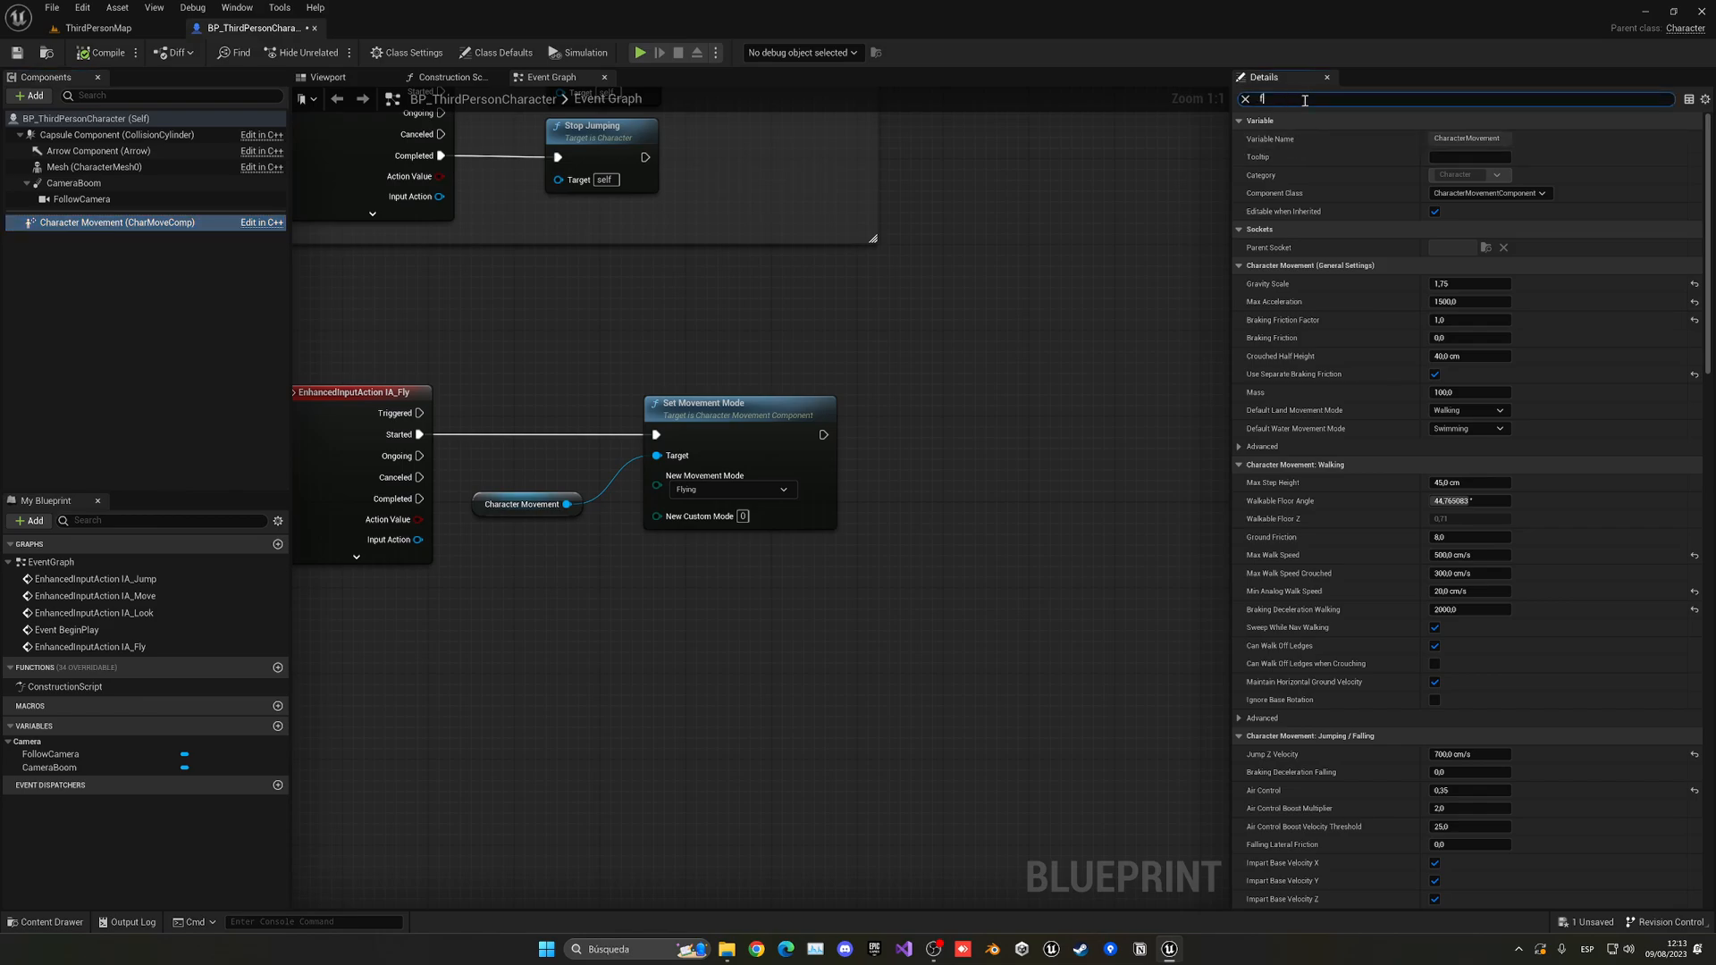
text(ly)
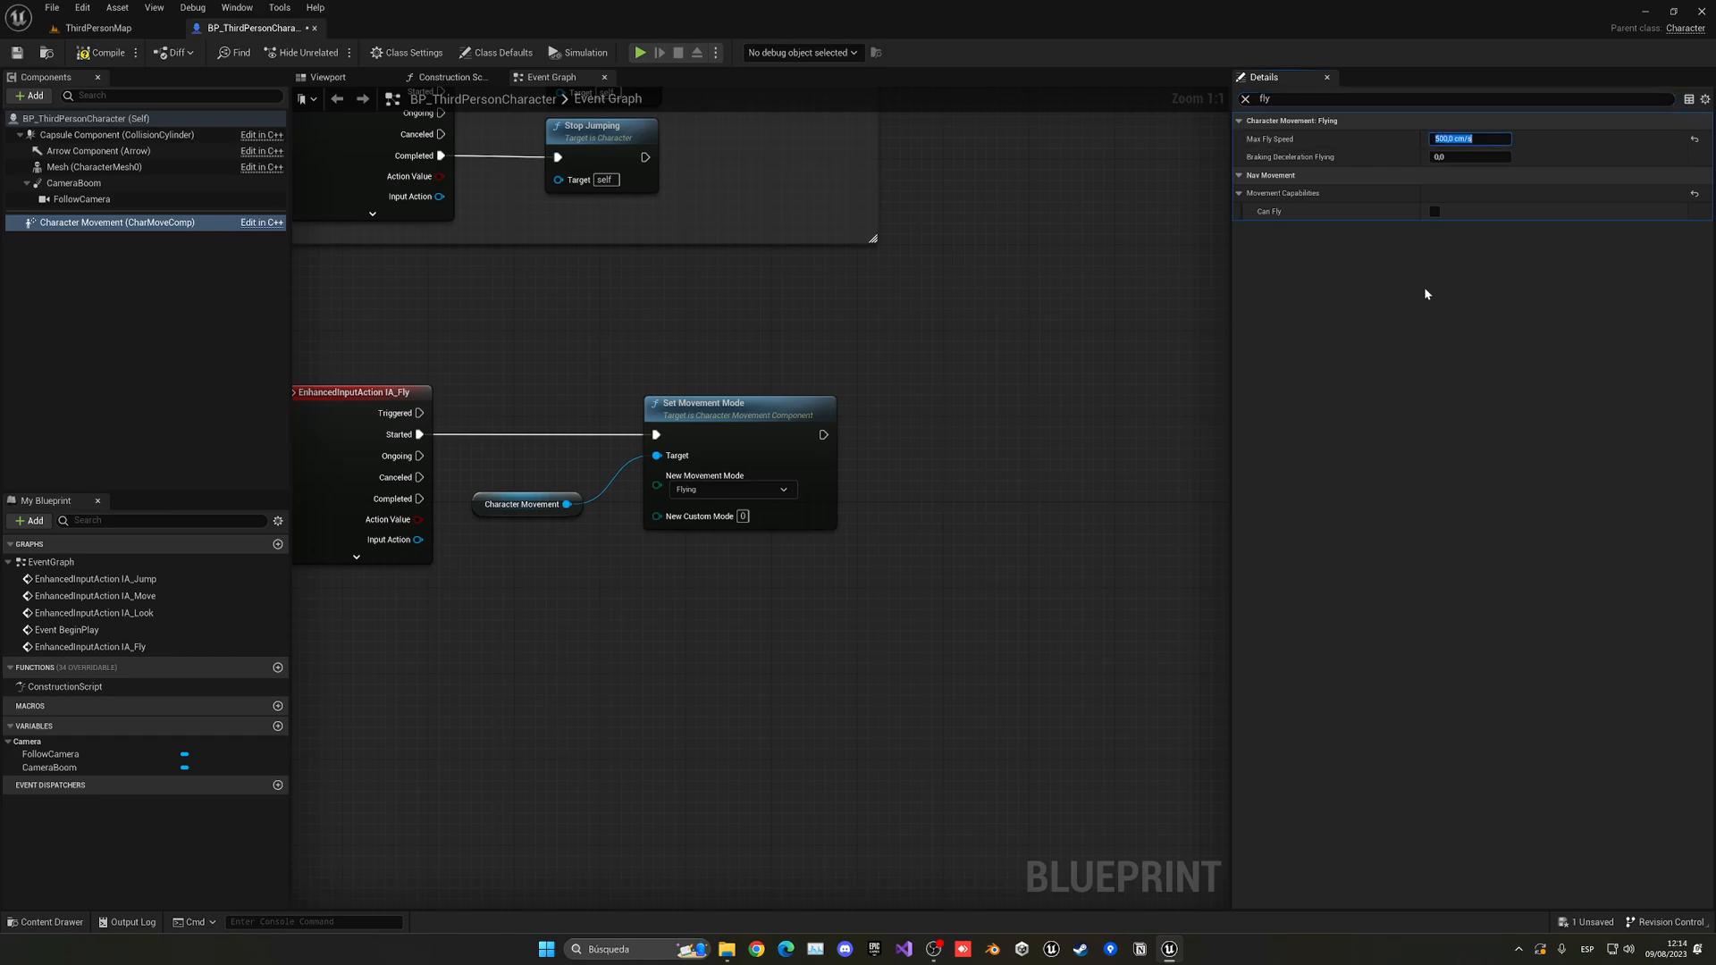
click(1470, 156)
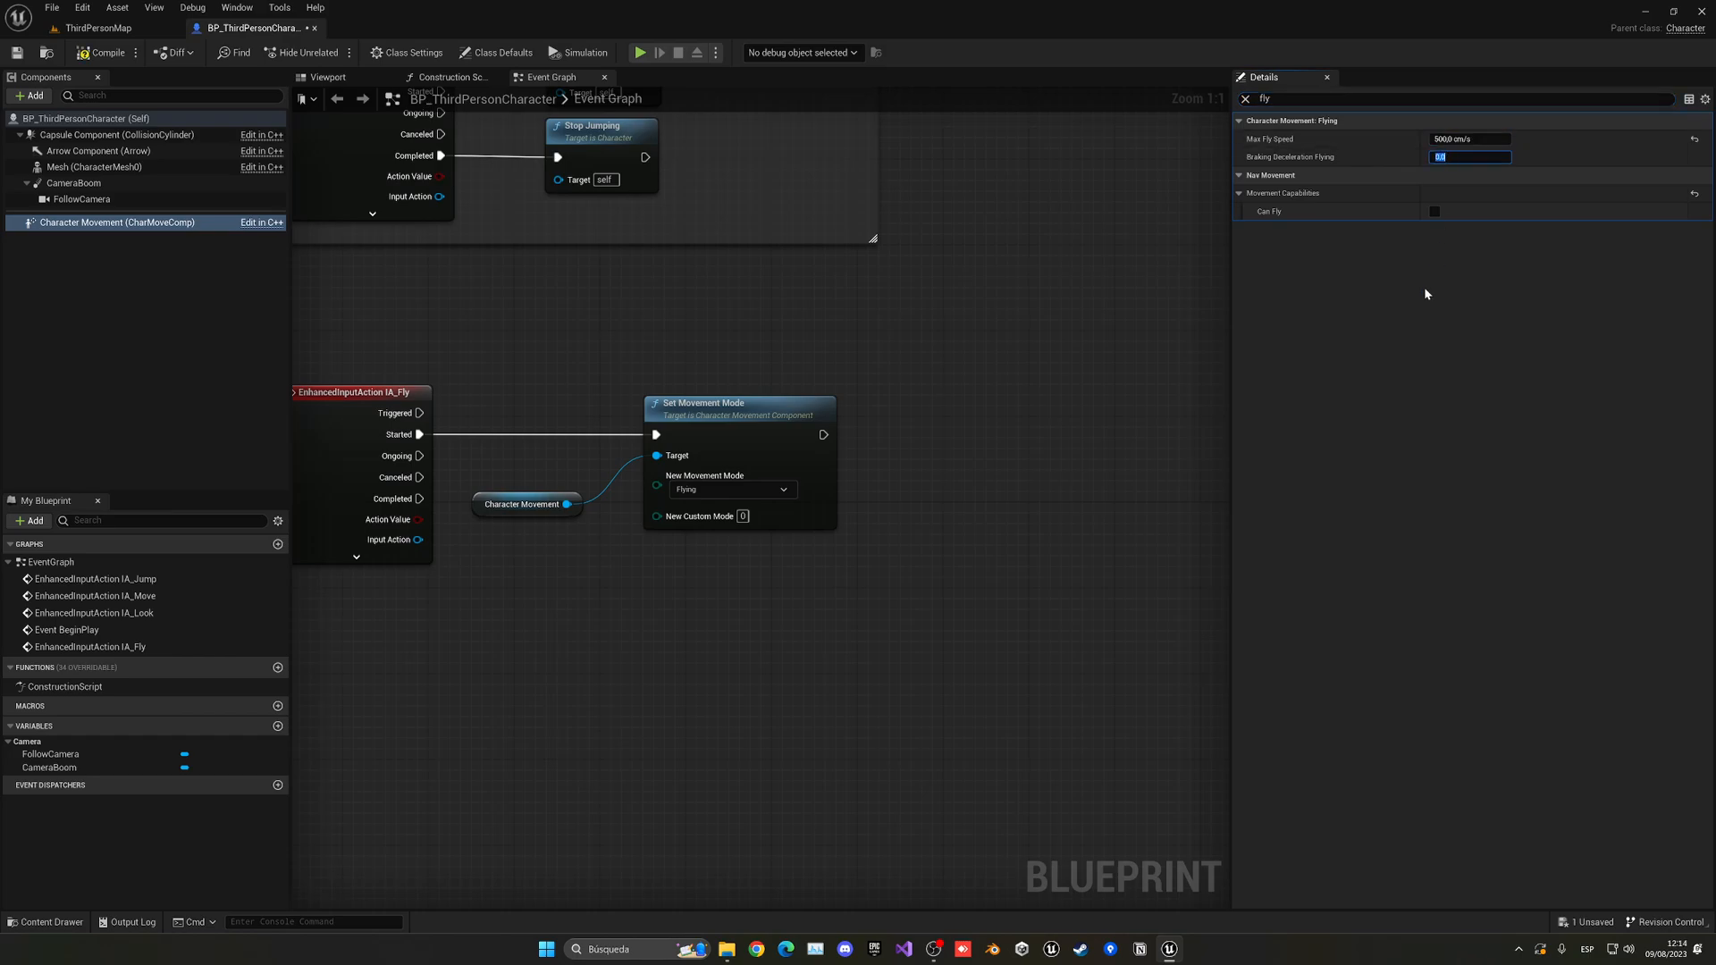
text(200)
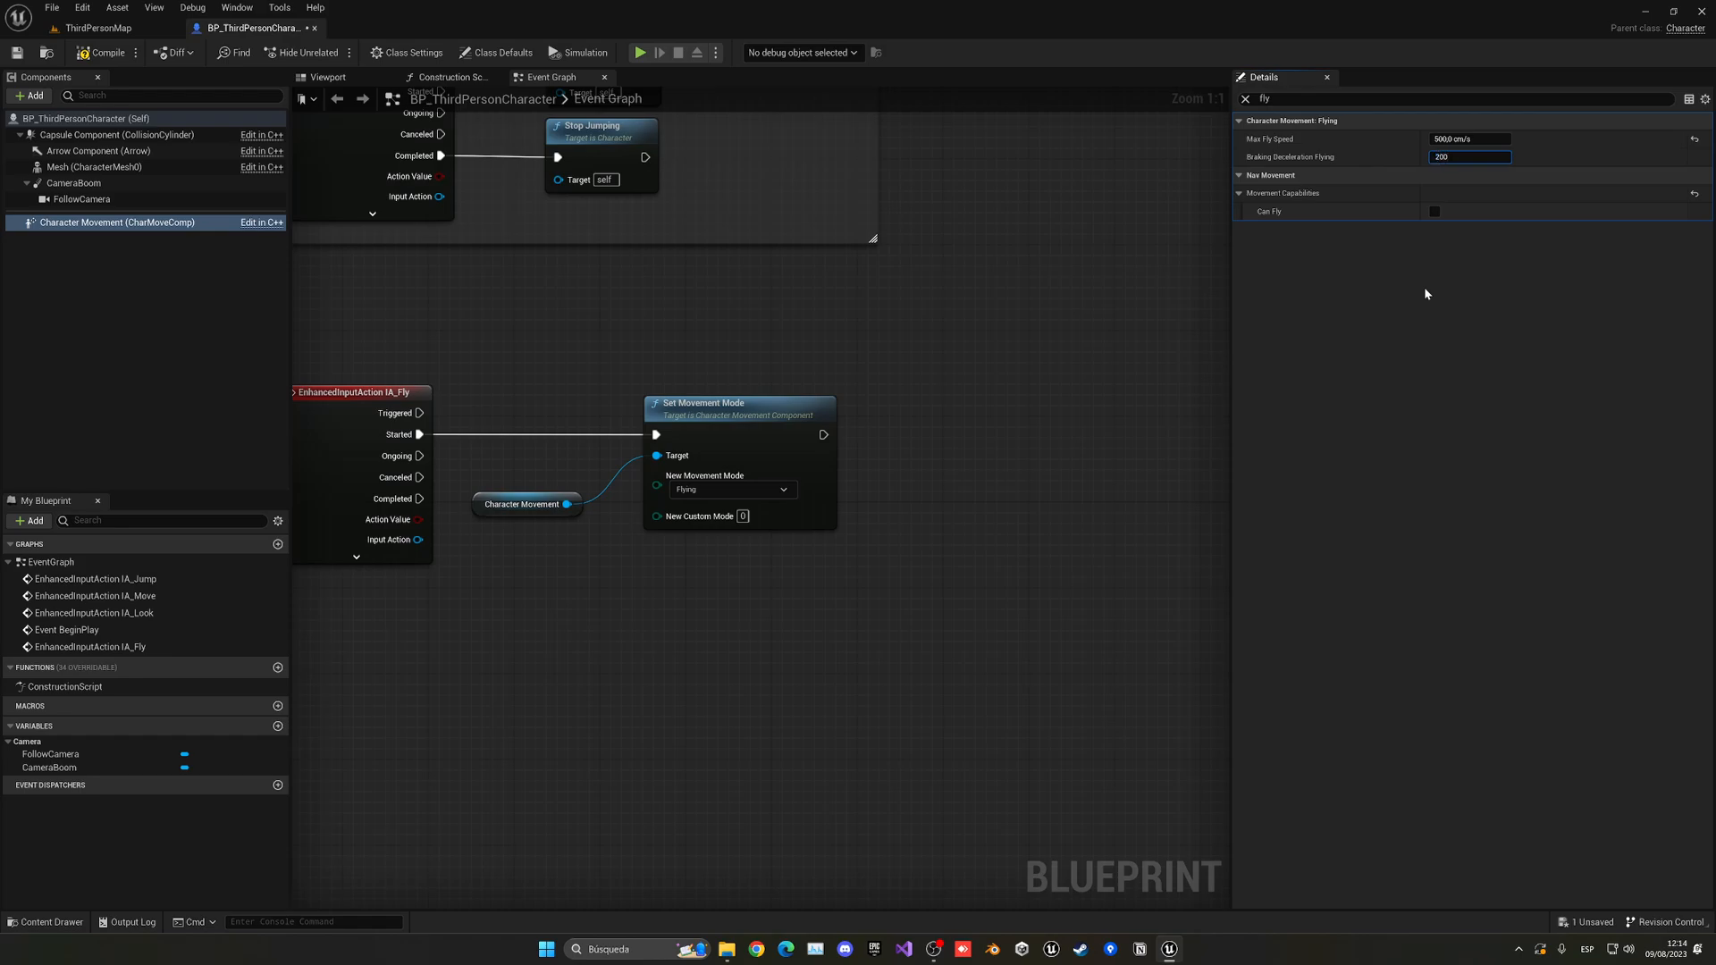
text(2000.0)
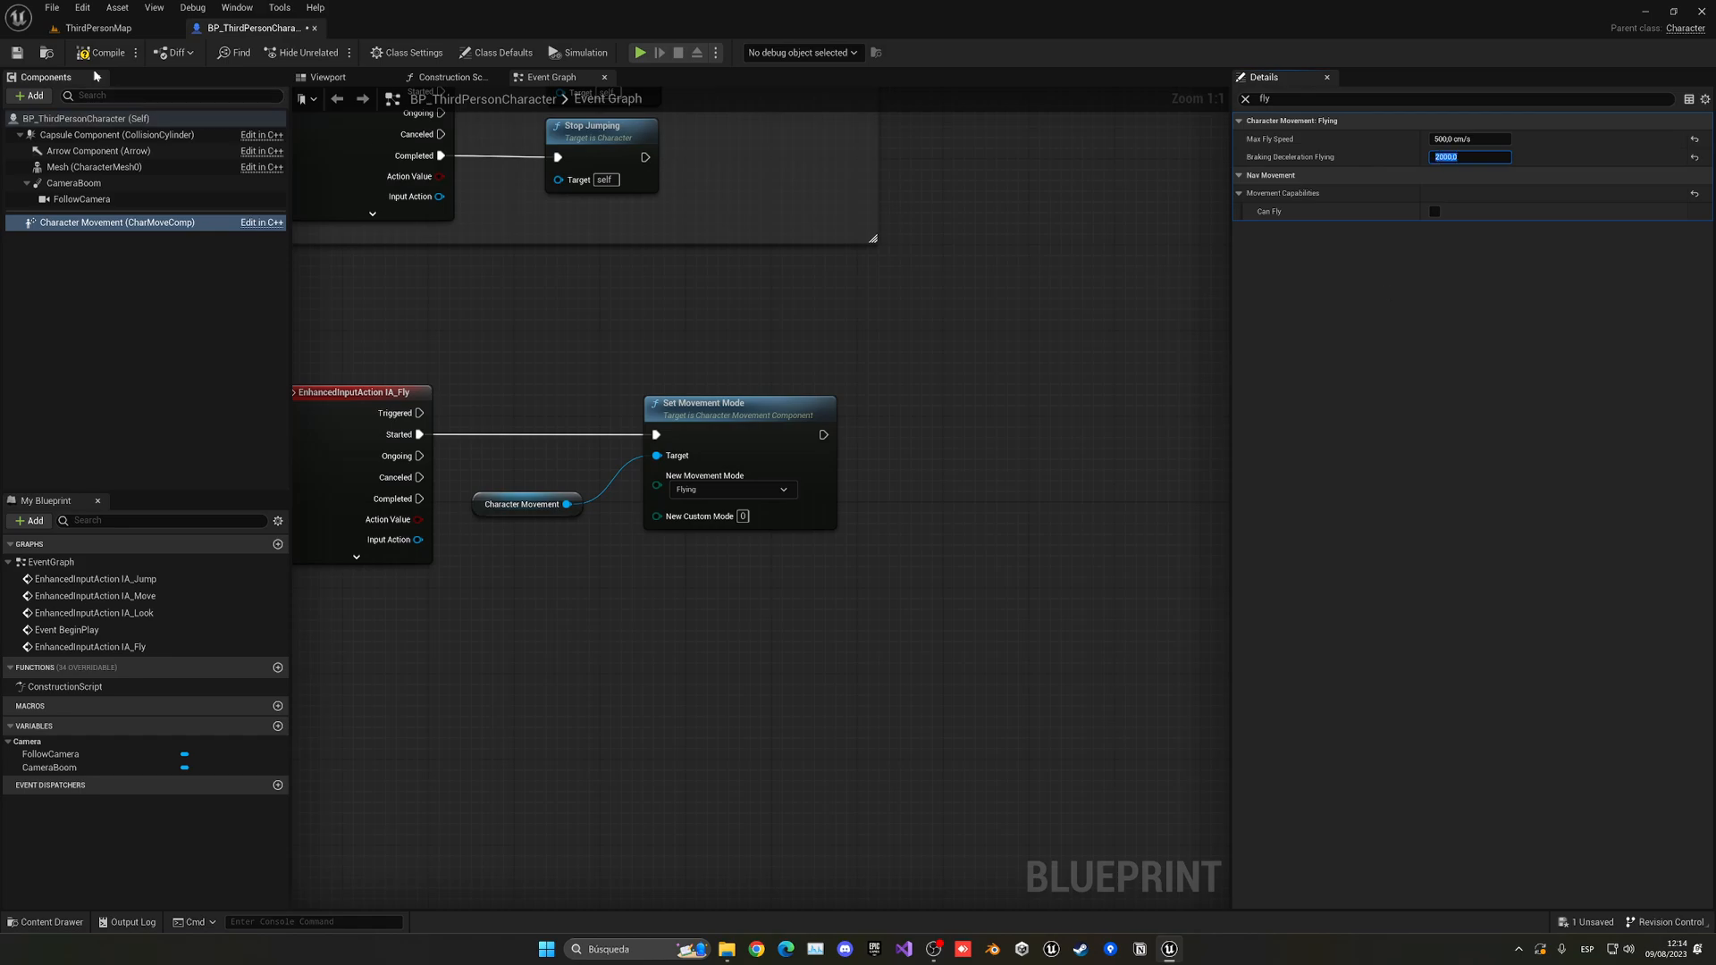
click(642, 53)
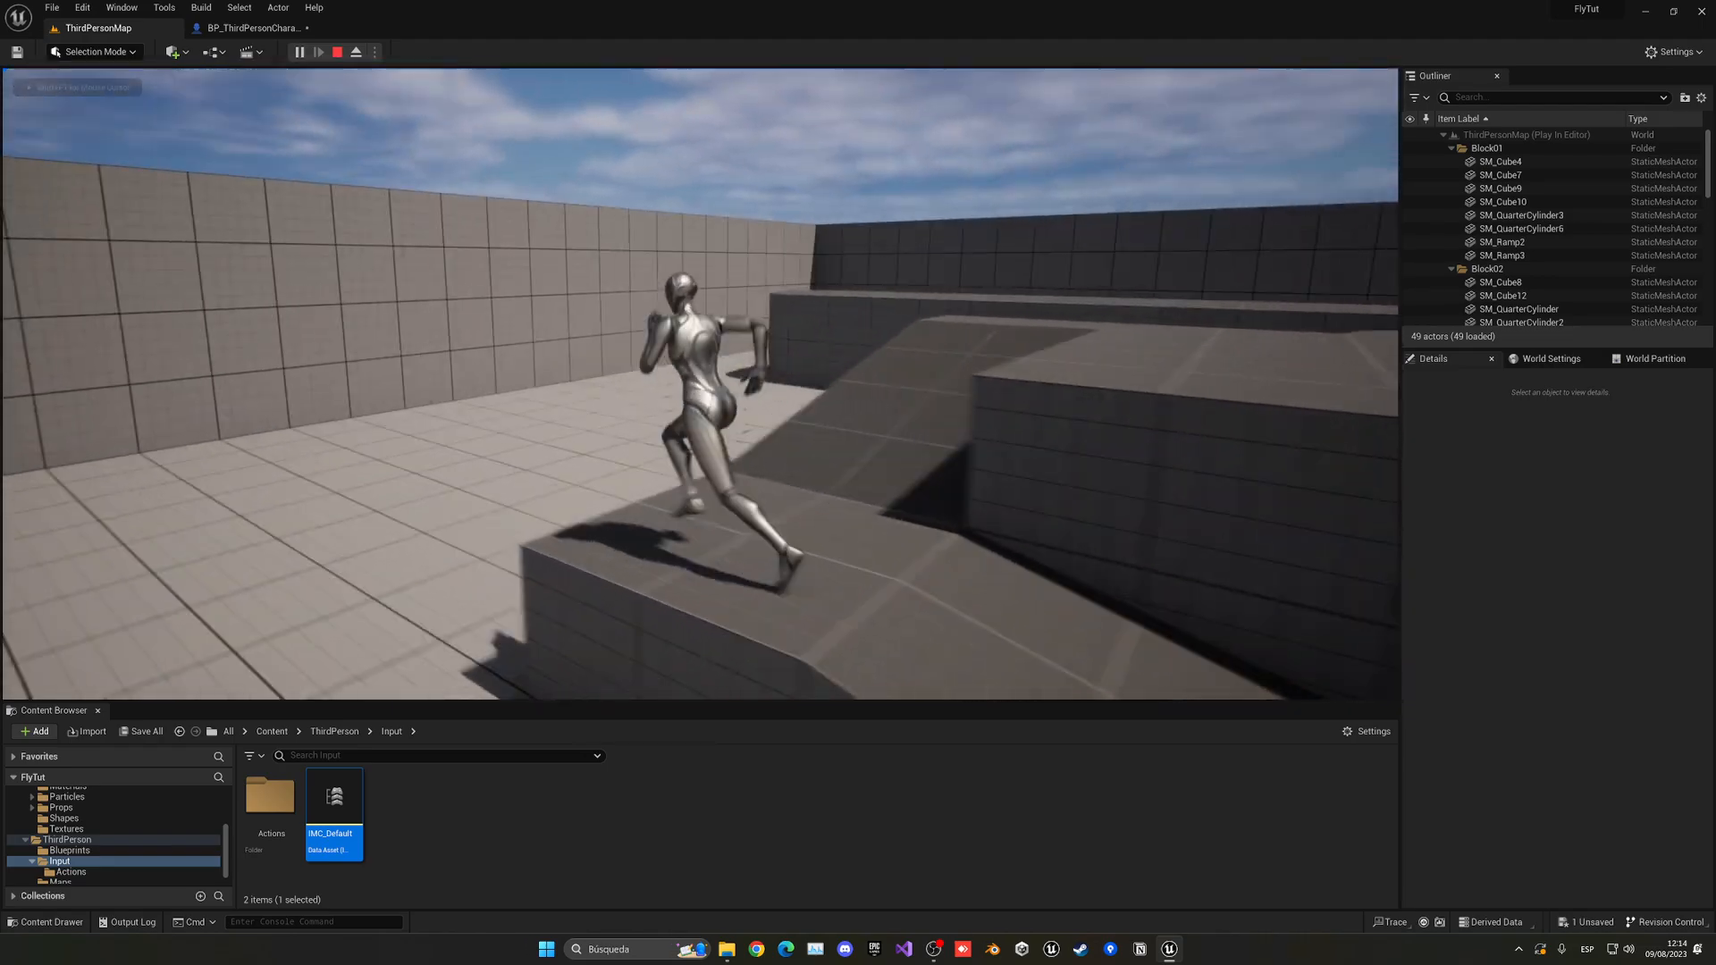
Play-test again, then lower Braking Deceleration Flying to 1500.0.
click(336, 52)
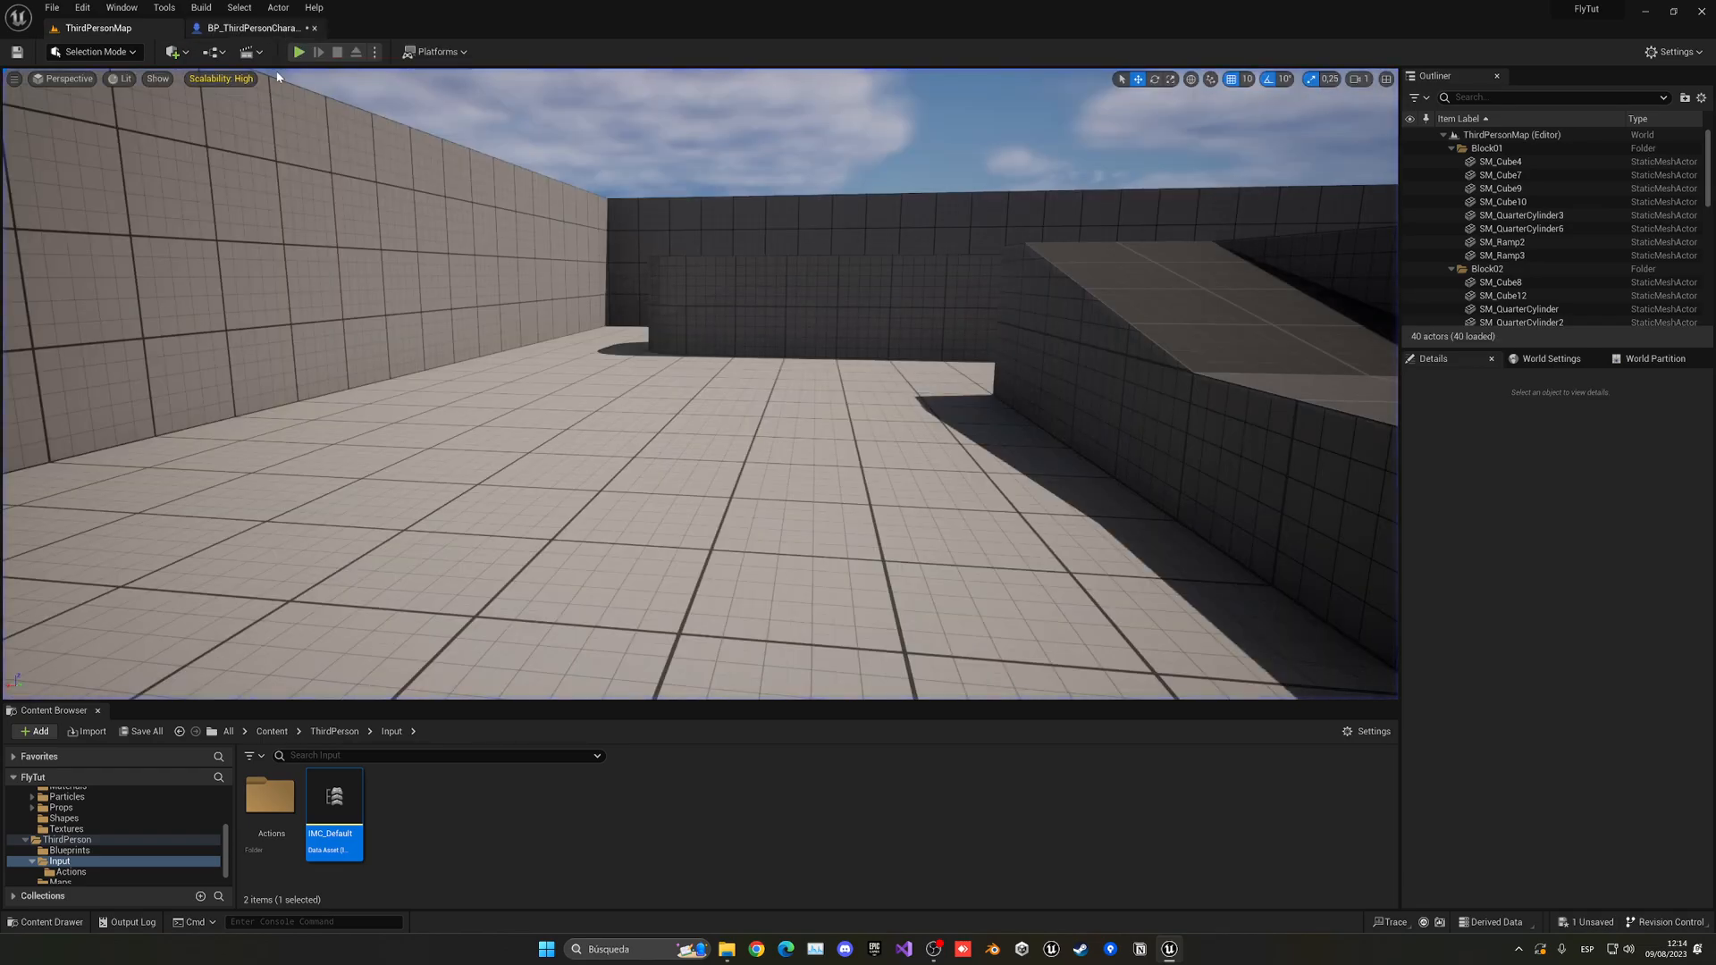
click(298, 52)
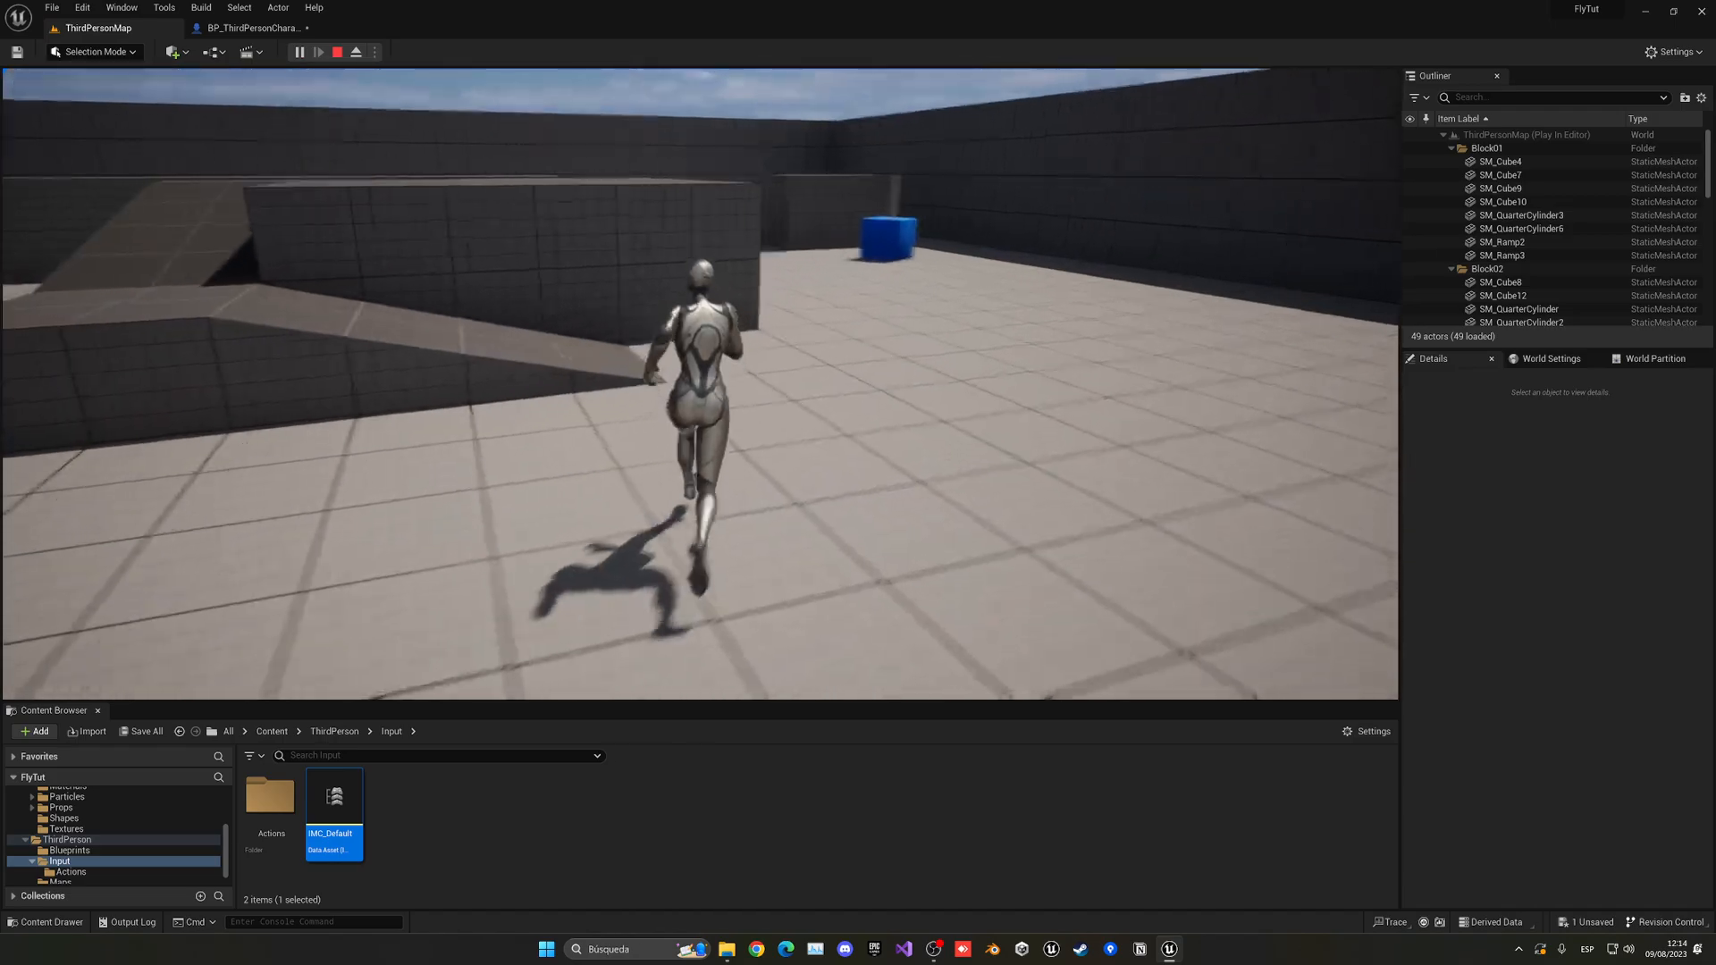
click(337, 52)
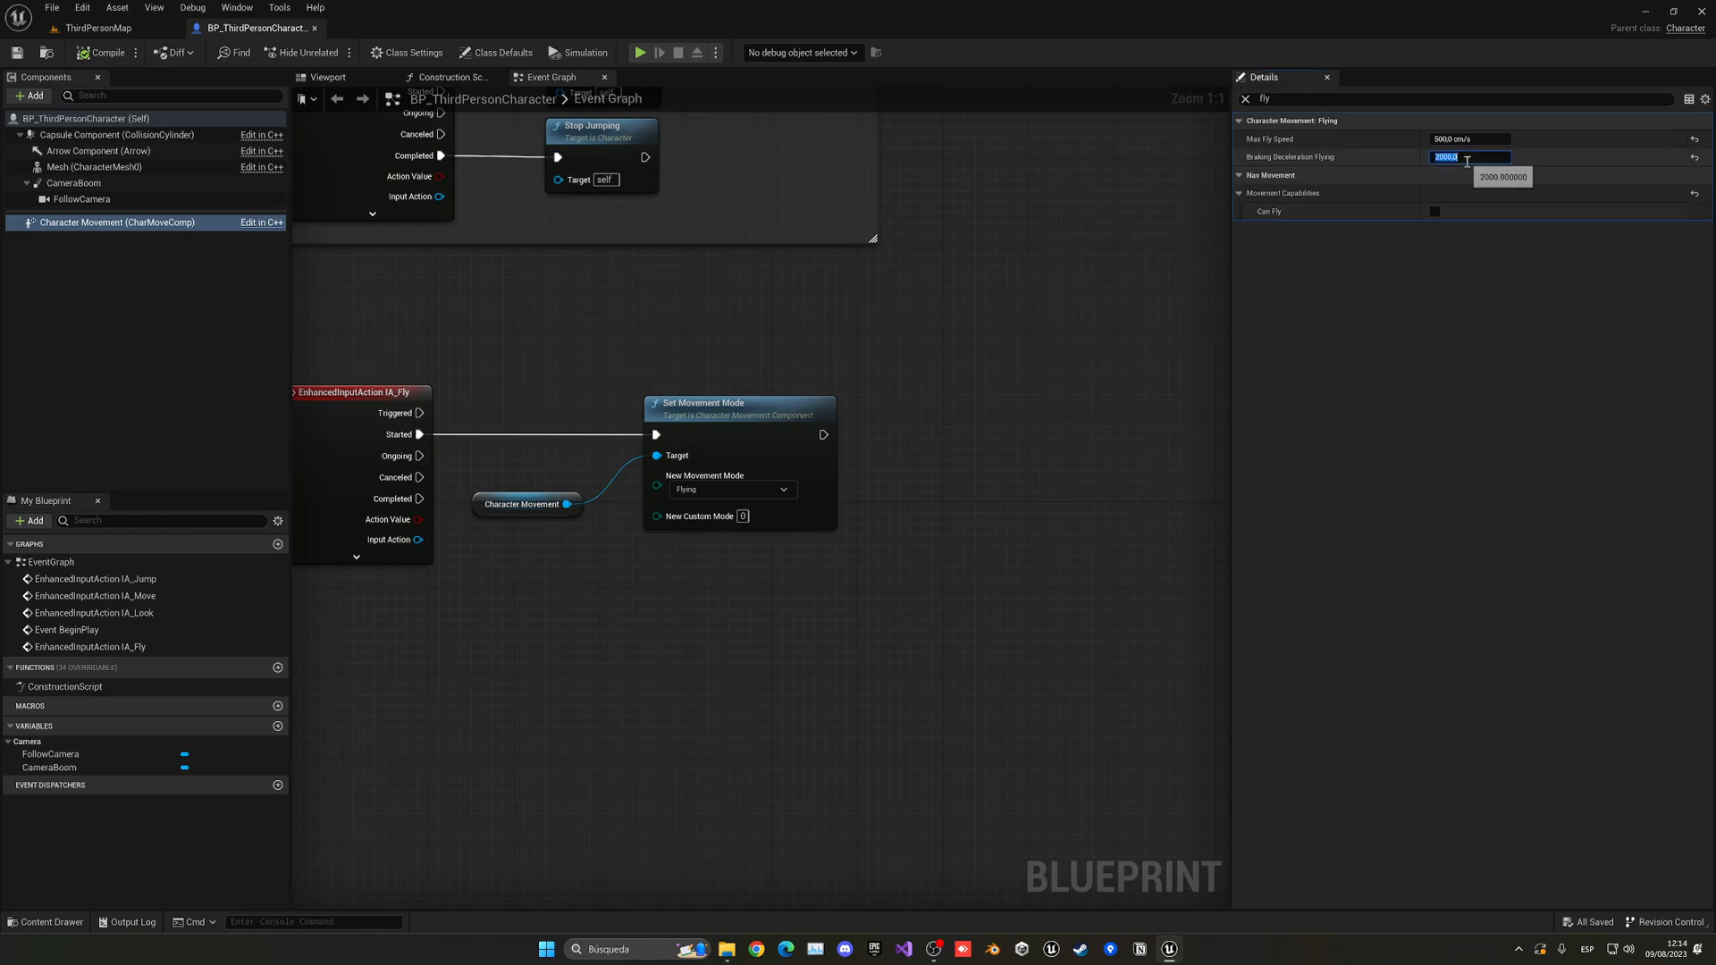
text(1500.0)
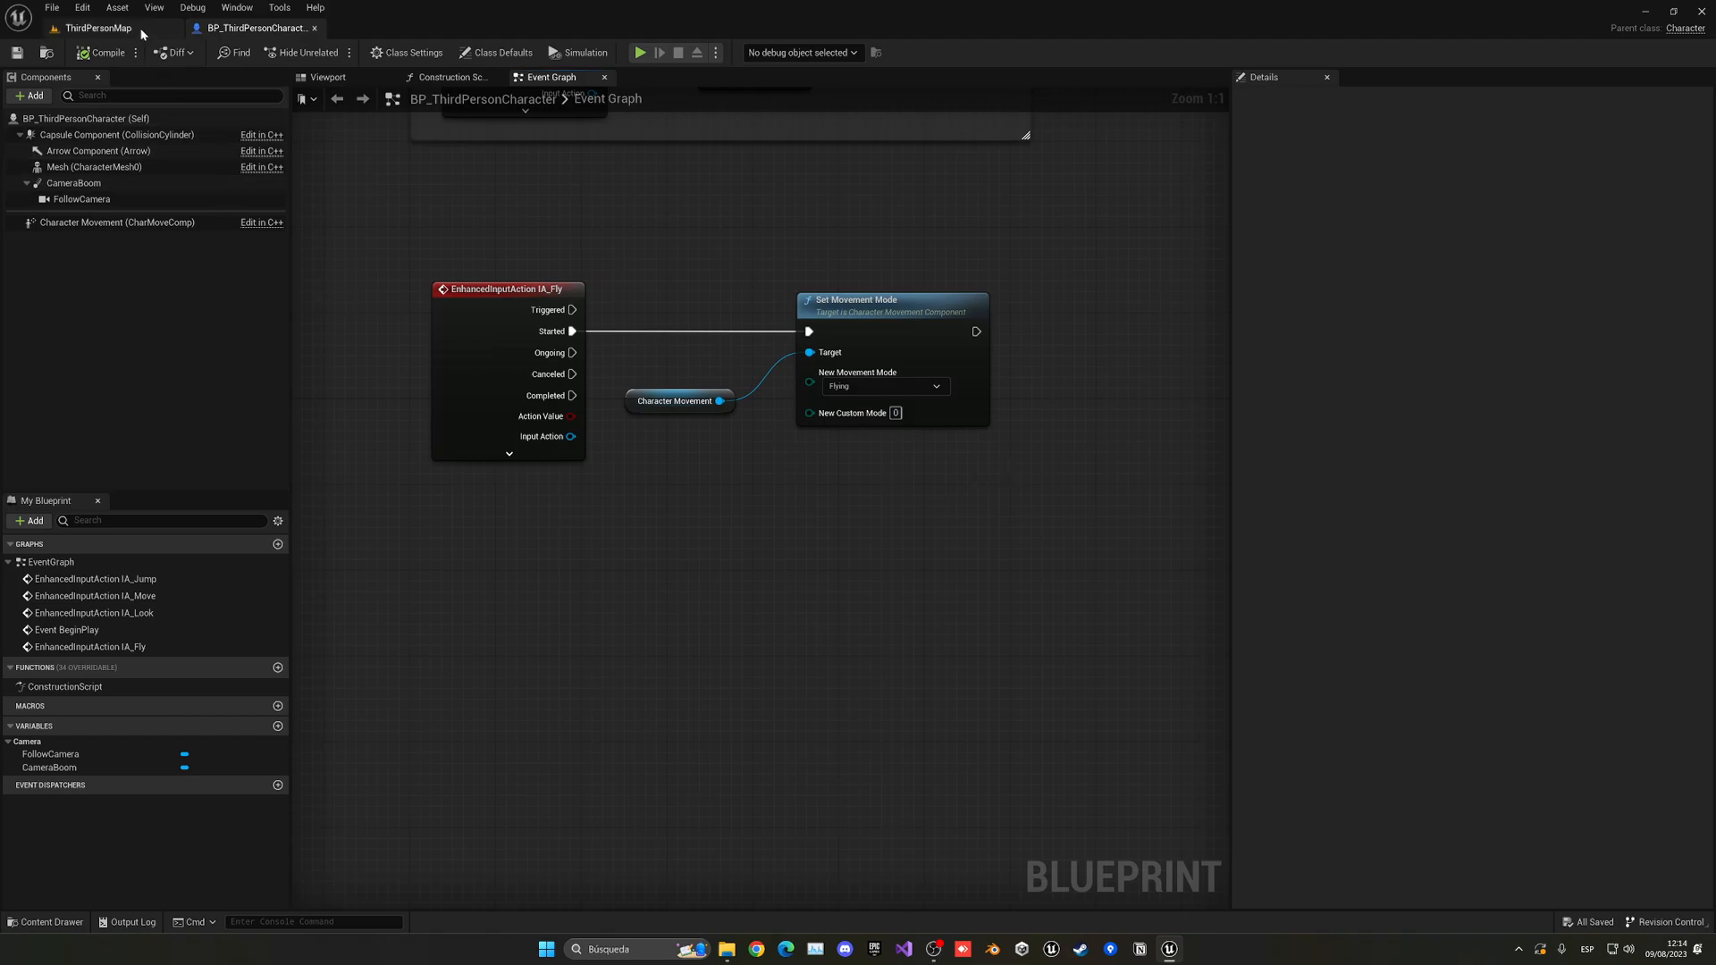
Set IA_FlyUpAndDown's value type to Axis2D (Vector2D), save it, and return to the level map.
click(98, 27)
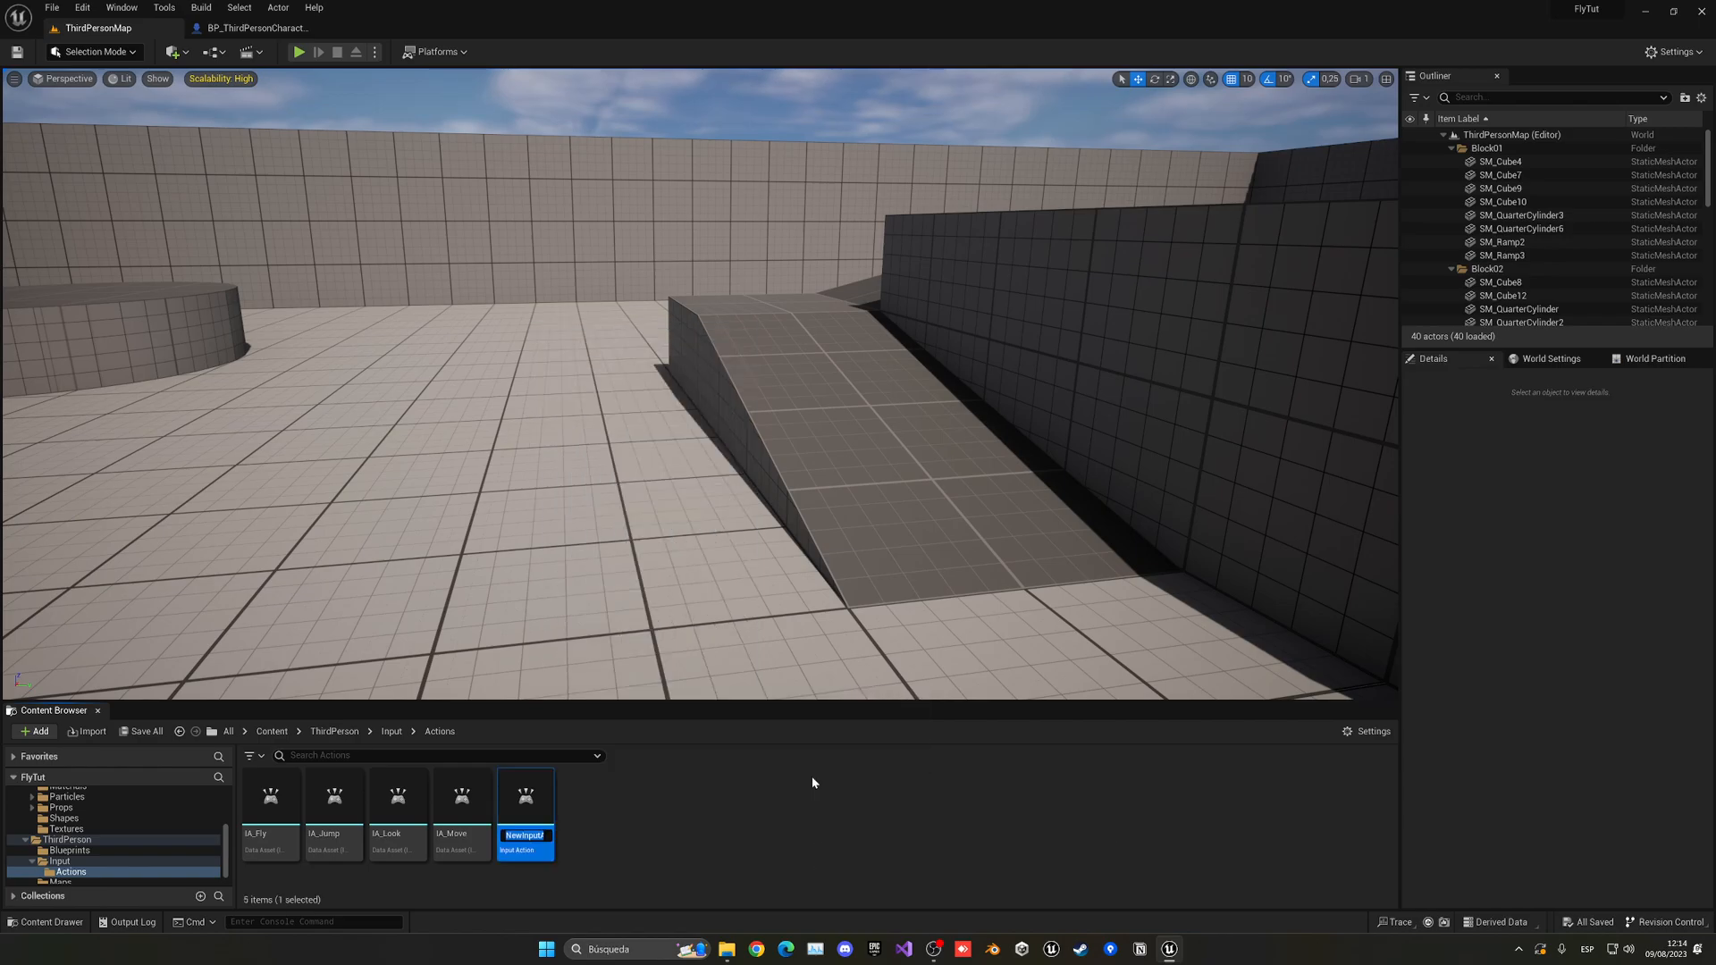
text(IA_FlyUpAndDown)
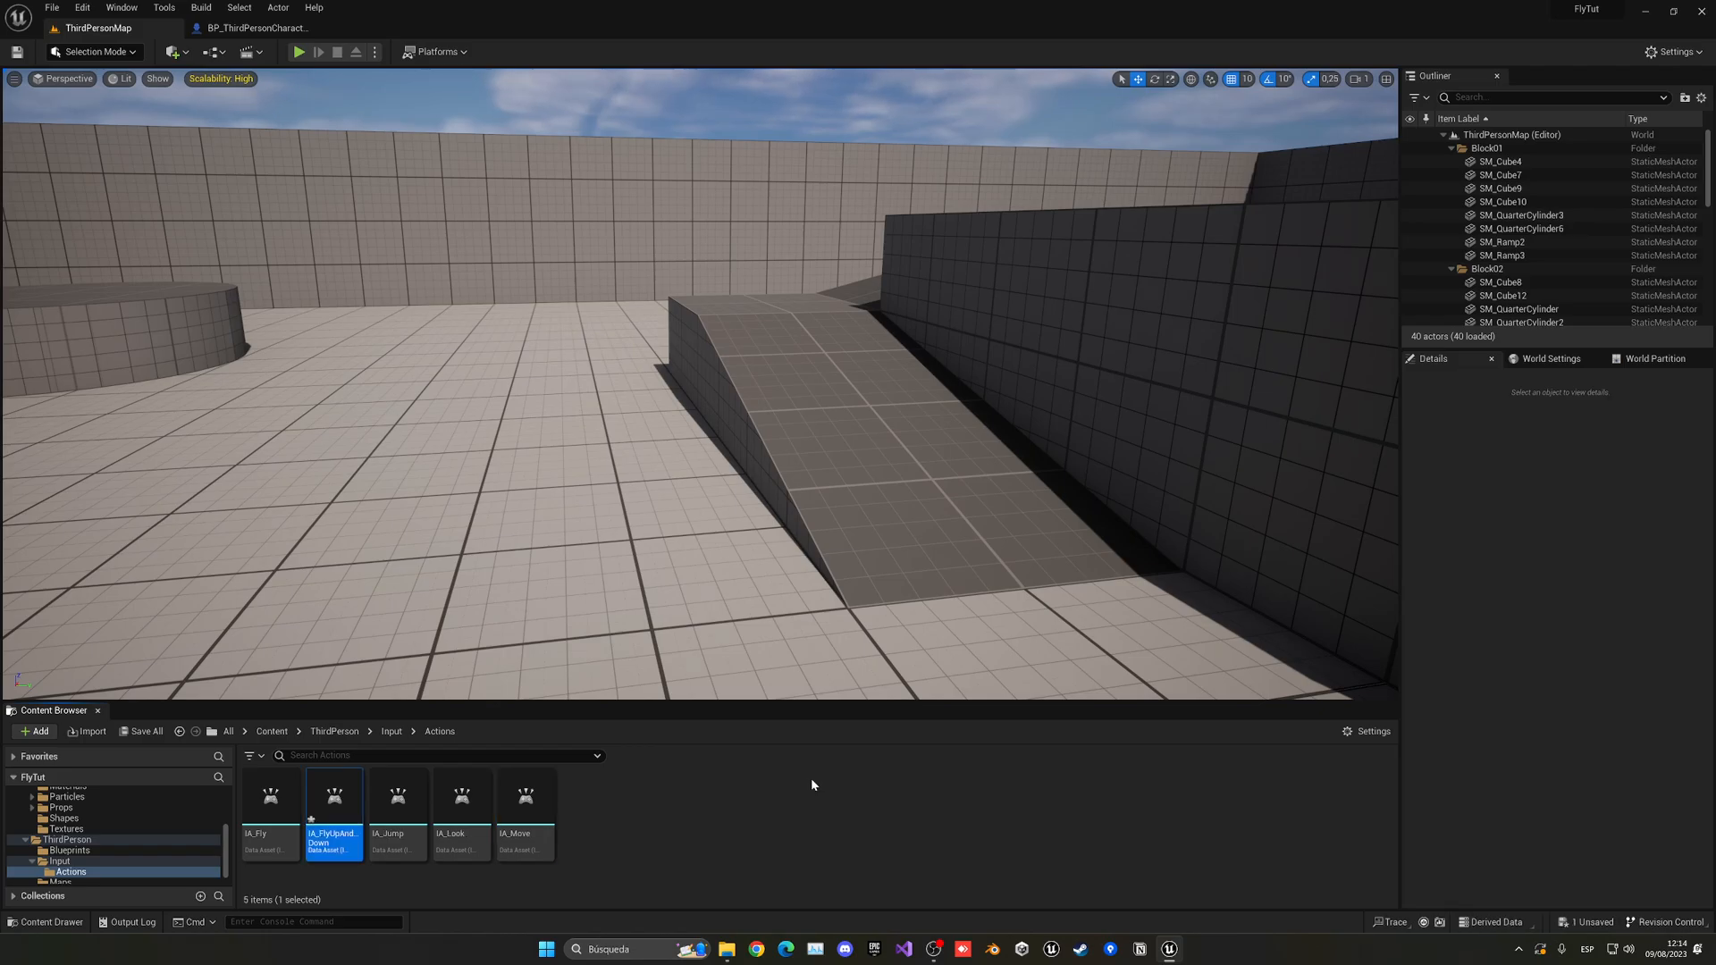
double_click(334, 799)
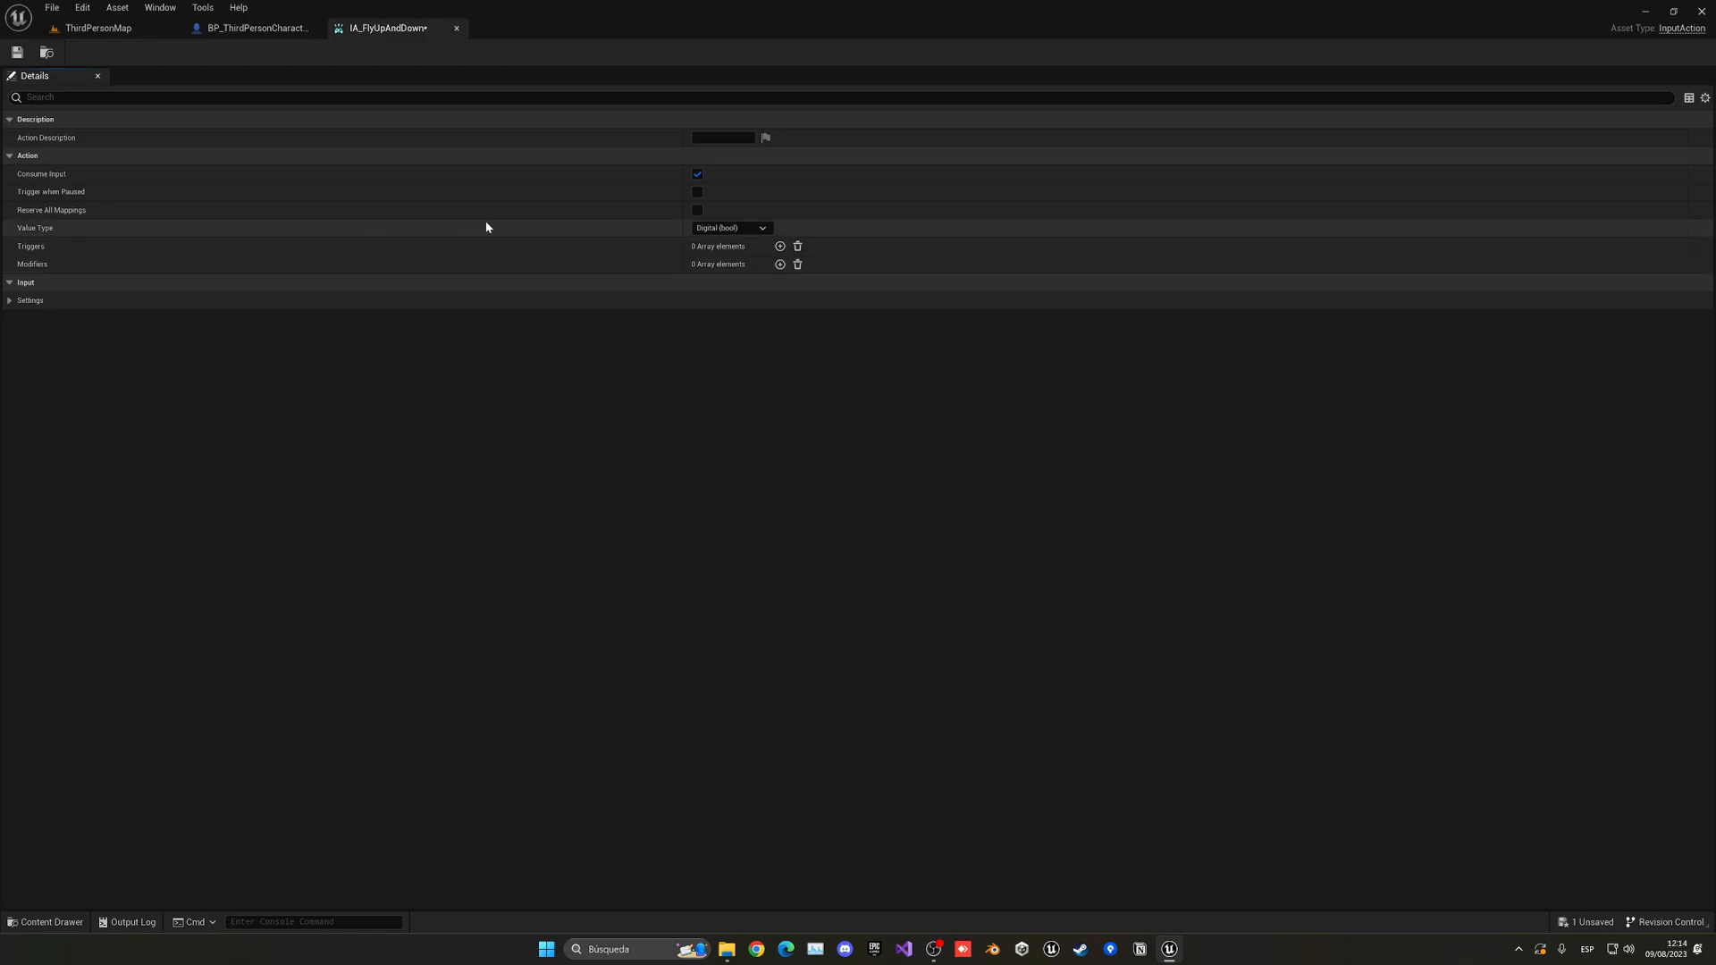
click(729, 228)
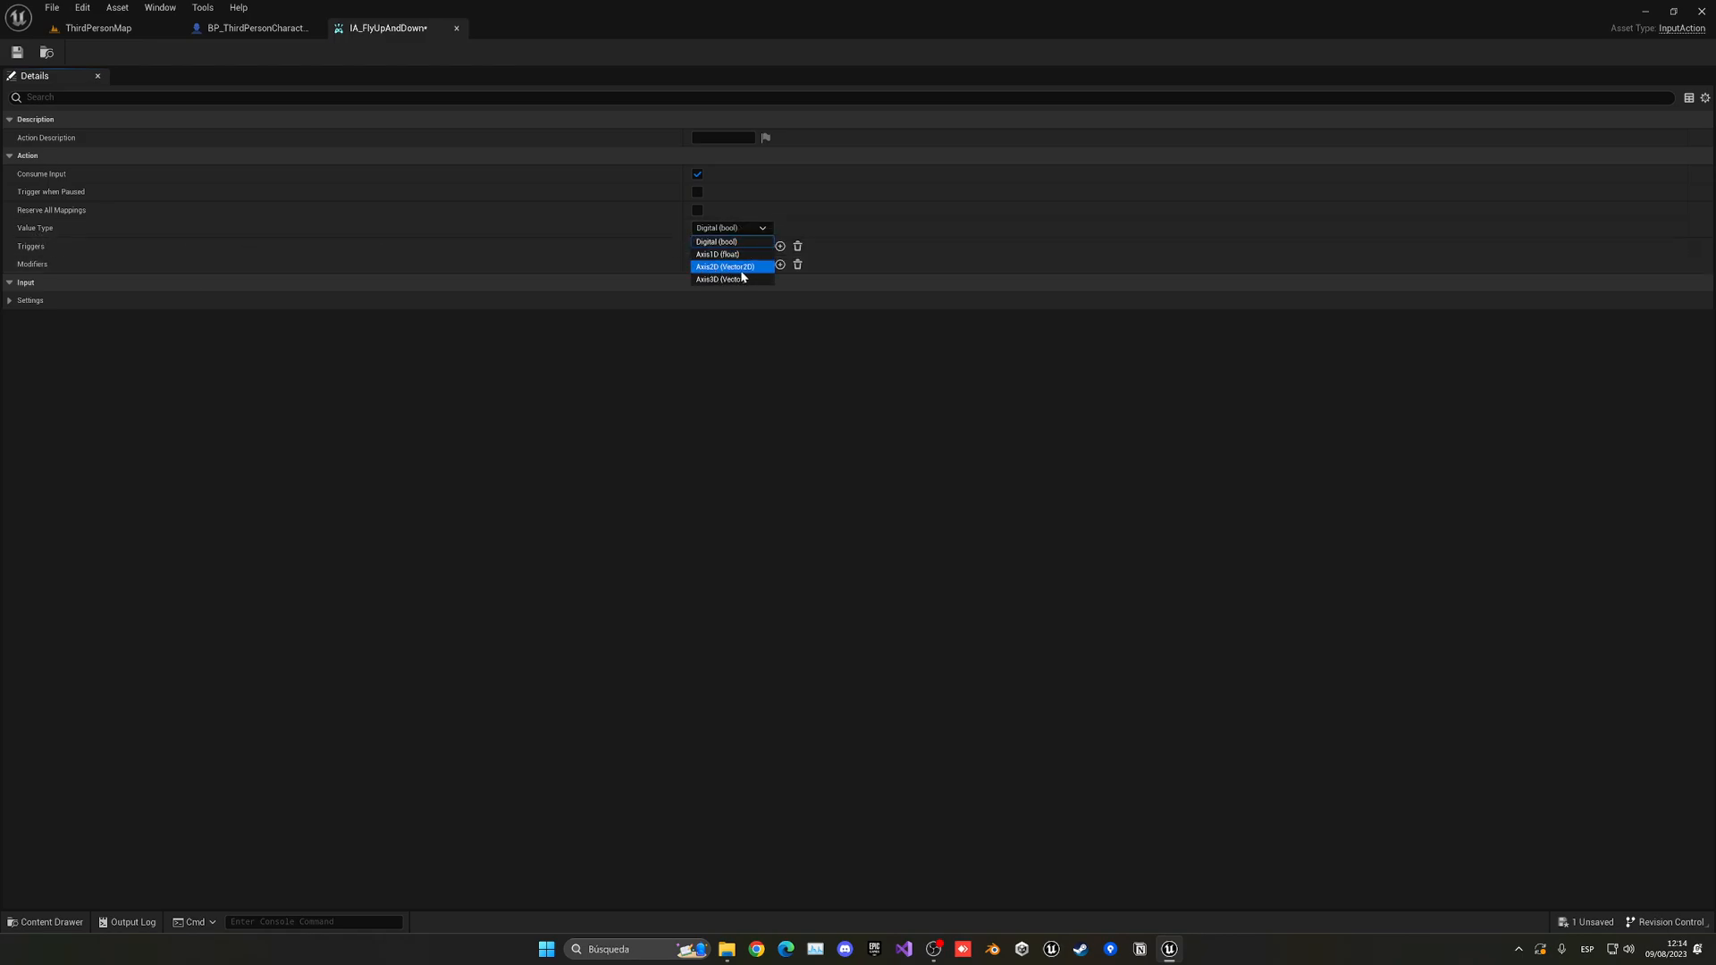
click(725, 266)
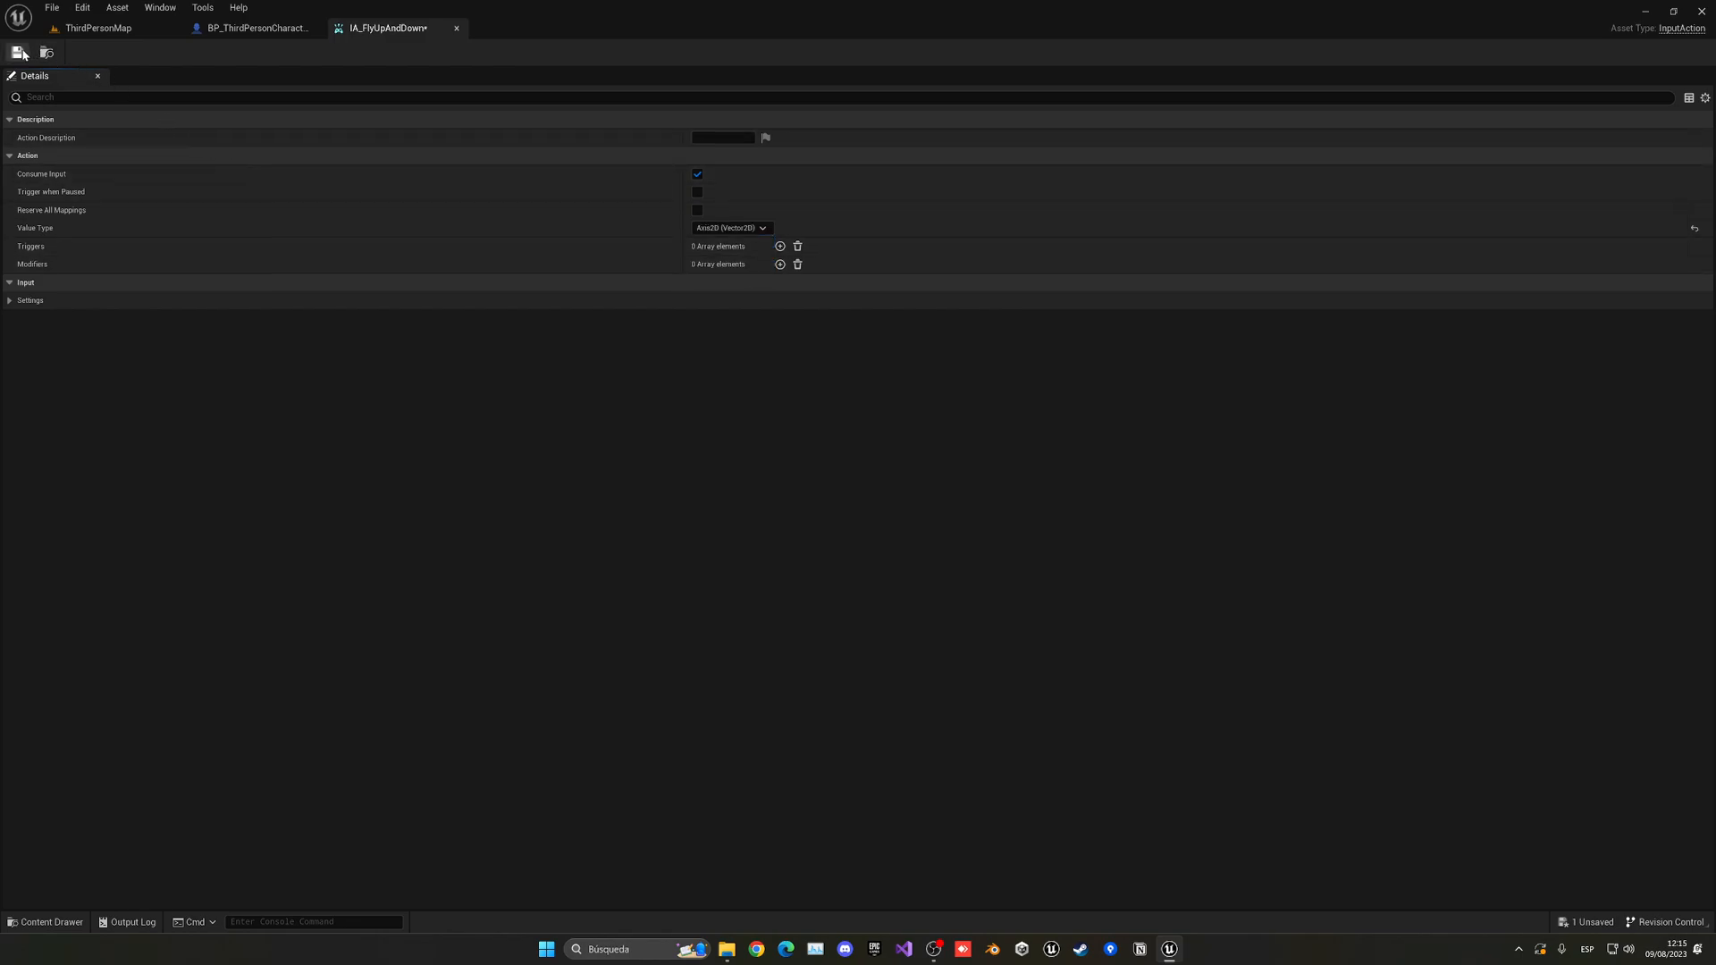
click(19, 52)
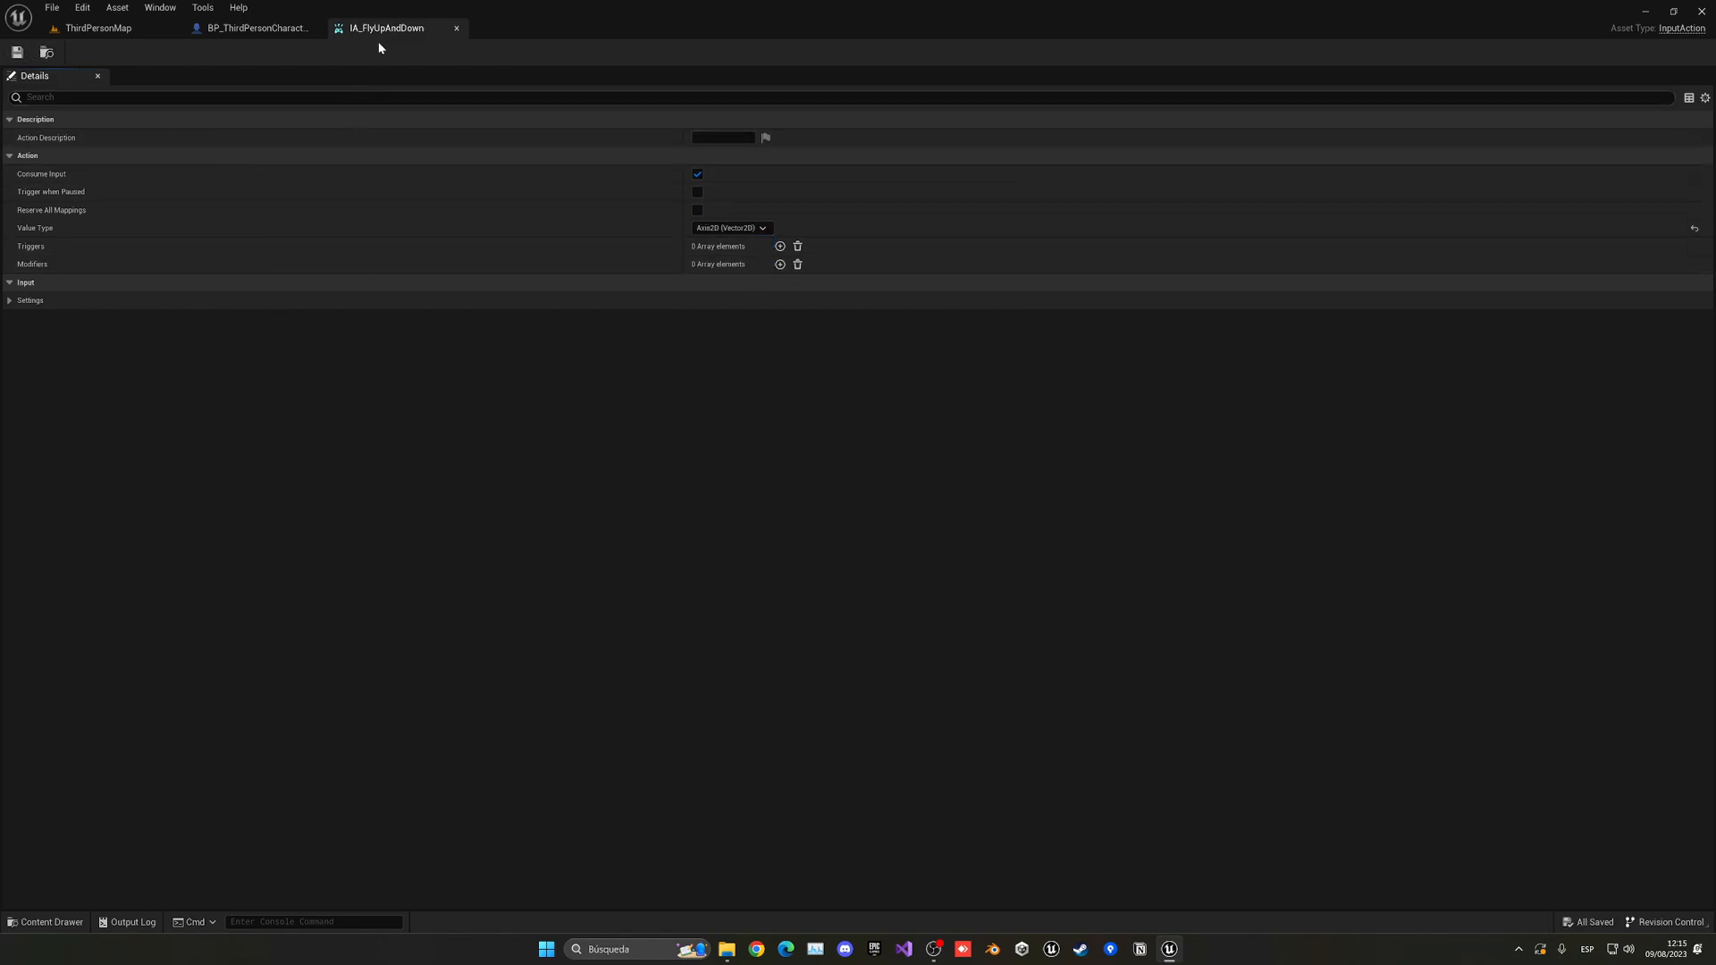
mouse_move(386, 28)
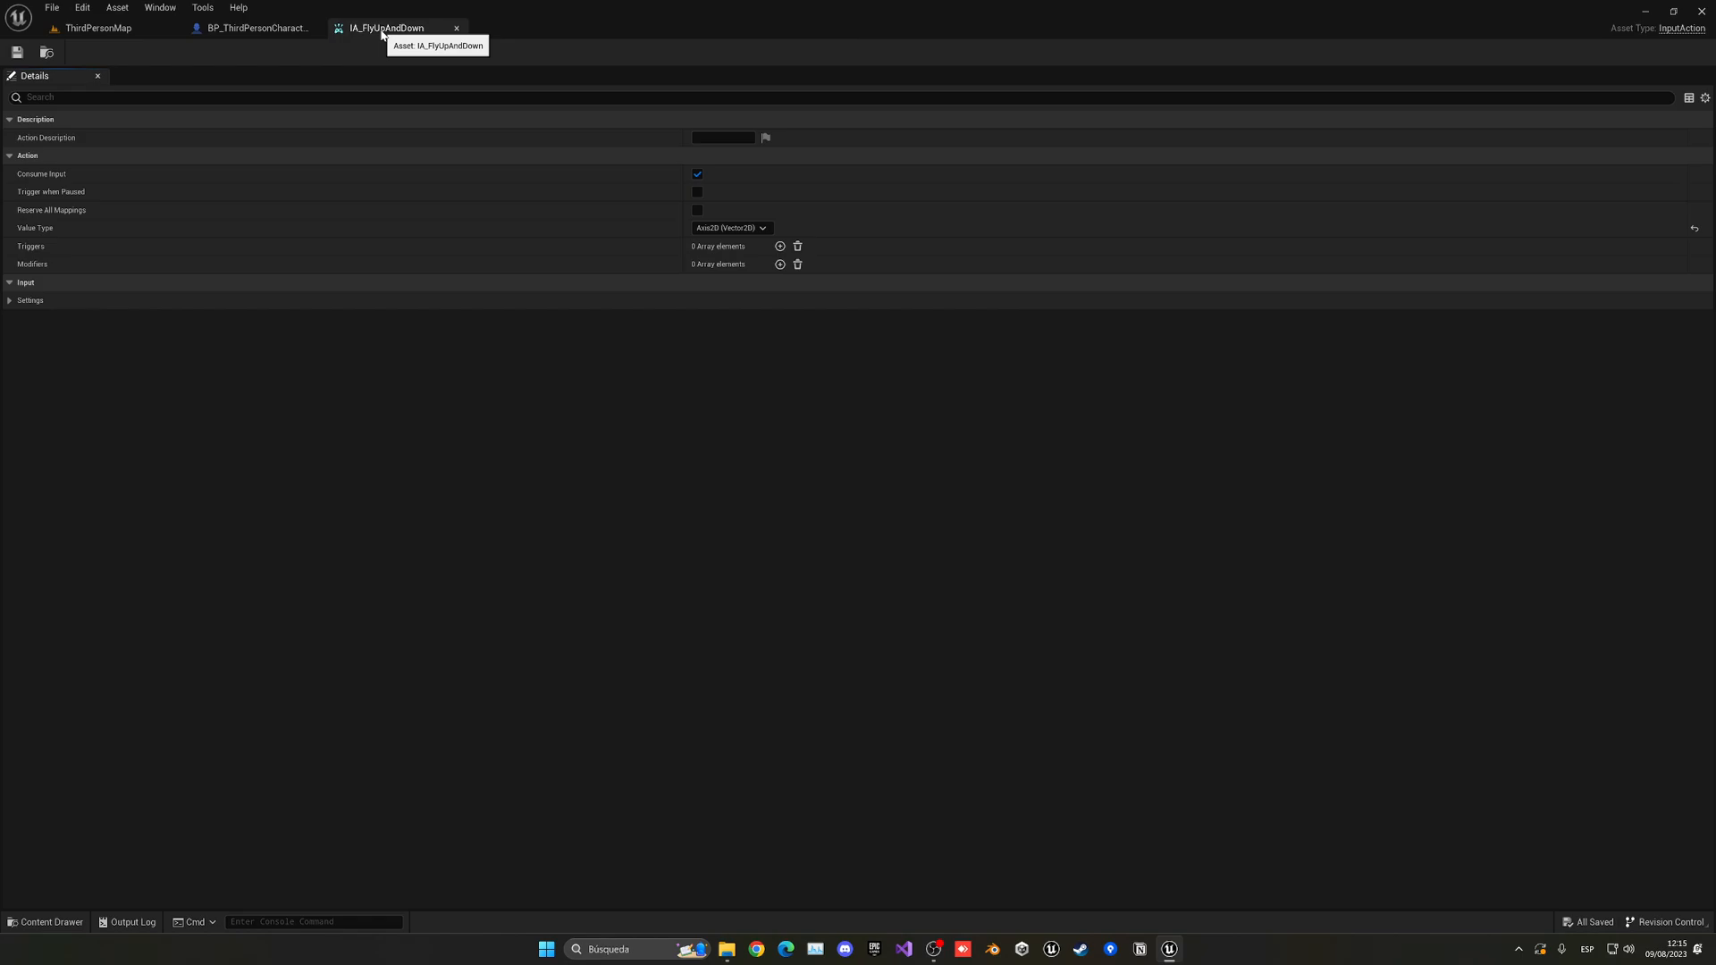
click(252, 28)
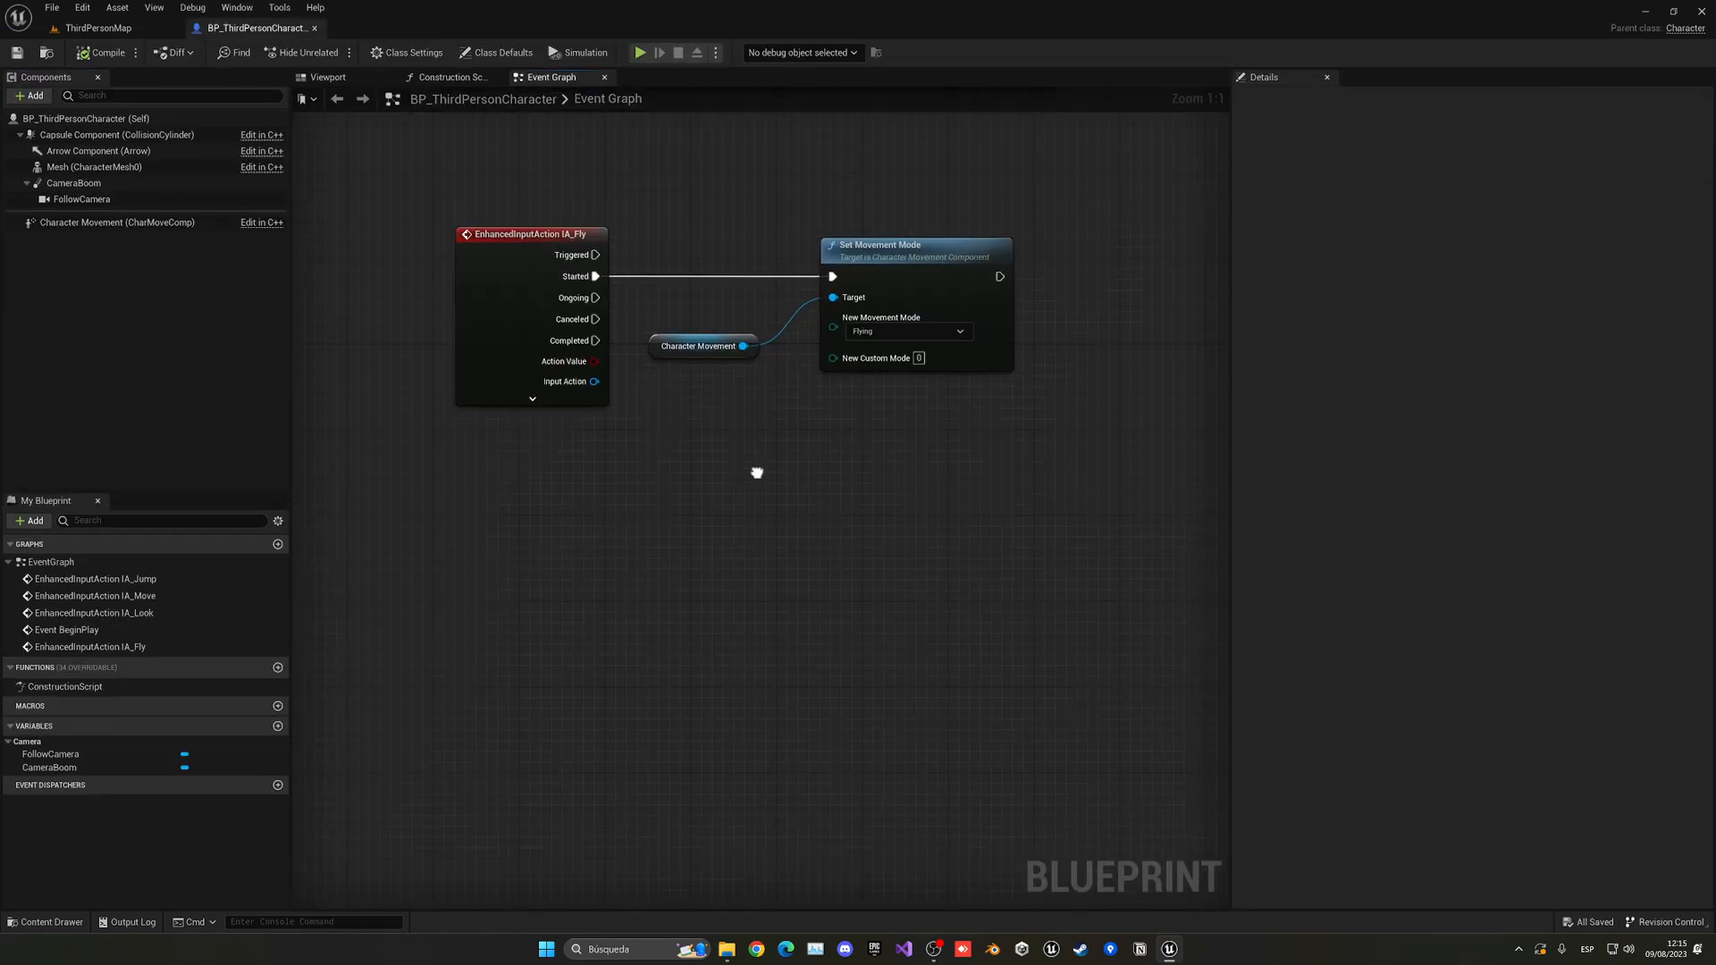
click(93, 28)
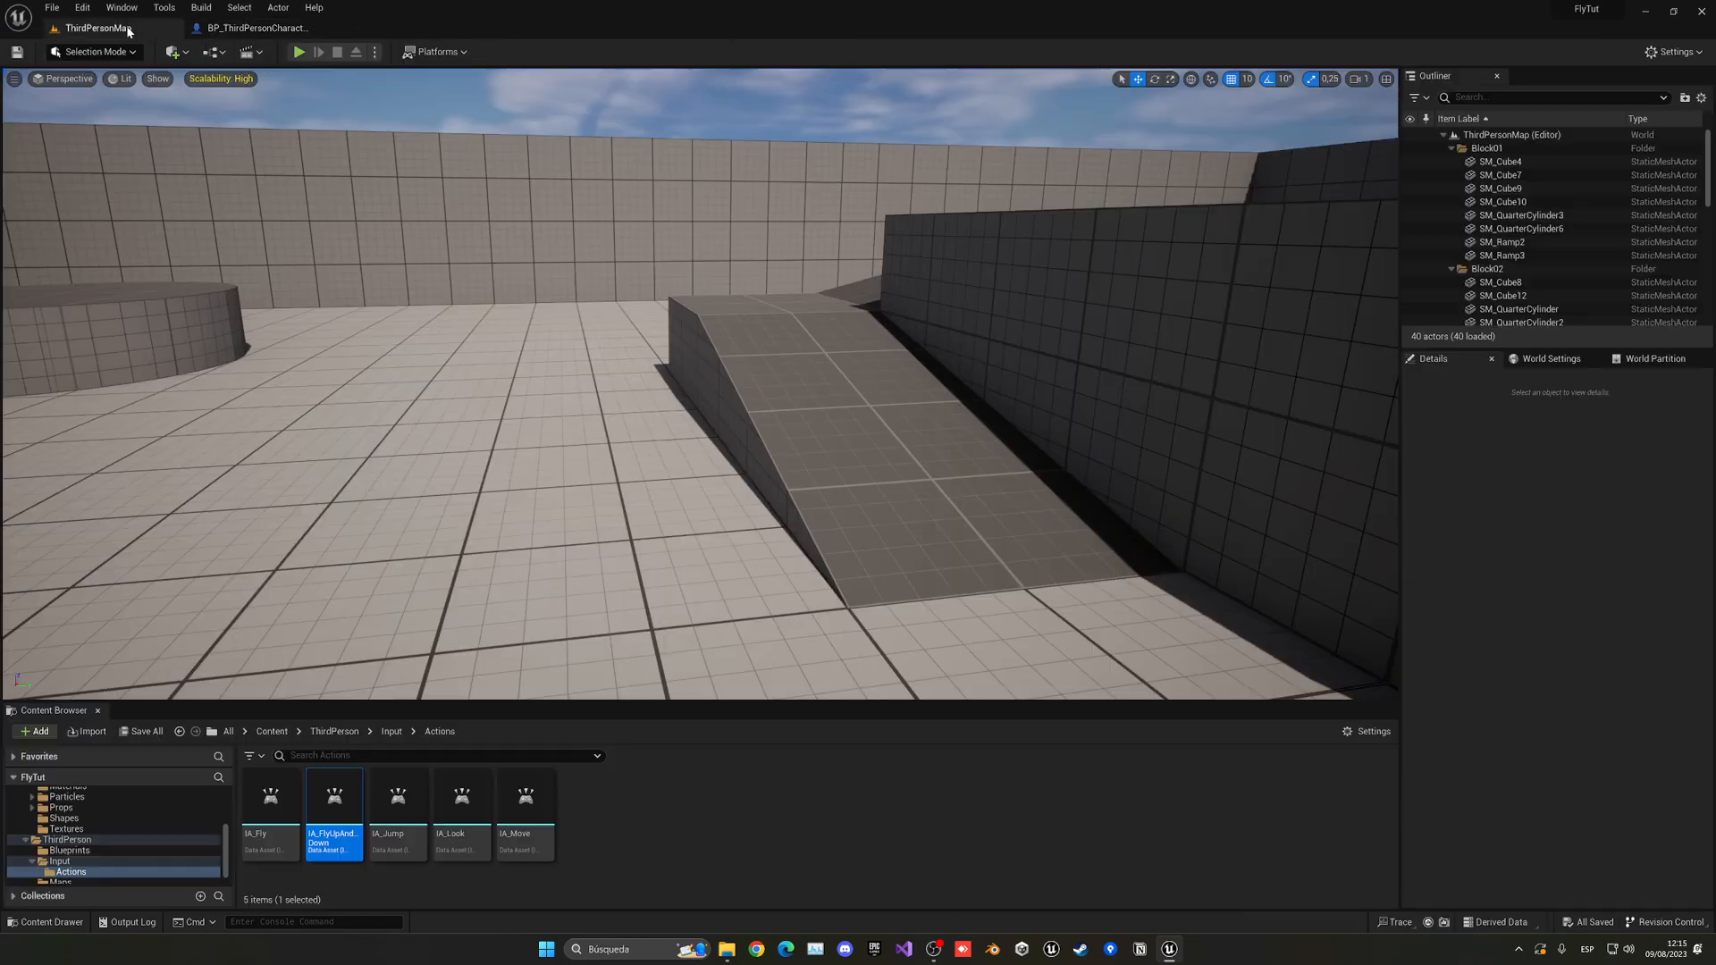
Add an IMC_Default mapping for IA_FlyUpAndDown bound to Space Bar and Left Ctrl.
click(257, 28)
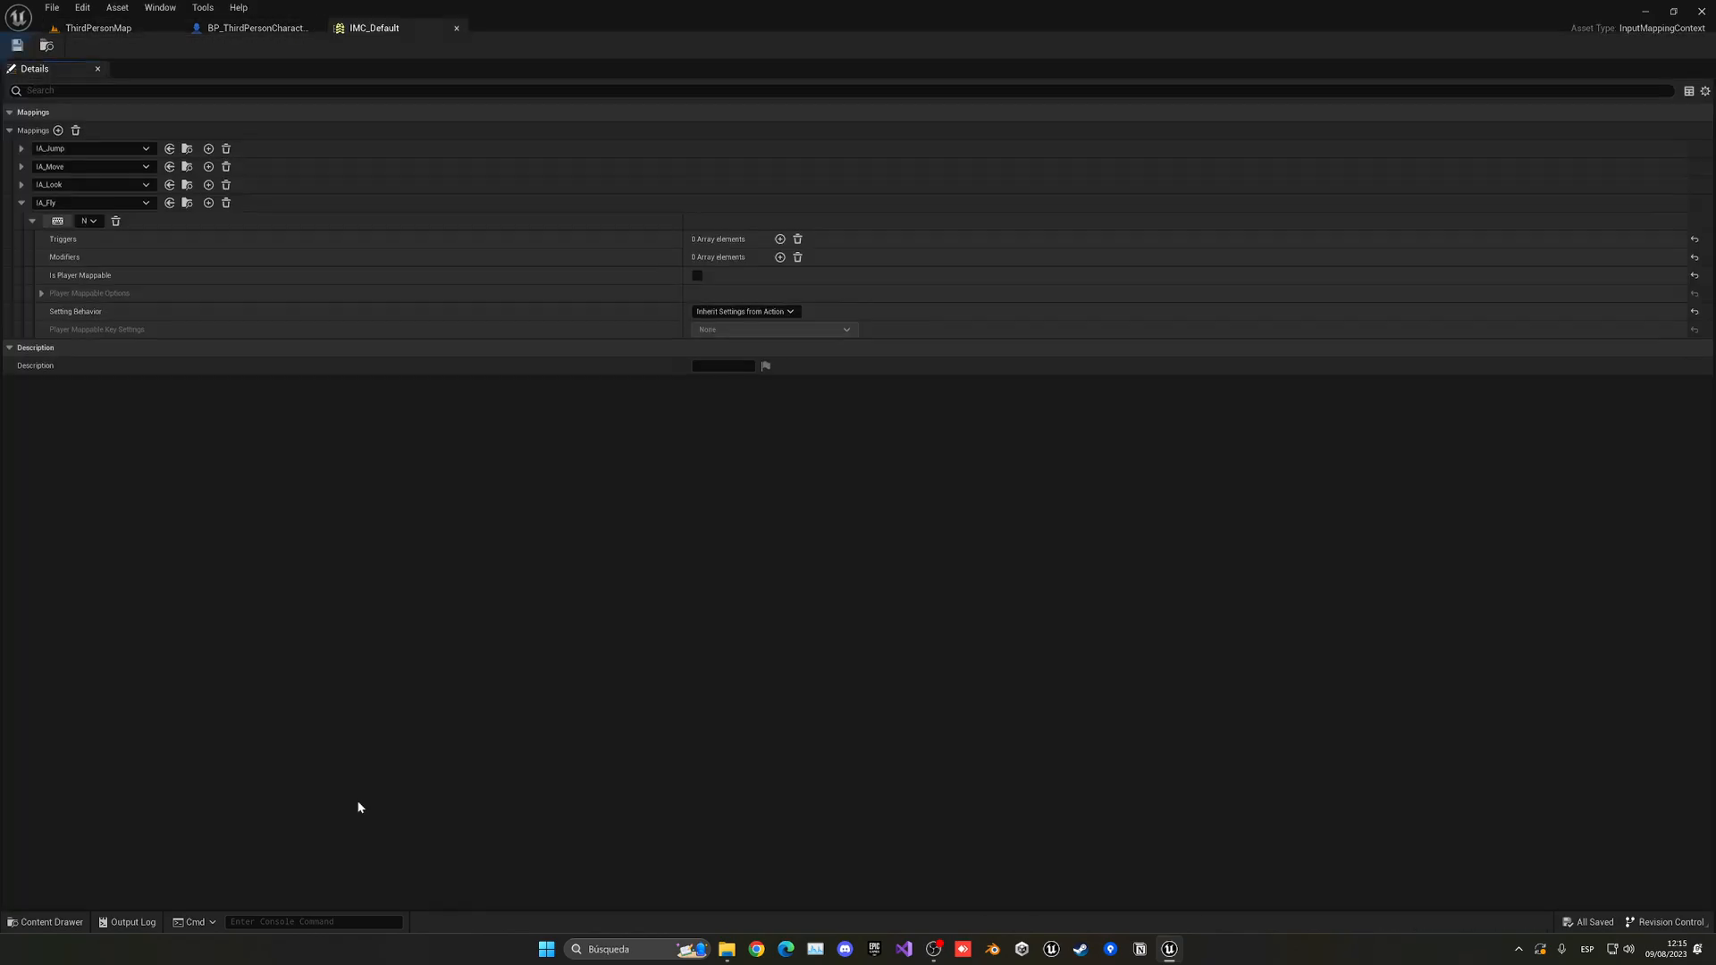
click(20, 202)
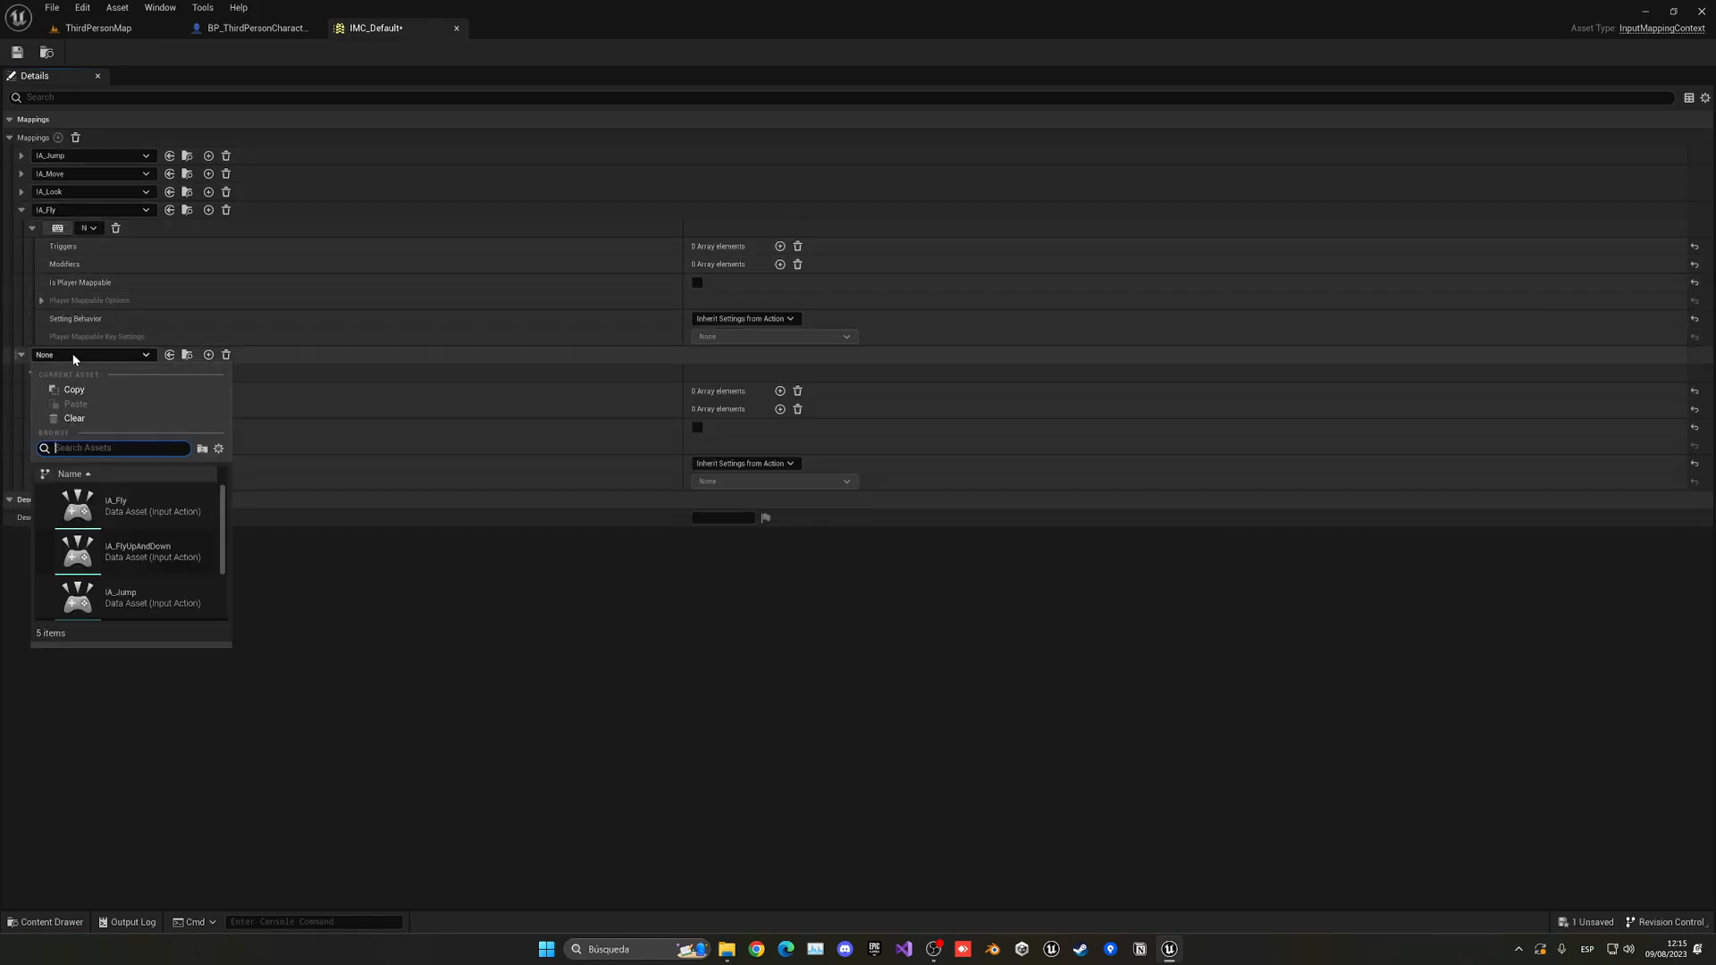
click(137, 552)
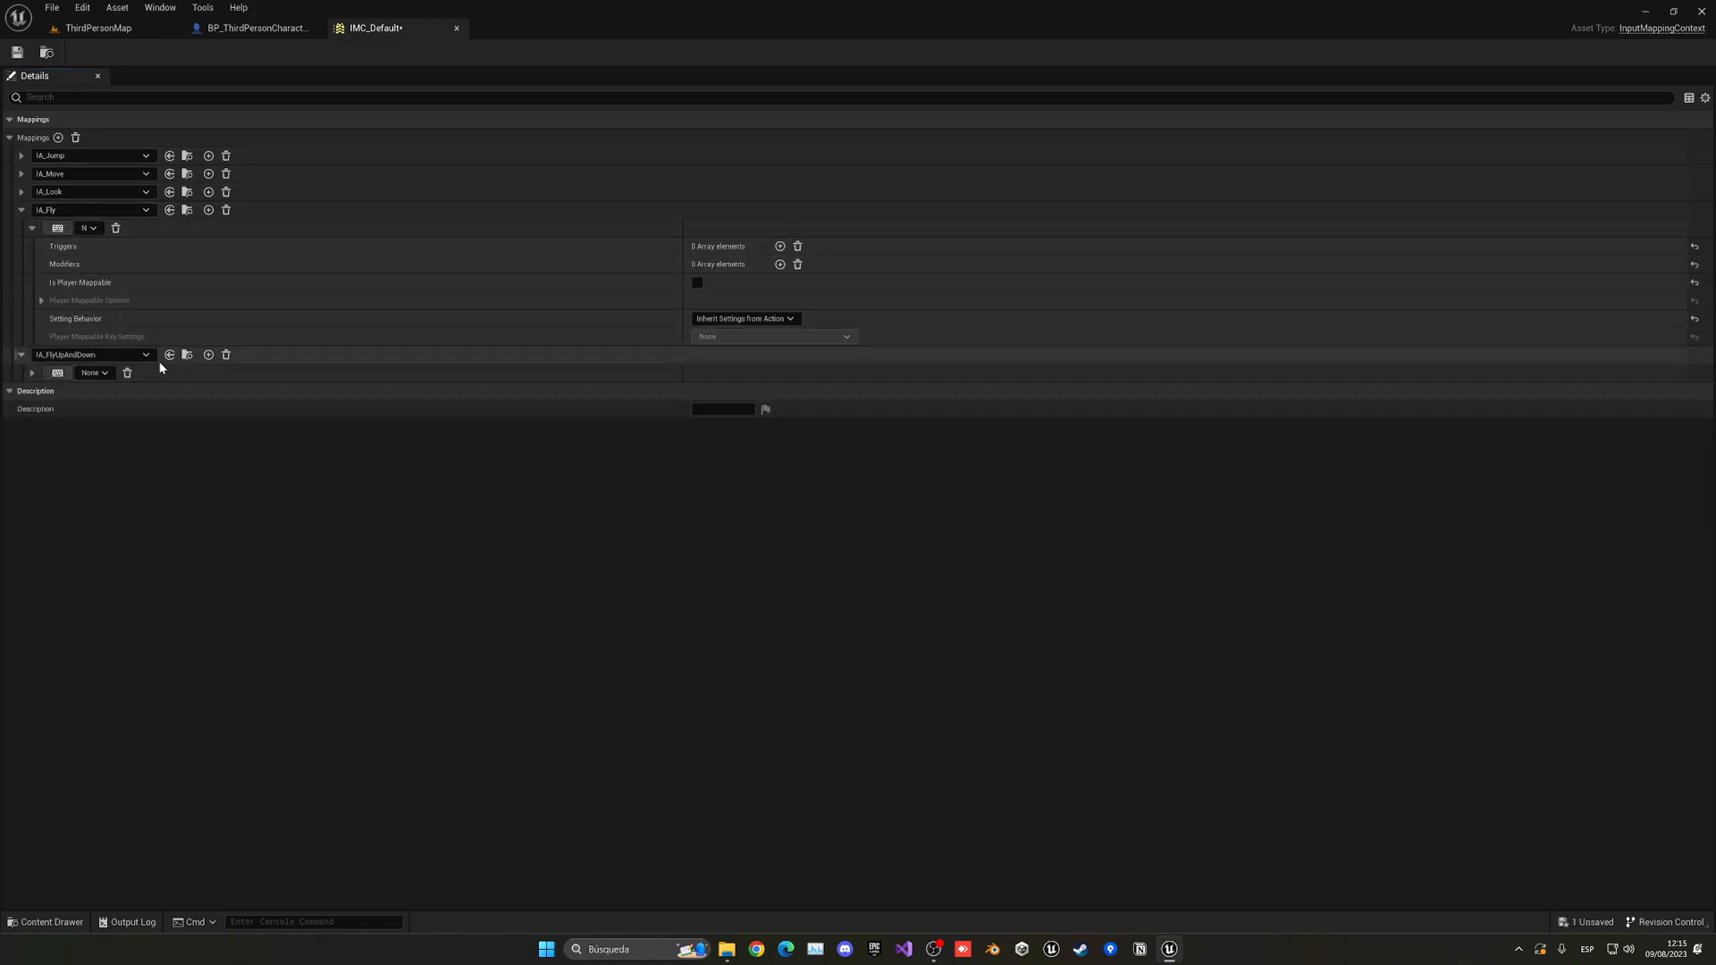
click(170, 355)
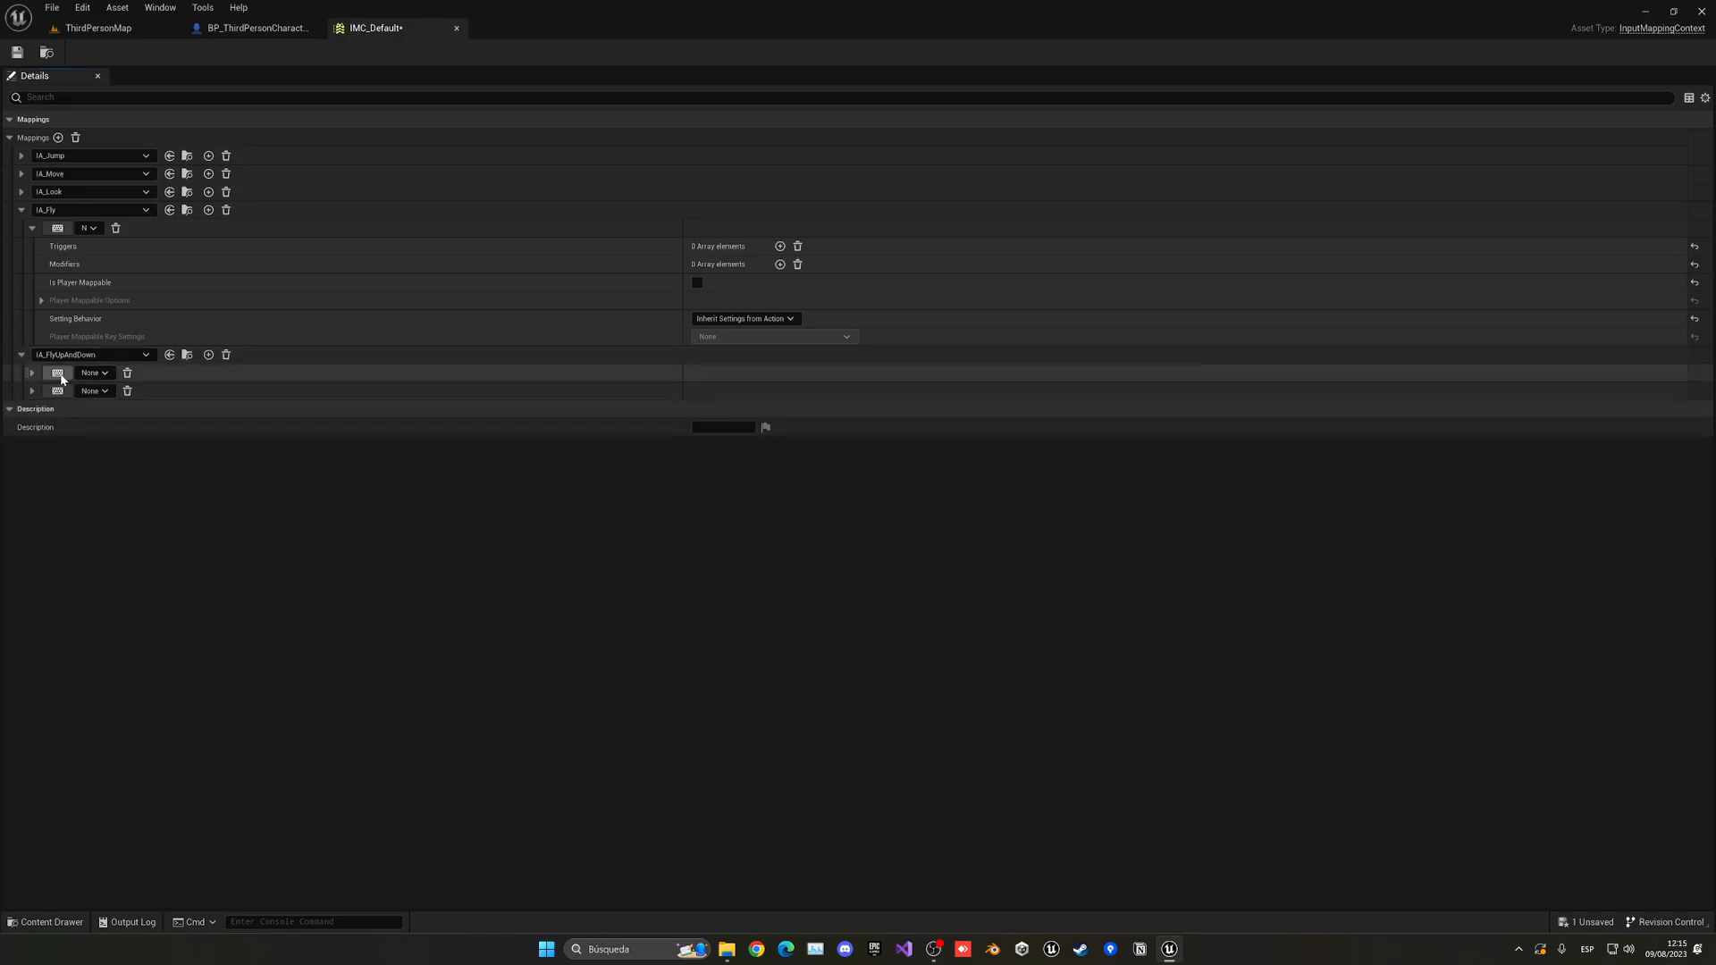
click(93, 372)
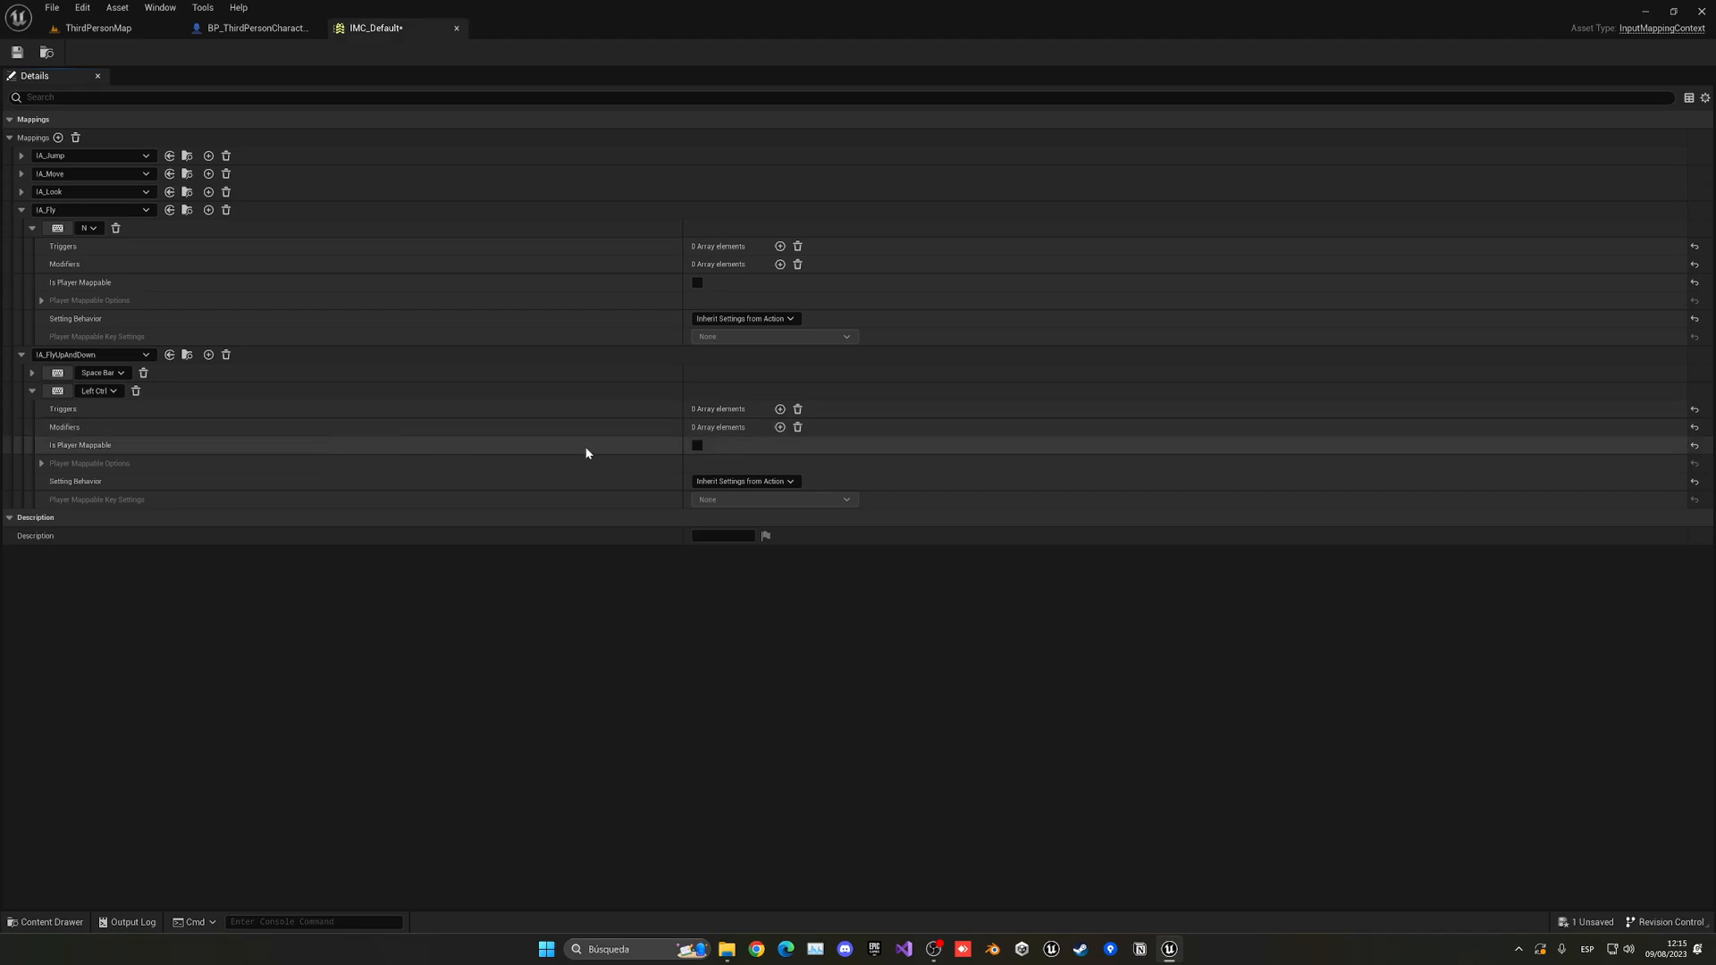
Give the Left Ctrl binding a Negate modifier, checking IA_Move for reference.
click(780, 427)
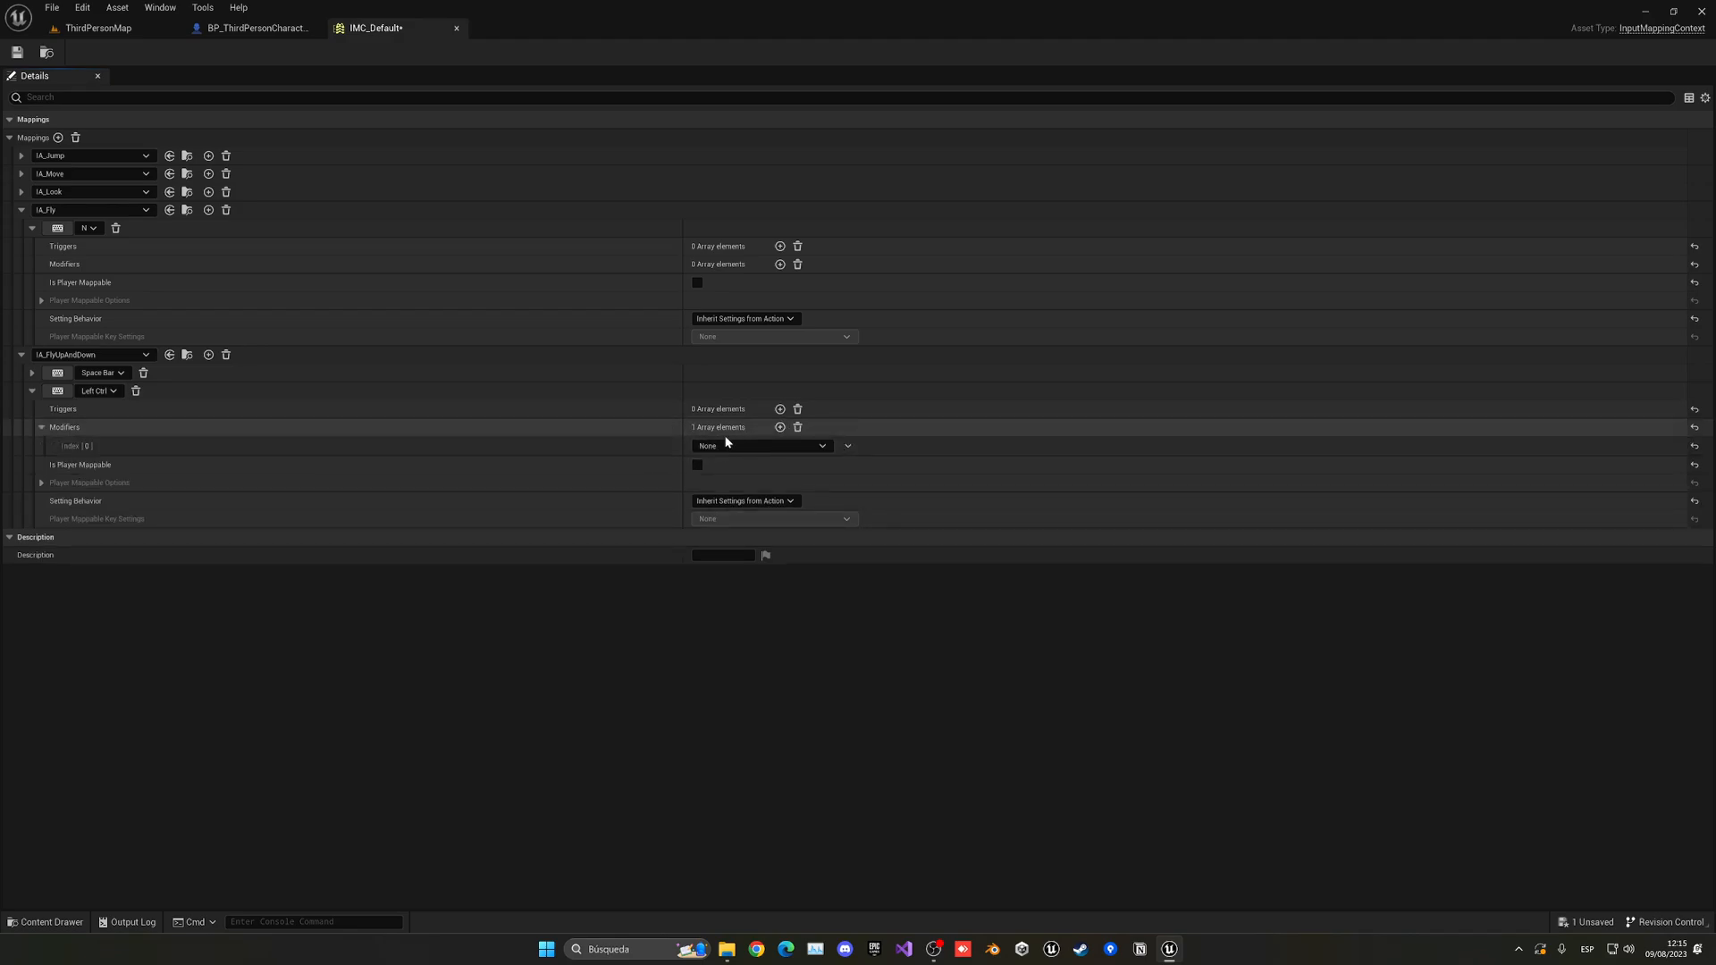
click(761, 445)
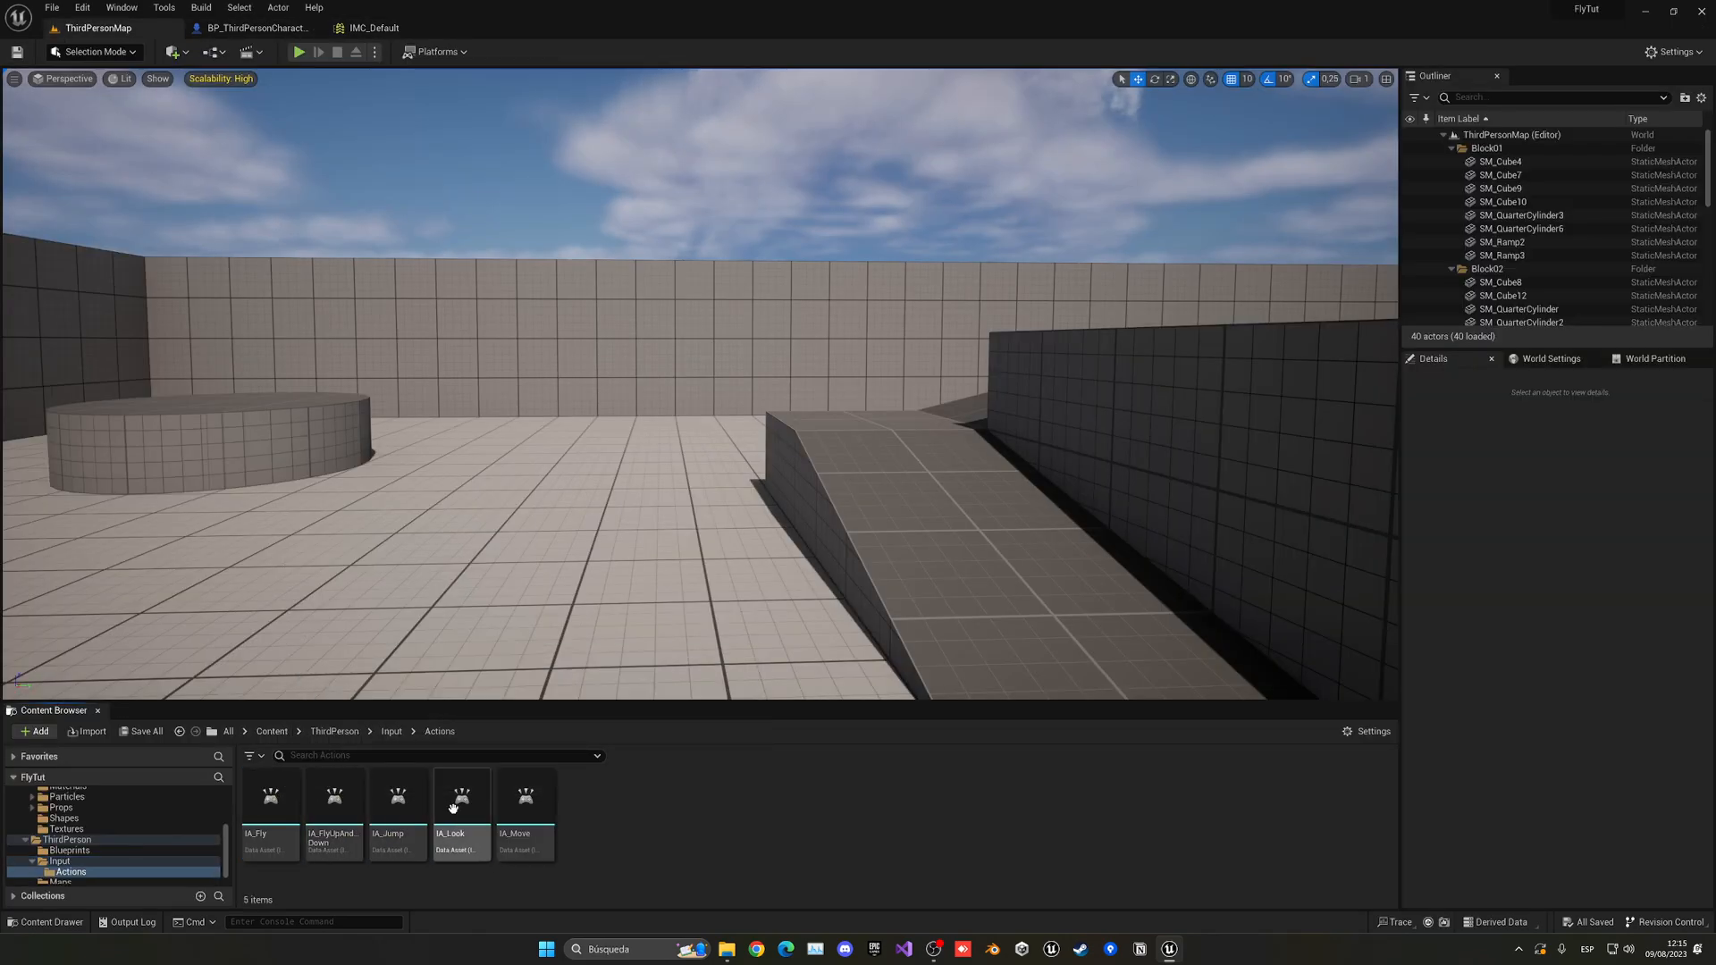
double_click(526, 796)
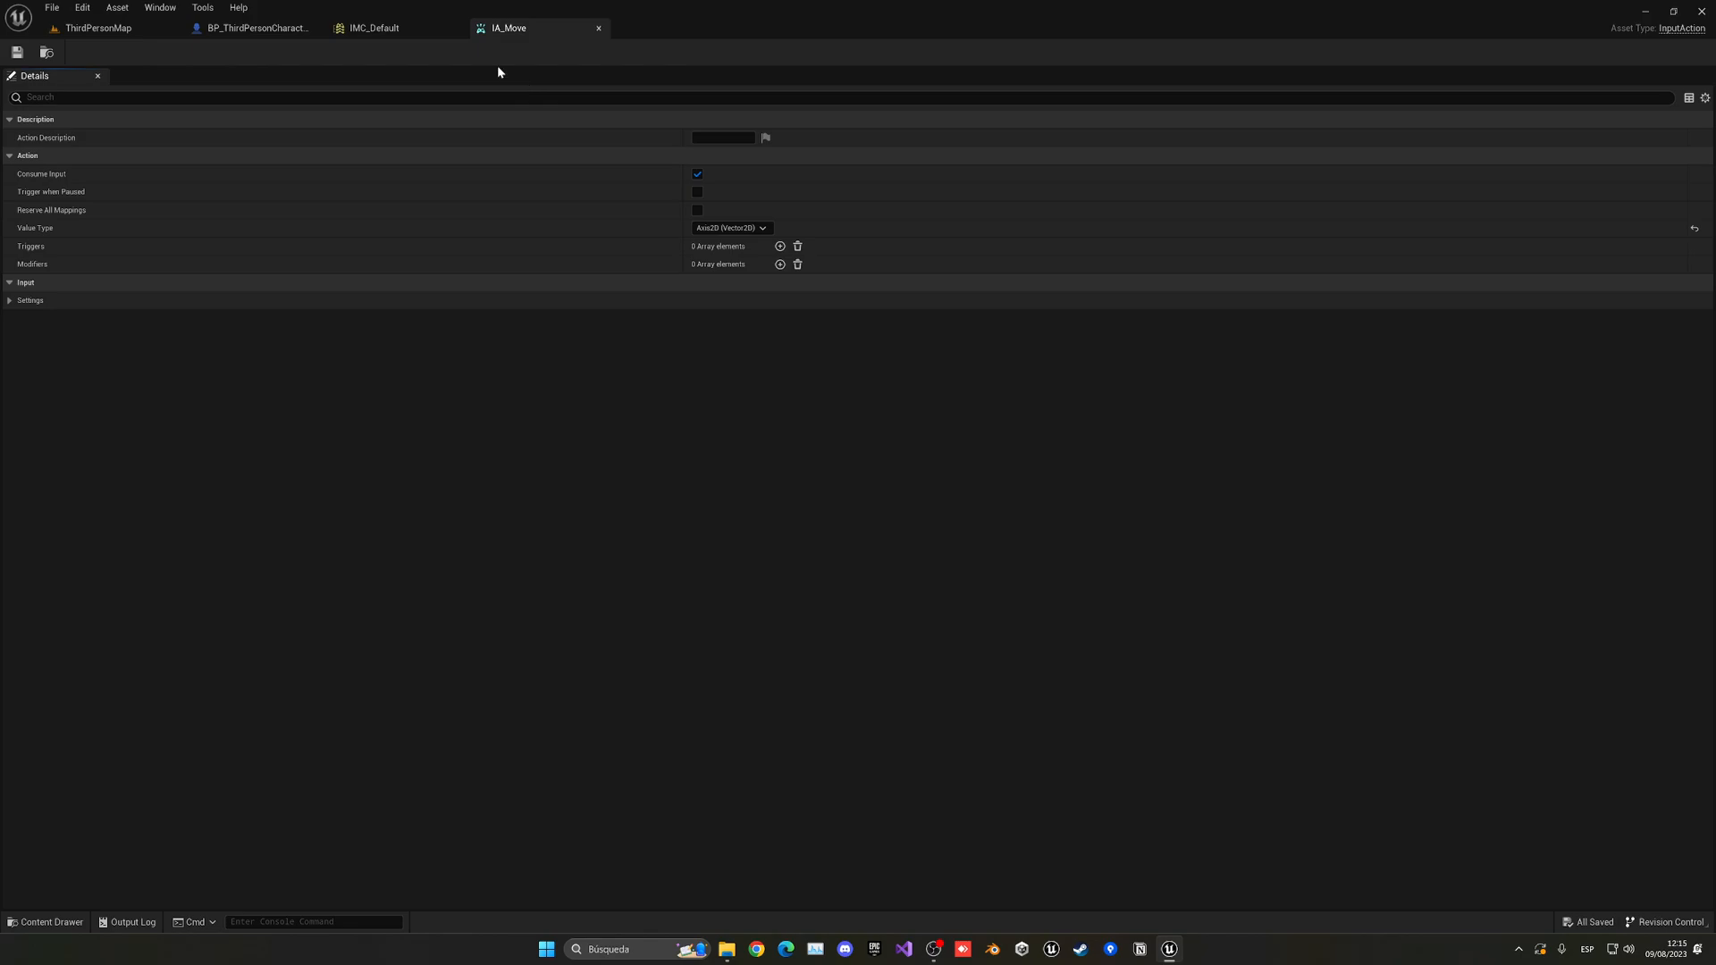
click(383, 28)
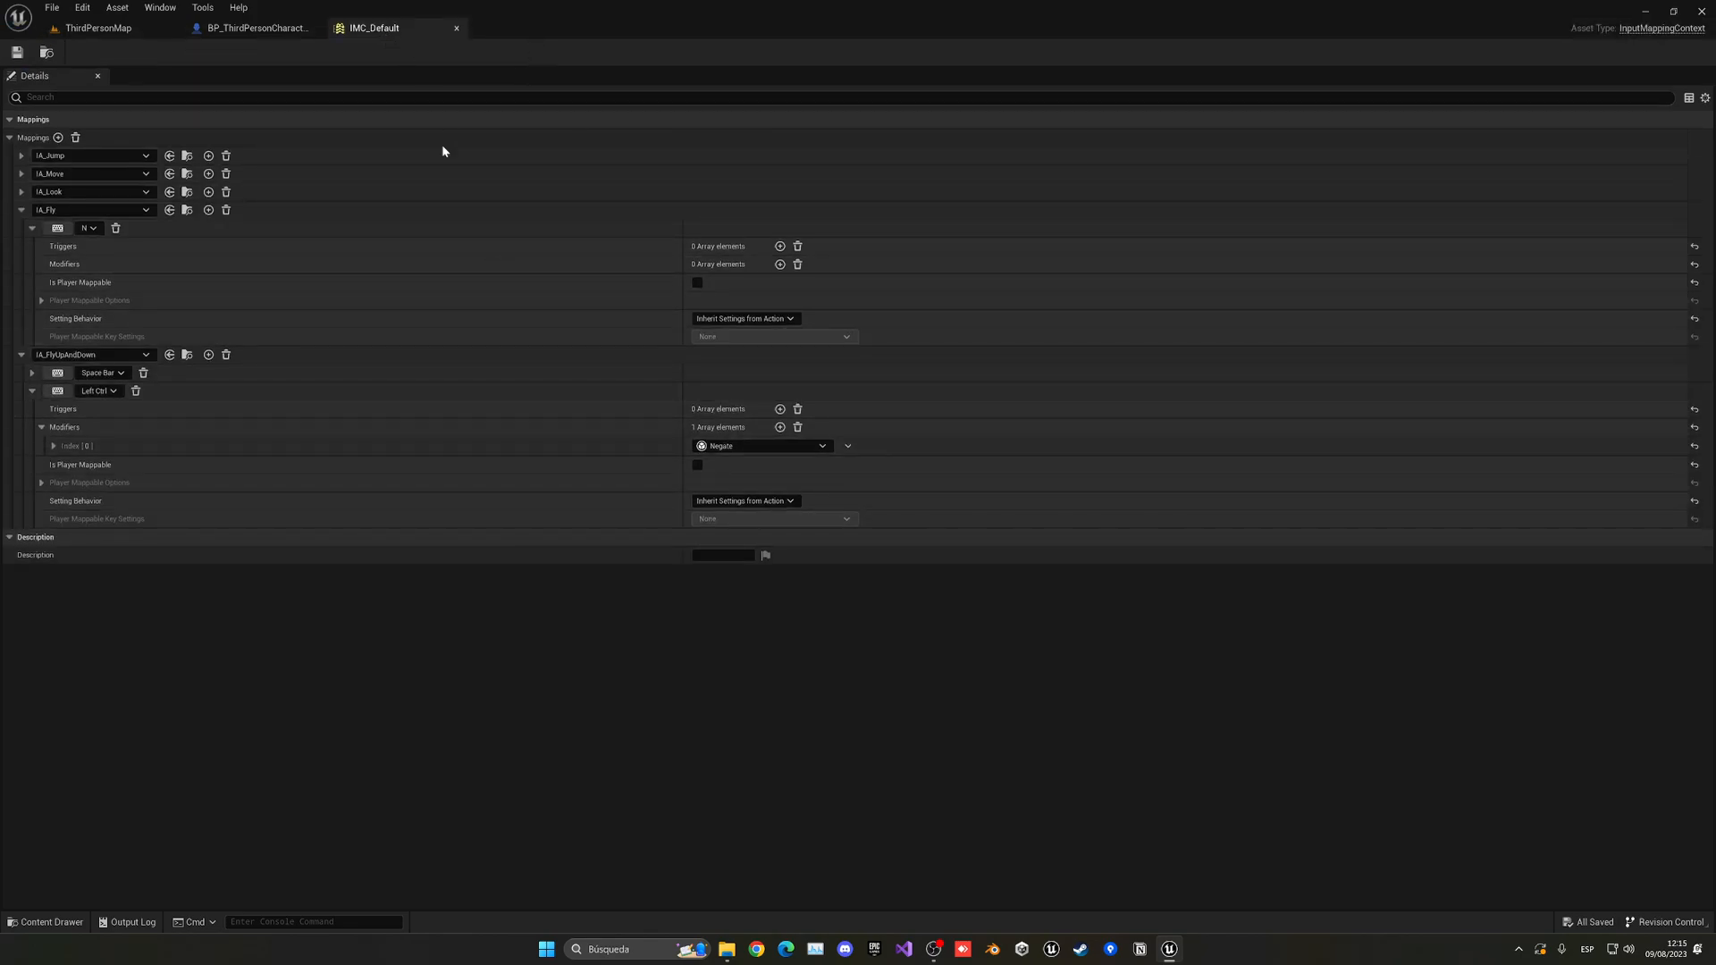
click(254, 27)
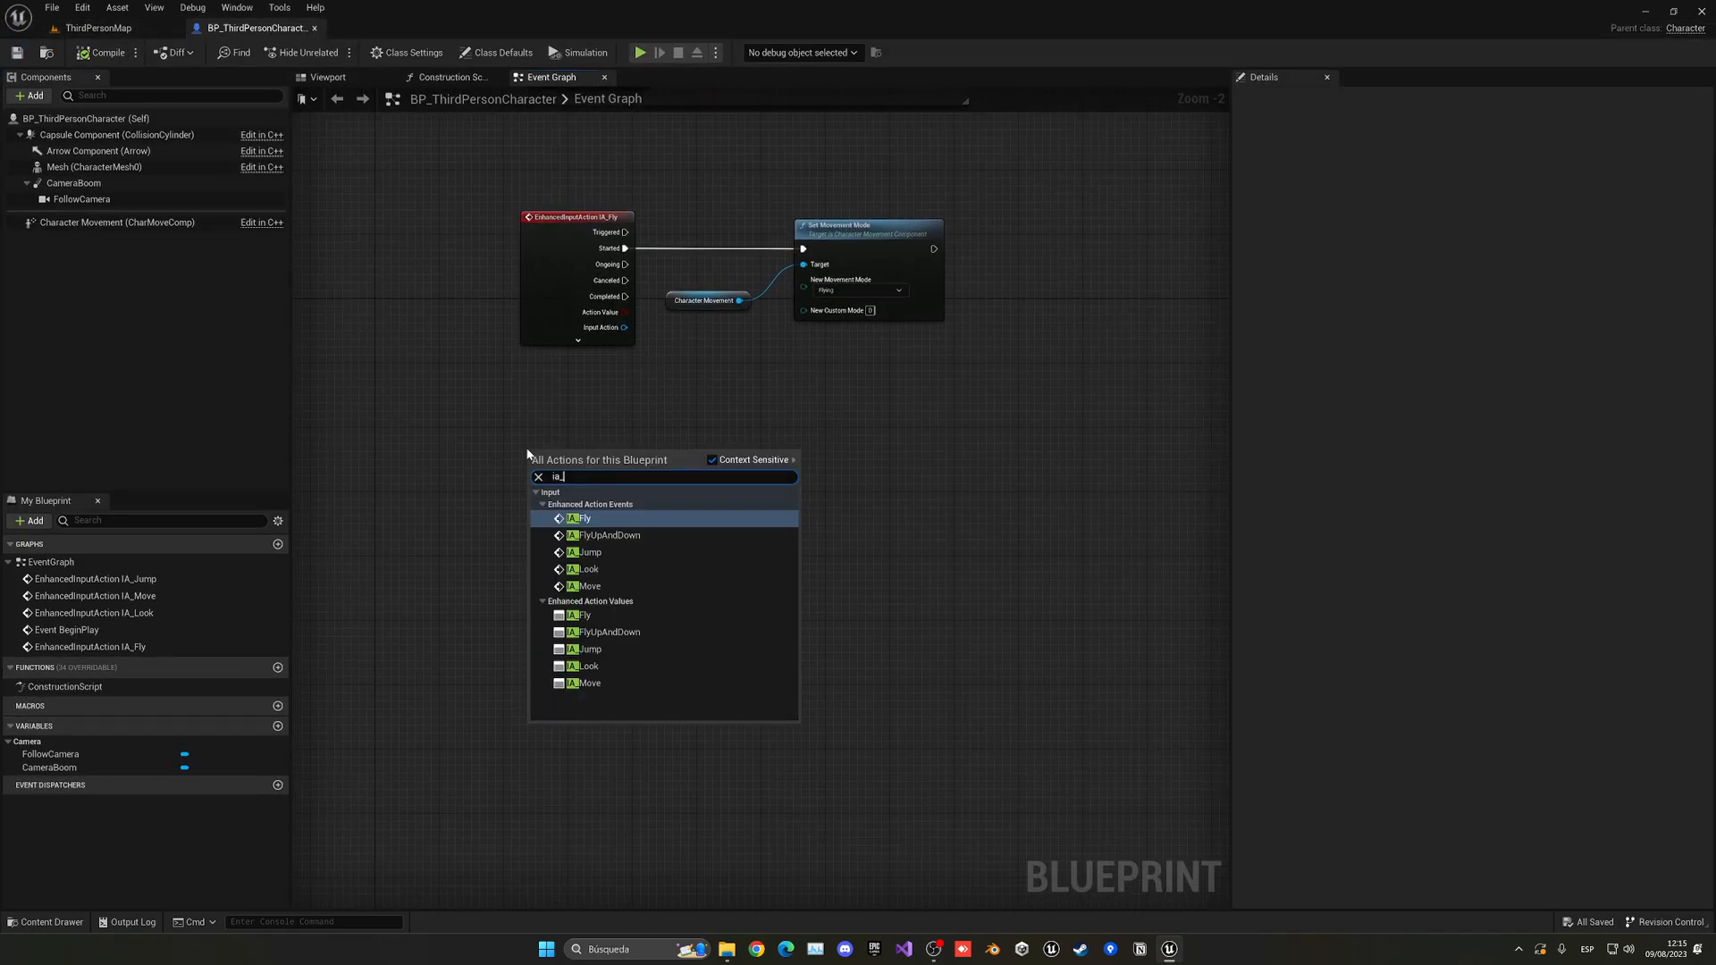
mouse_move(591, 568)
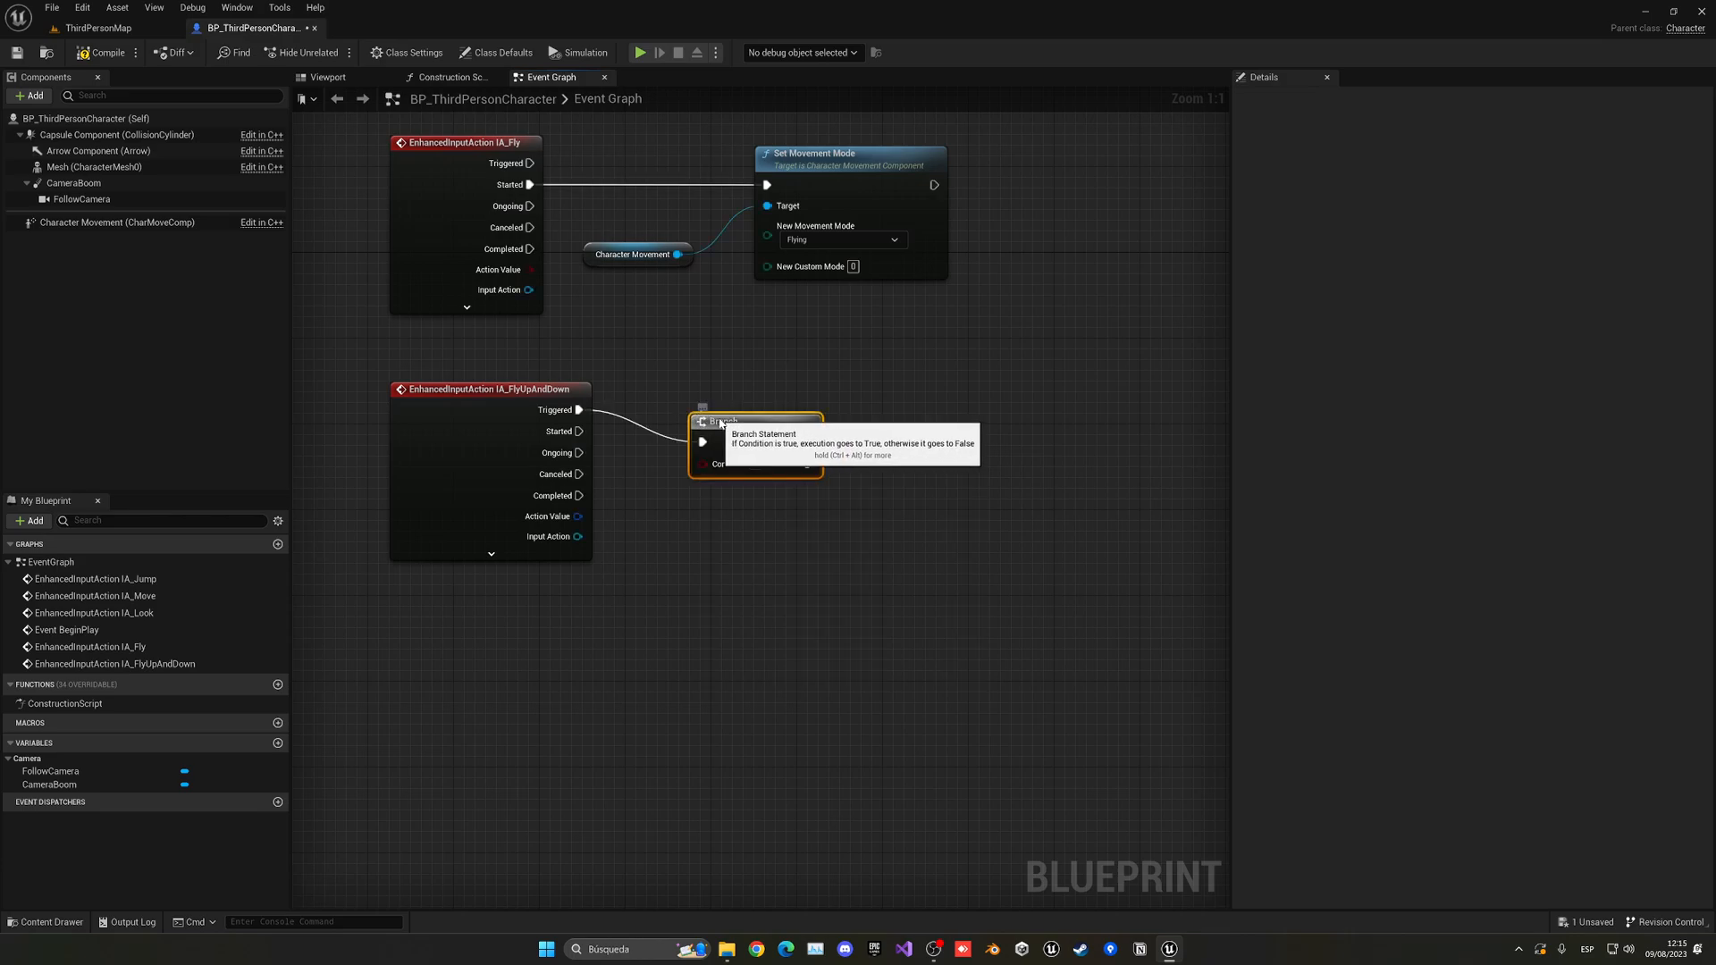
Build the IA_FlyUpAndDown chain: Branch on Is Flying into Add Movement Input with the actor's up vector.
click(118, 222)
text(get controll)
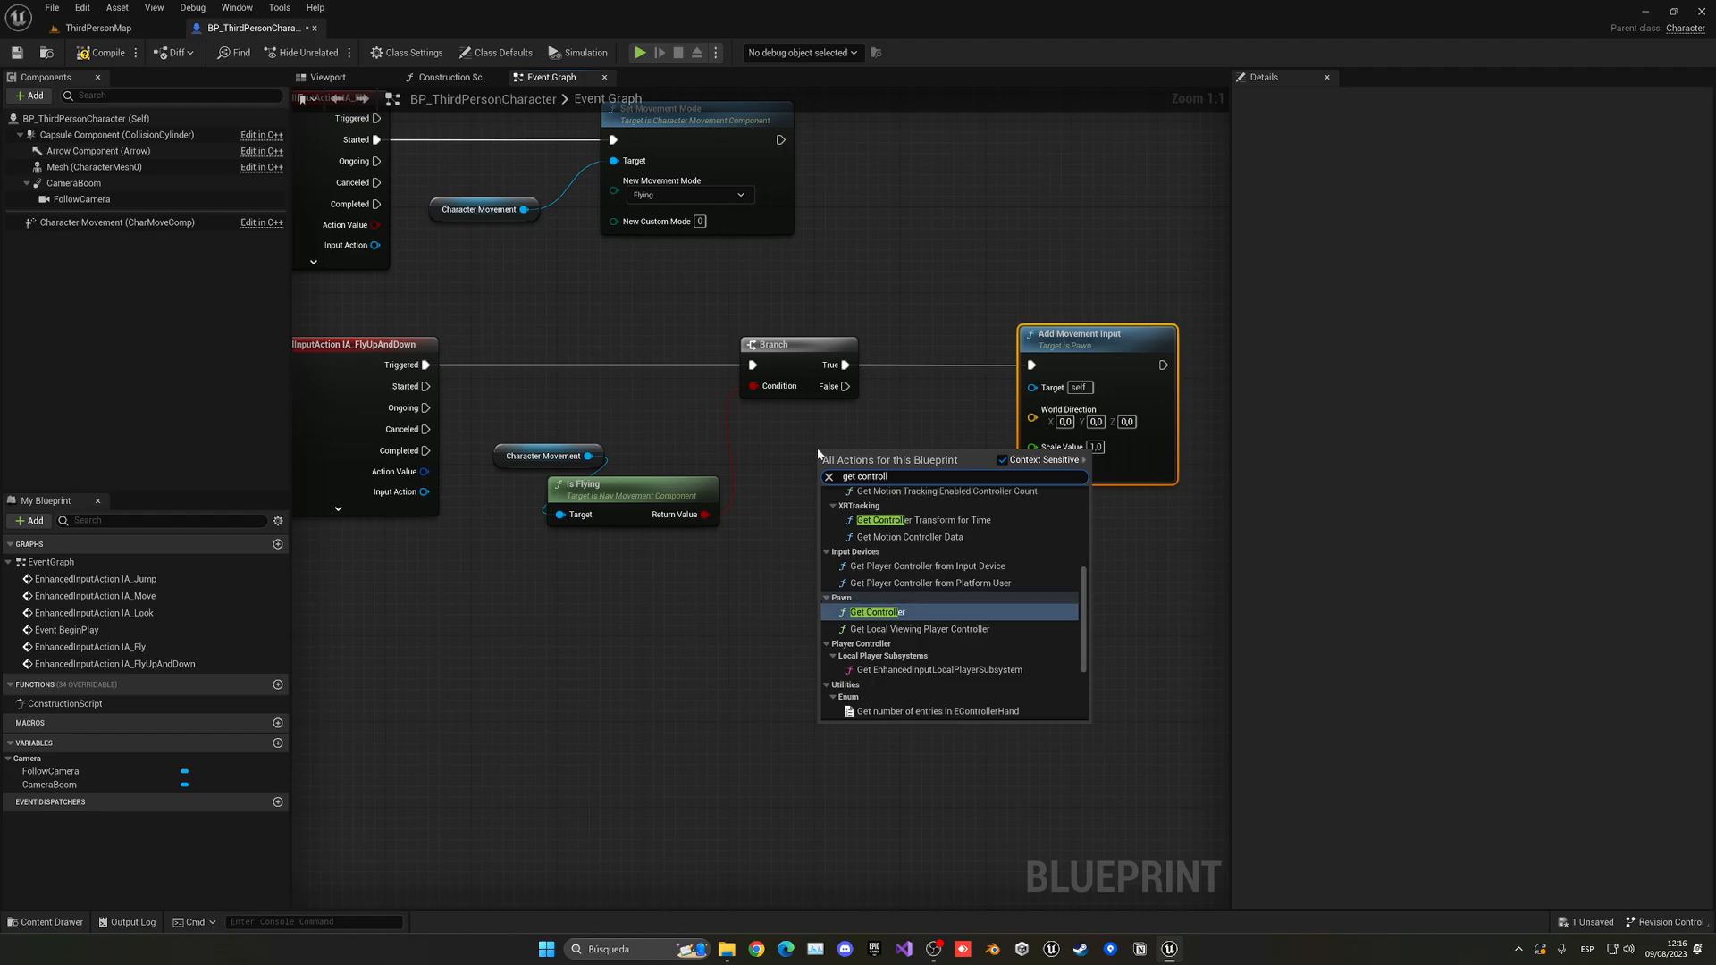
click(874, 611)
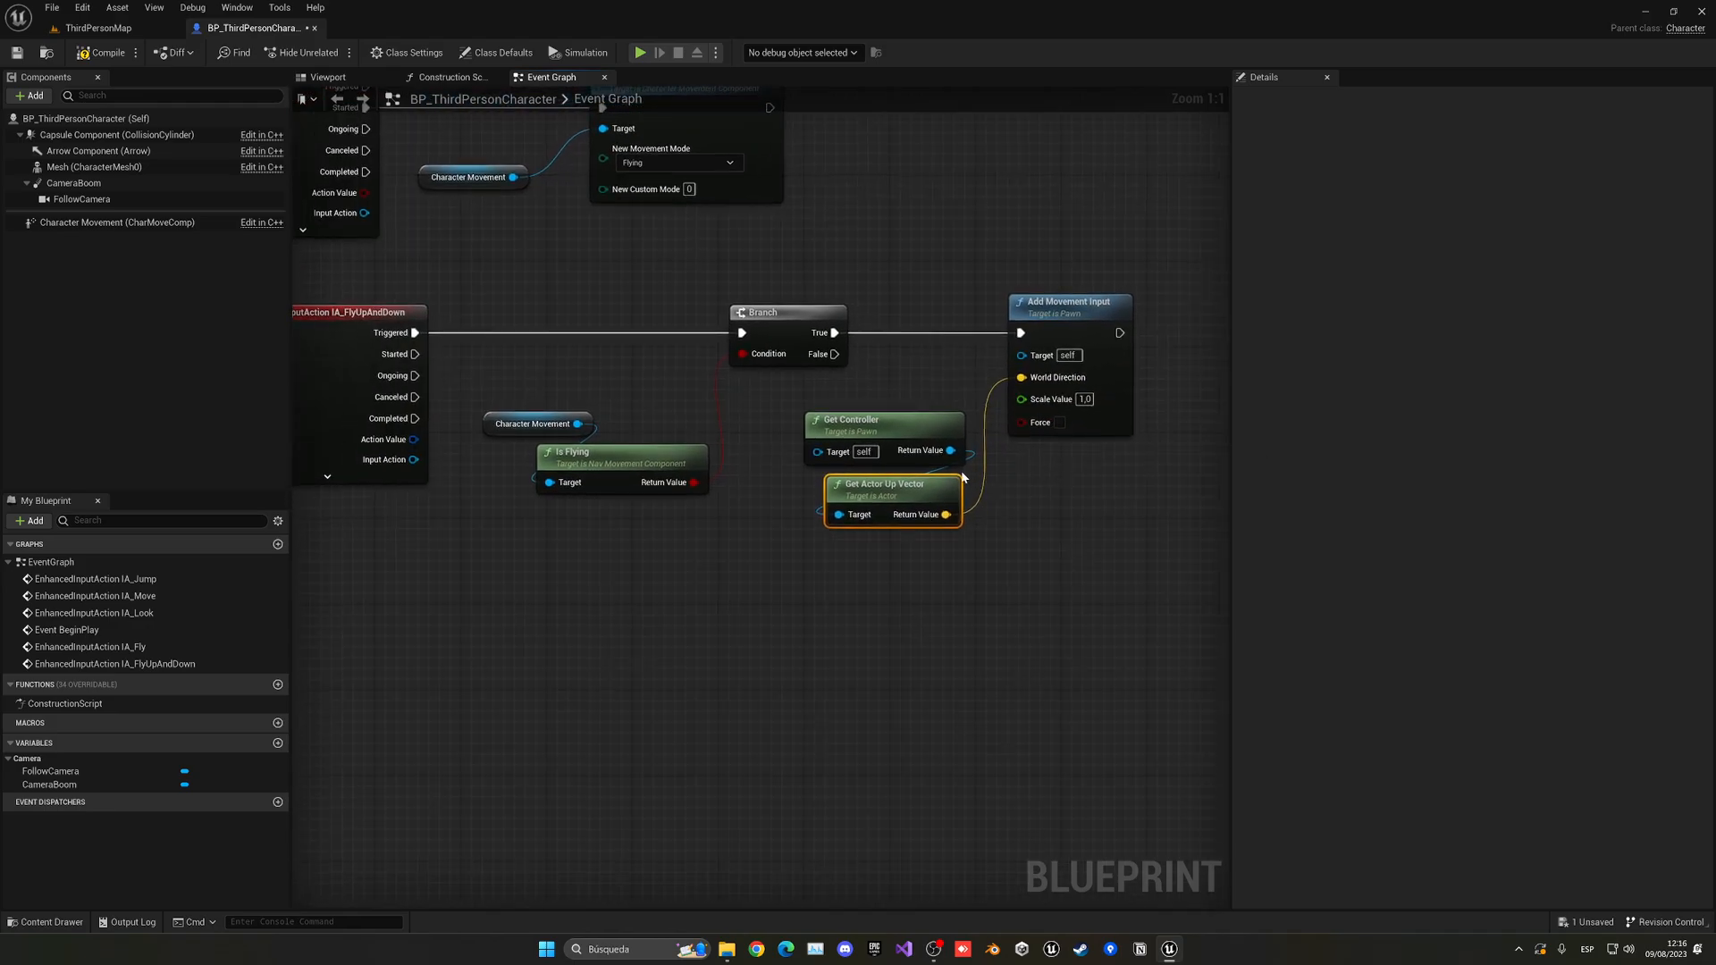
right_click(415, 439)
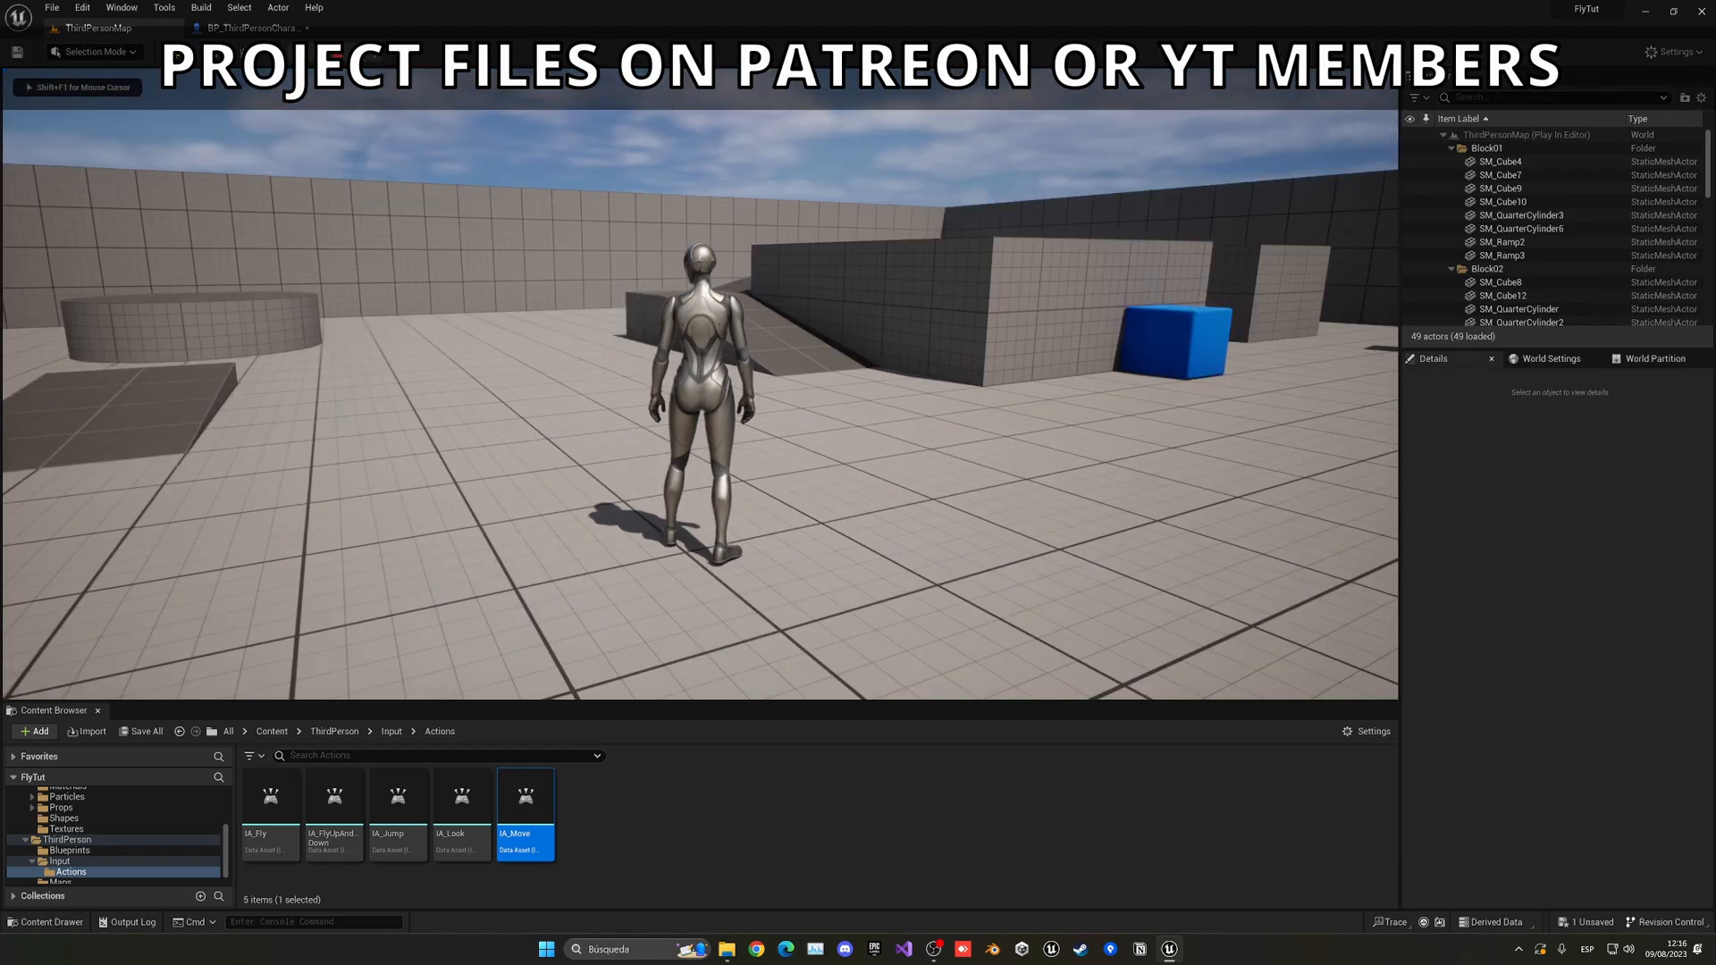
Drive the movement scale from IA_FlyUpAndDown's Action Value X, compile, and run a play test.
click(298, 52)
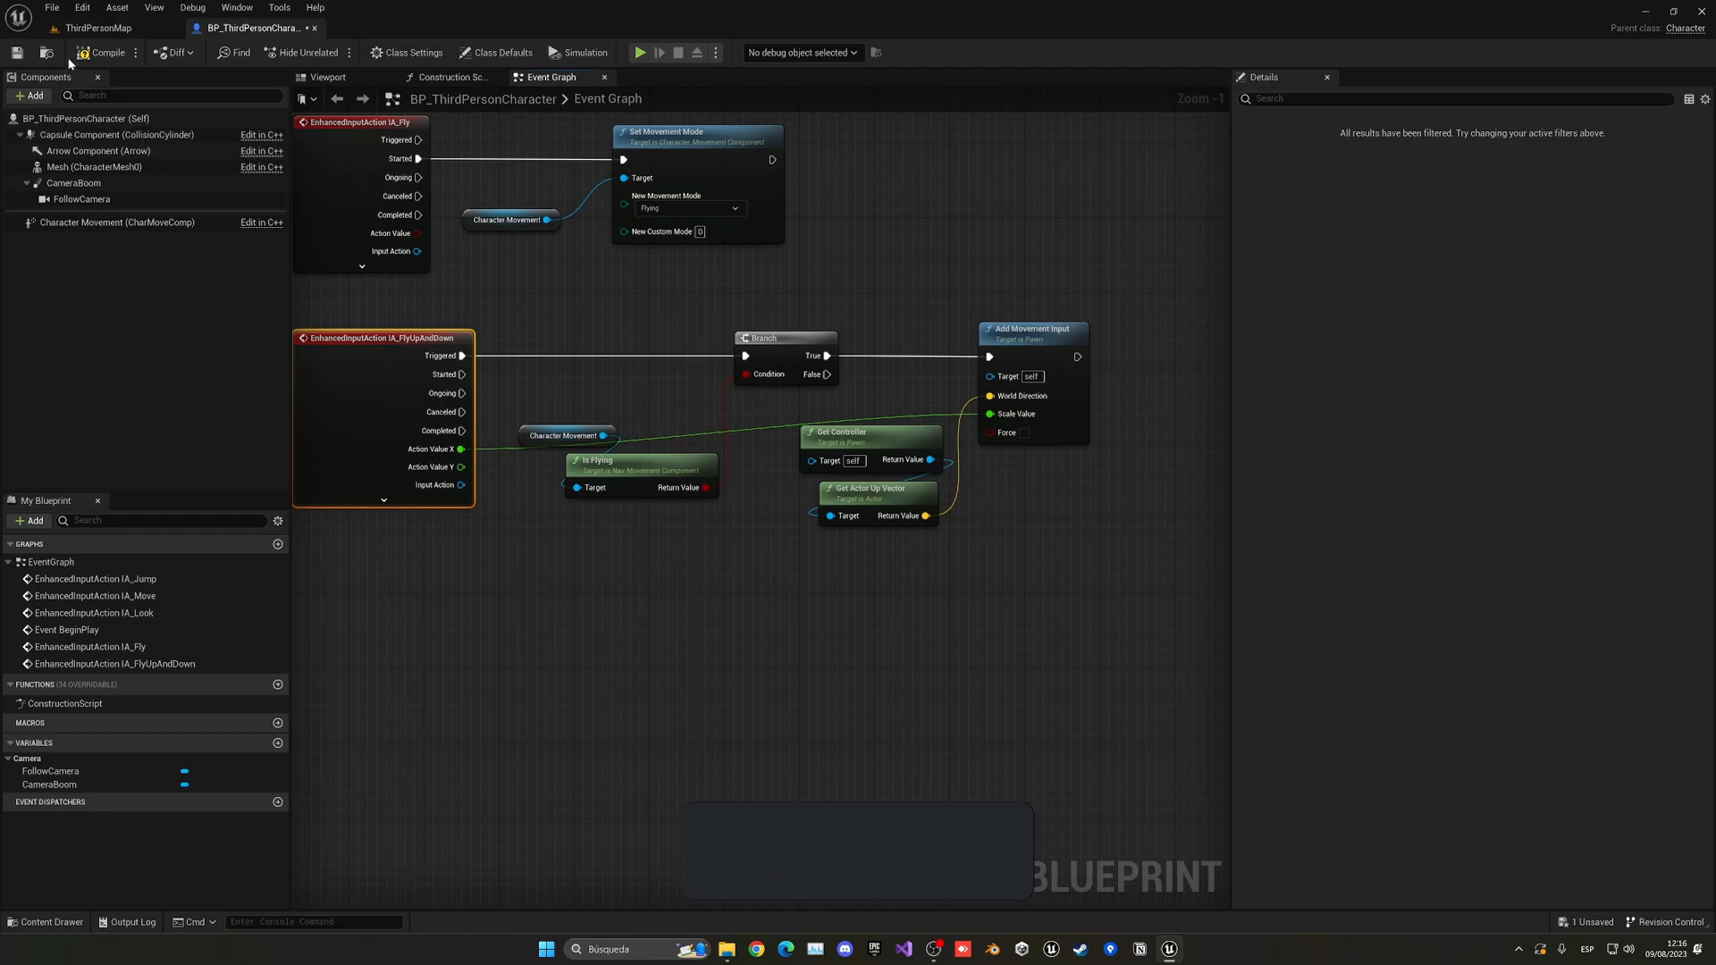
click(640, 53)
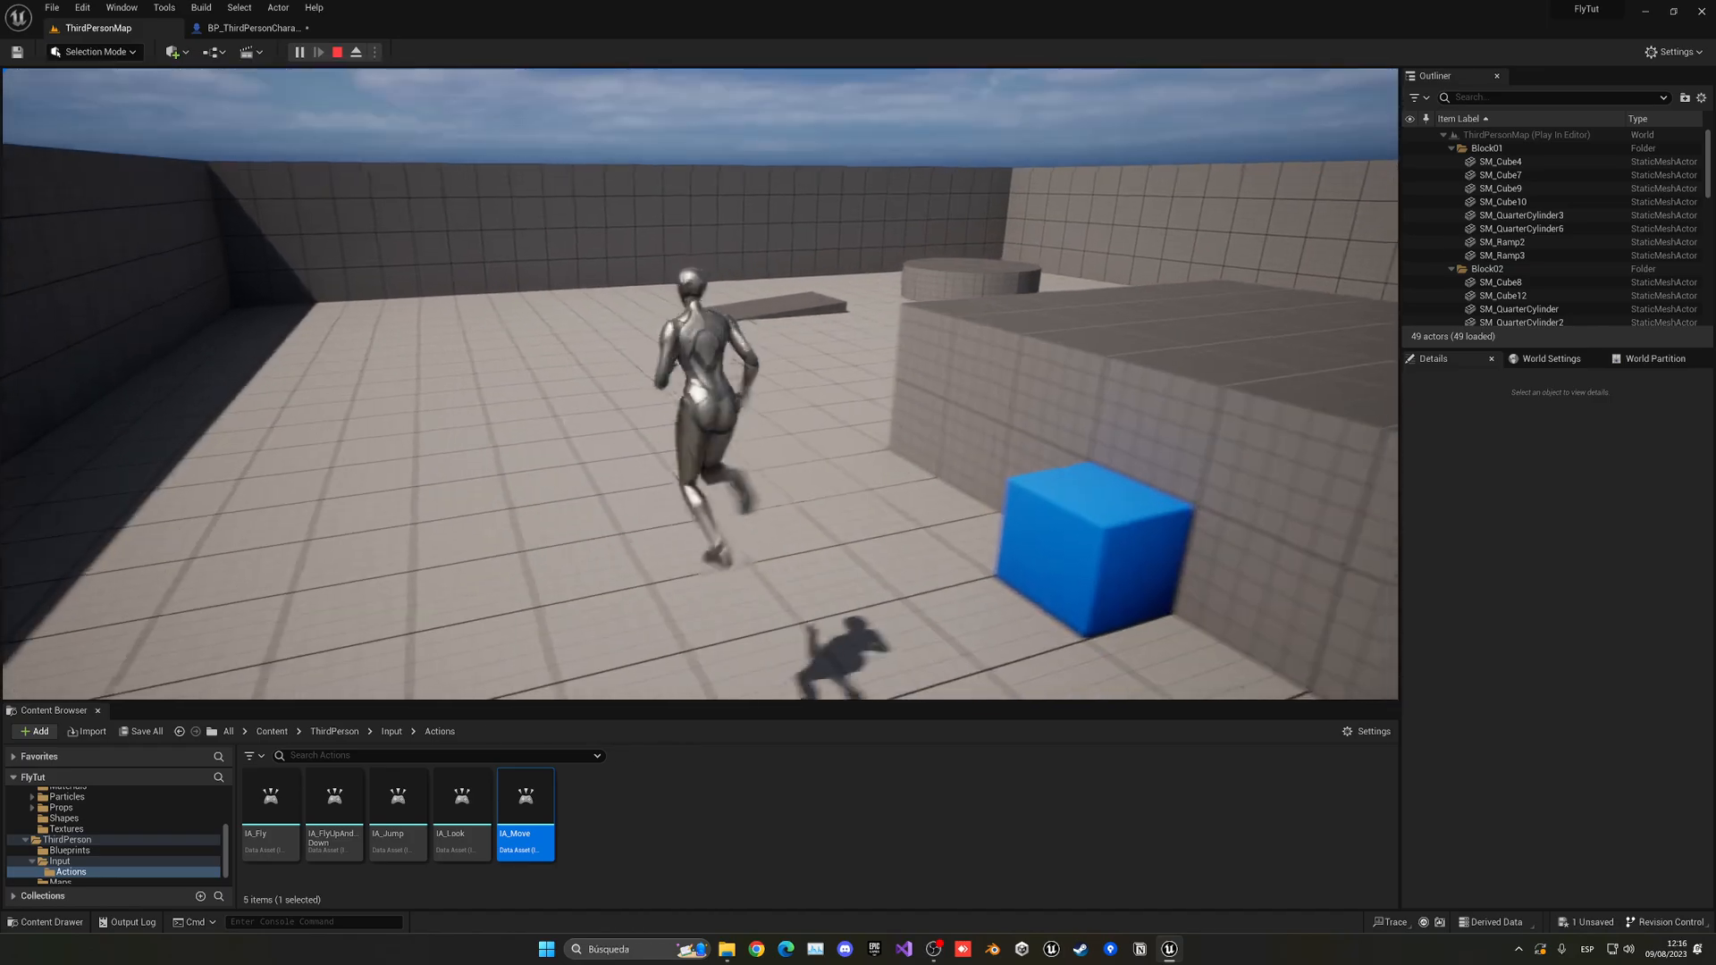
click(335, 52)
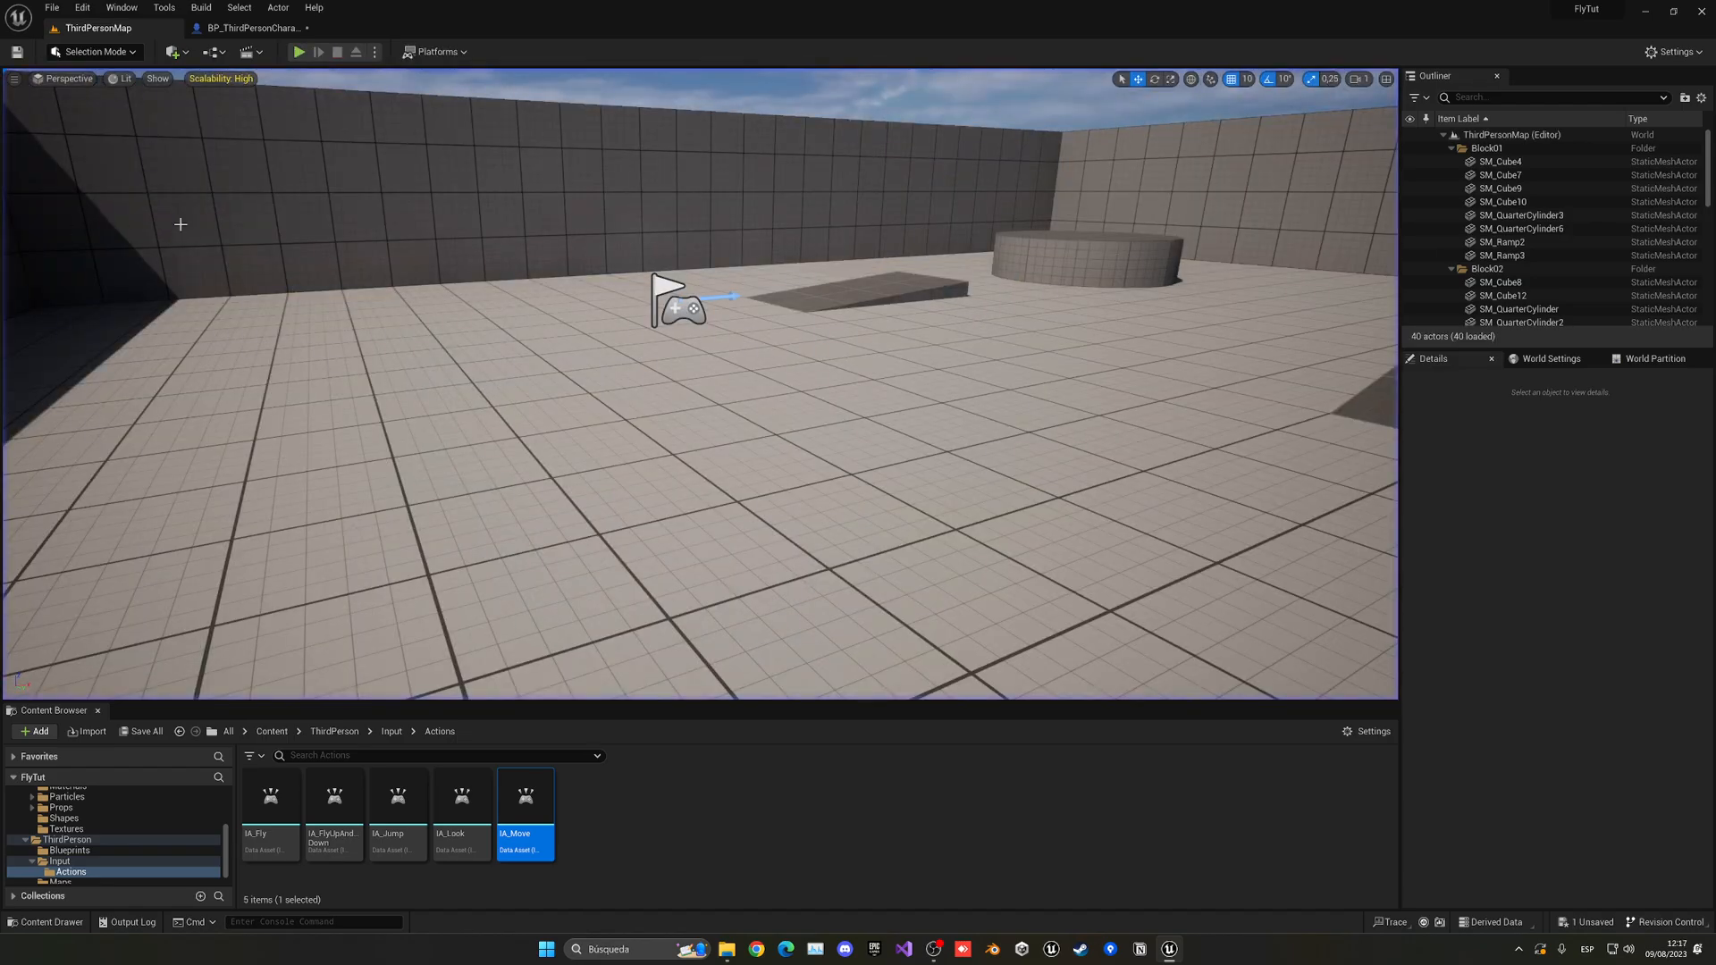
Branch IA_Fly on NOT Is Flying, duplicating Set Movement Mode as Falling on the False path.
click(250, 28)
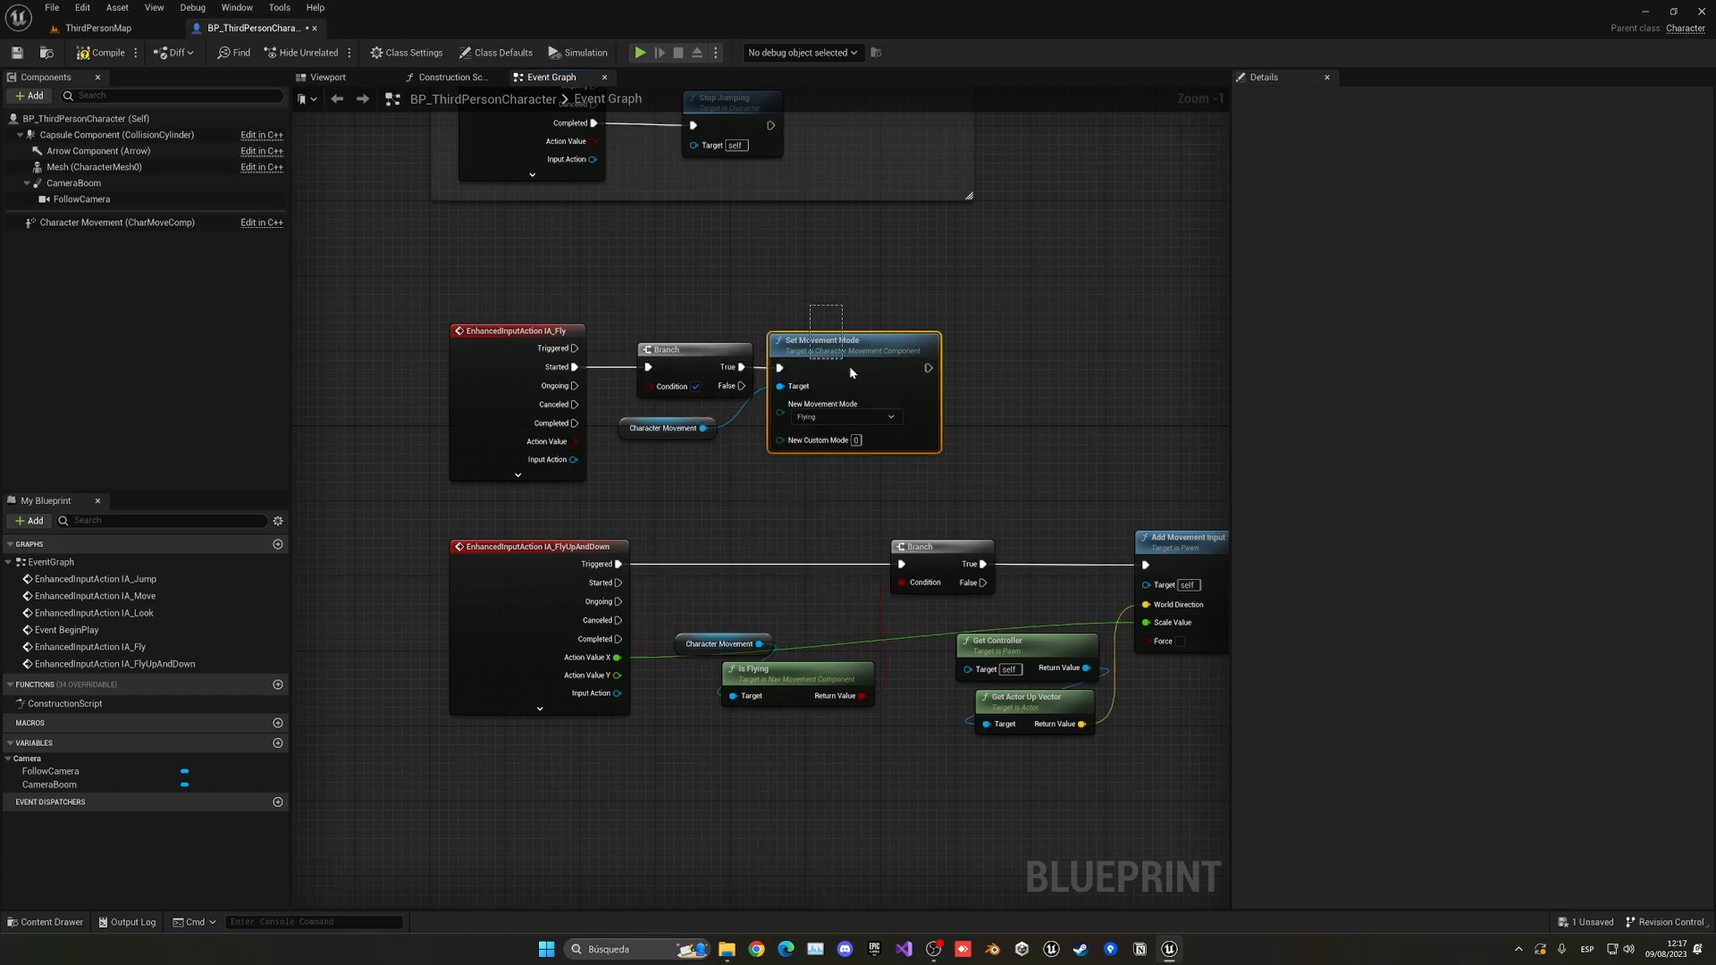
drag(852, 372, 991, 370)
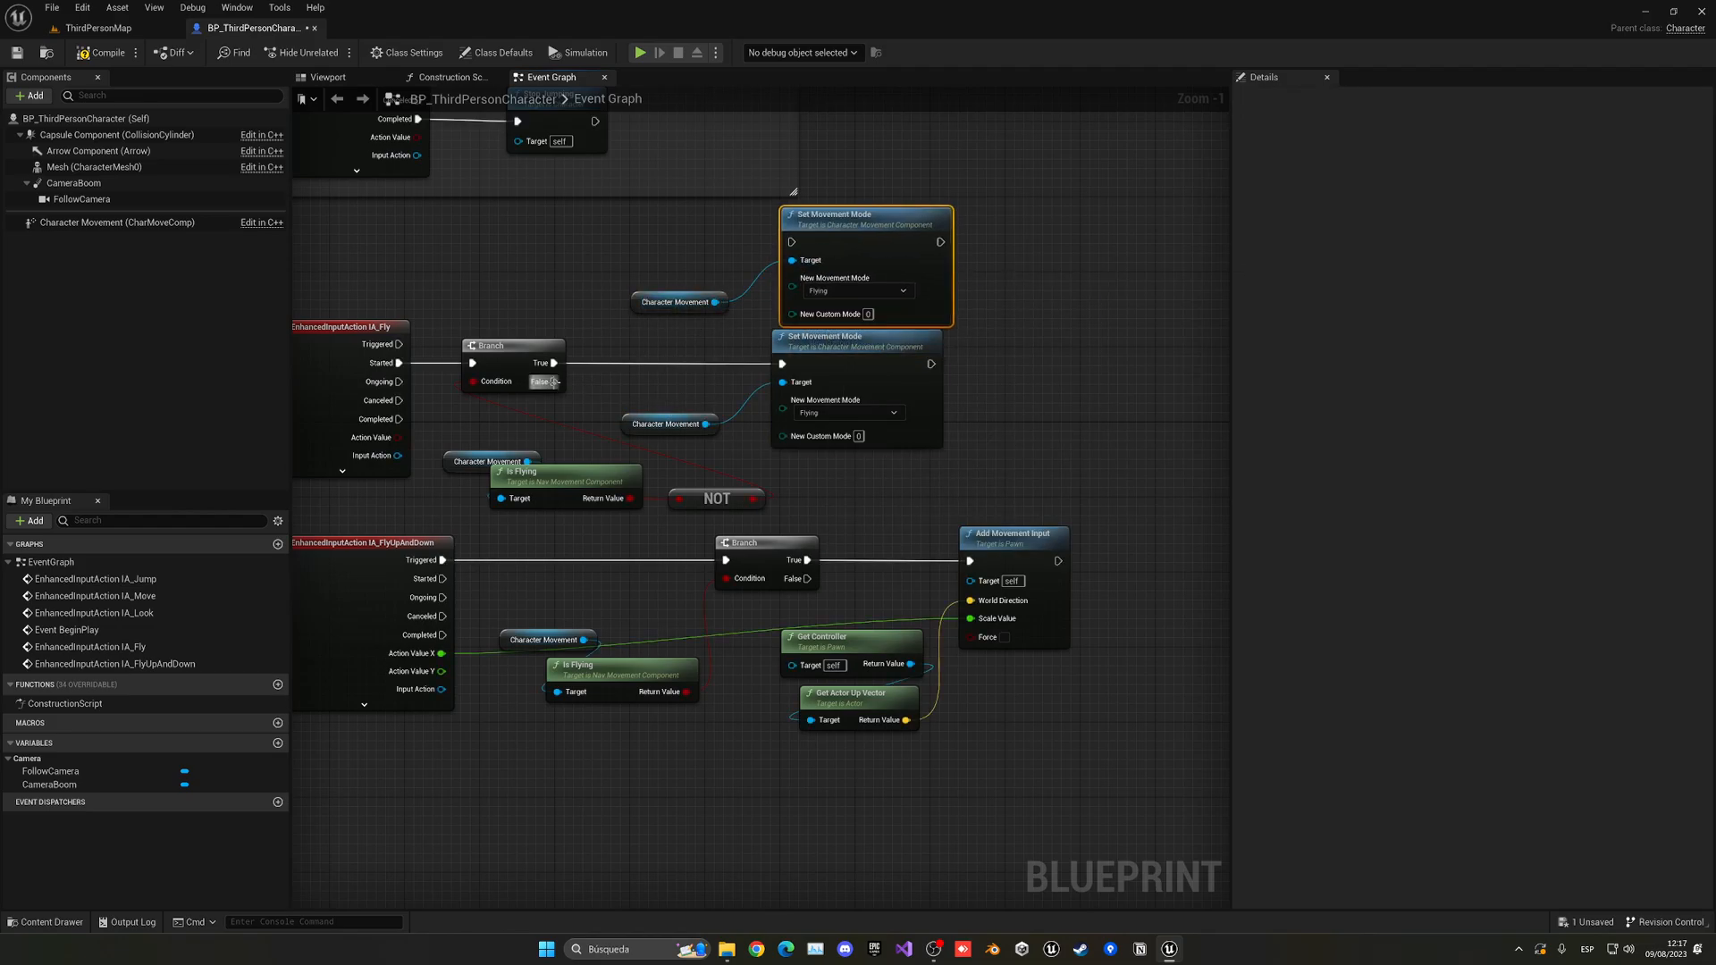
click(852, 290)
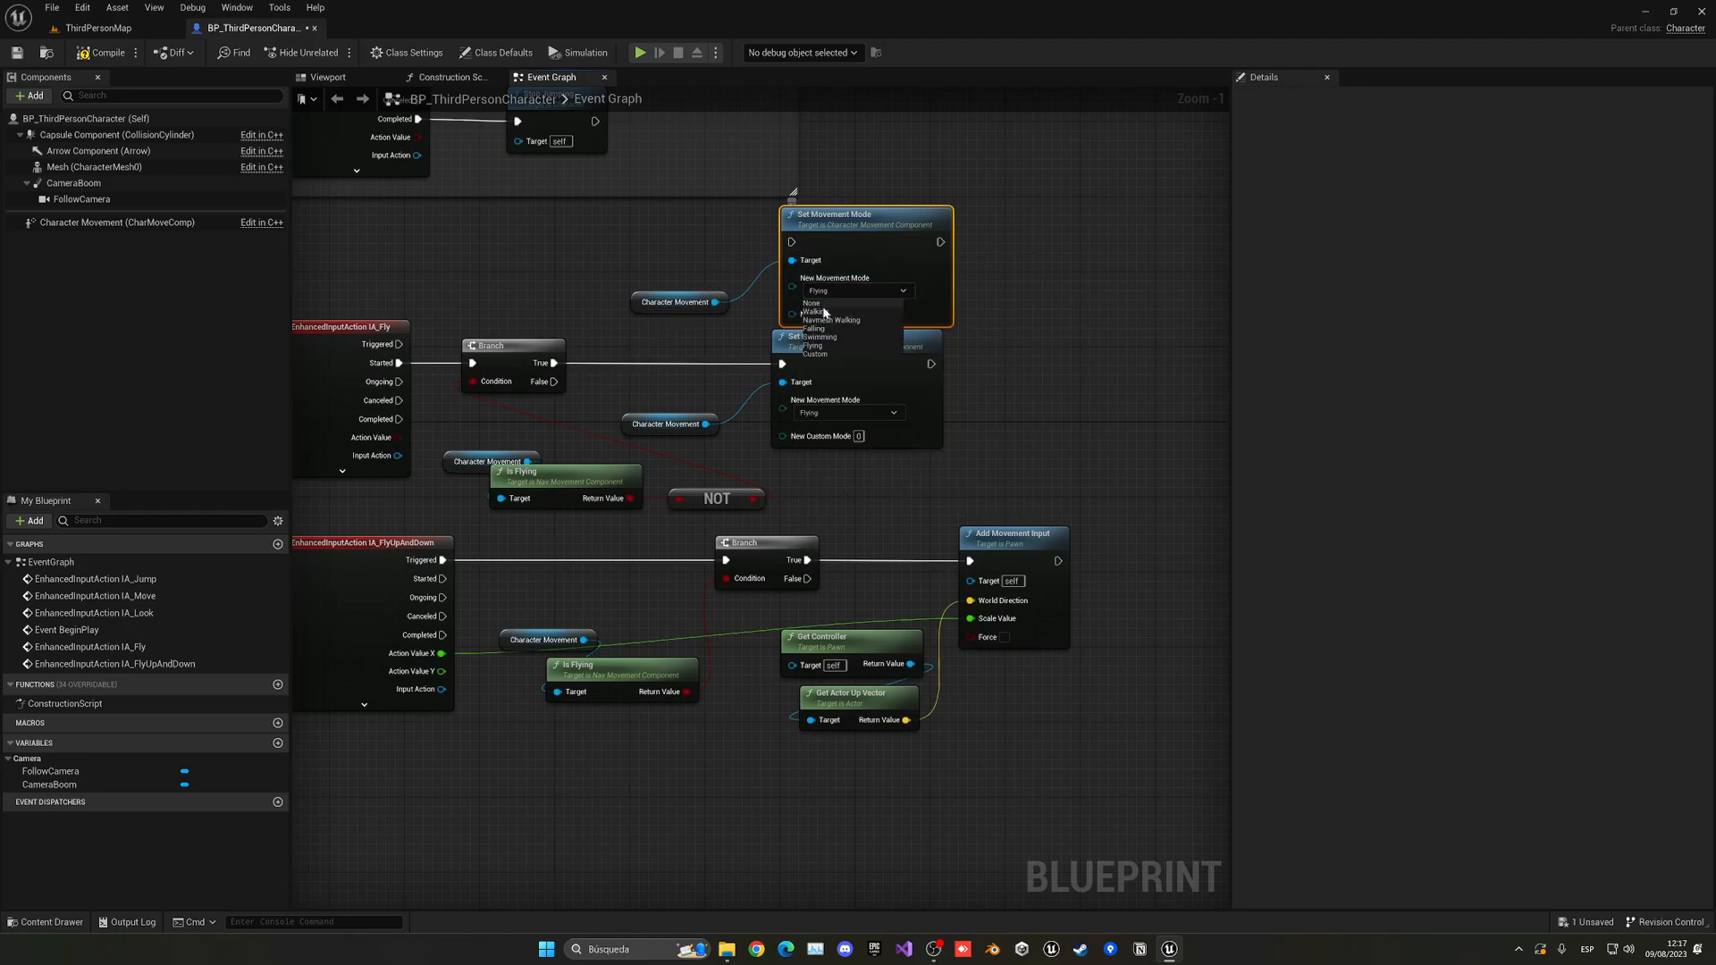
click(814, 327)
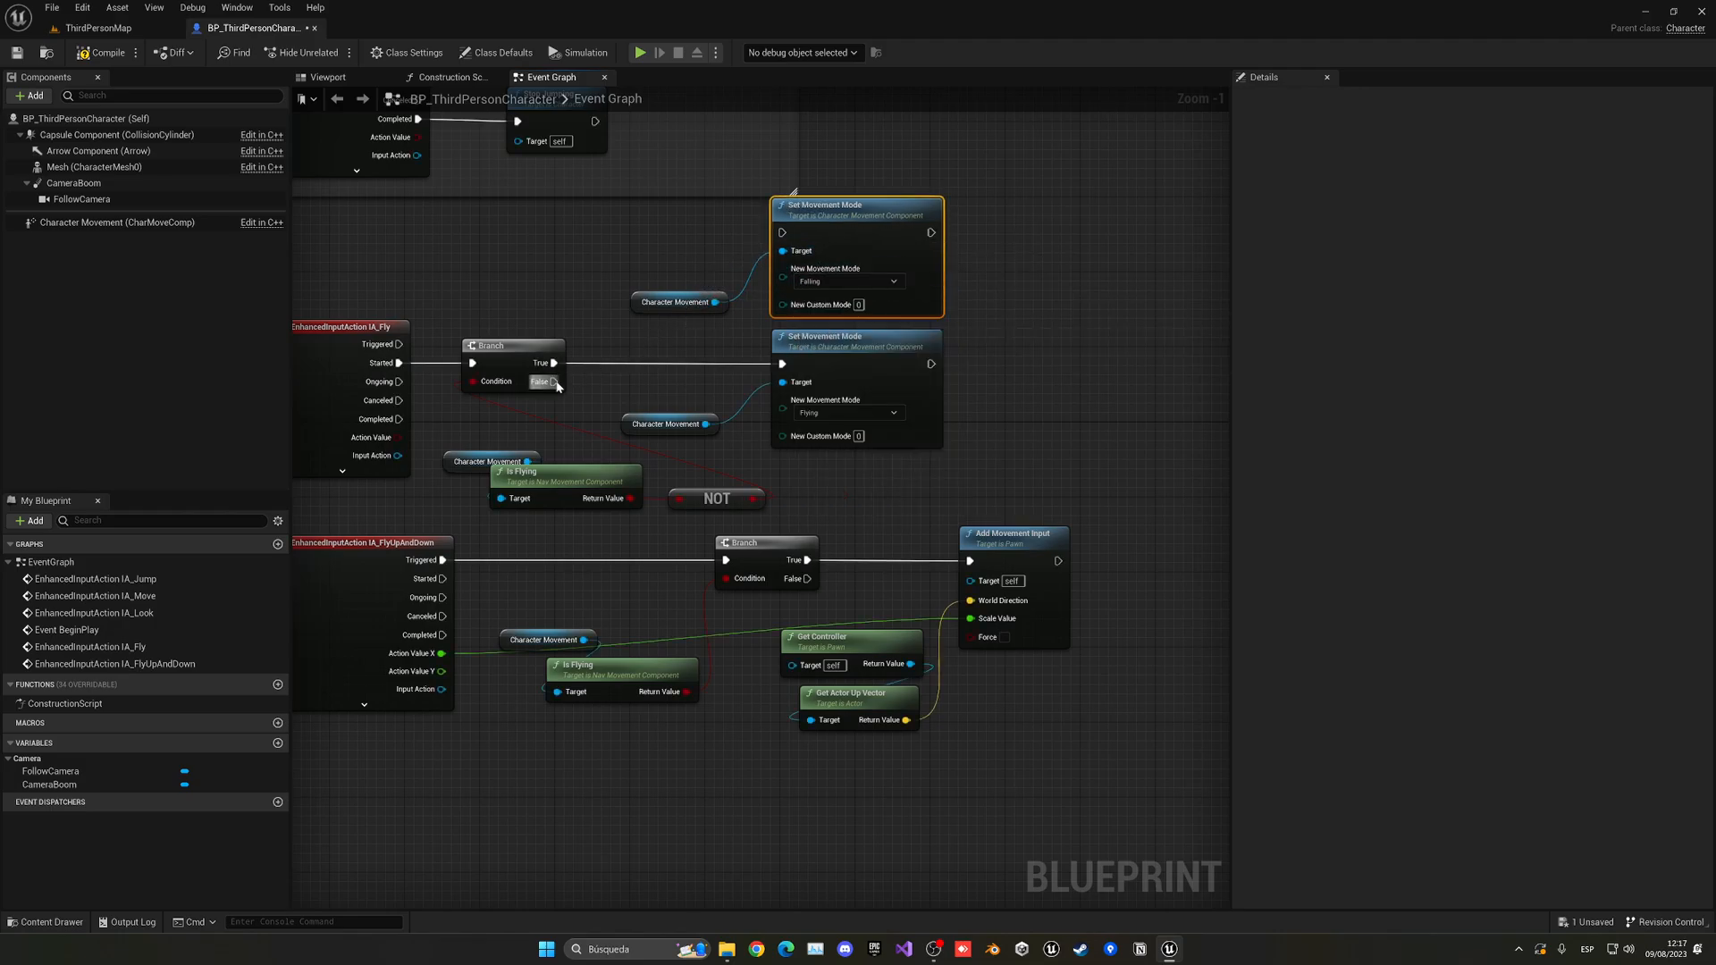
click(98, 28)
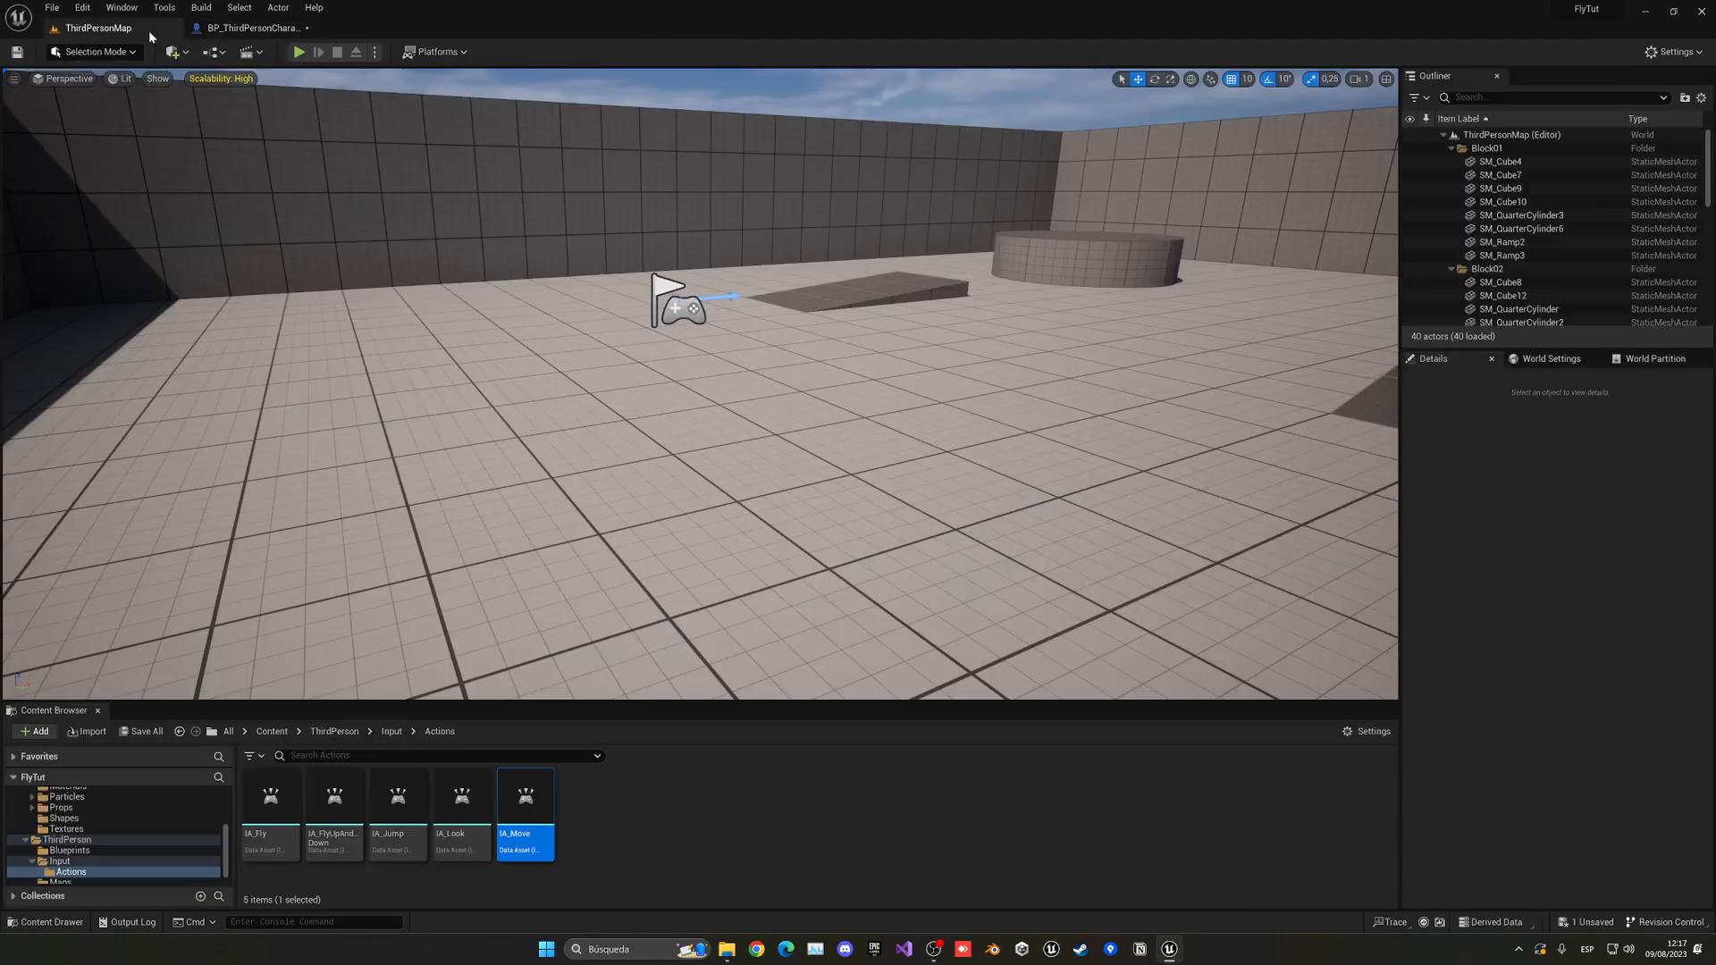
Play-test the flight toggle in ThirdPersonMap and stop the session.
click(298, 51)
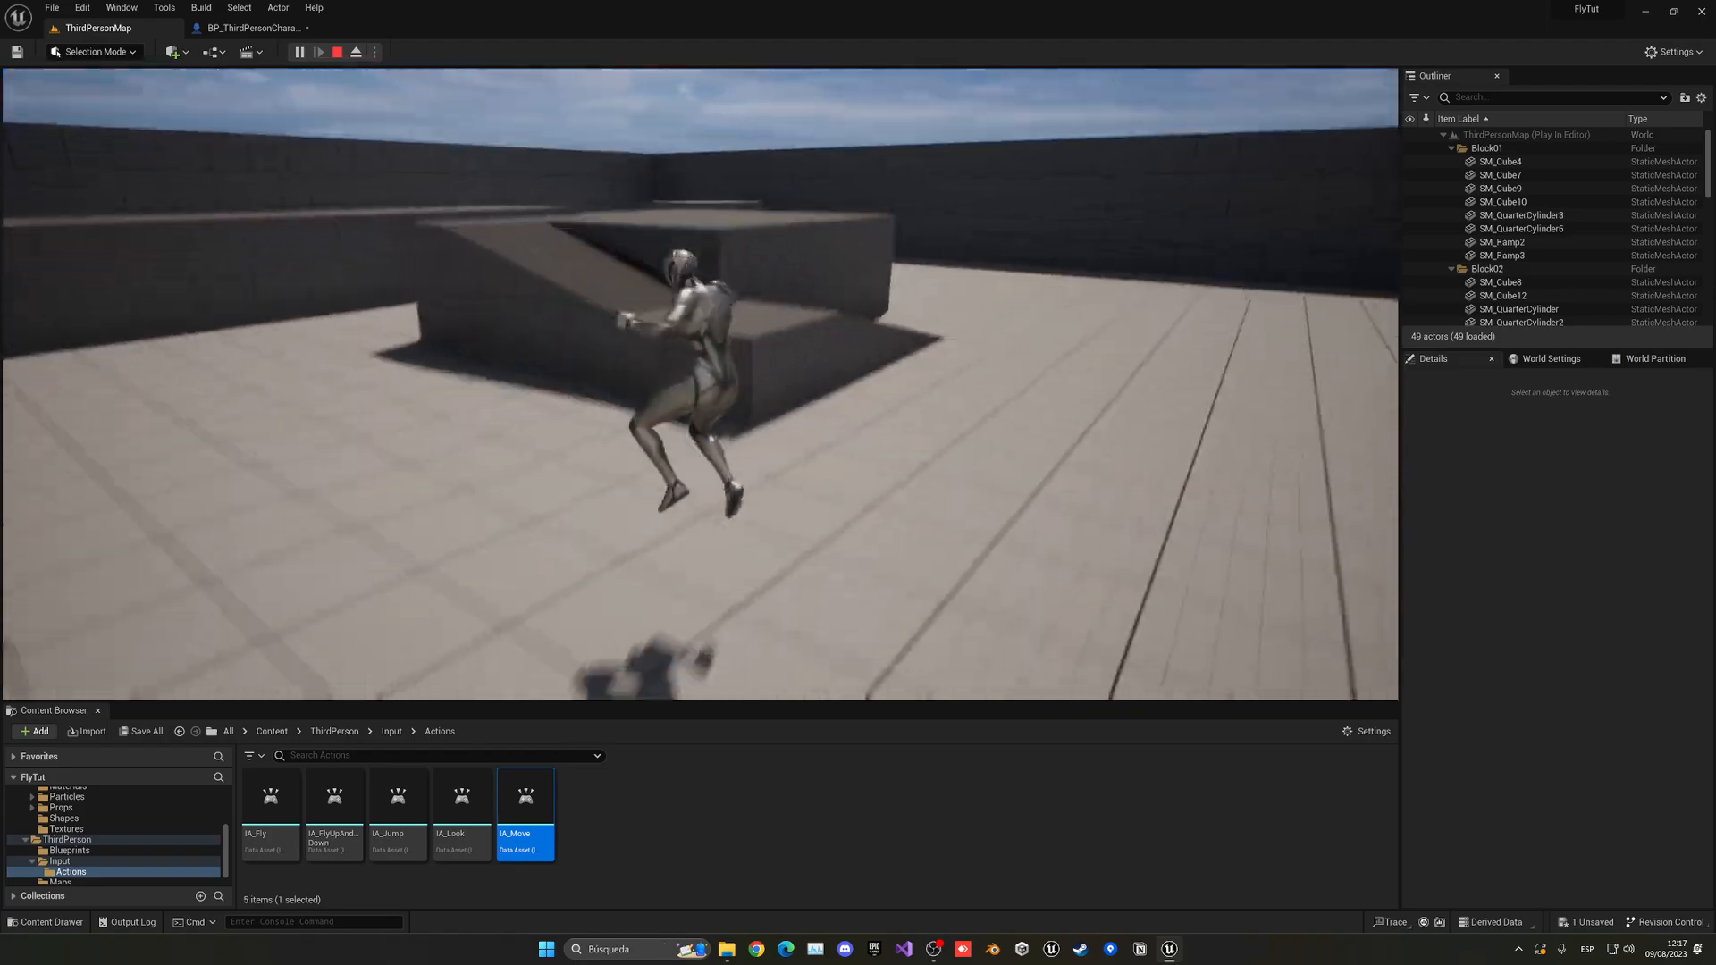
click(336, 52)
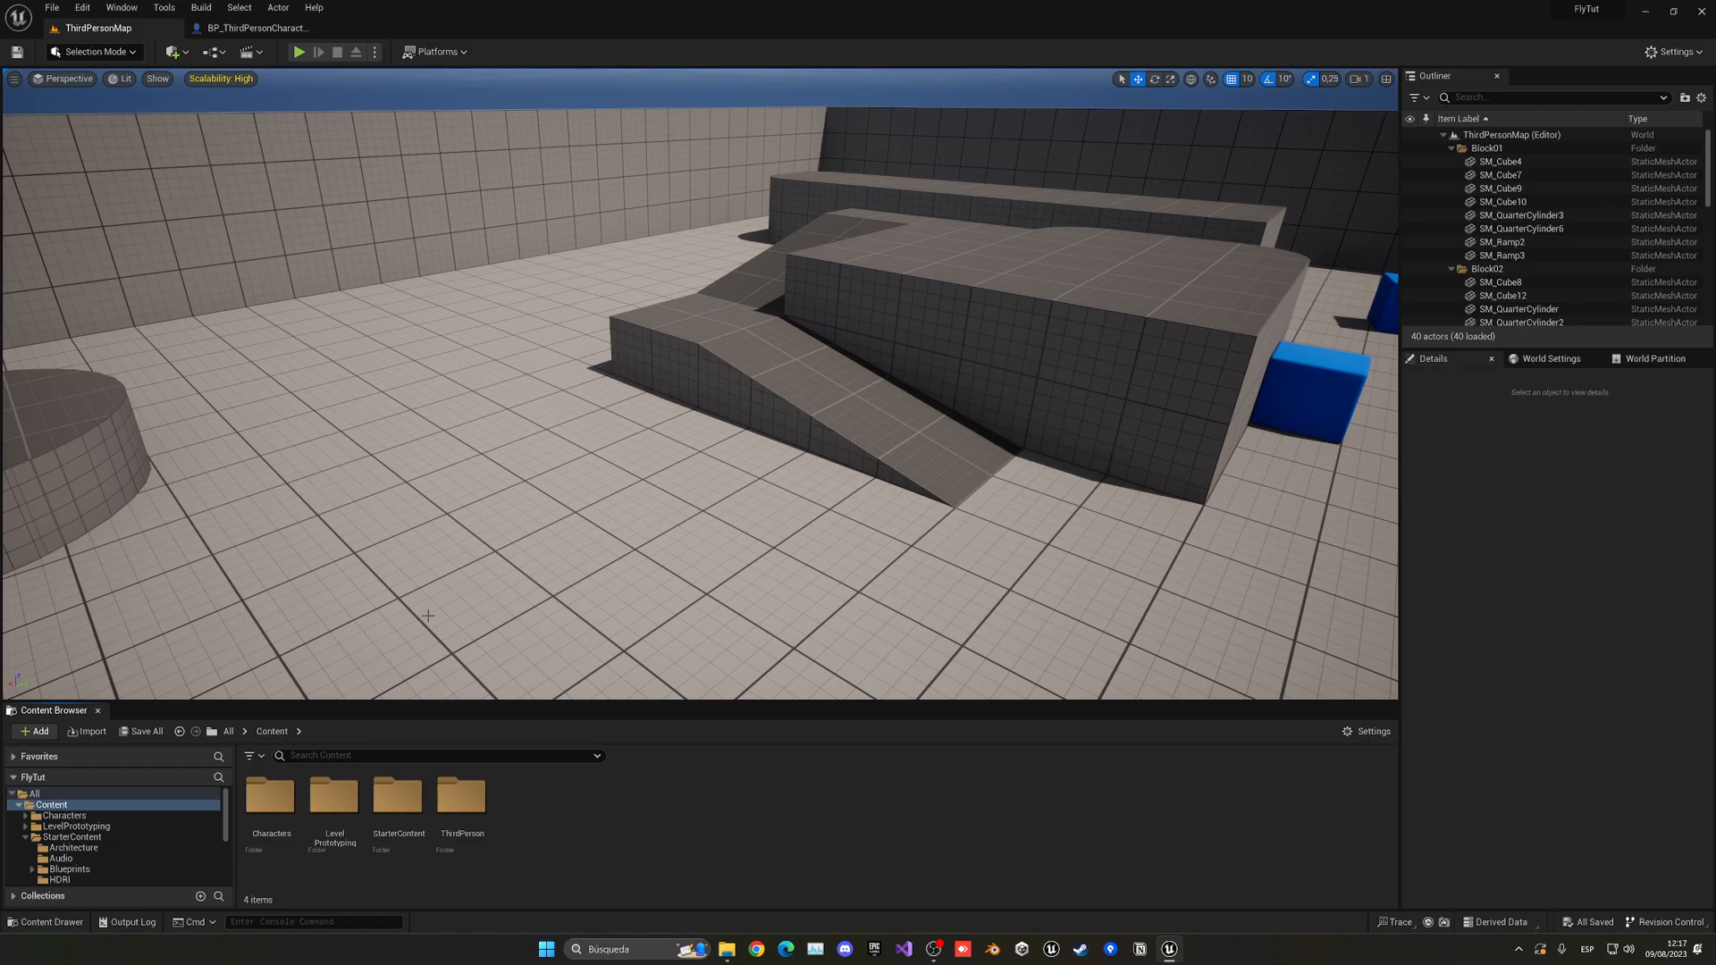
mouse_move(595, 755)
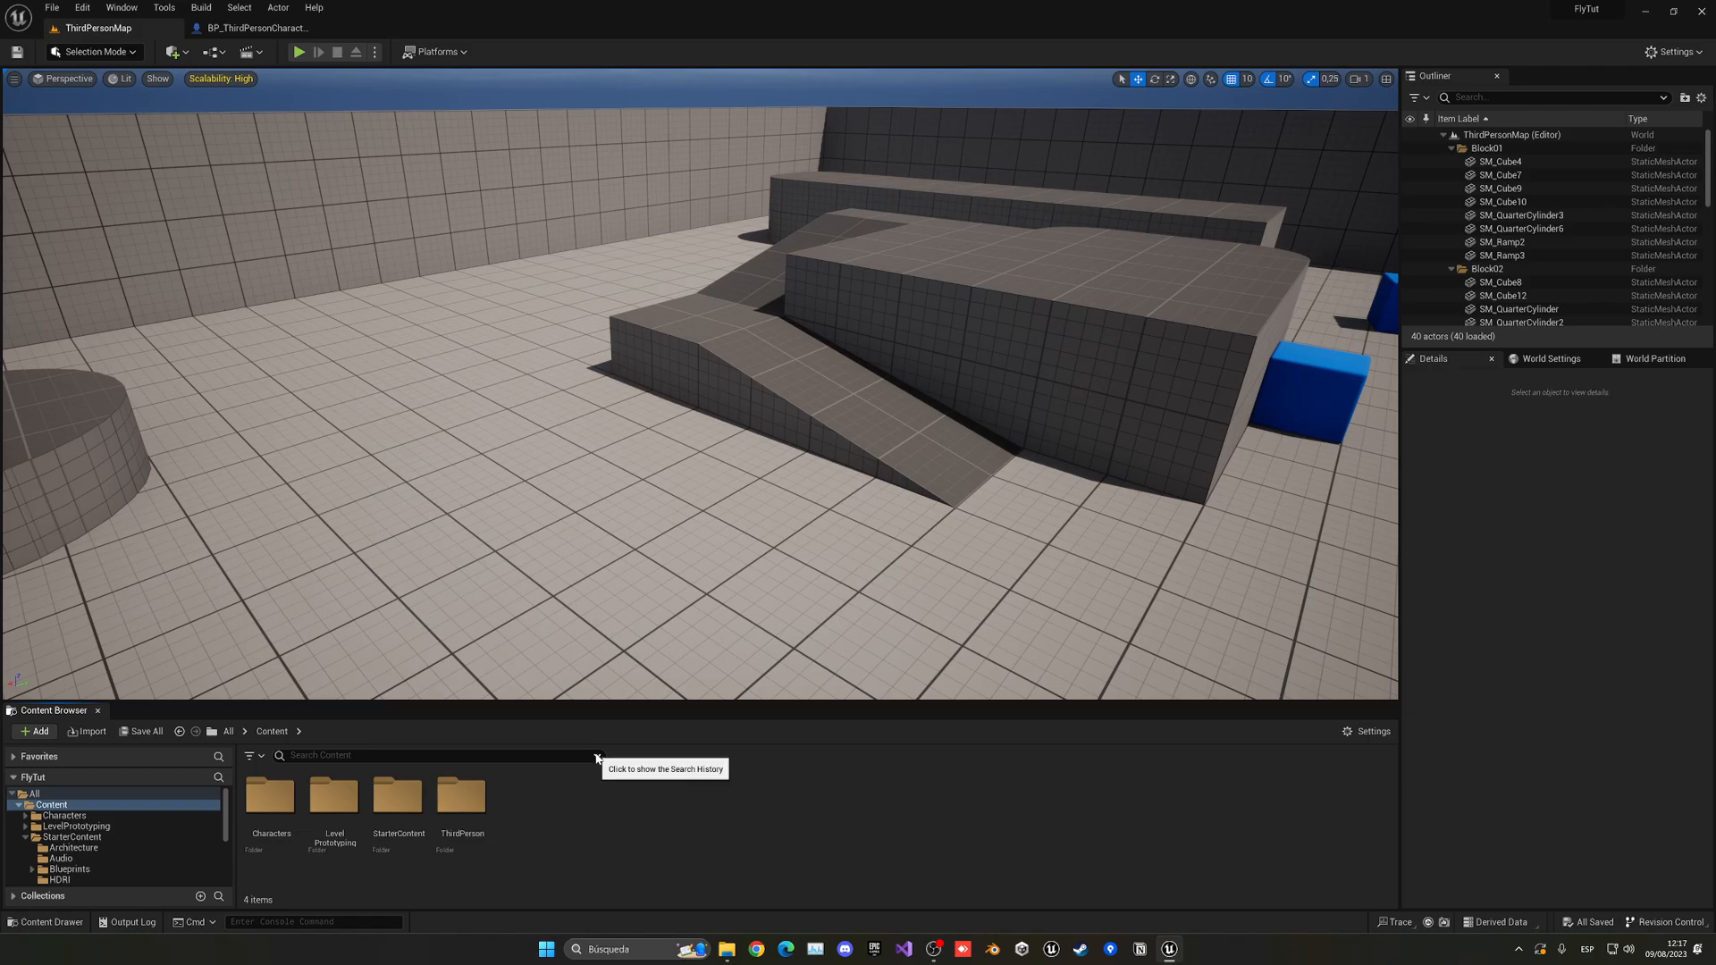
mouse_move(808, 764)
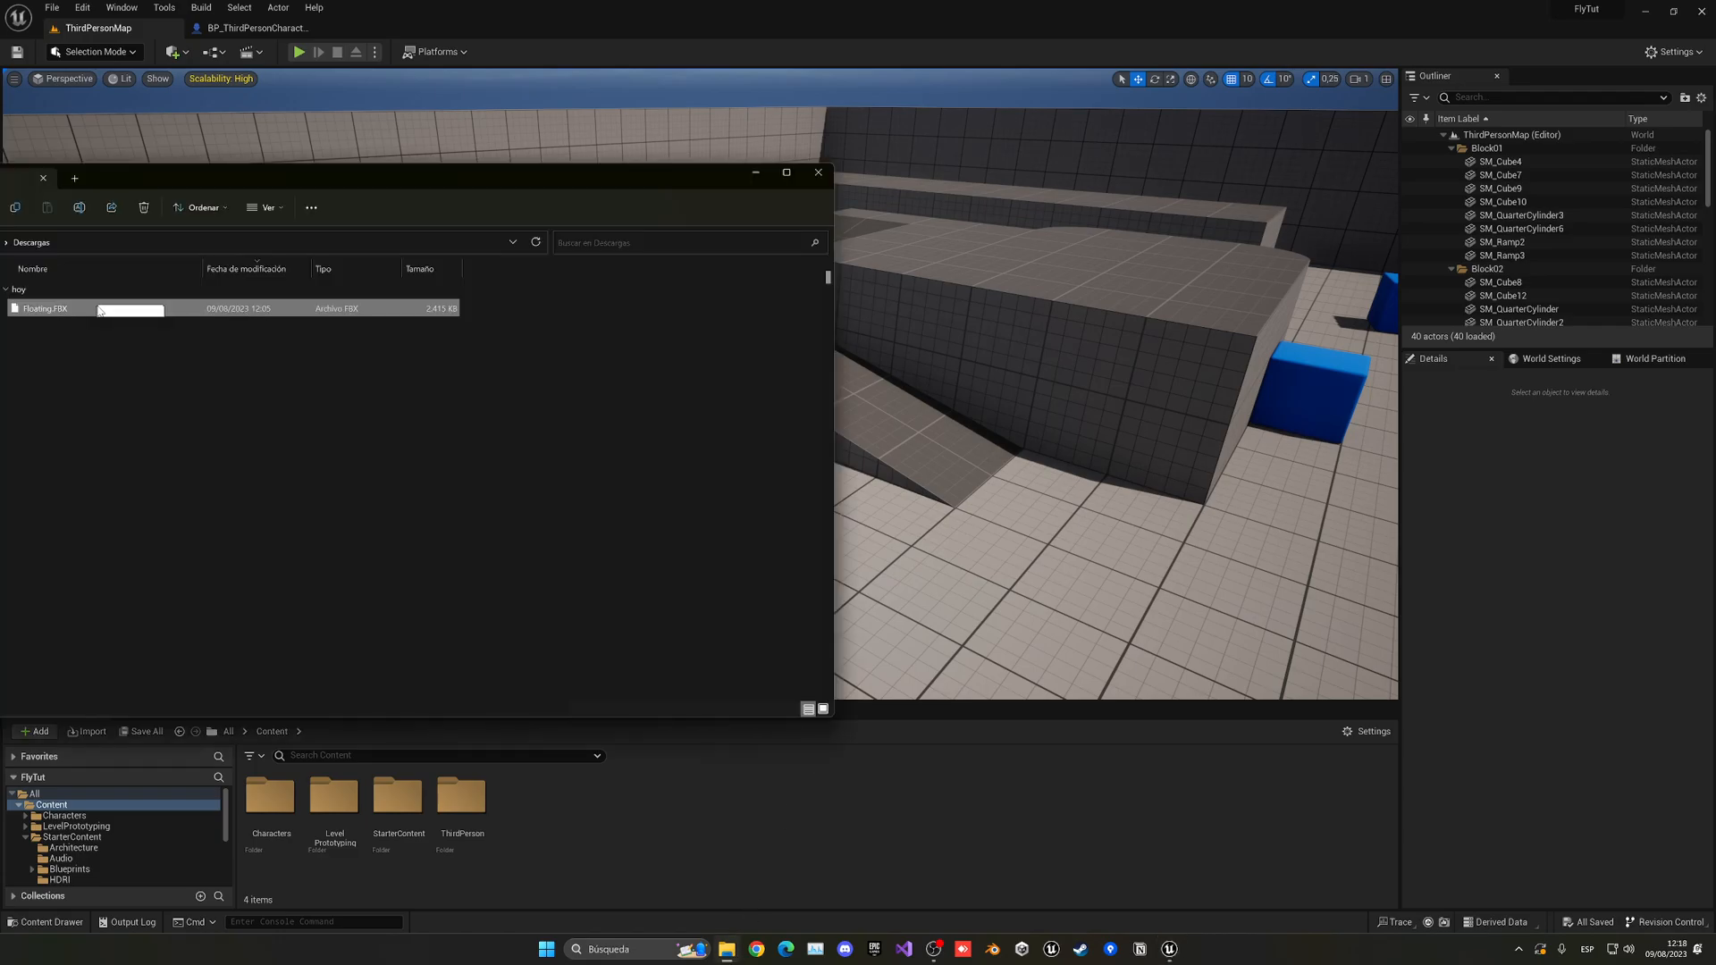
Import Floating.FBX with the SK_Mannequin skeleton, then enter the Characters folder.
double_click(45, 307)
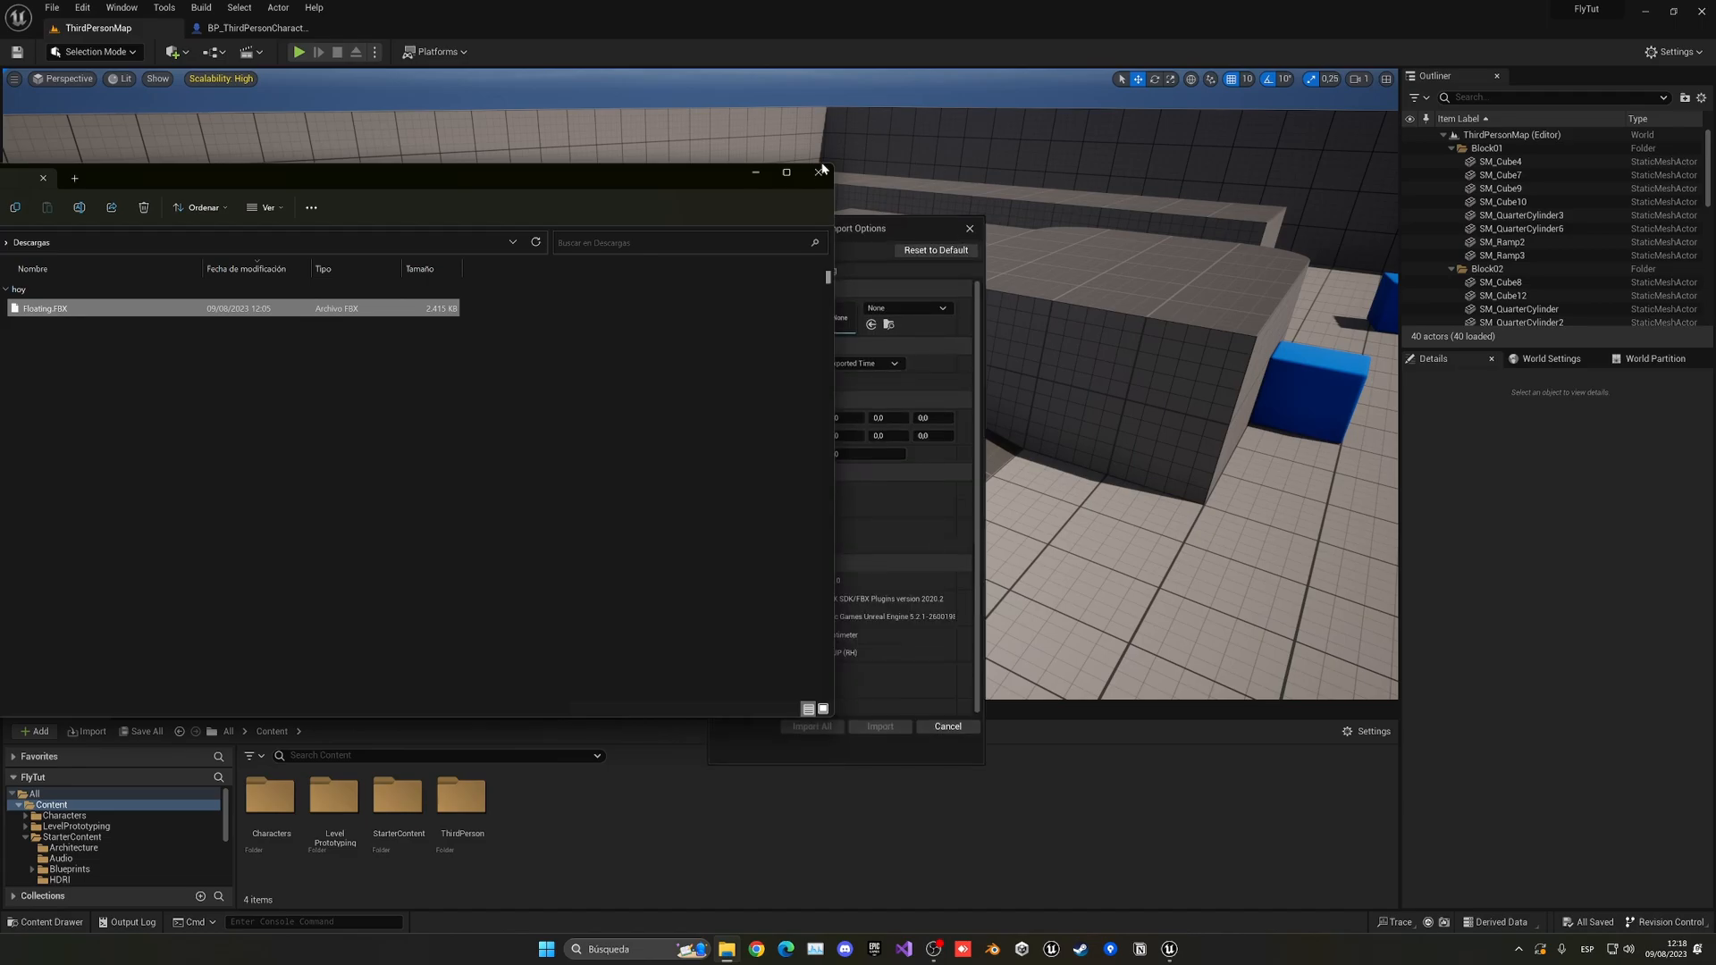
click(906, 307)
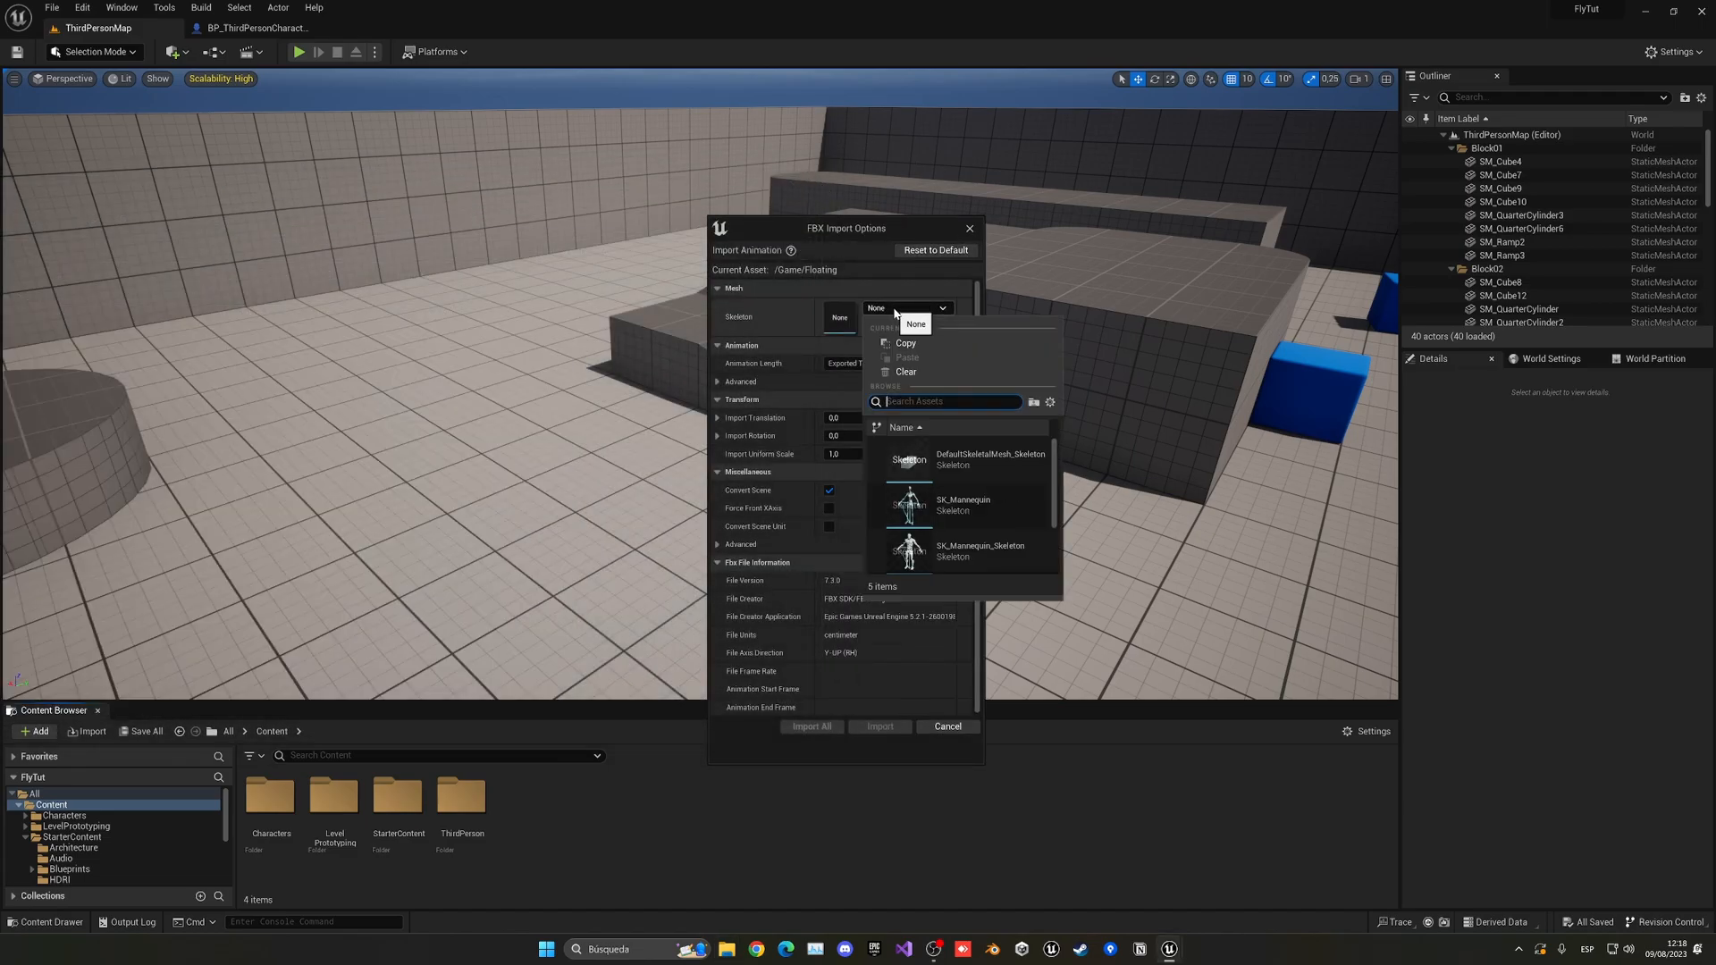
click(962, 505)
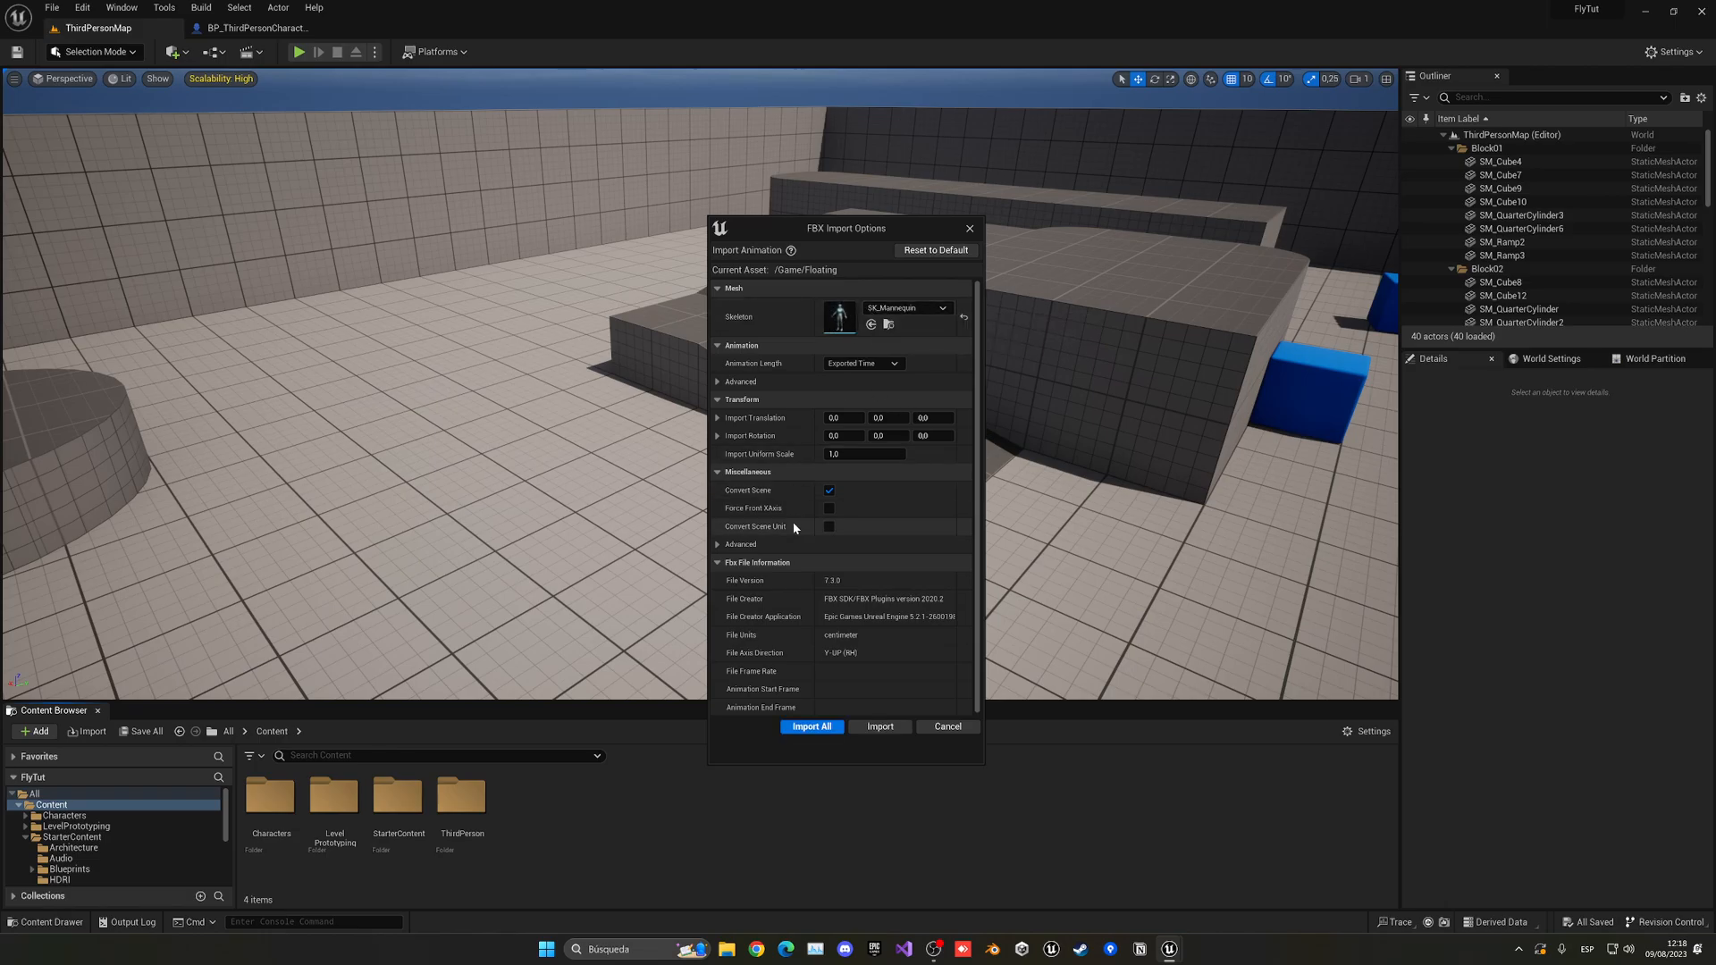
click(811, 726)
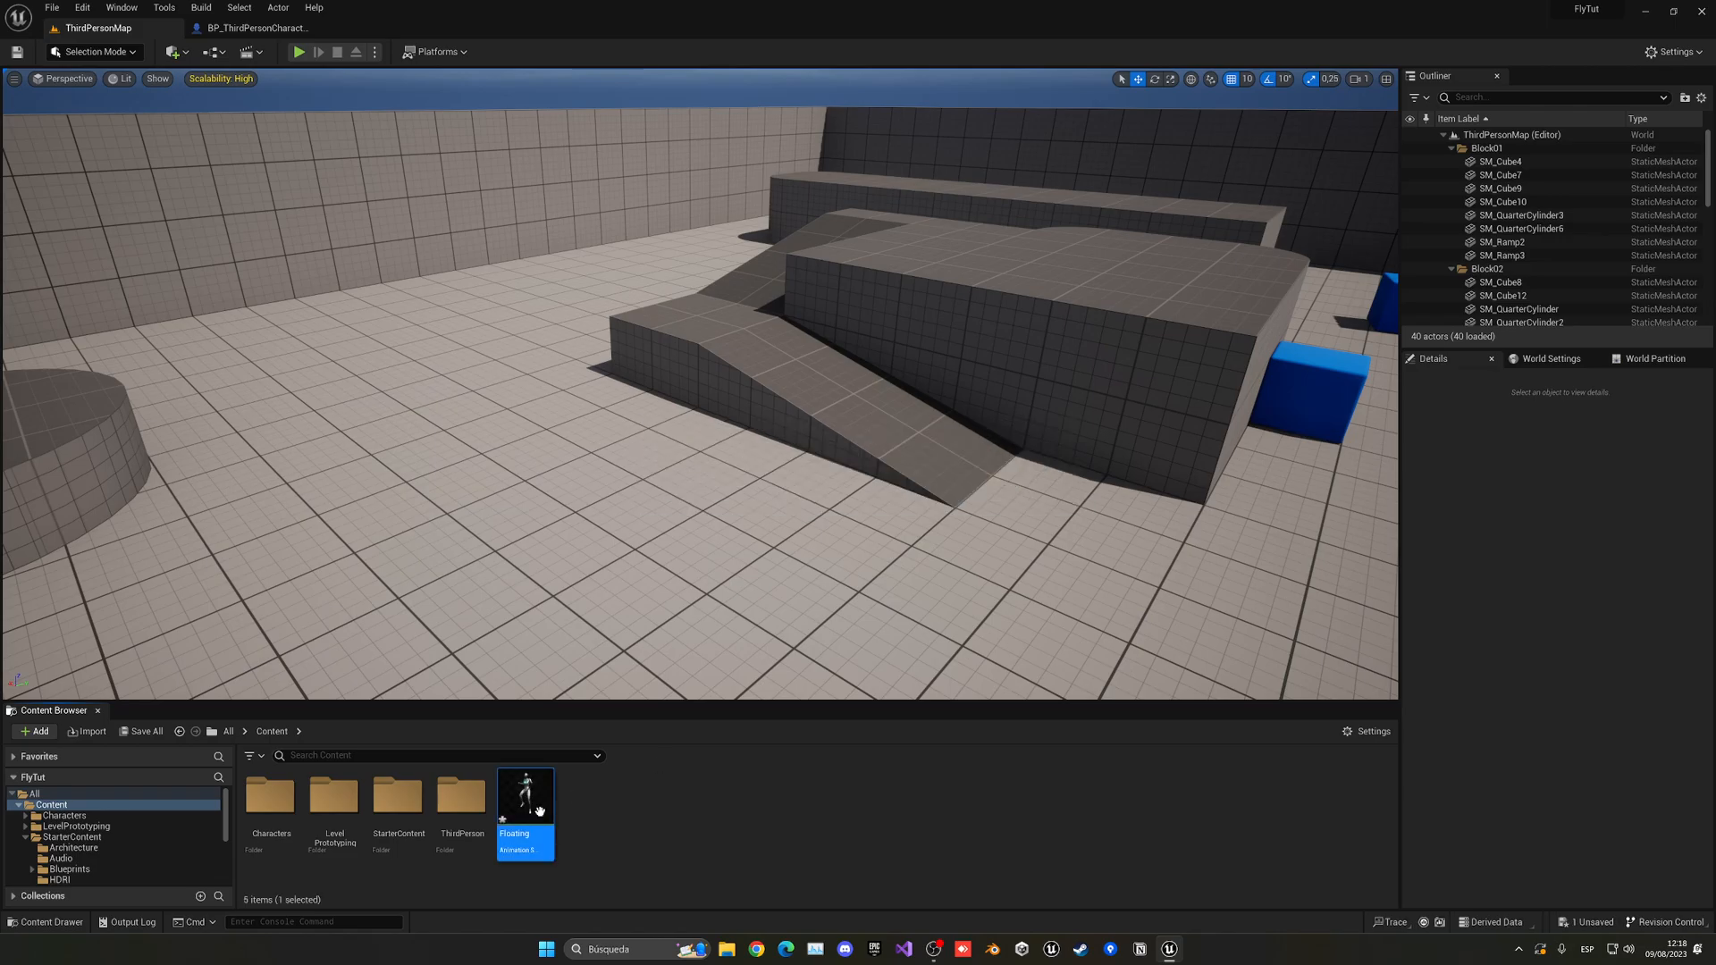
double_click(525, 796)
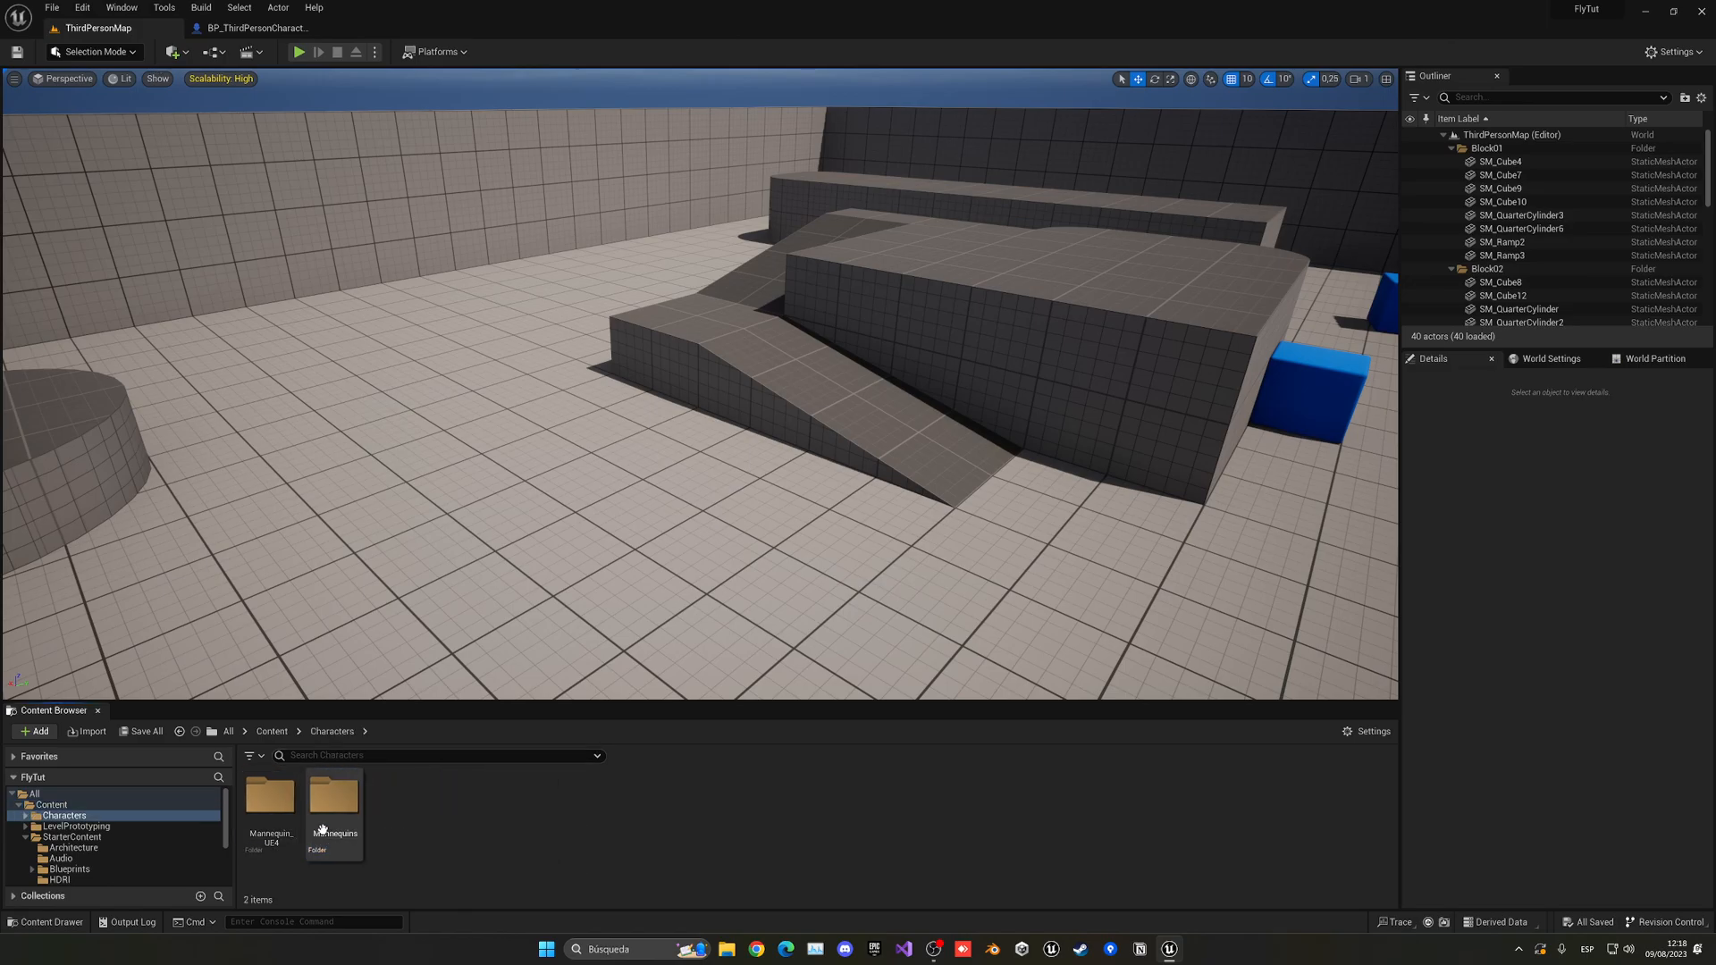
Open ABP_Manny's Main States machine and add a Flying state beside Locomotion.
double_click(333, 799)
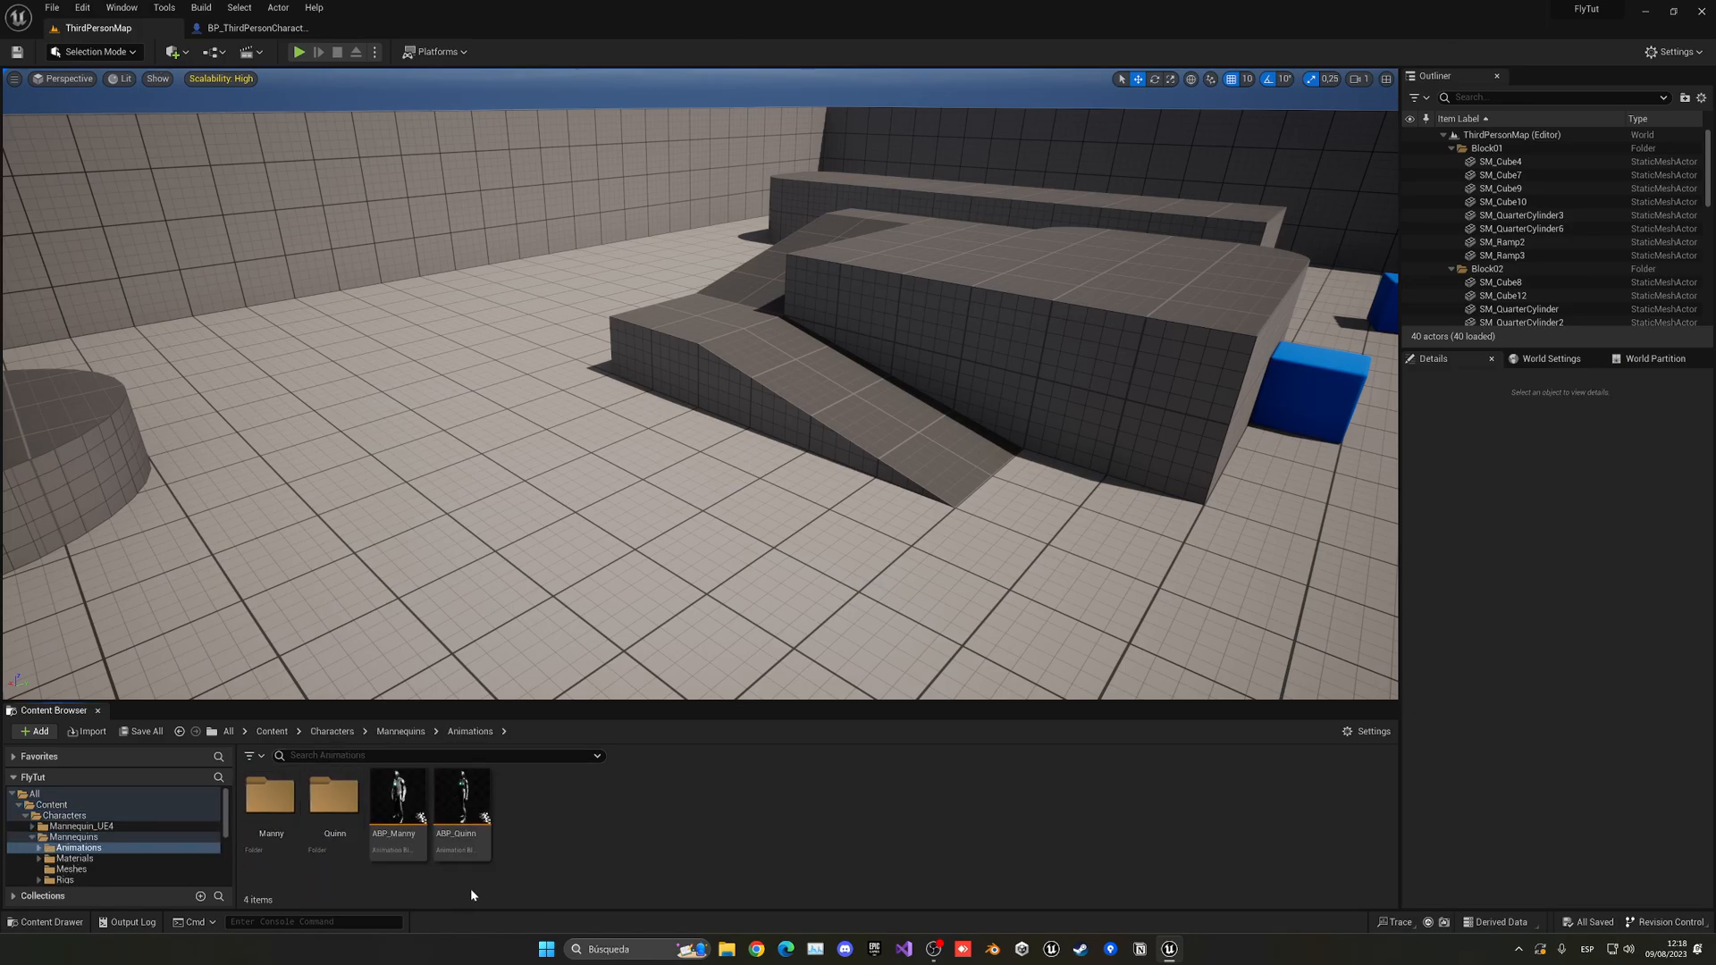
double_click(396, 794)
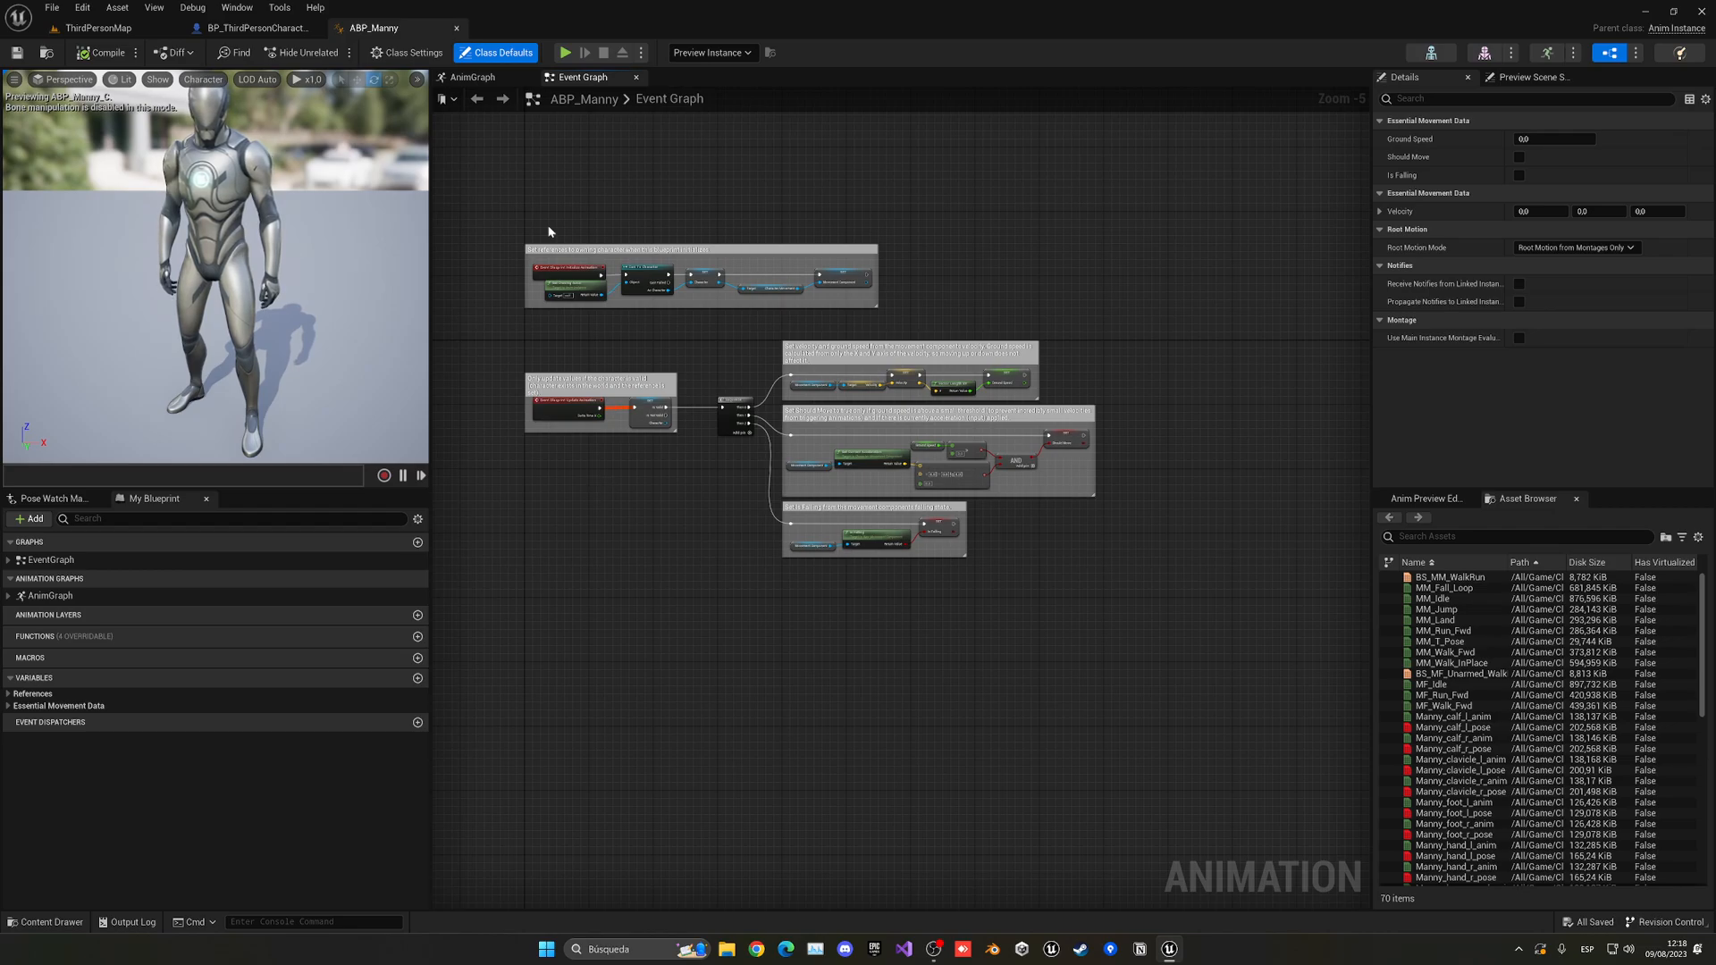
click(472, 77)
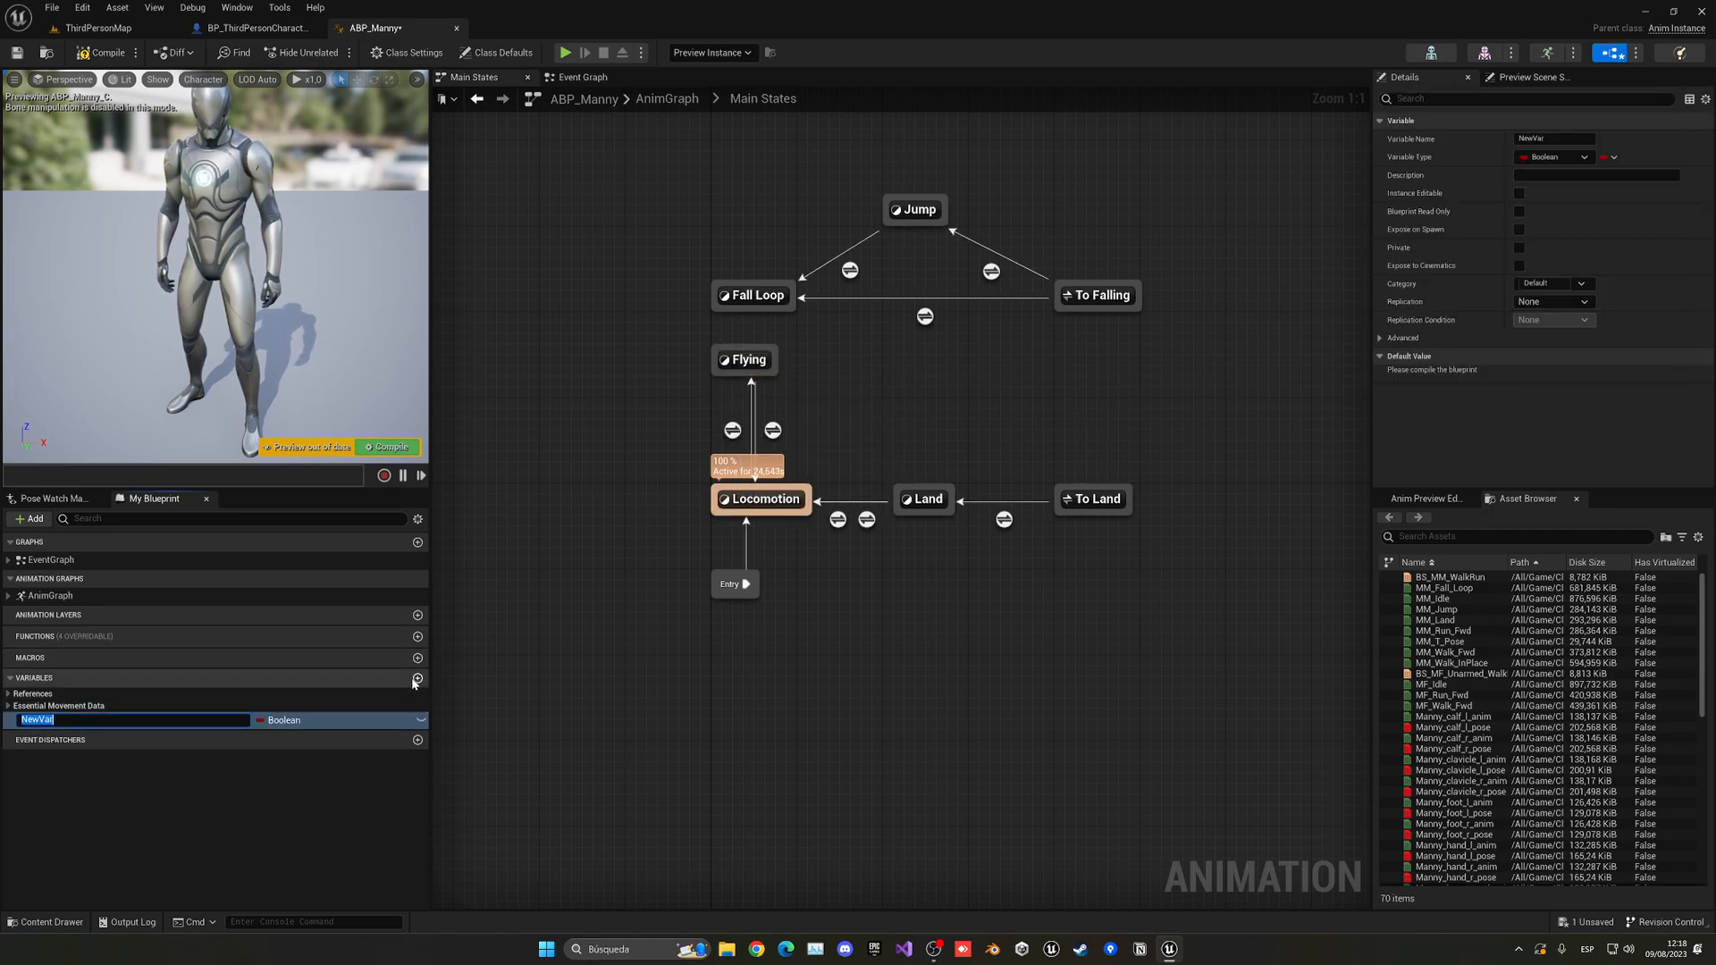
text(flyin)
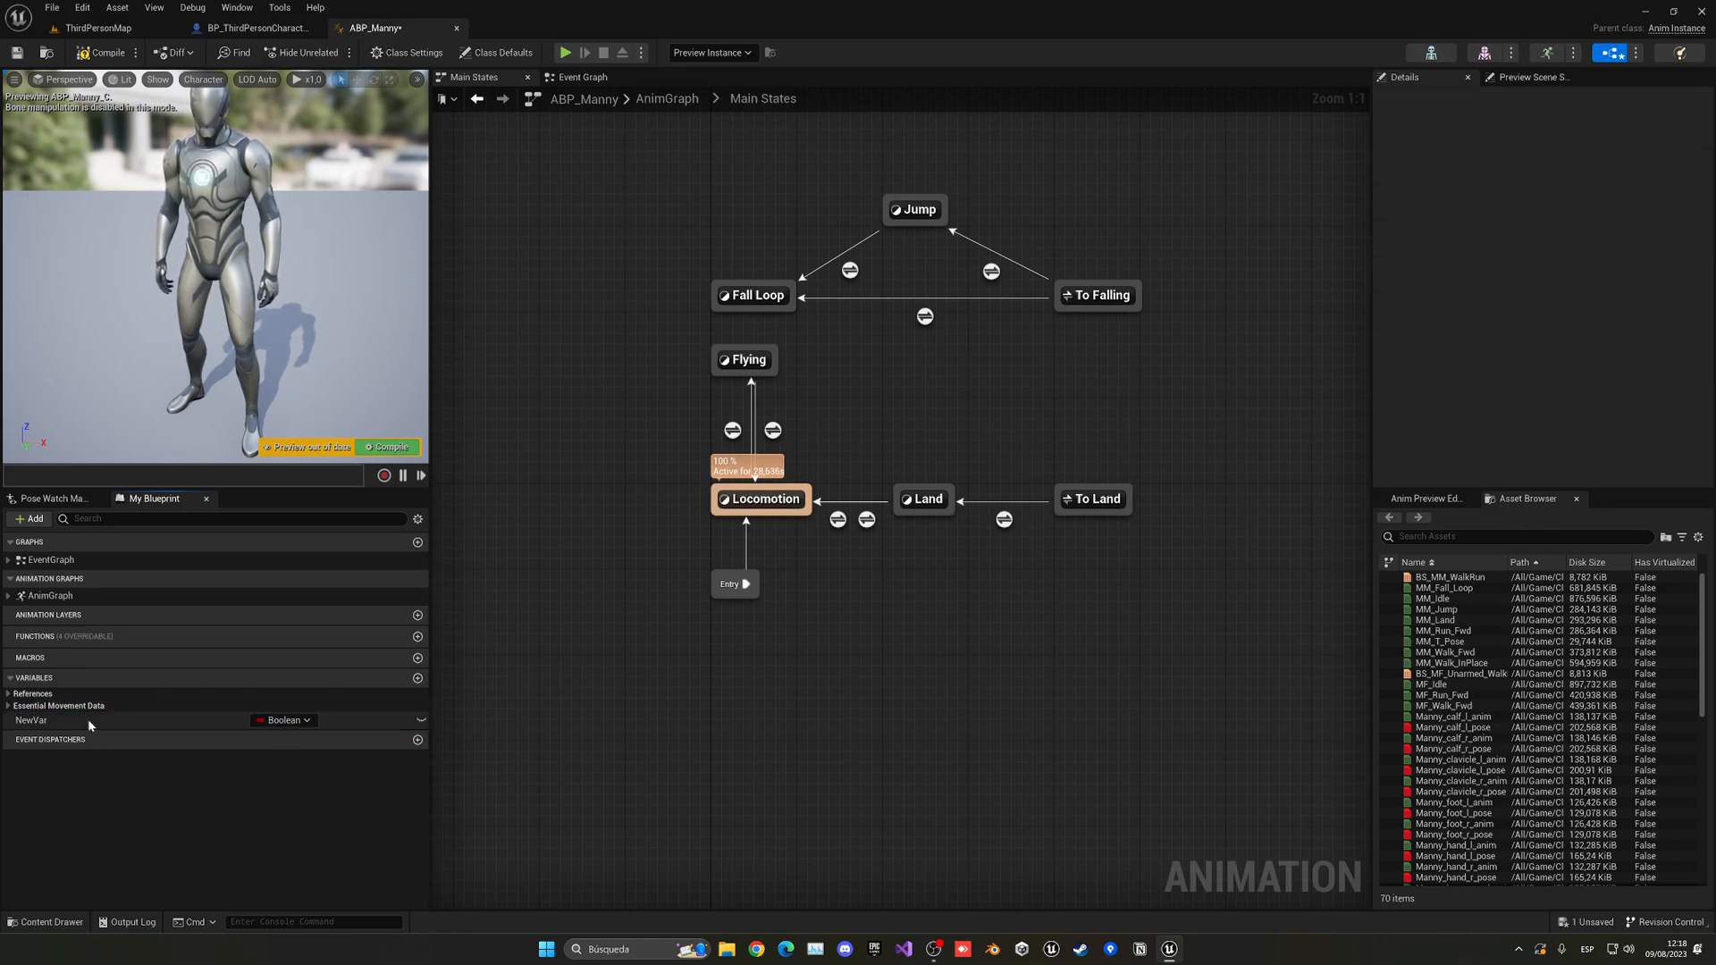
Create a new Boolean variable named isFlying alongside the existing IsFalling.
click(34, 694)
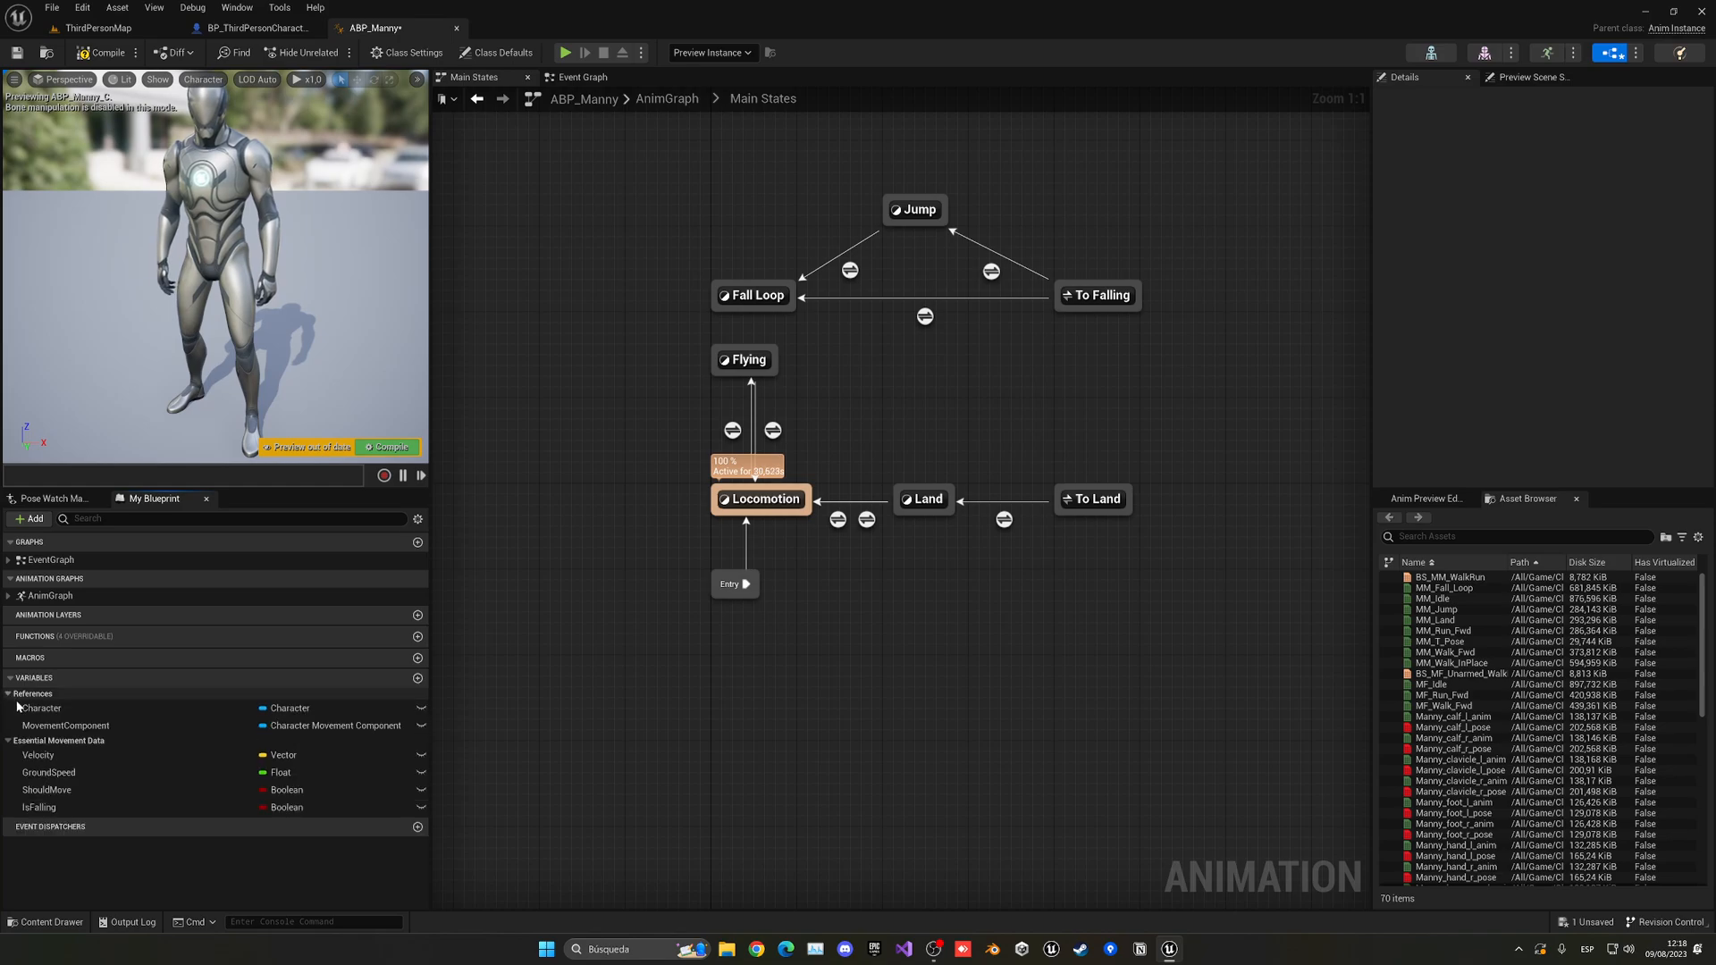
click(39, 808)
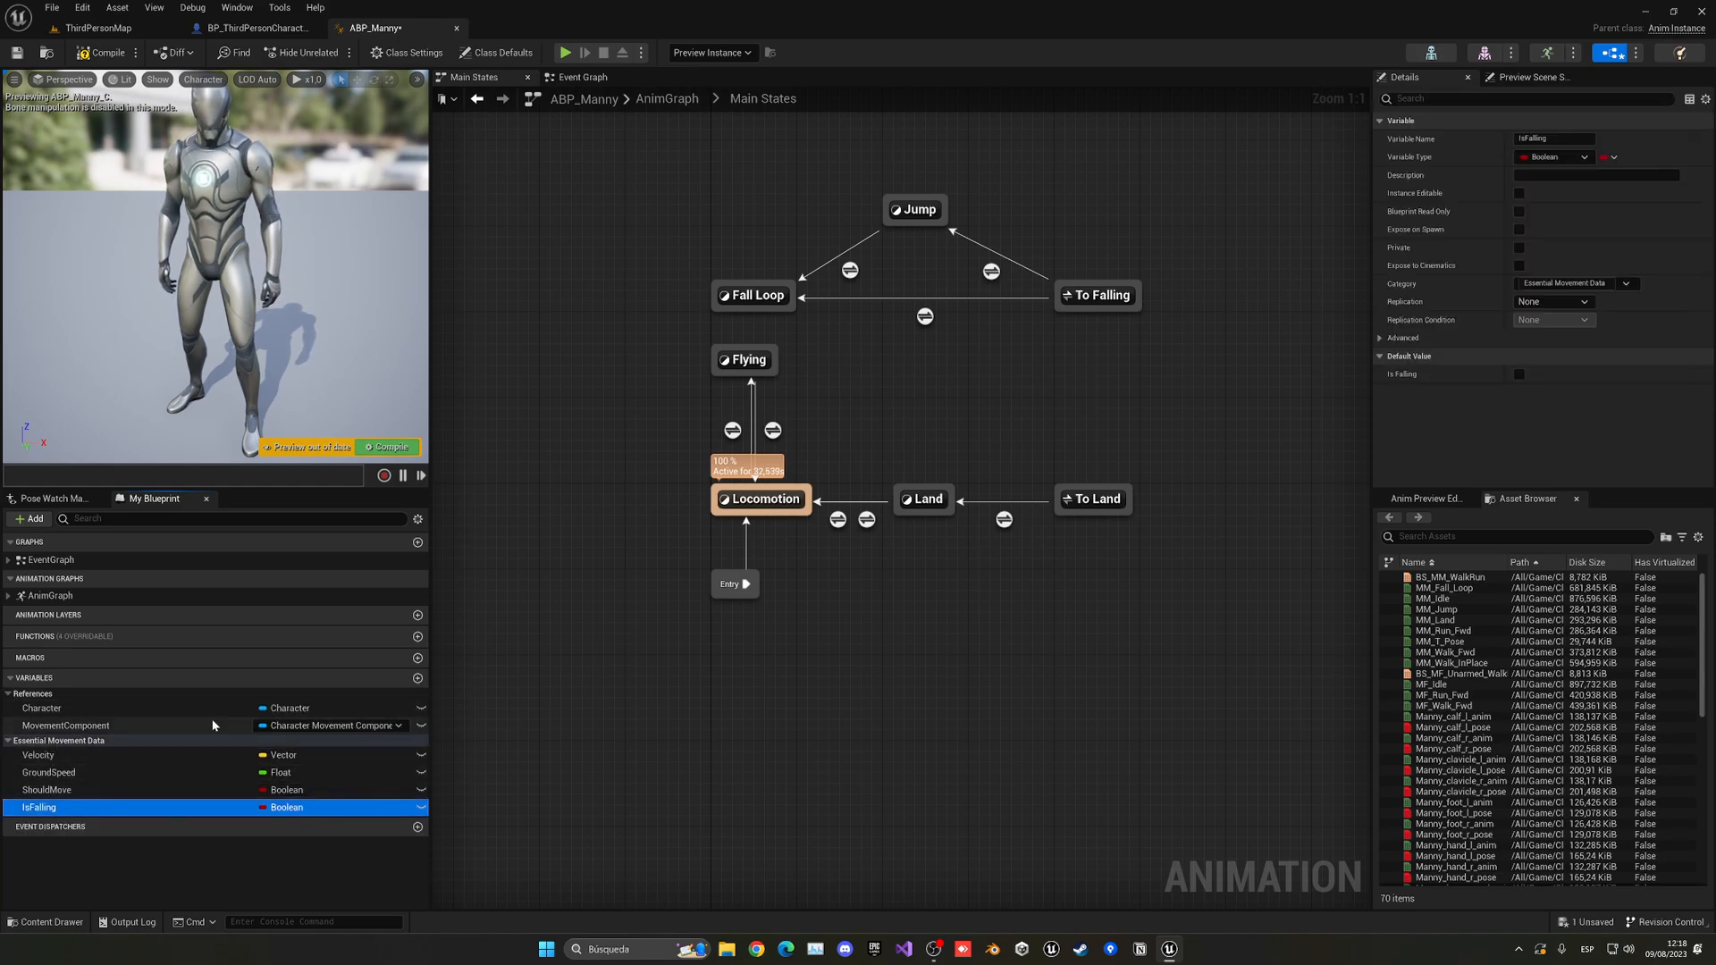
click(29, 518)
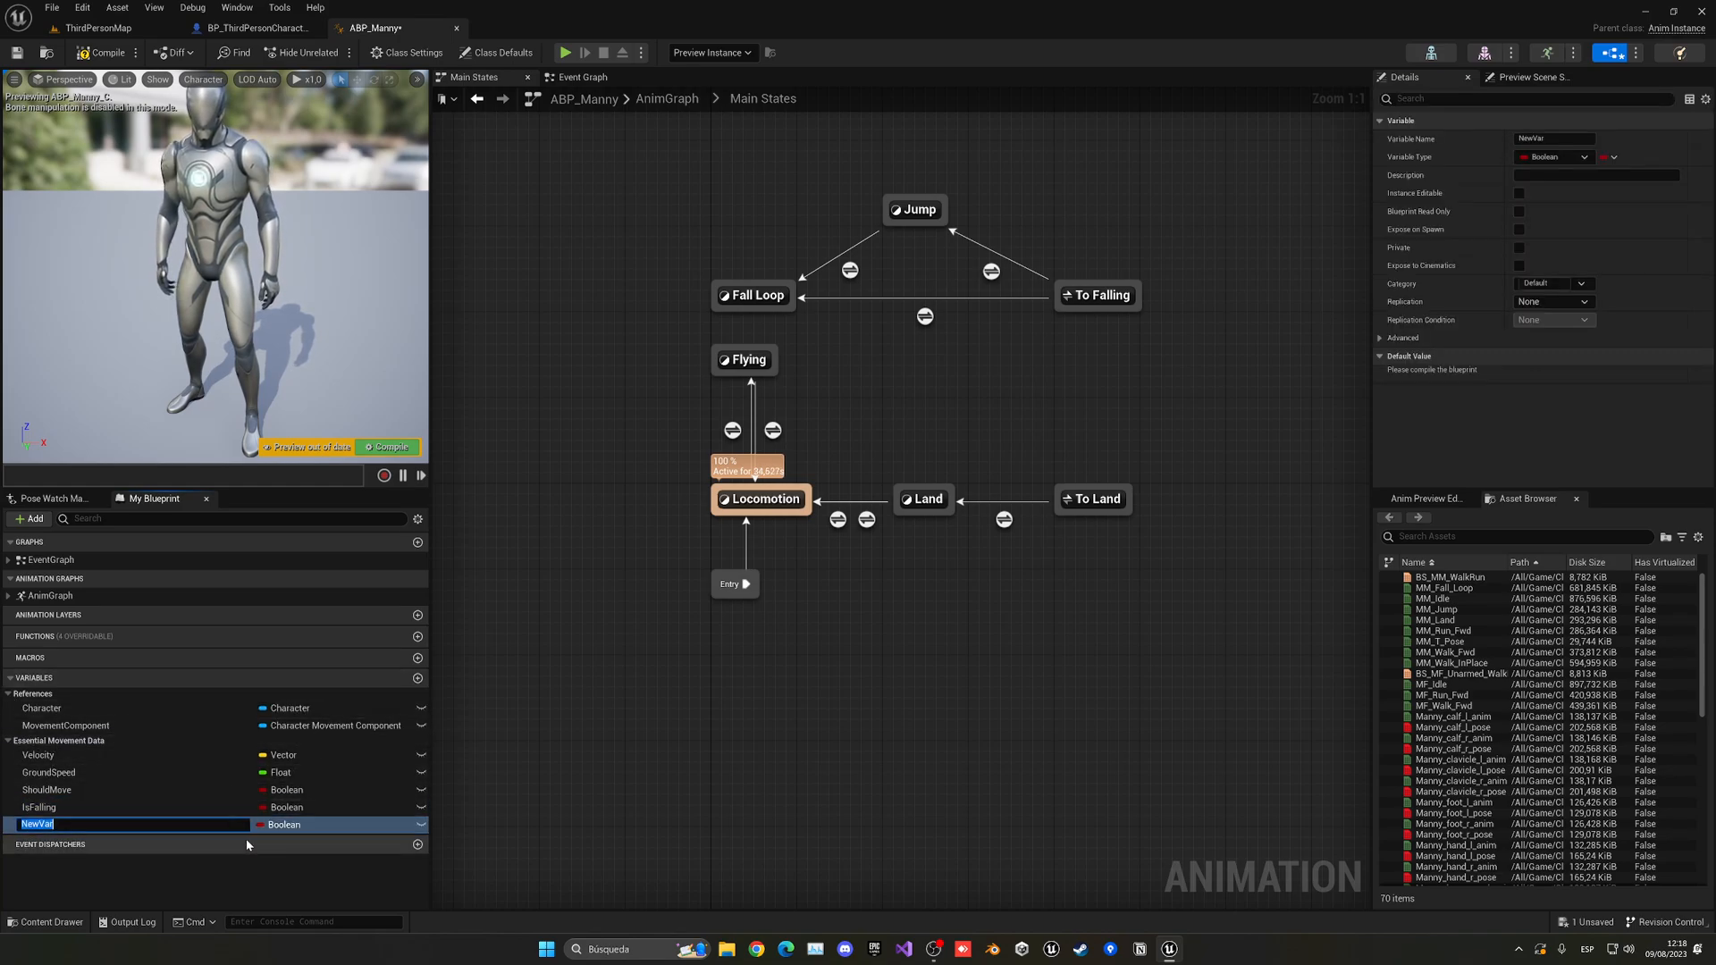
text(isFlying)
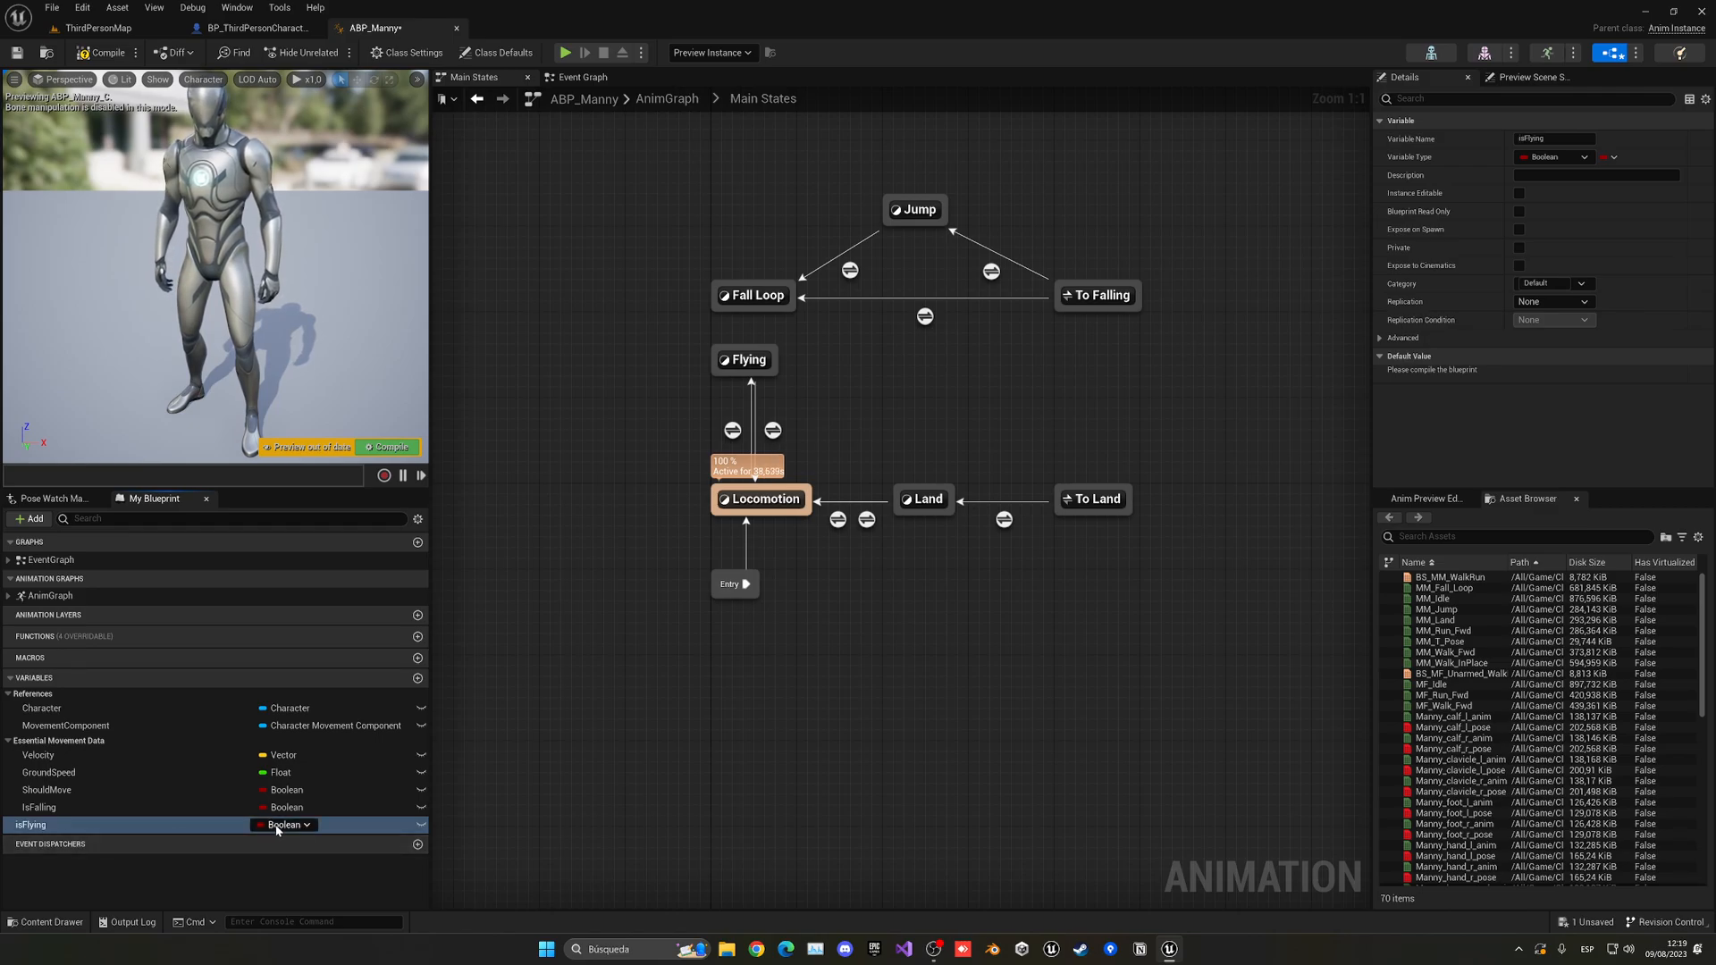
click(732, 429)
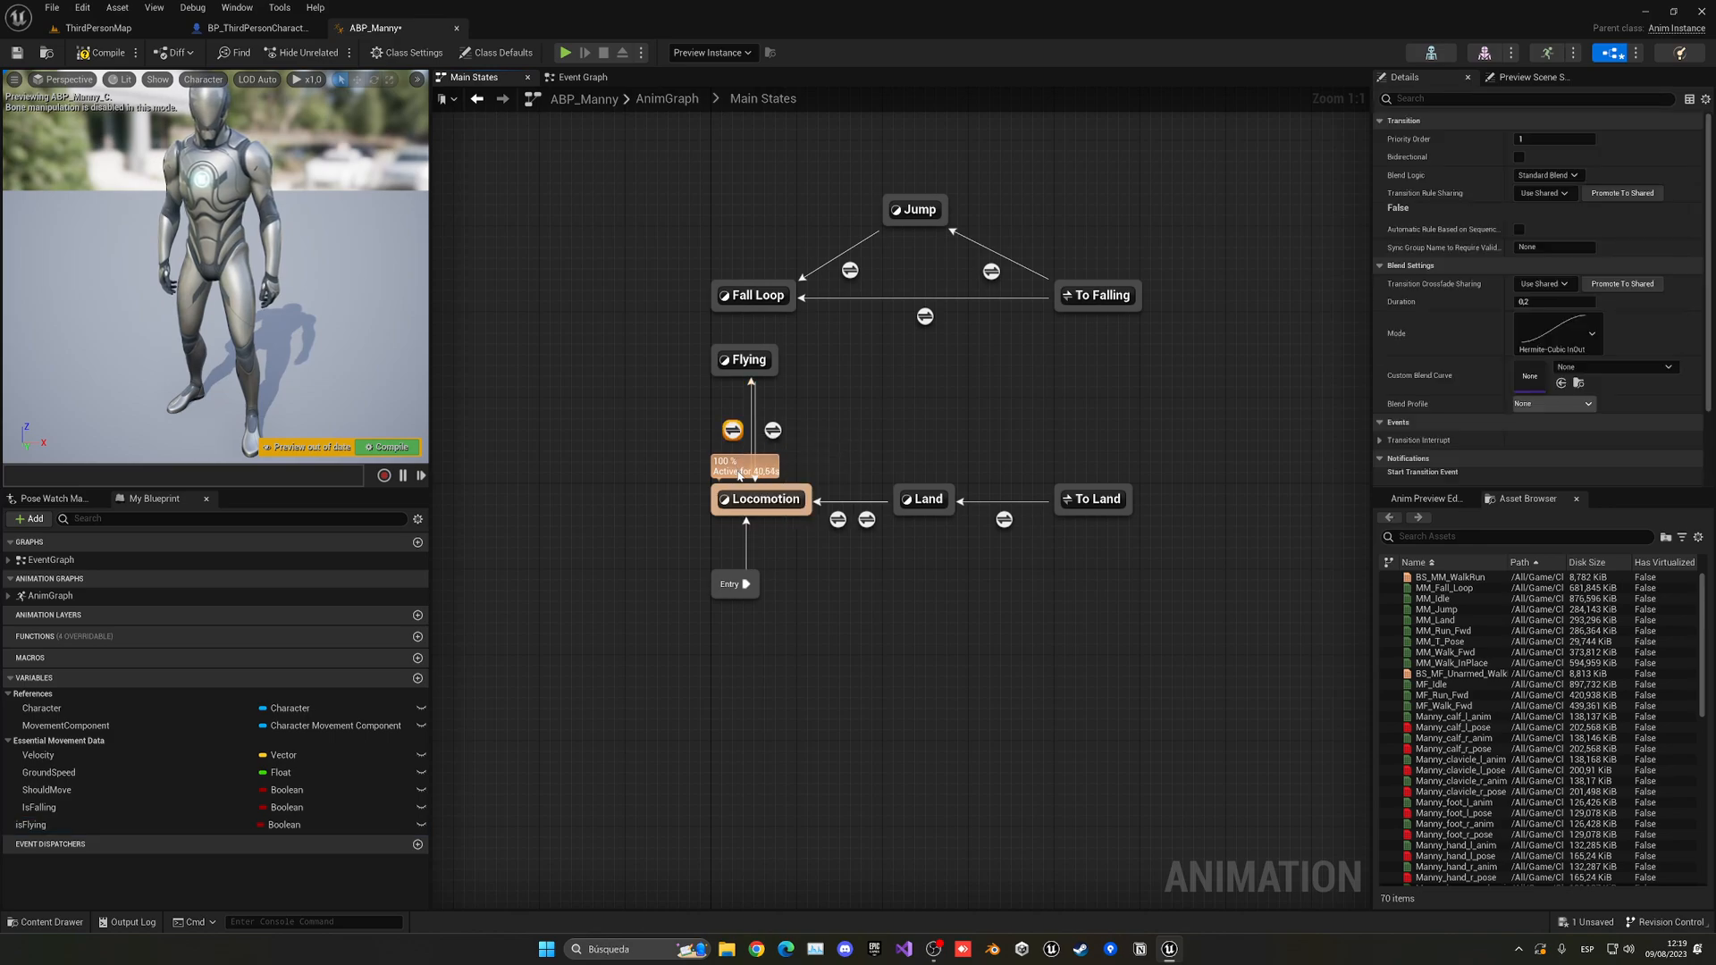
Make Locomotion enter Flying on isFlying and leave it through NOT Is Flying.
double_click(771, 429)
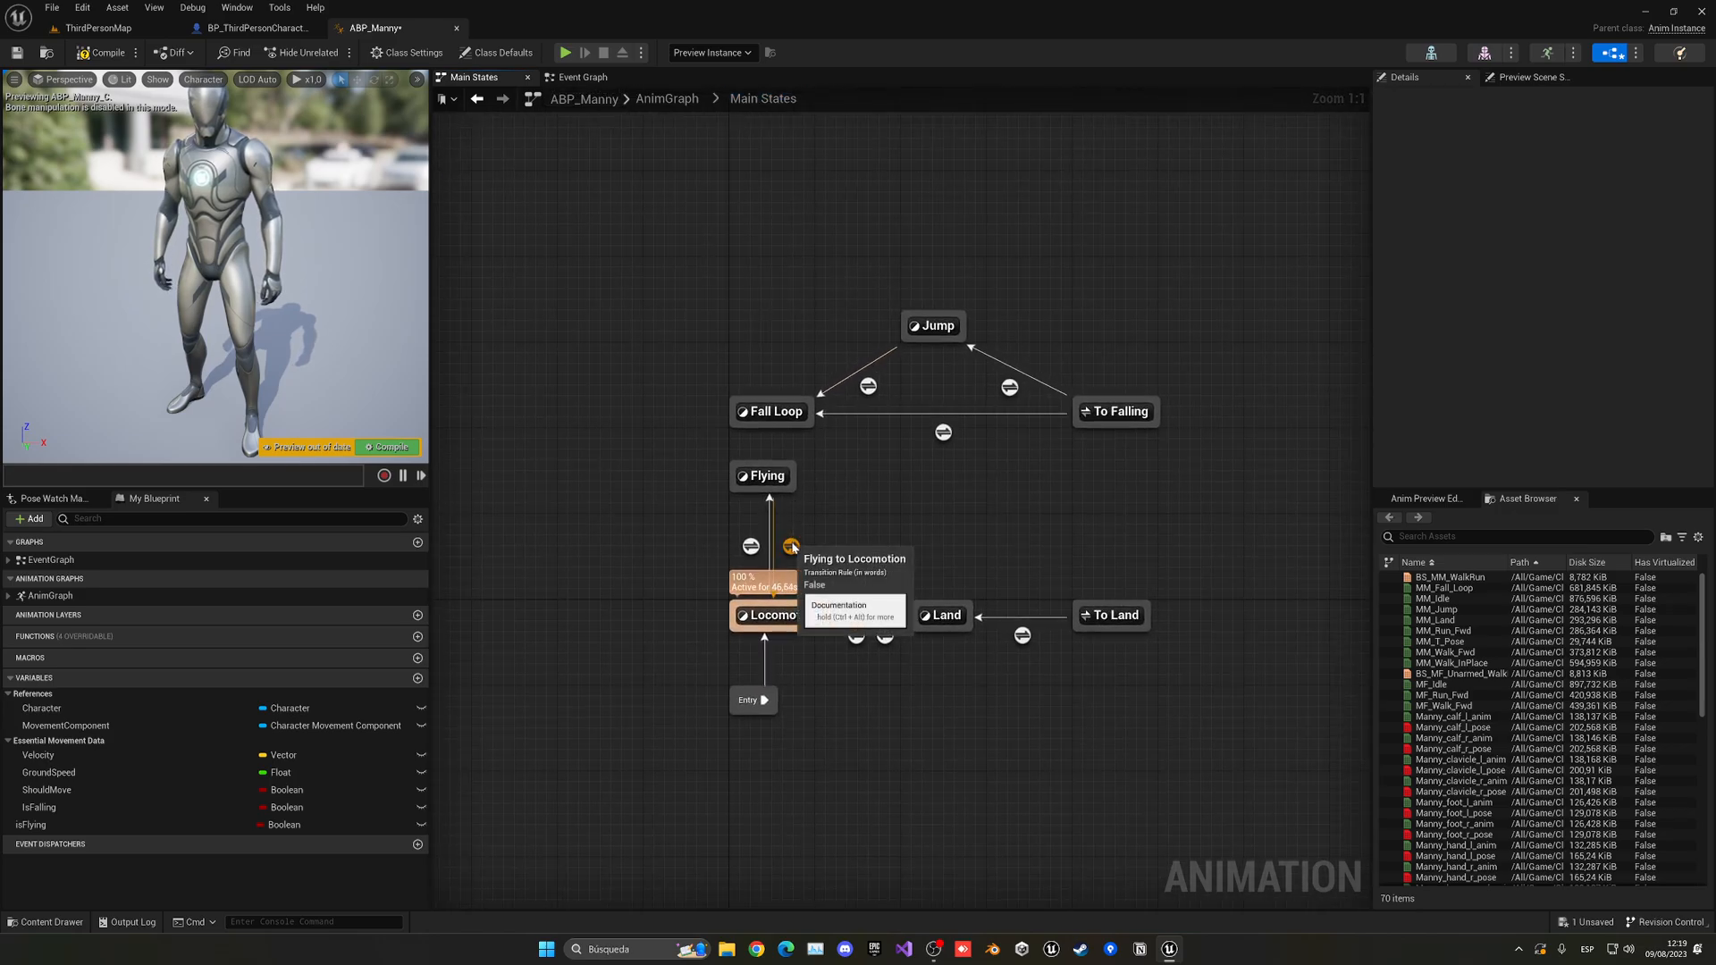
double_click(789, 545)
text(not bo)
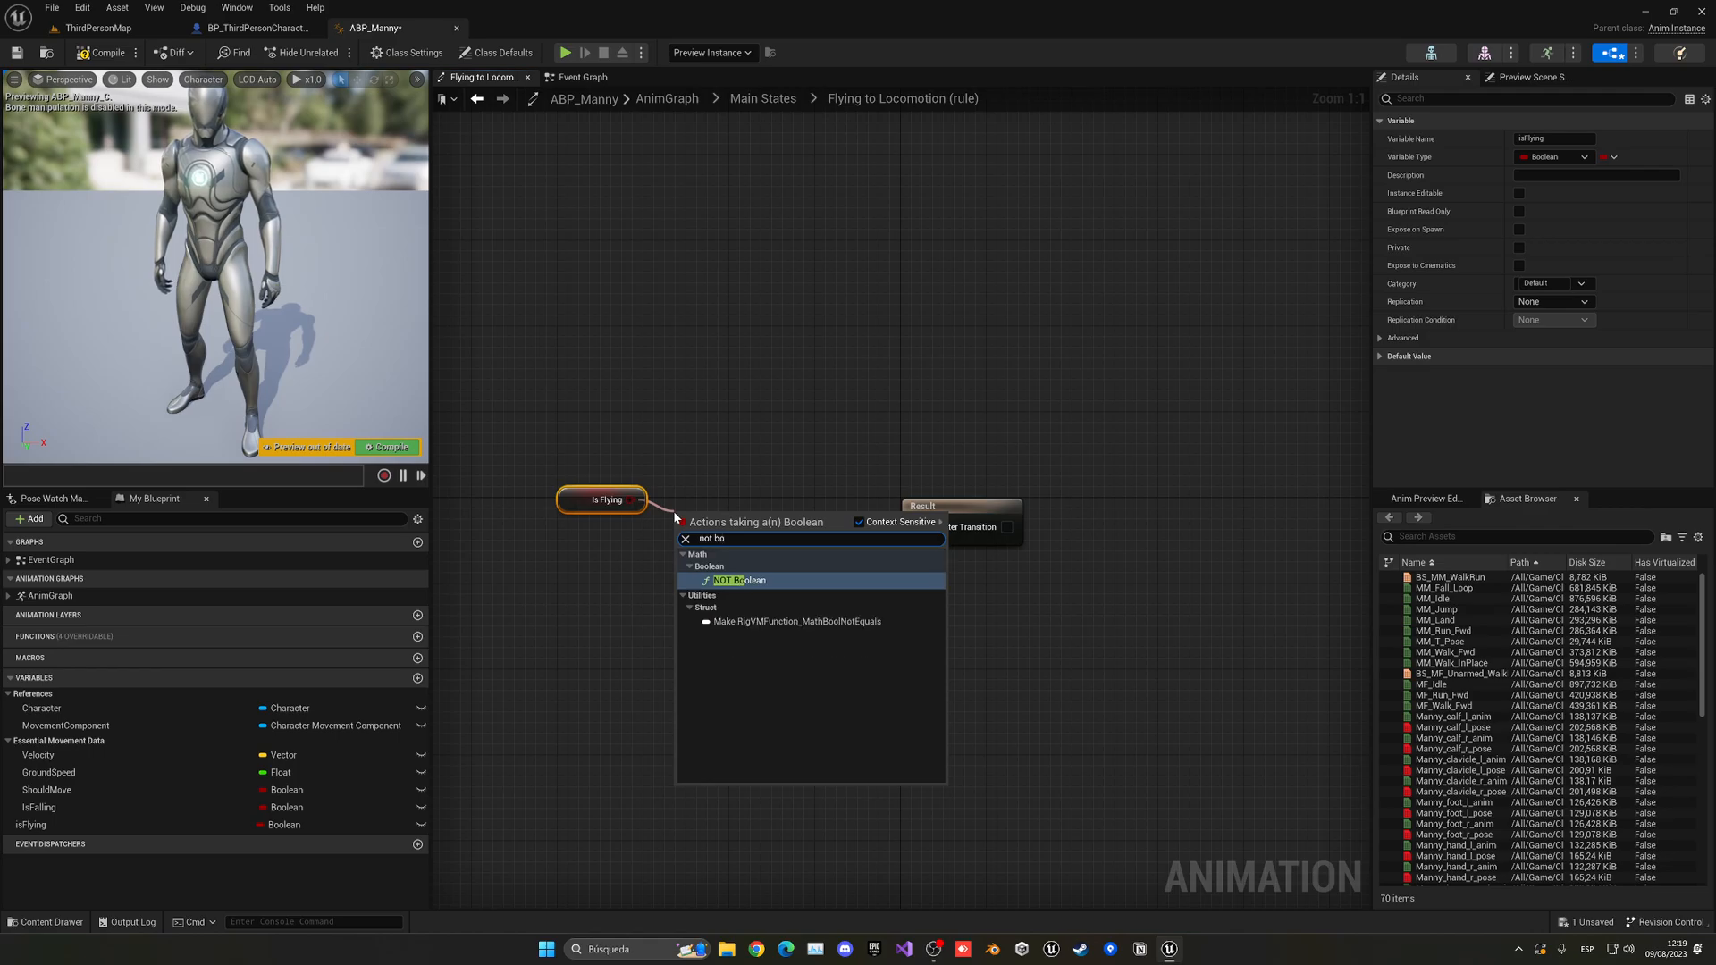
click(742, 580)
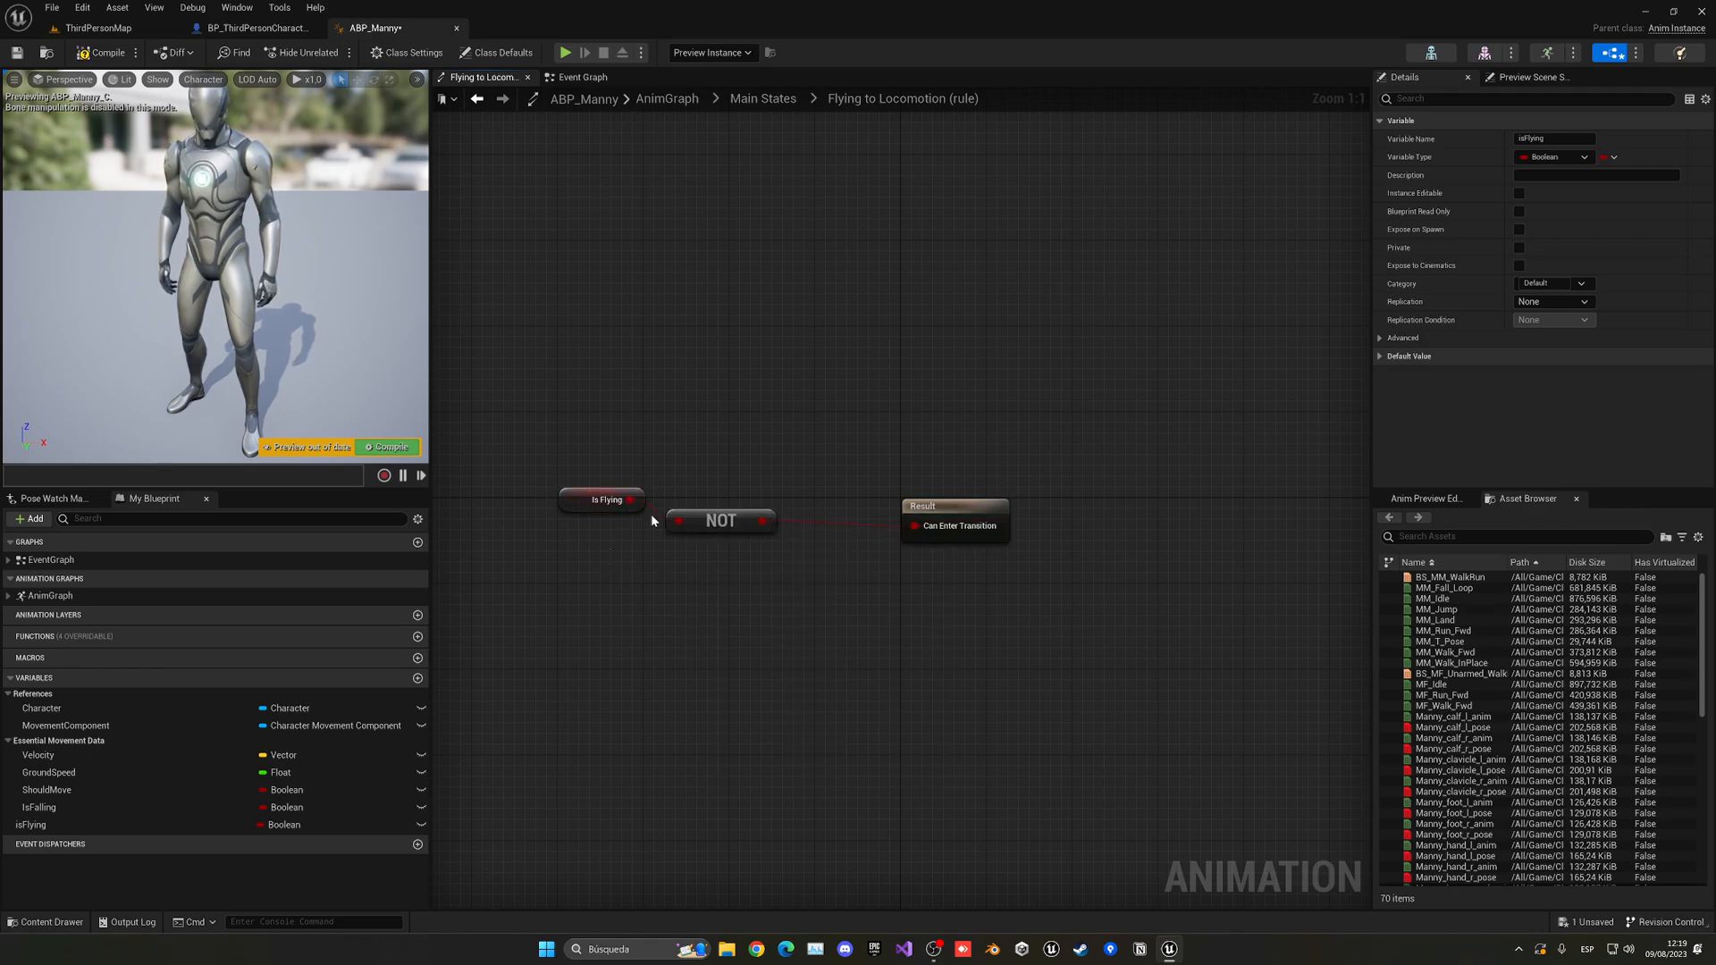
click(762, 99)
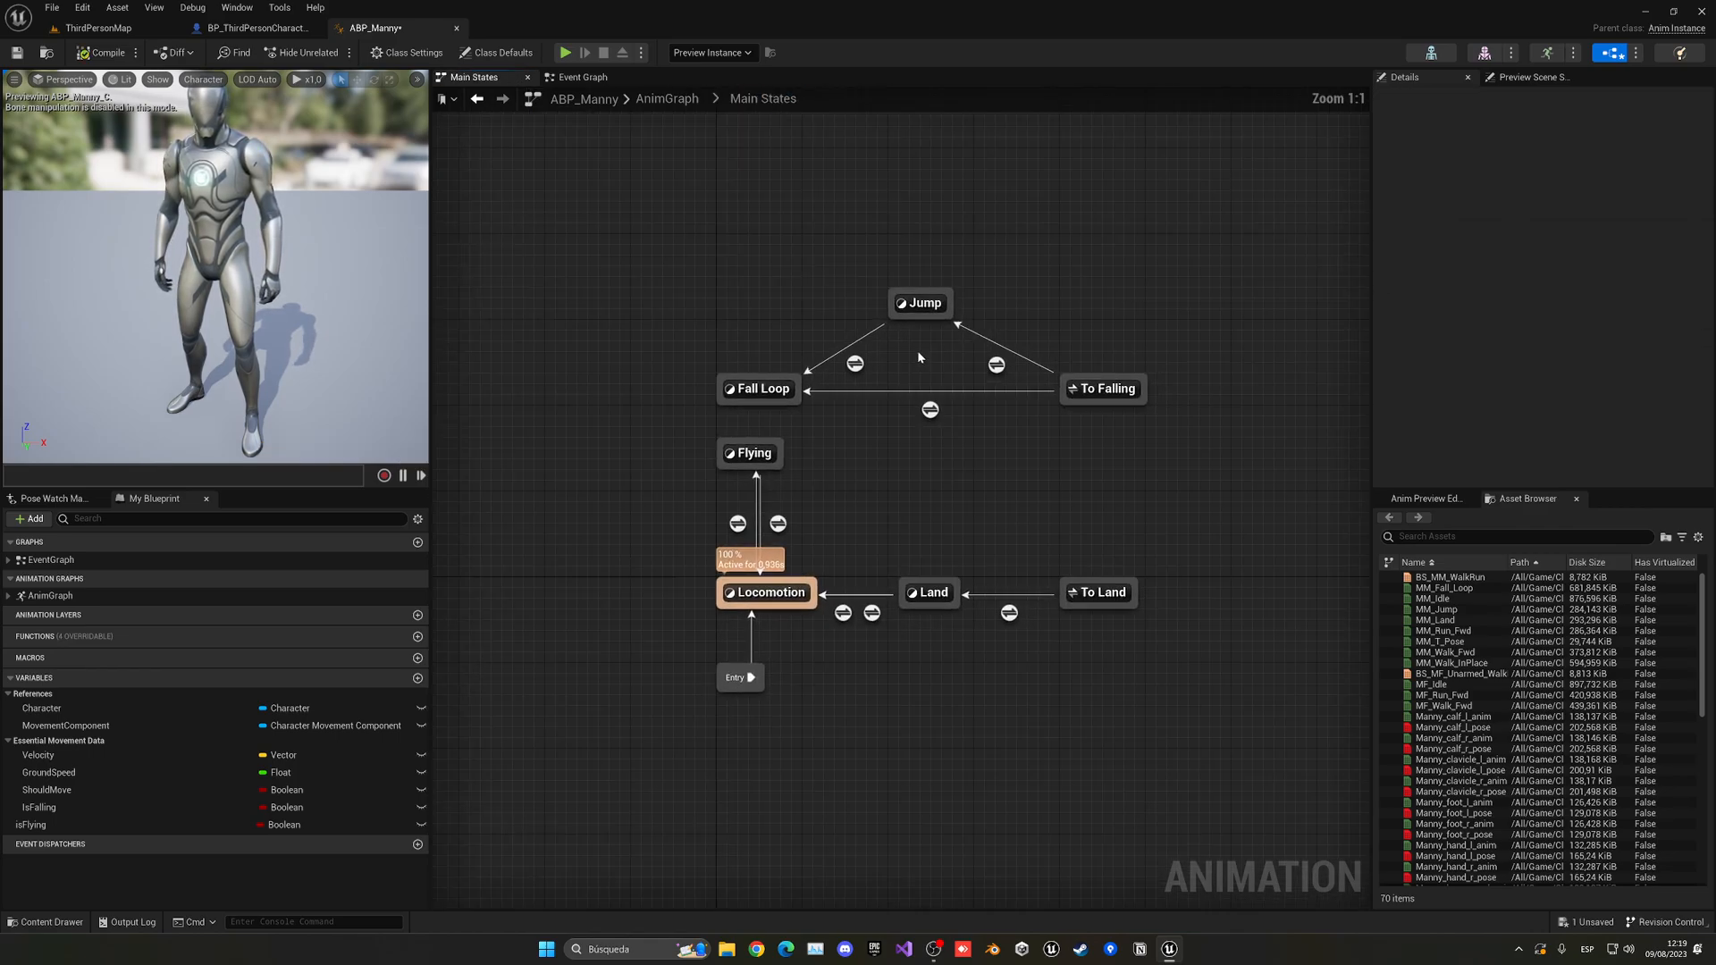
Have the Flying state play the Floating sequence, preview with isFlying true, then compile.
double_click(750, 453)
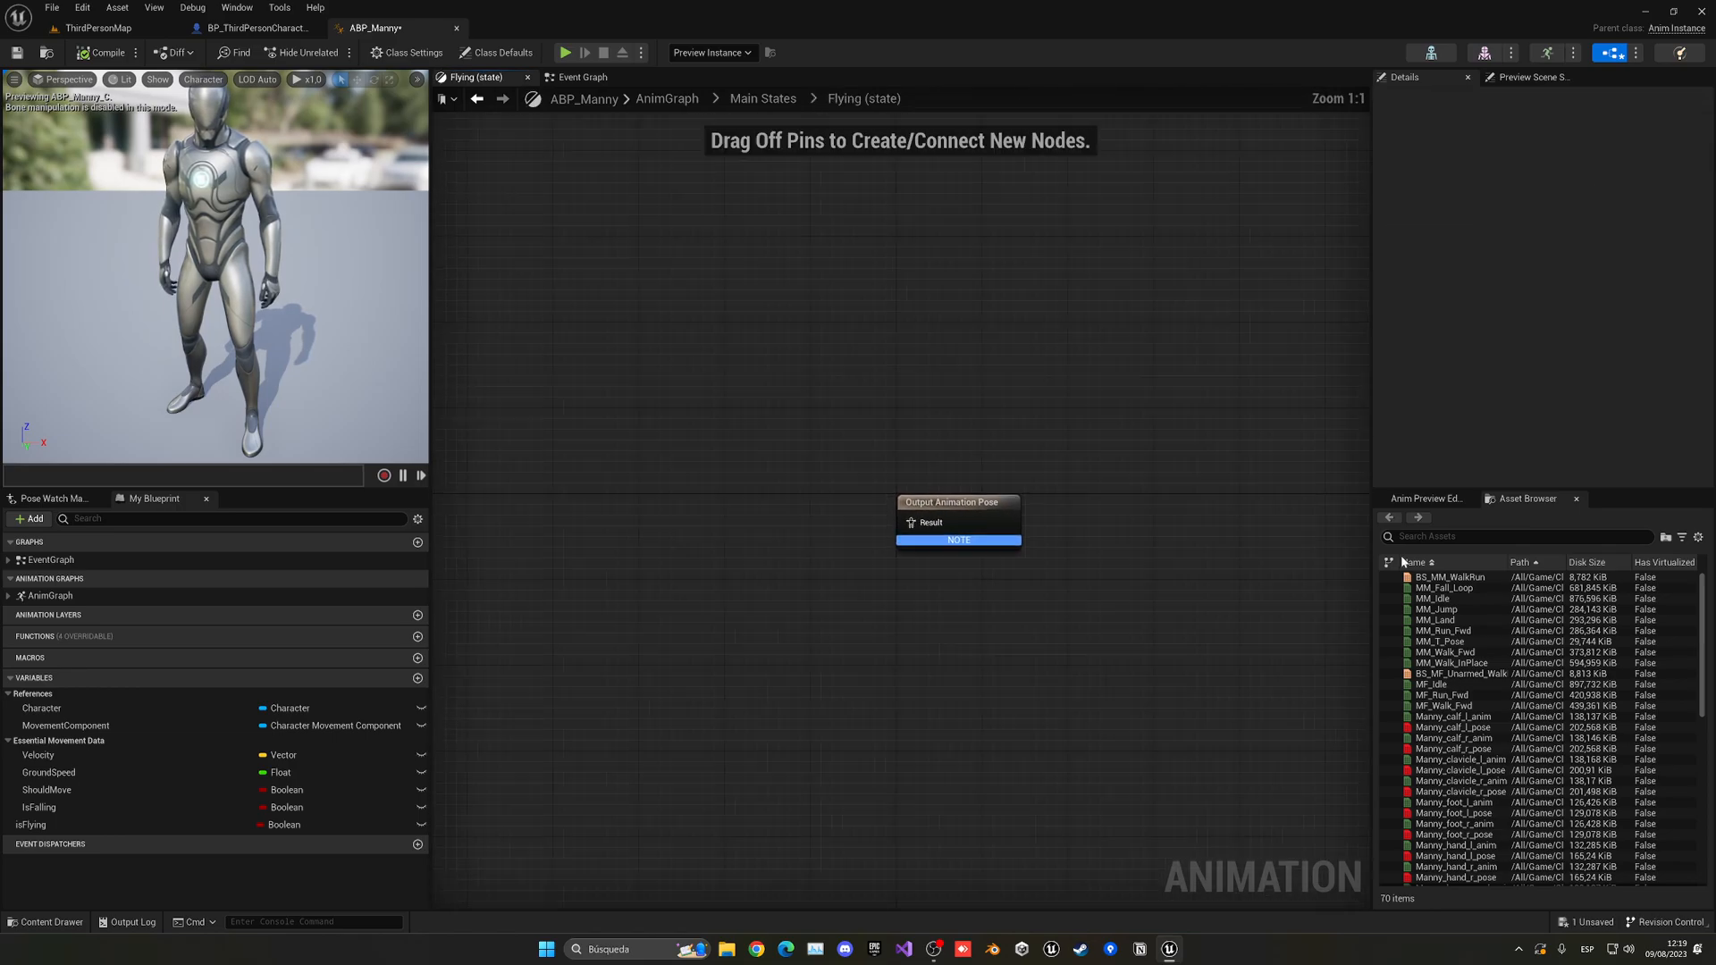
text(fl)
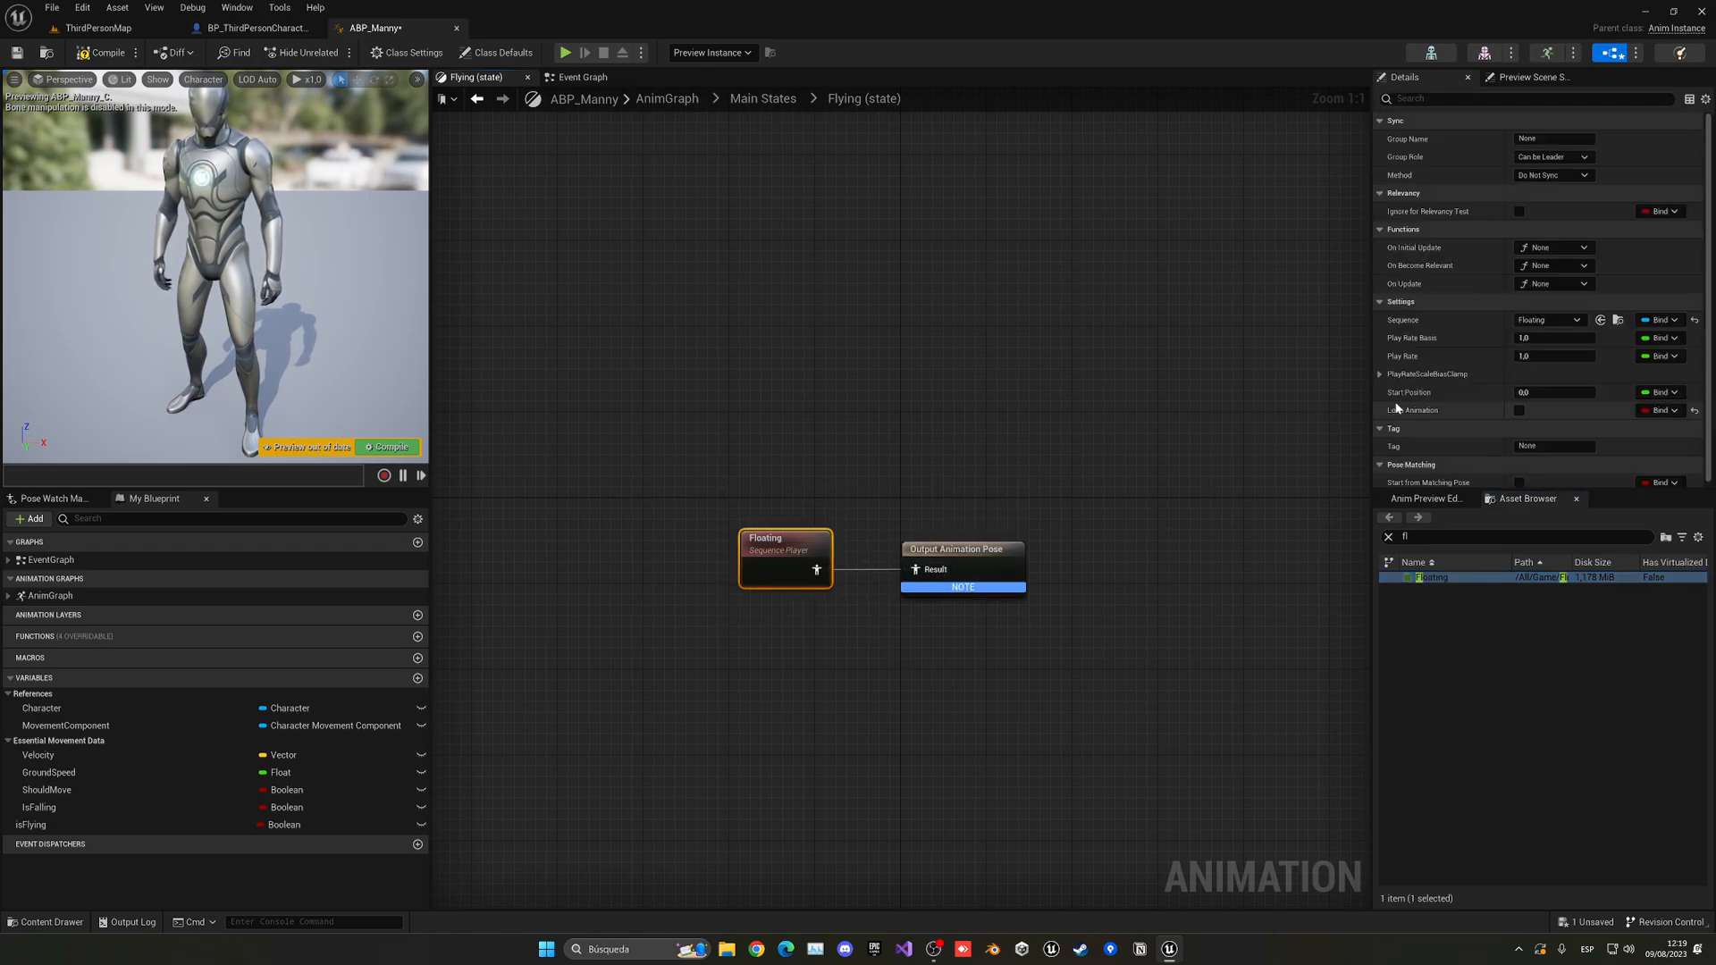
click(1520, 406)
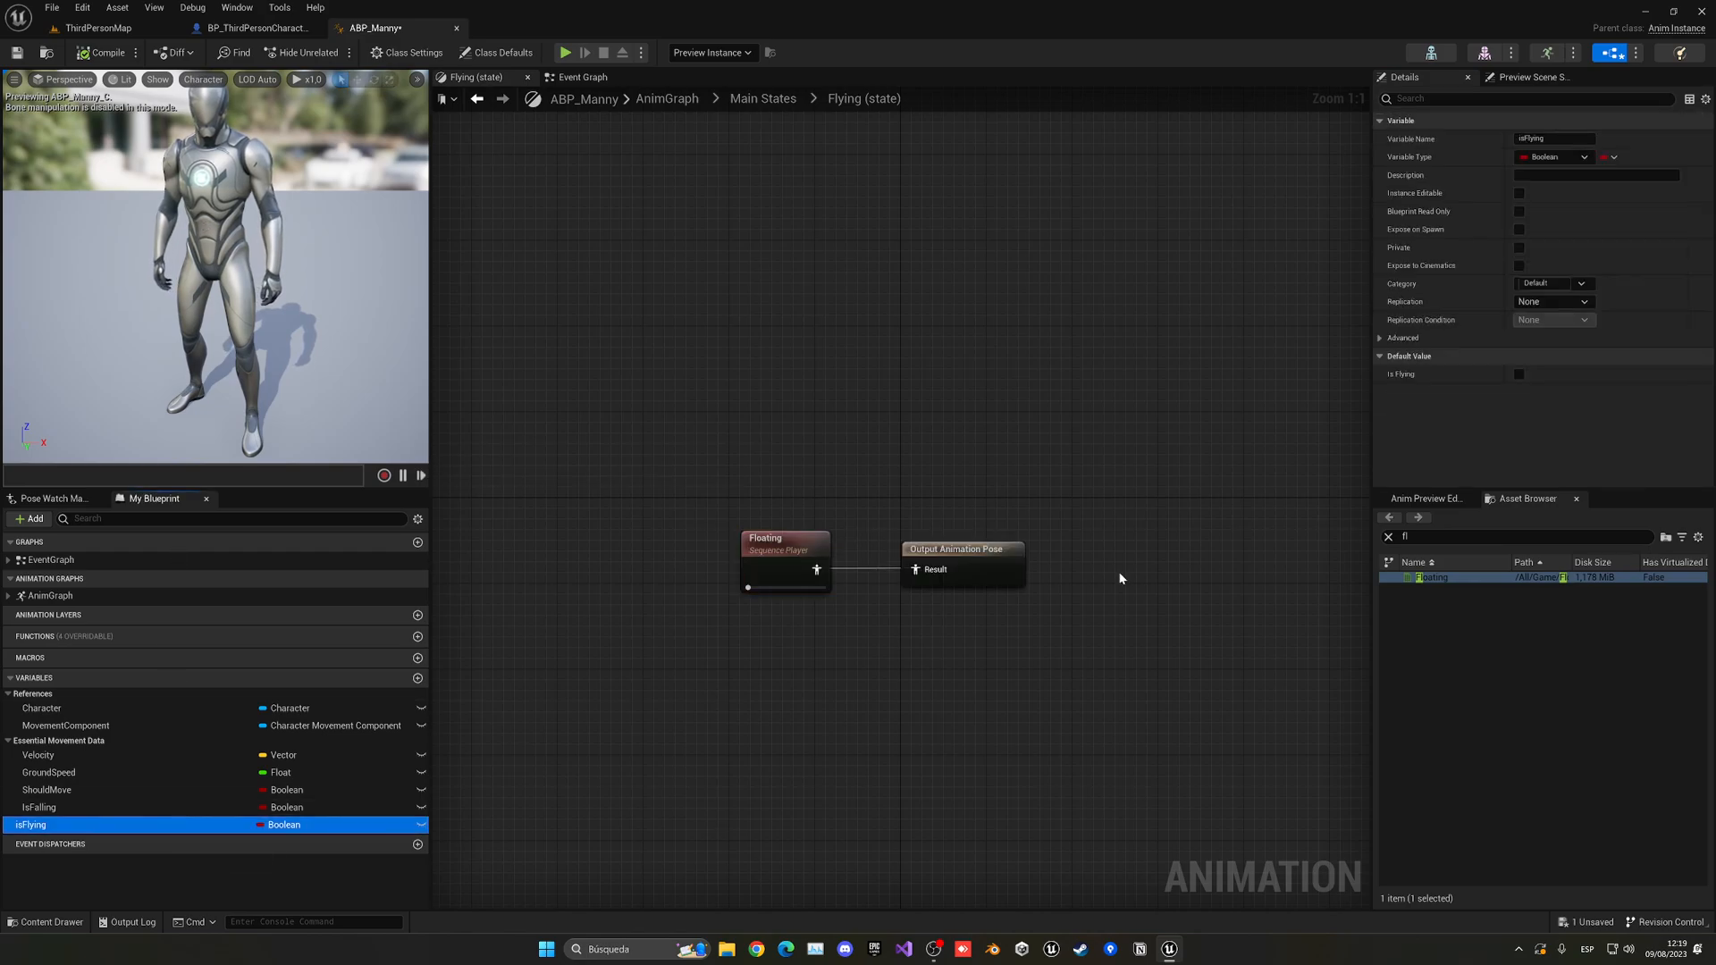
click(1520, 375)
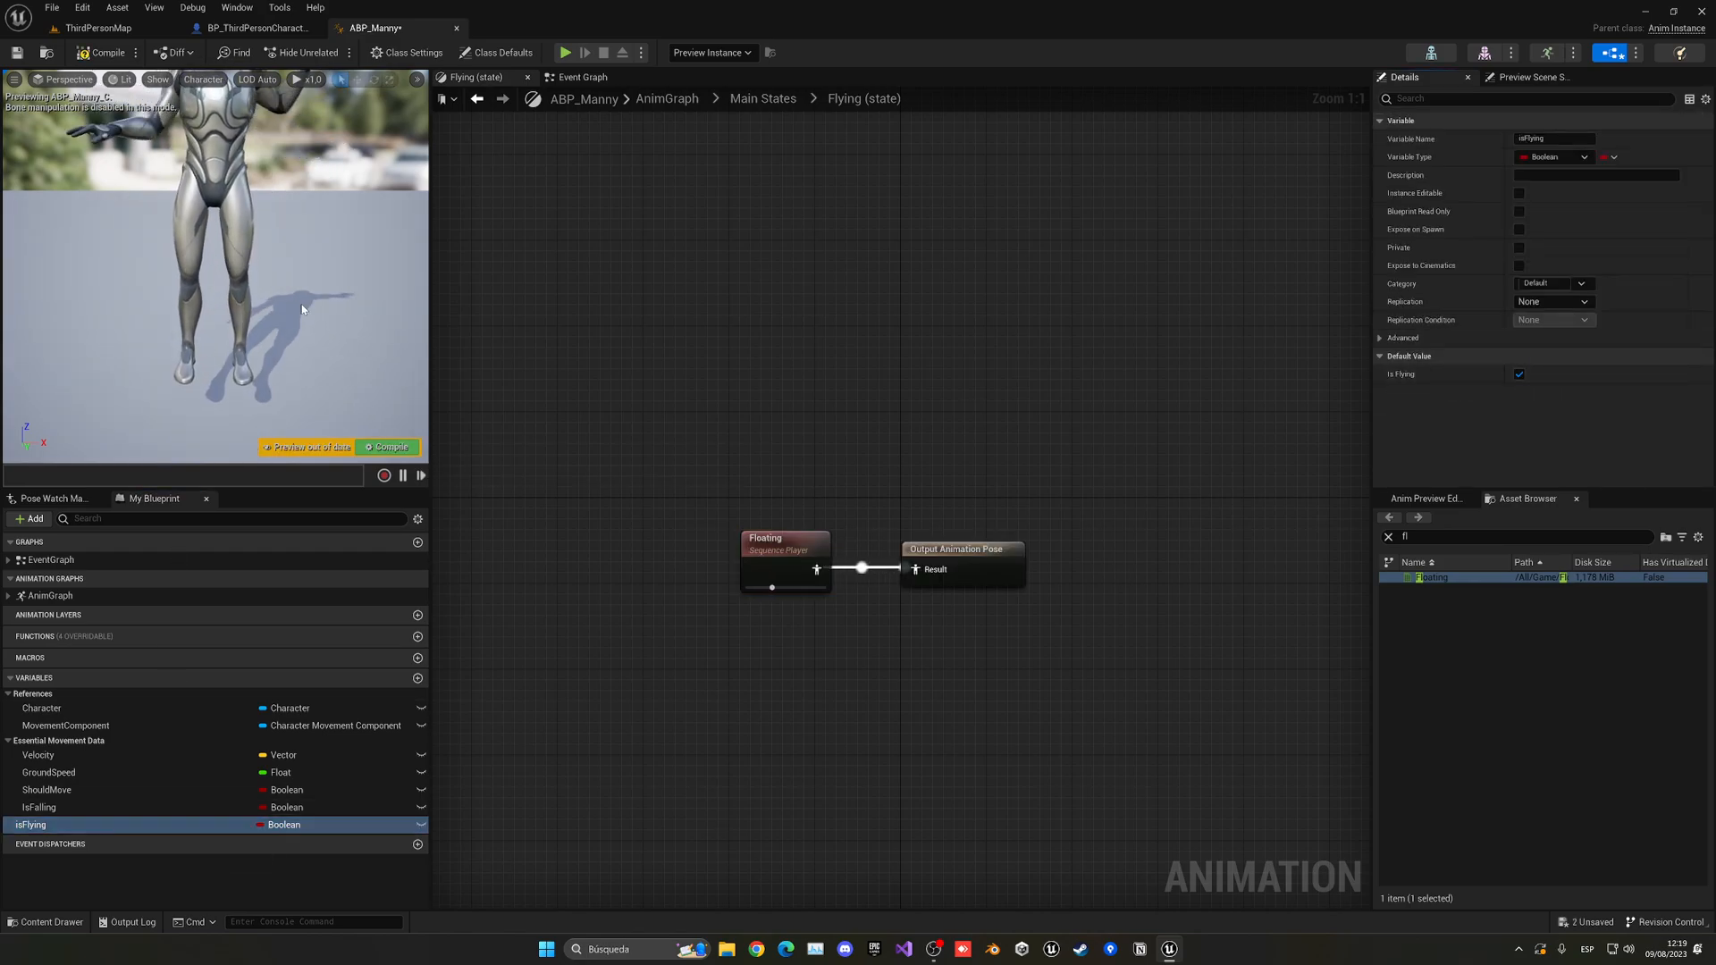
click(1518, 373)
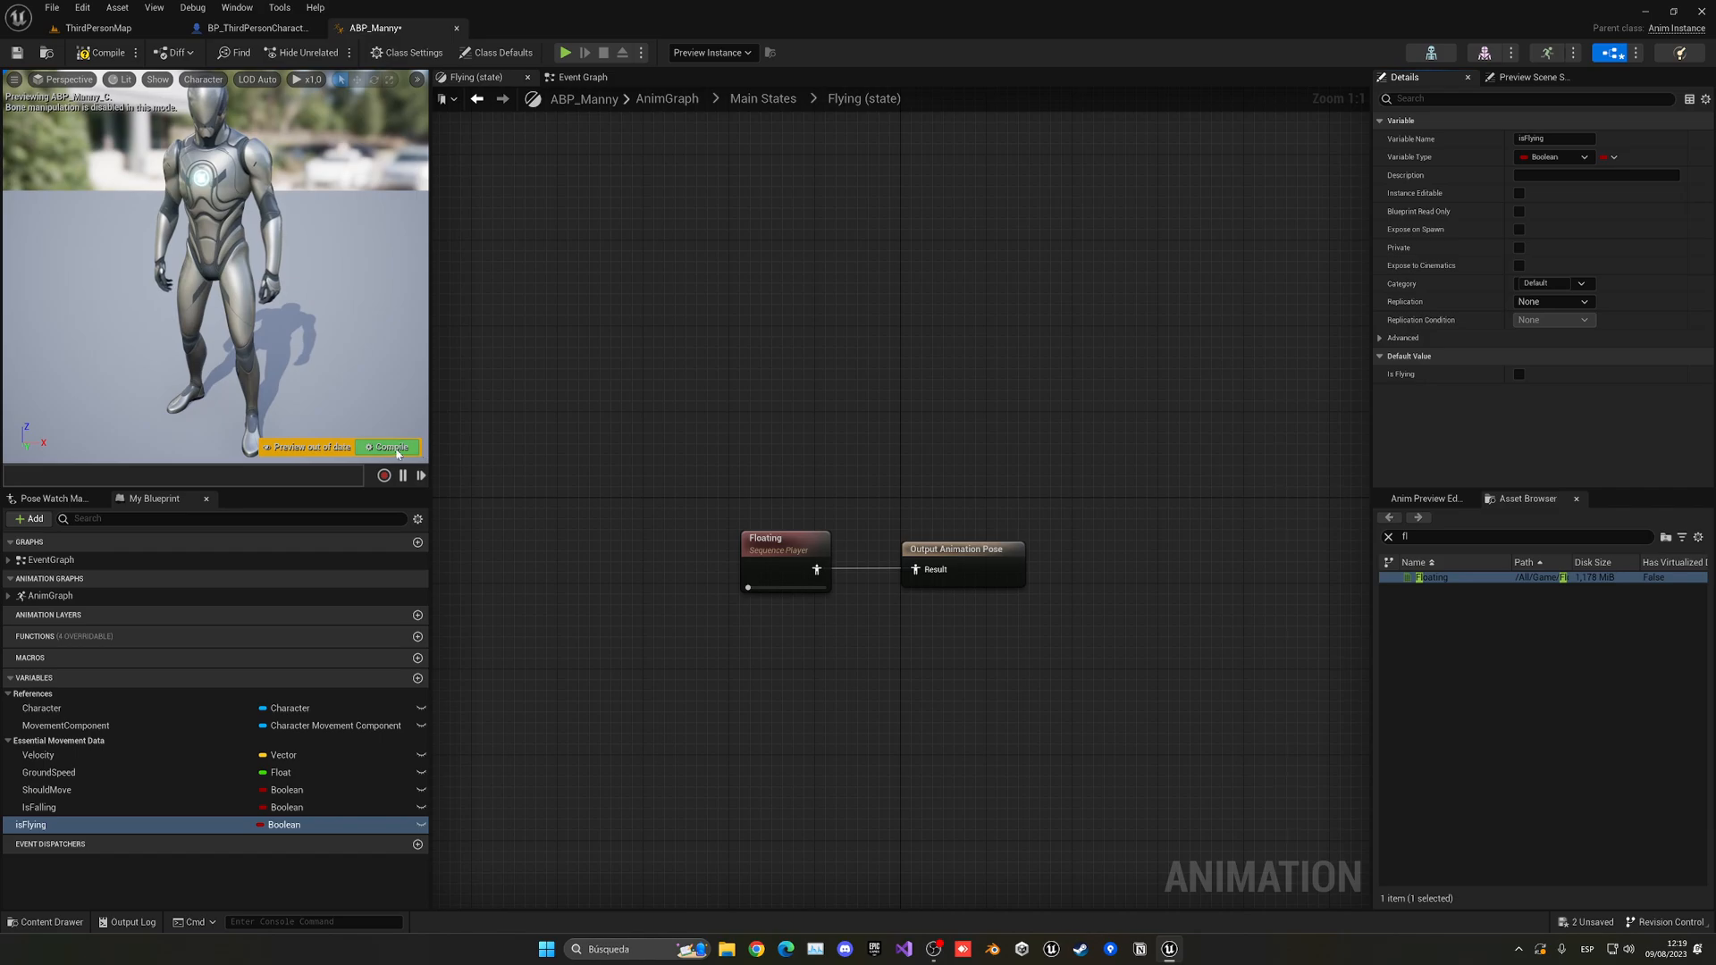
click(580, 77)
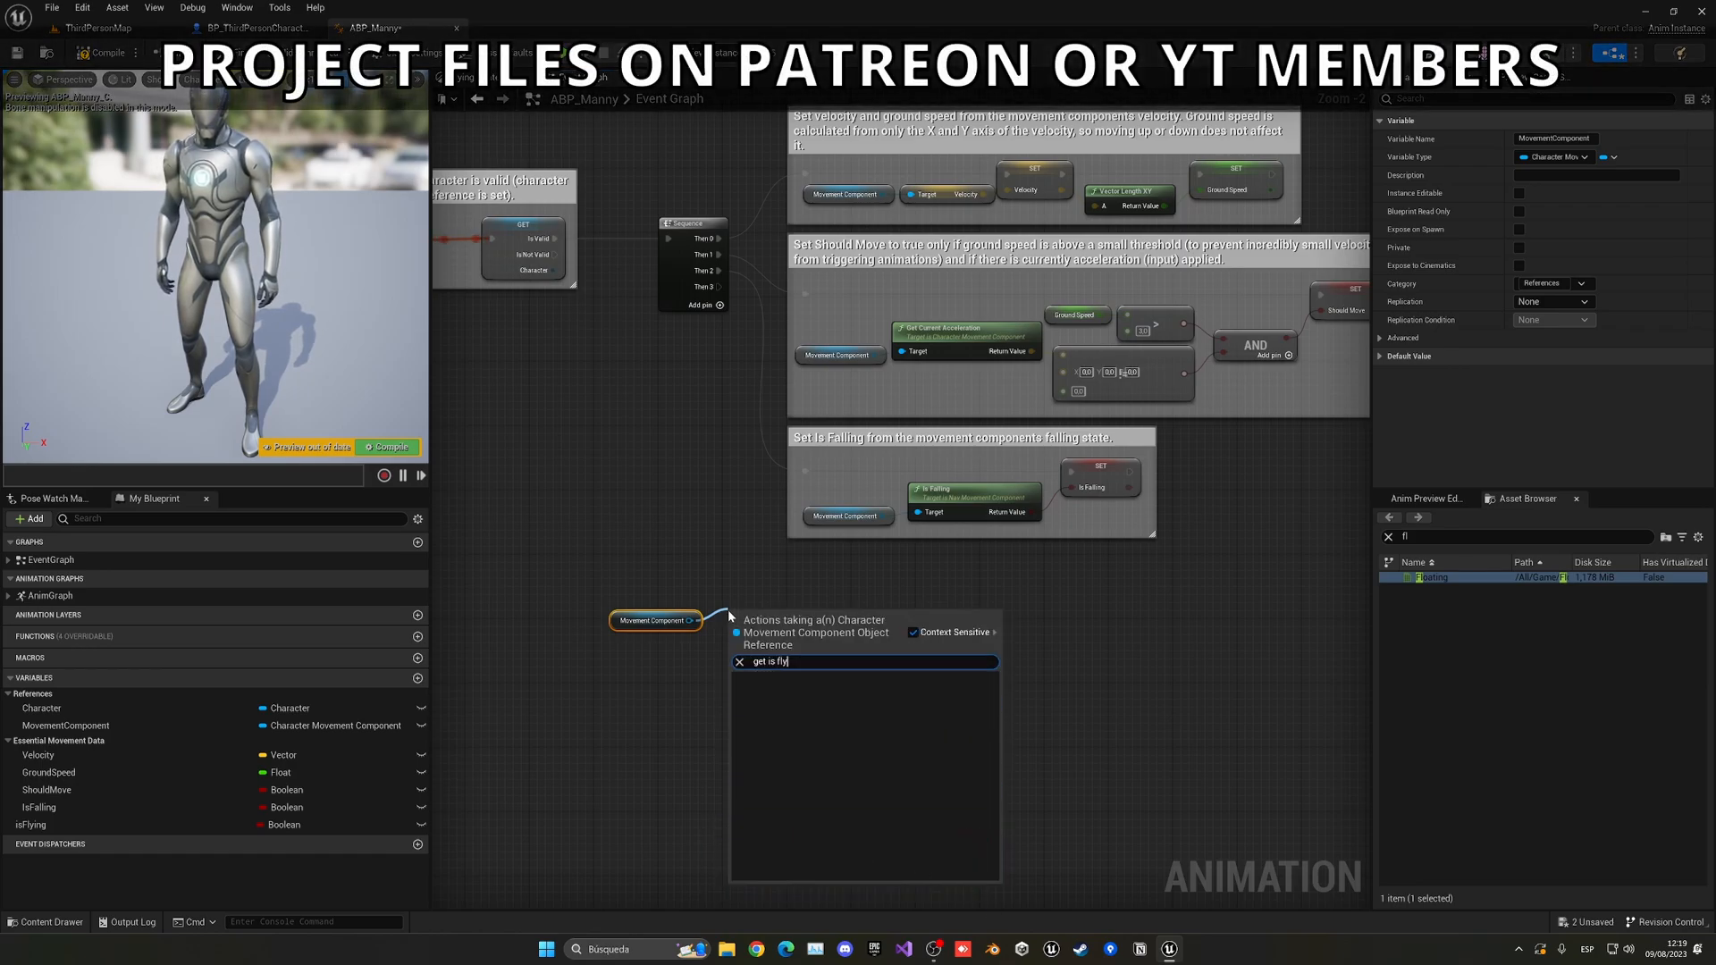
Set isFlying from the Movement Component's Is Flying in the Event Graph and start a play test.
text(get fly)
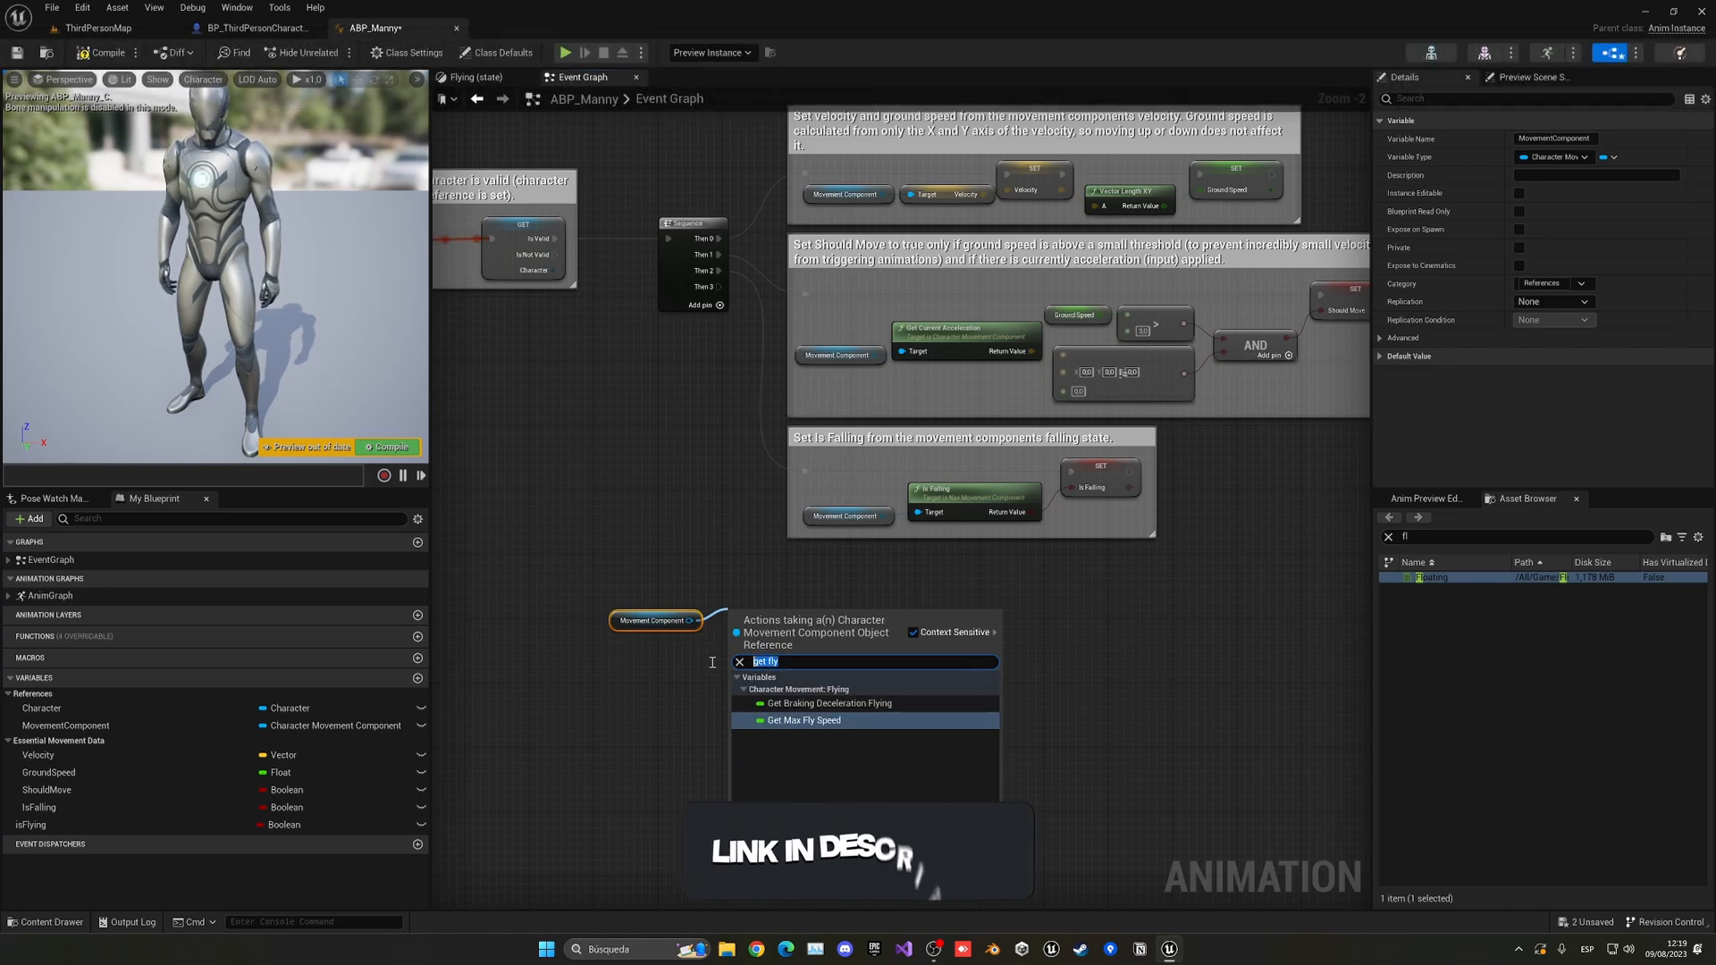
text(fly)
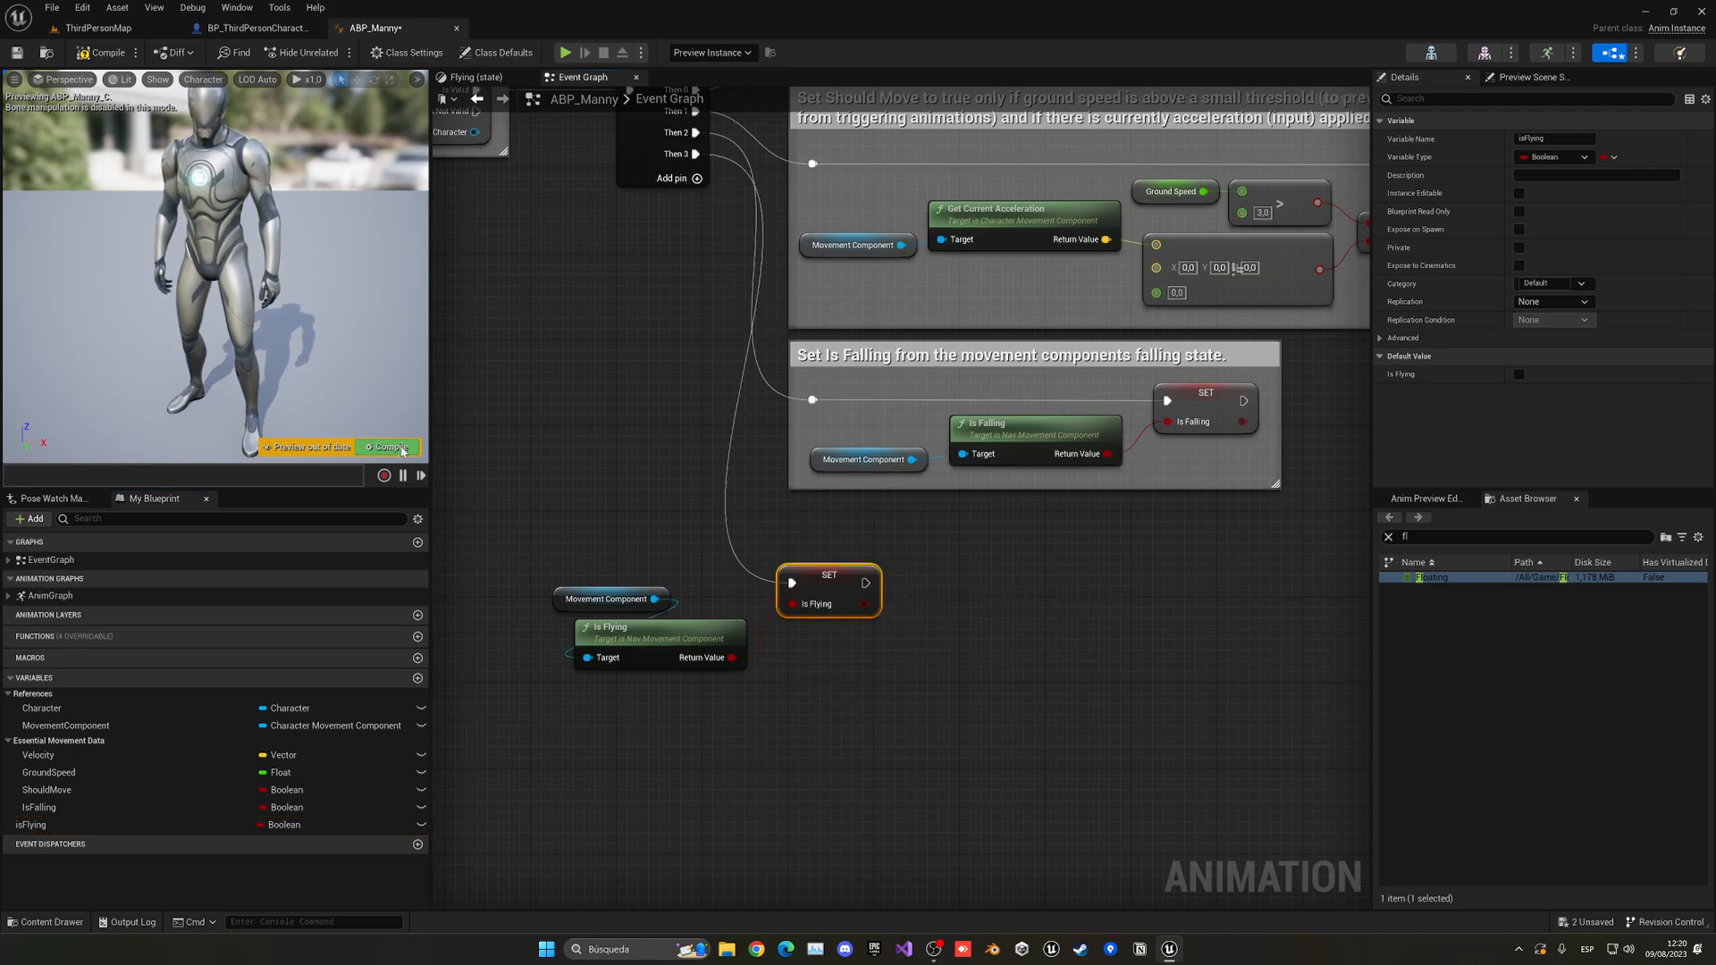
click(99, 27)
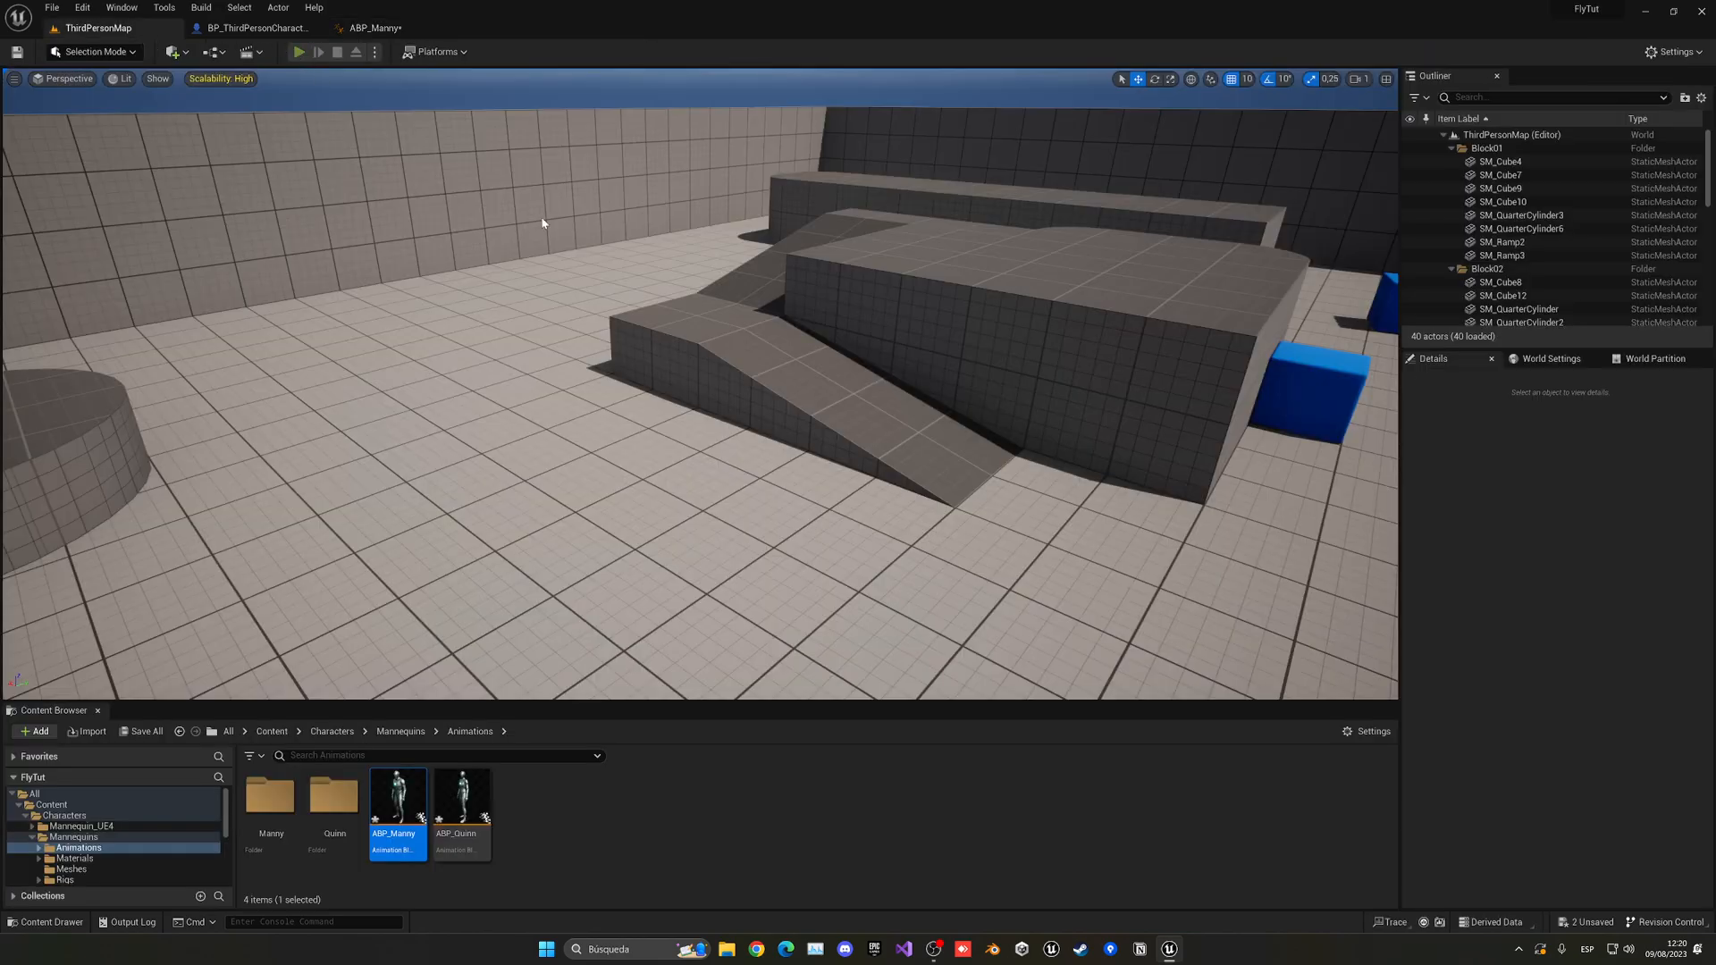
click(318, 52)
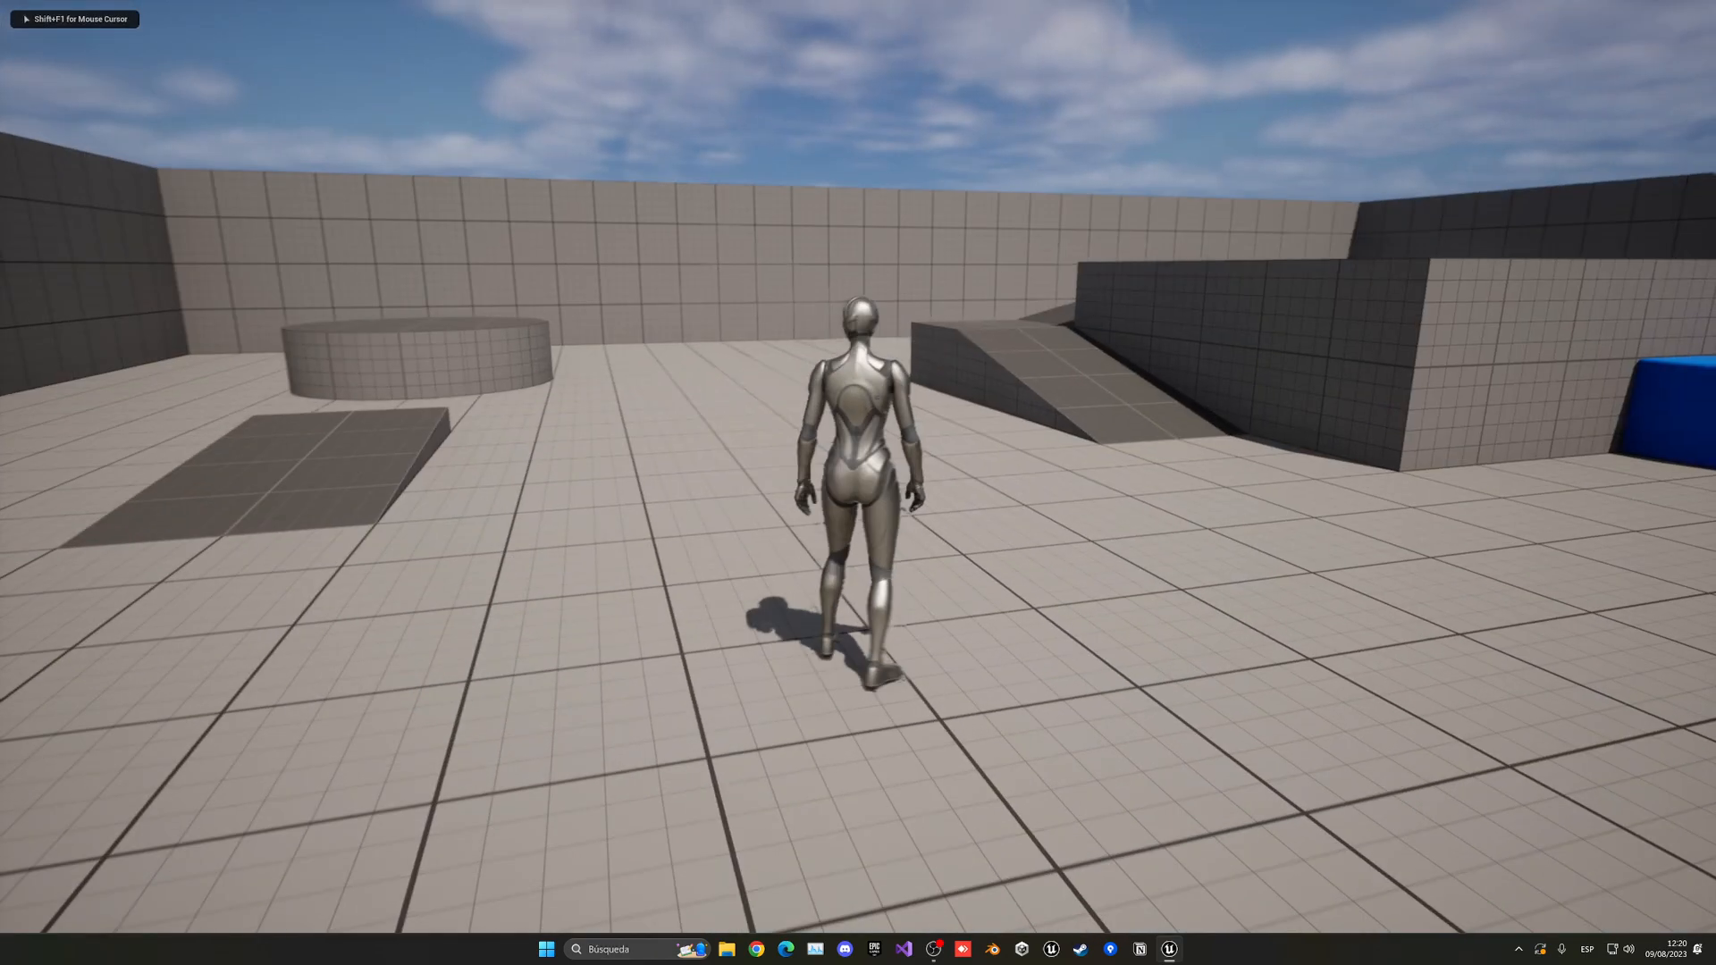